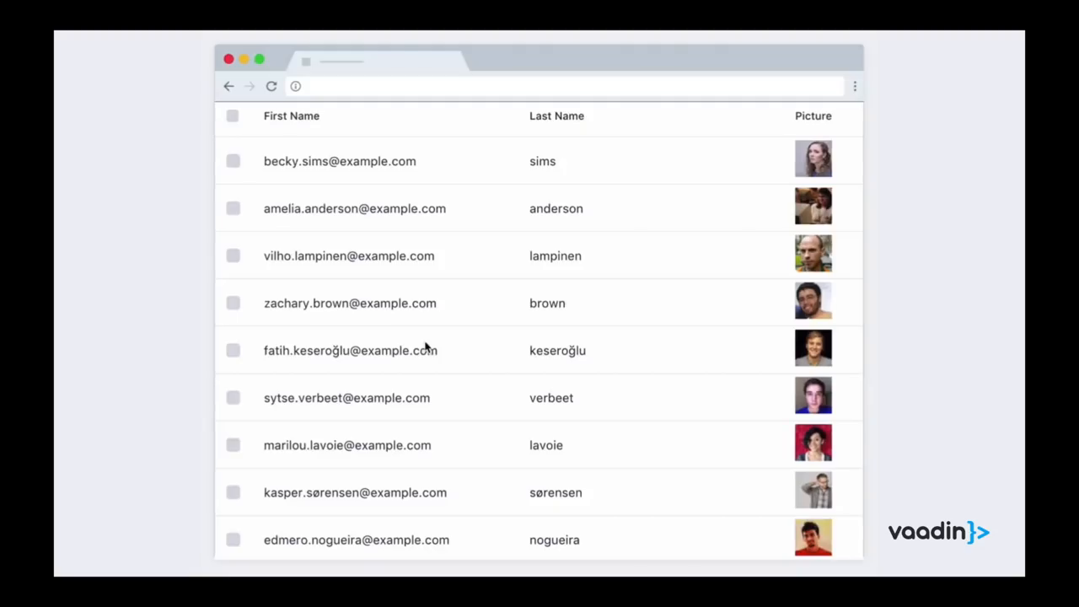
Select rows in the grid demo, then enter a name and date 3/14/2018 in the booking form
left_click(233, 302)
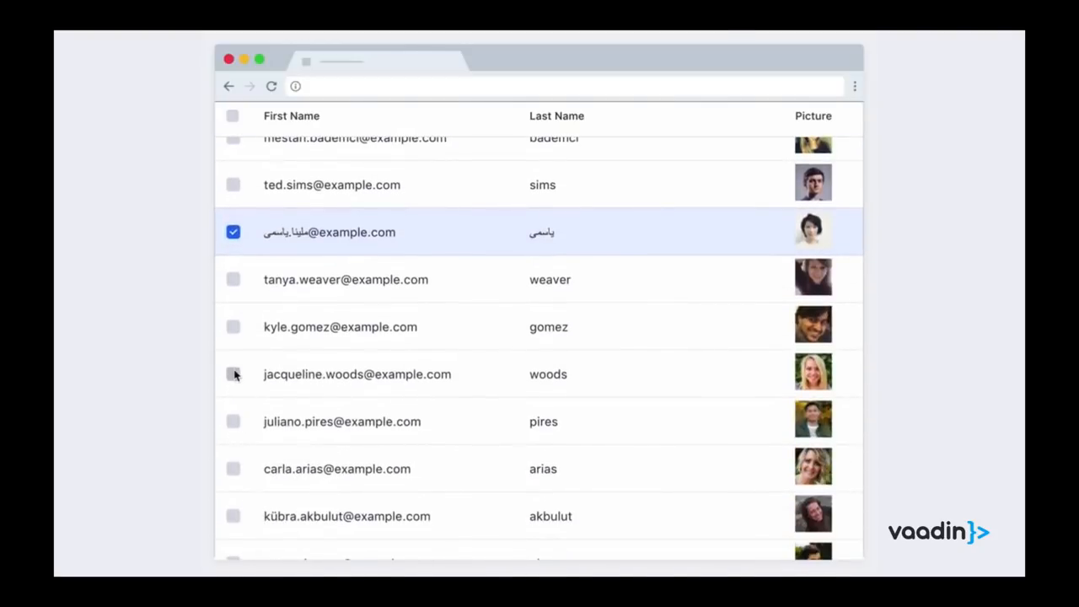
left_click(232, 374)
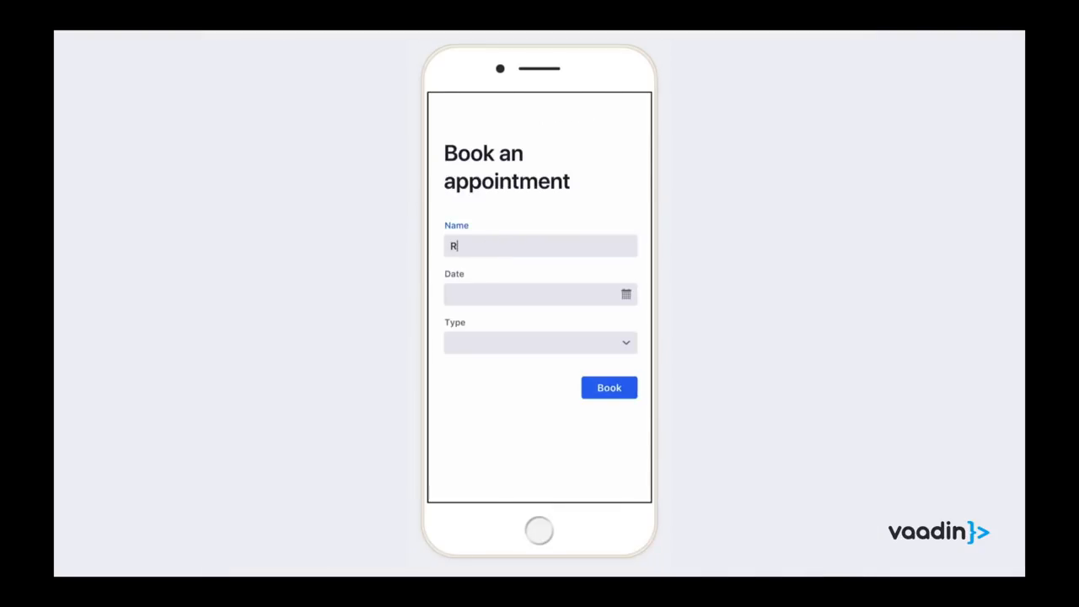
type("udolp")
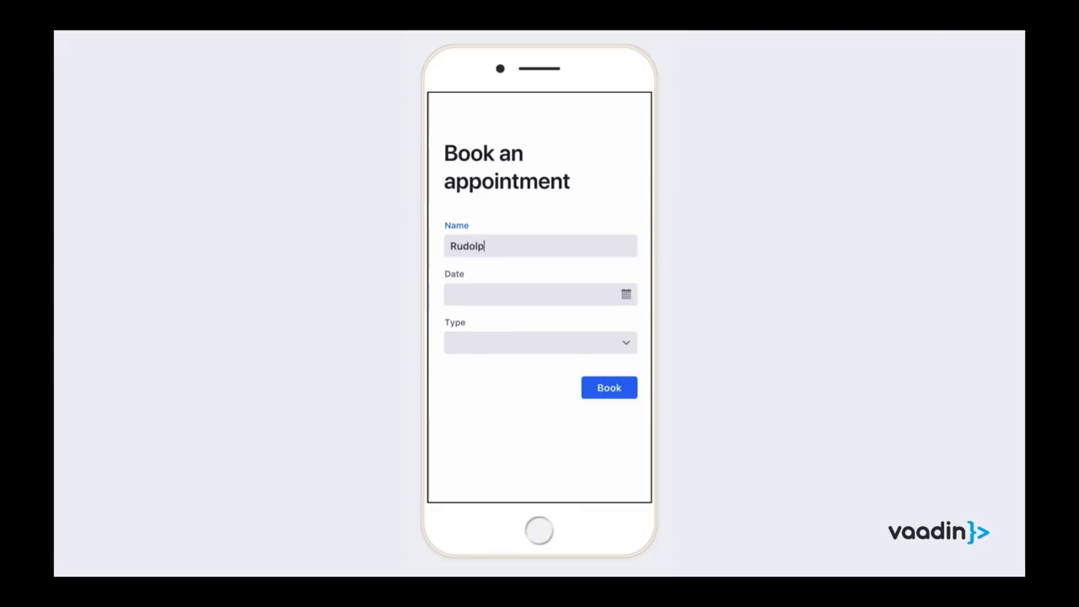
left_click(539, 294)
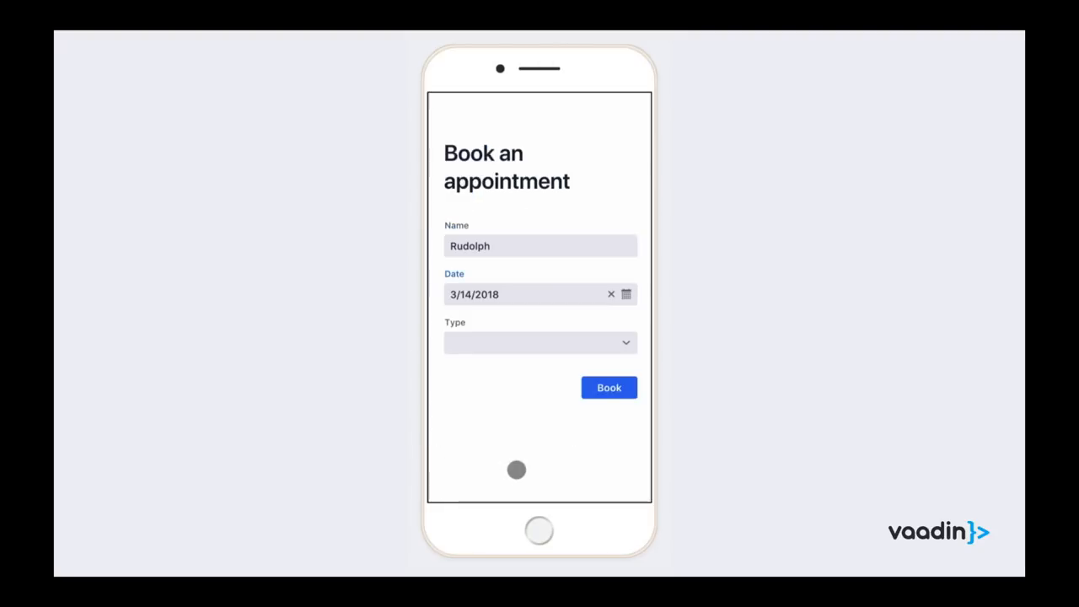
left_click(540, 342)
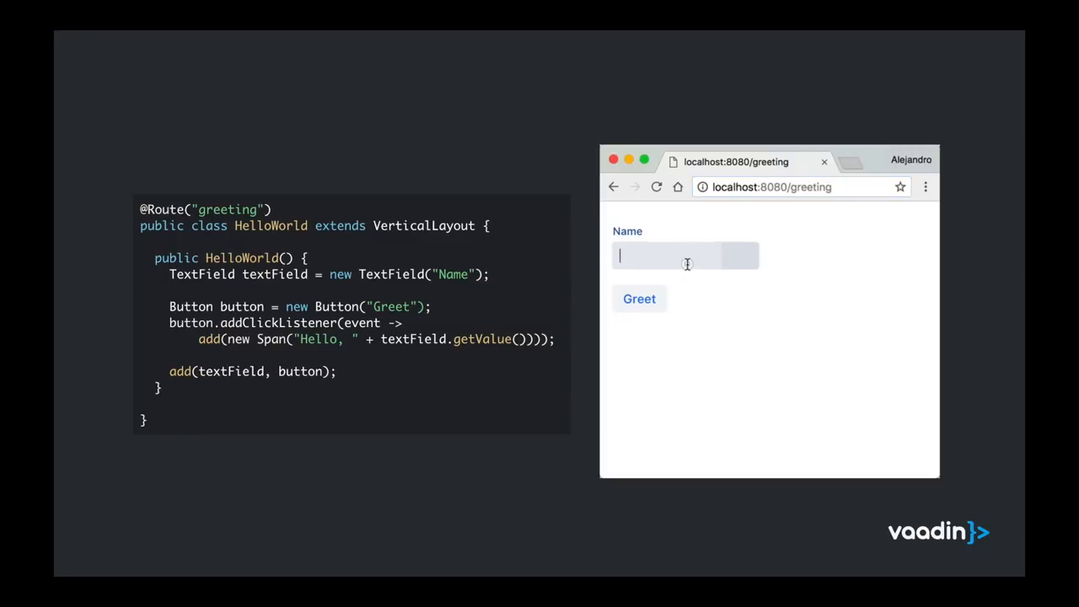
Enter 'John Doe' in the demo's Name field and run Greet
type("John Doe")
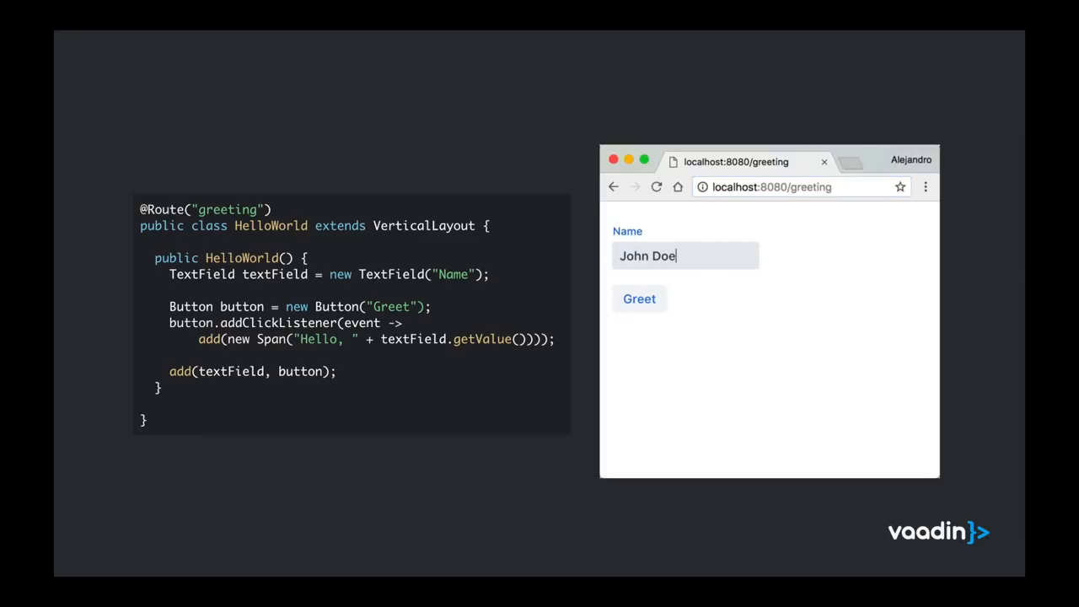
left_click(639, 298)
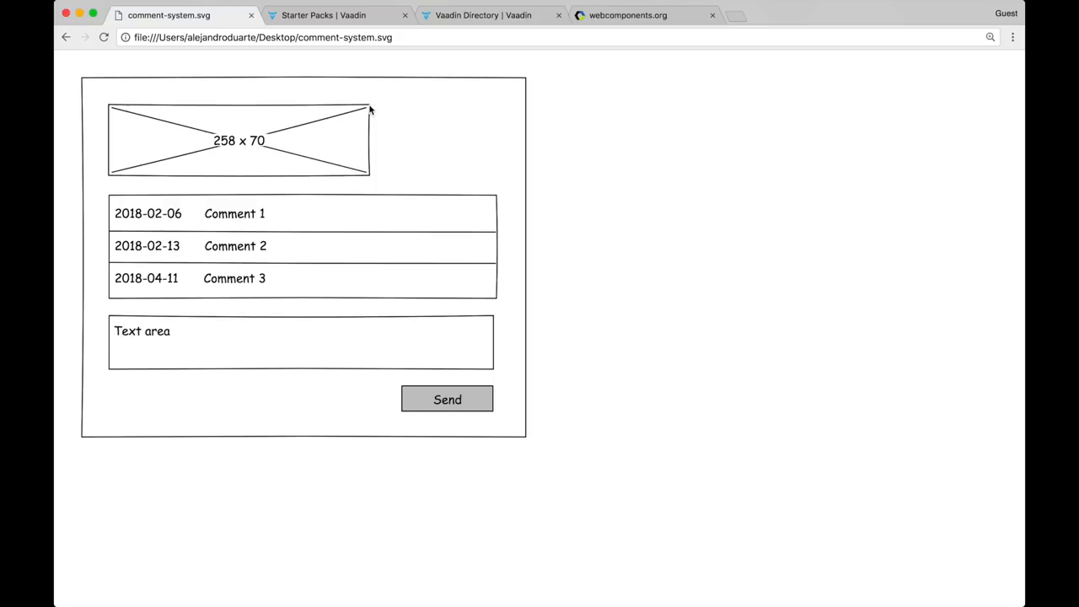
mouse_move(418, 163)
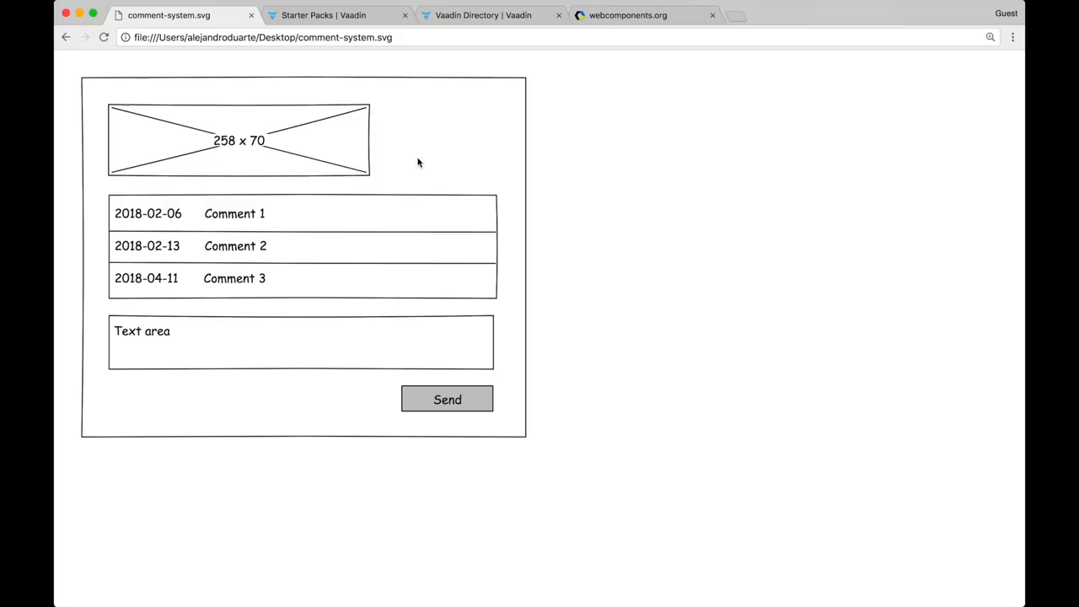
mouse_move(248, 229)
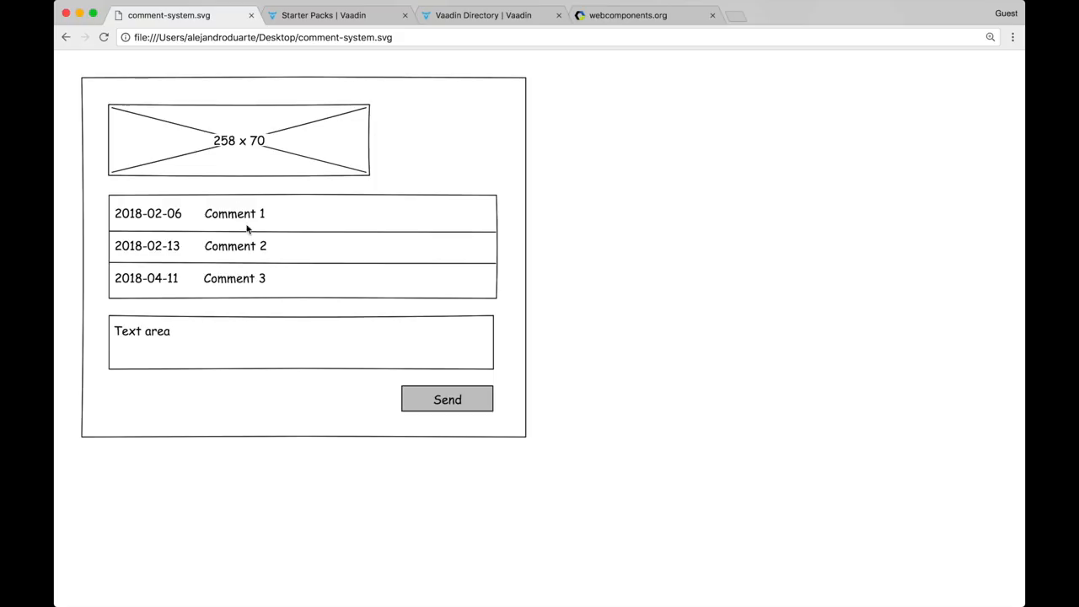
mouse_move(307, 267)
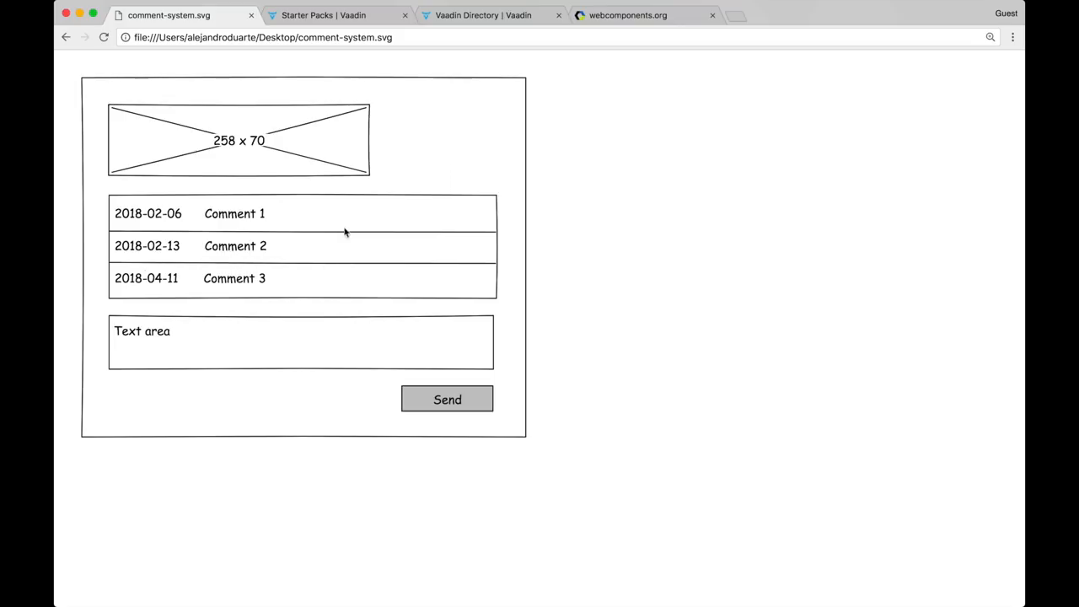
mouse_move(182, 332)
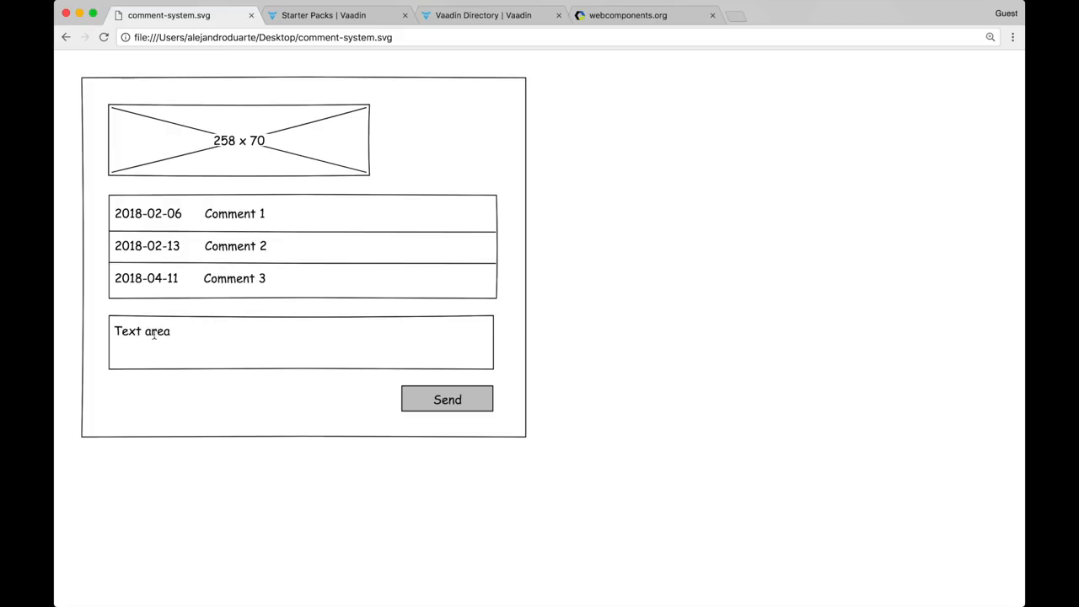
mouse_move(444, 404)
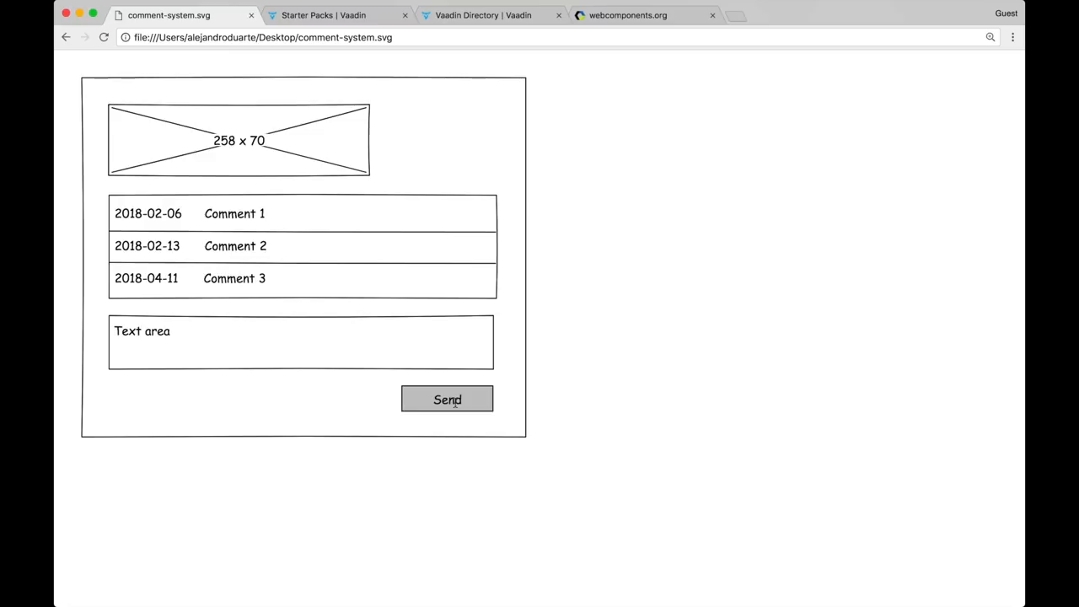
mouse_move(330, 261)
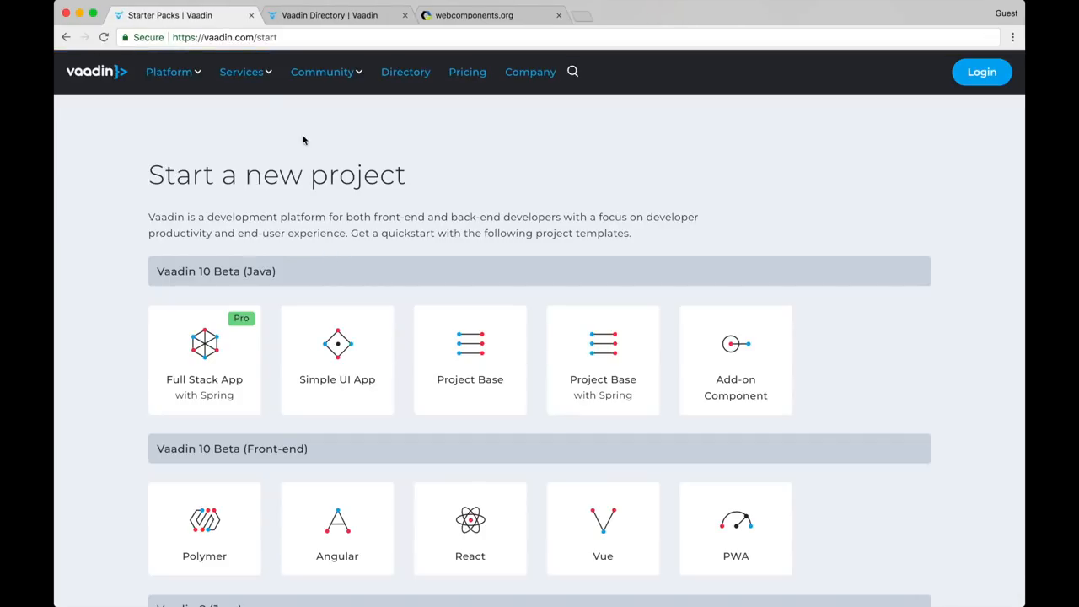
mouse_move(395, 153)
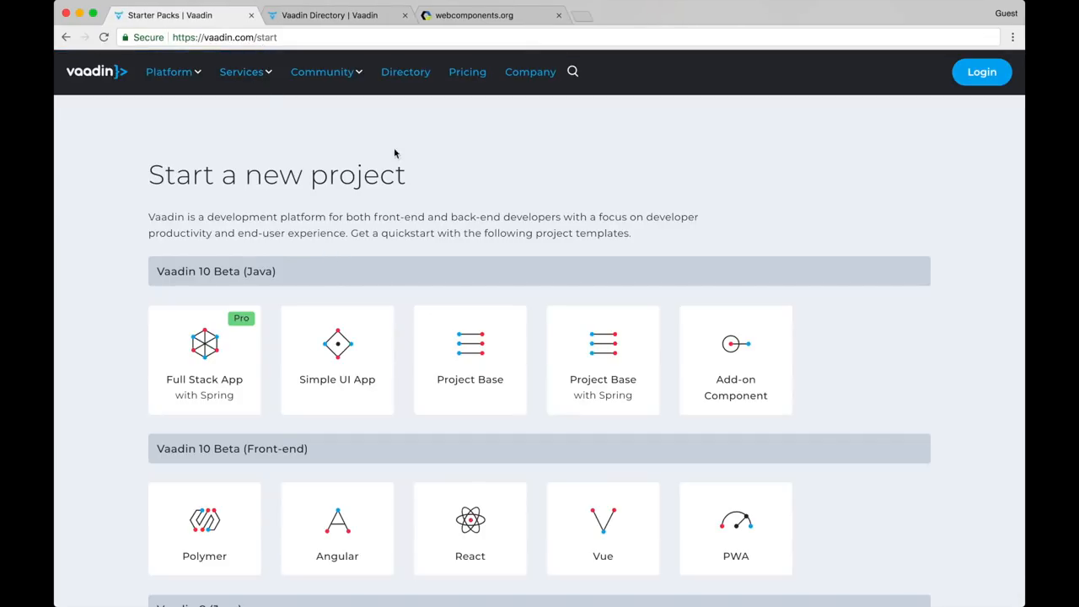
Pick the Project Base starter and download it as vaadin-demo
left_click(469, 352)
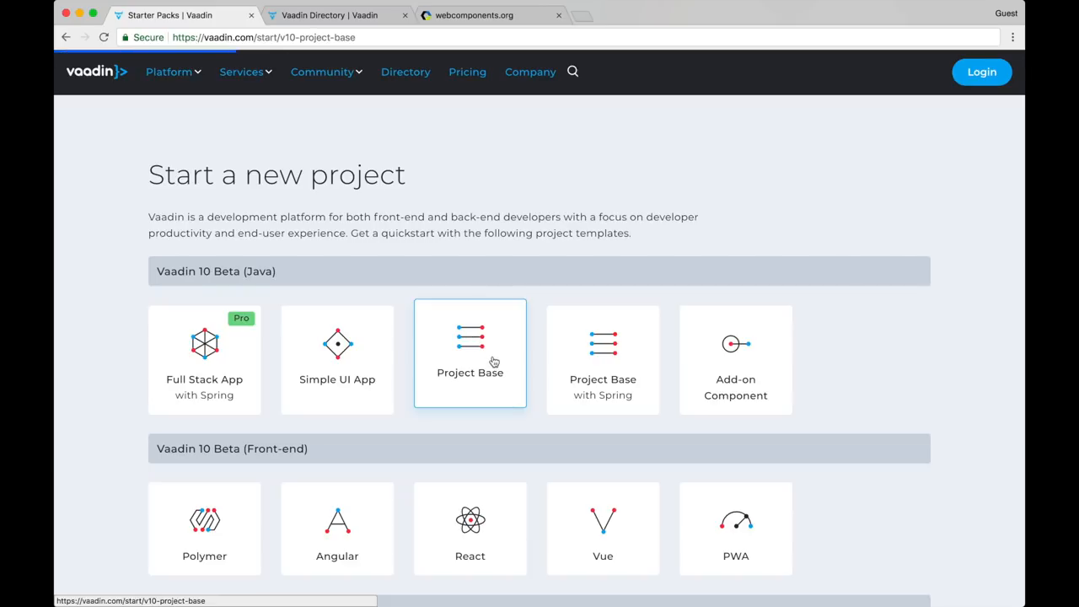
left_click(470, 352)
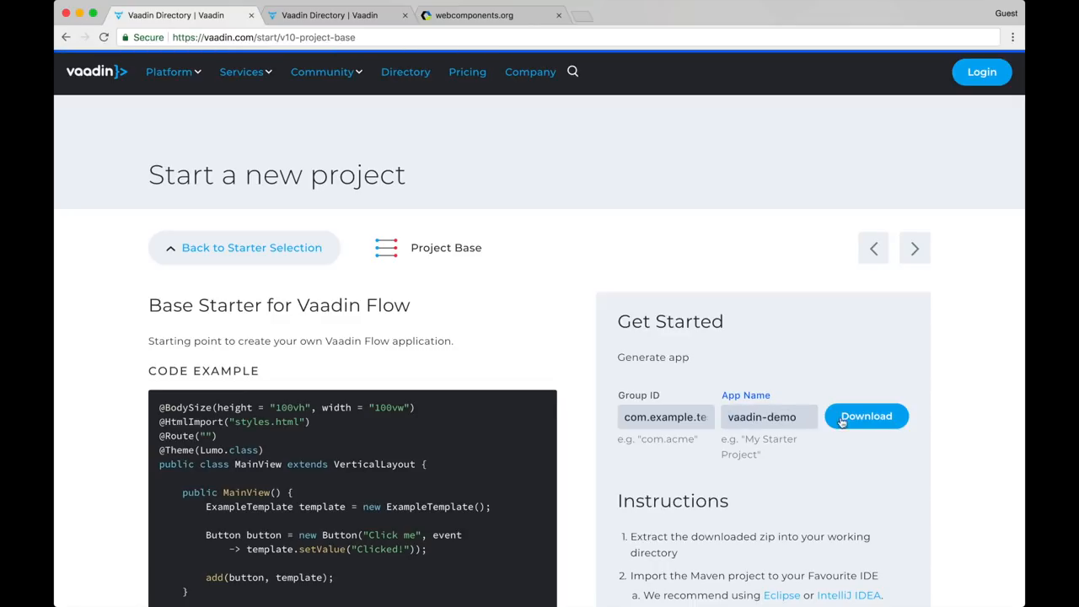
left_click(866, 416)
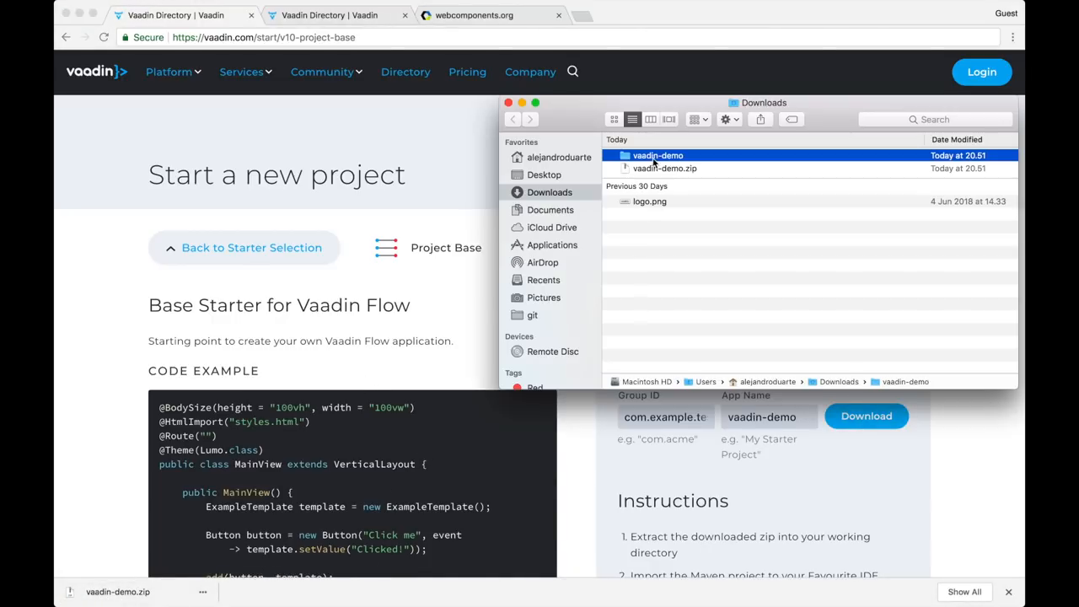
Open the vaadin-demo folder and launch its pom.xml with IntelliJ IDEA
double_click(658, 155)
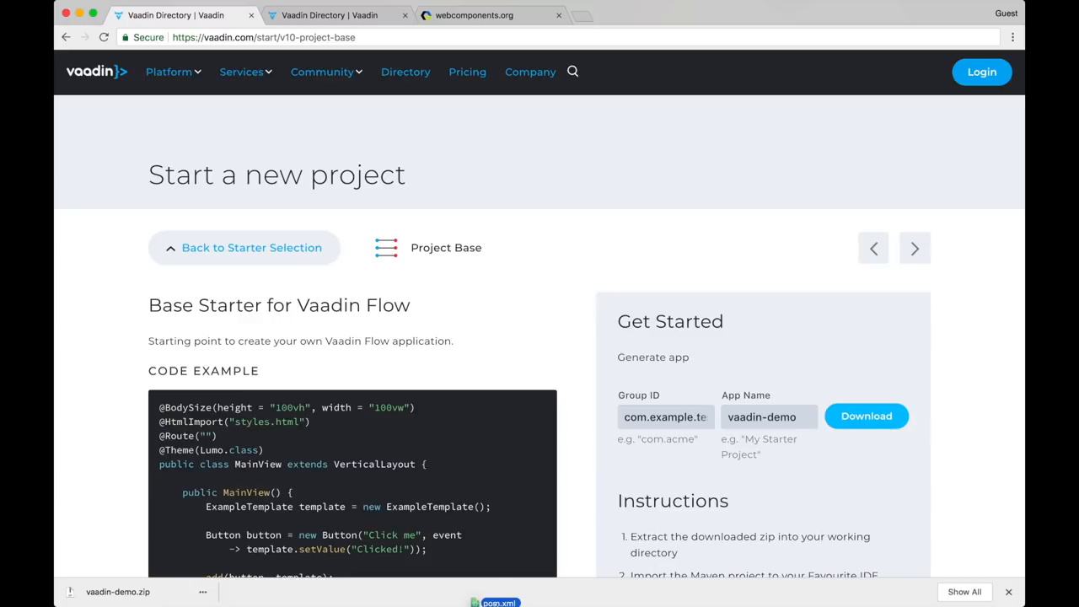
mouse_move(517, 588)
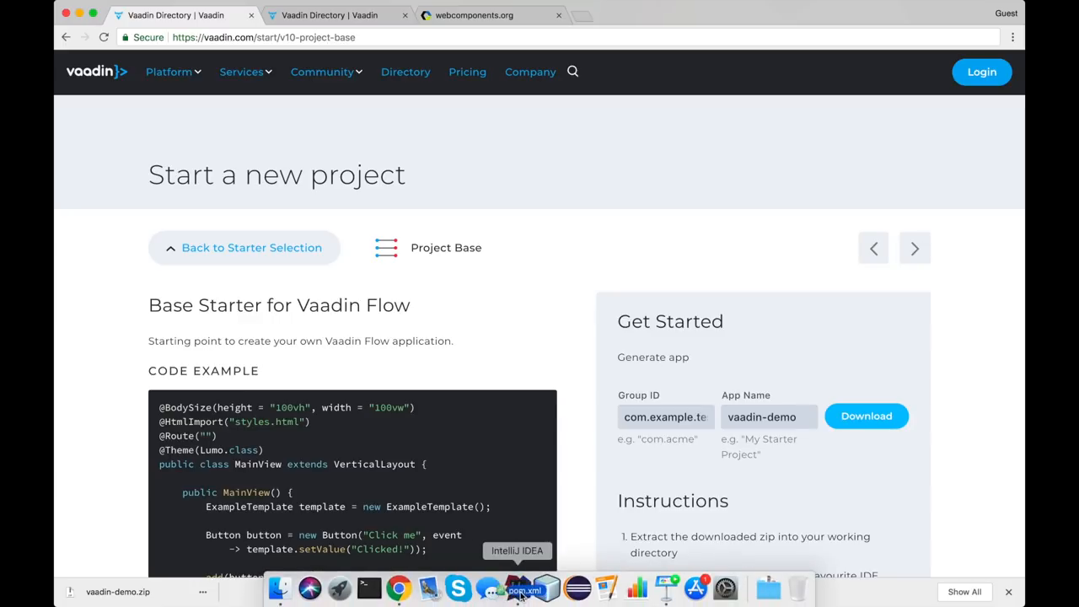
left_click(517, 588)
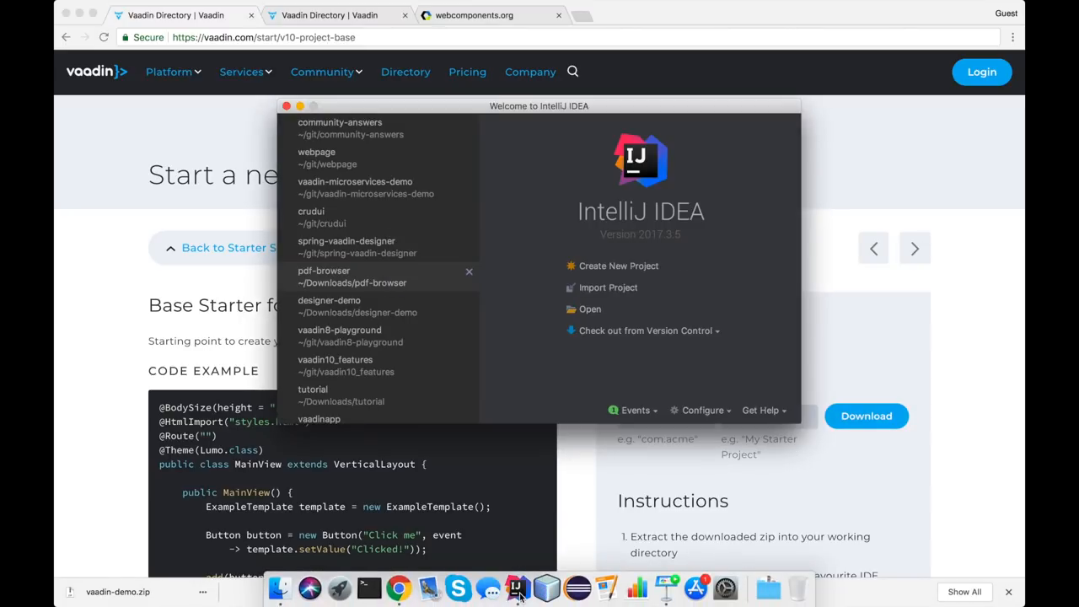
left_click(286, 105)
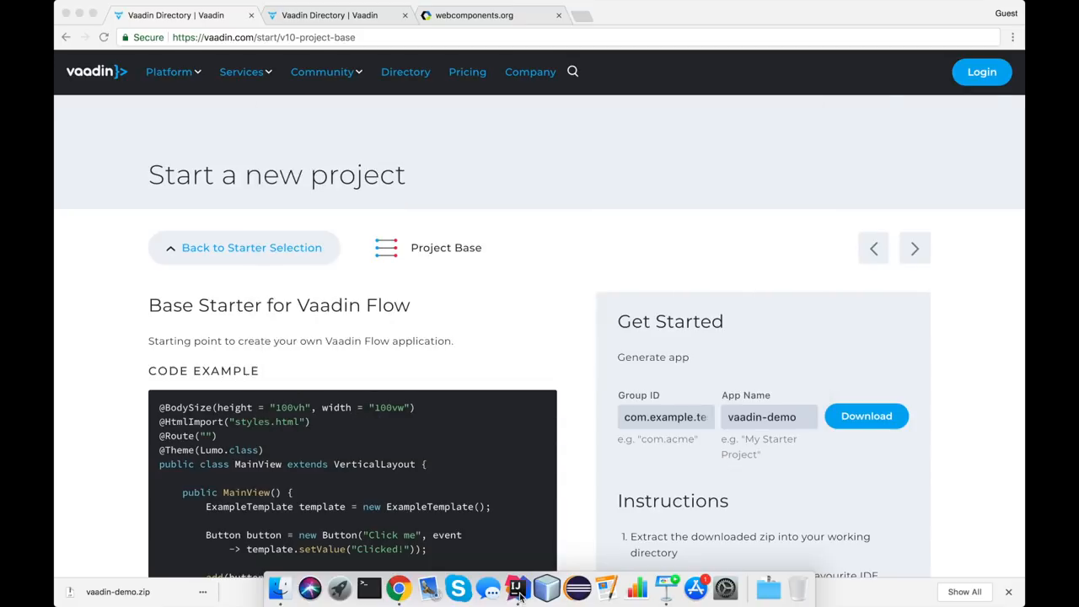
Focus the imported vaadin-demo project window and enter Presentation Mode from the View menu
left_click(516, 588)
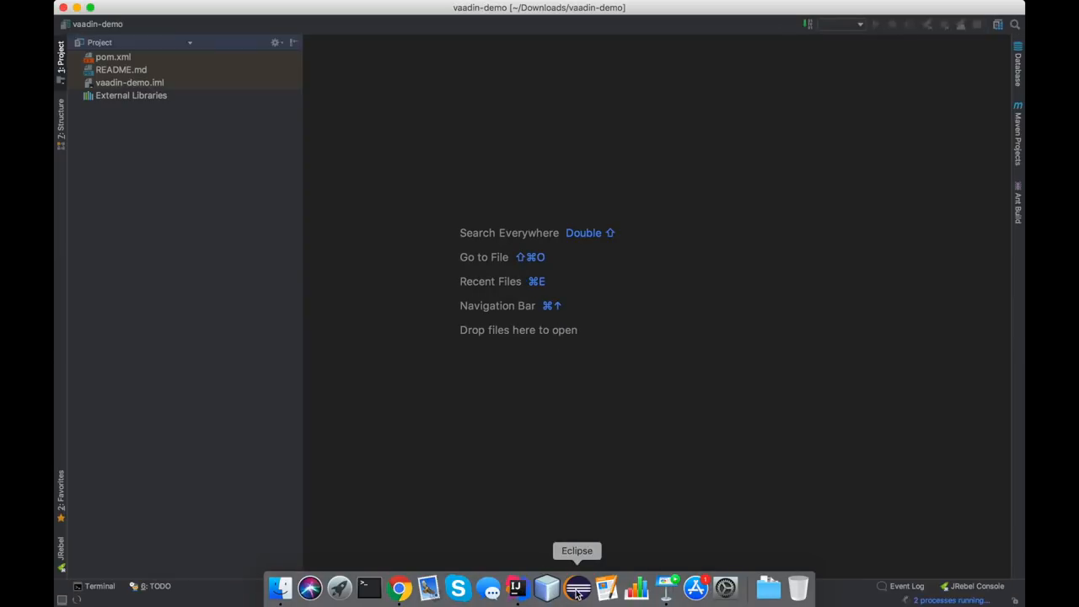
left_click(114, 57)
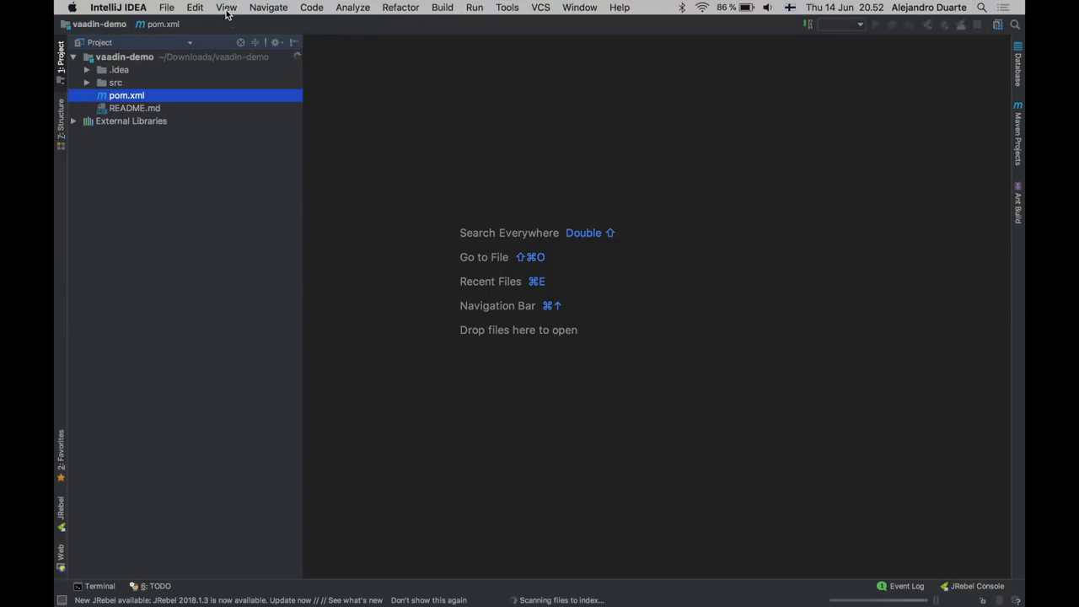
left_click(226, 7)
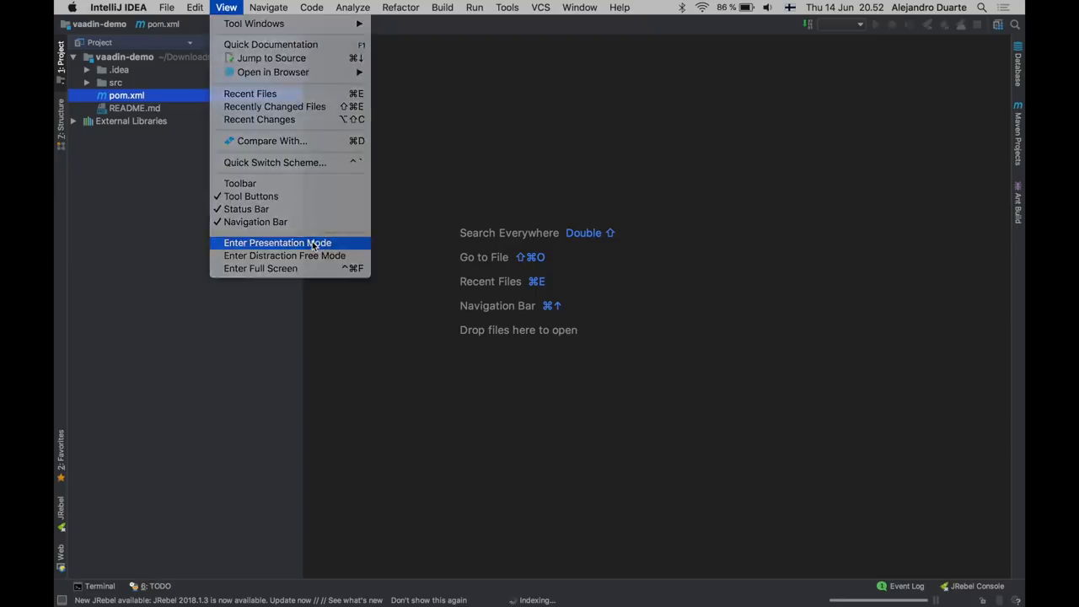
left_click(277, 243)
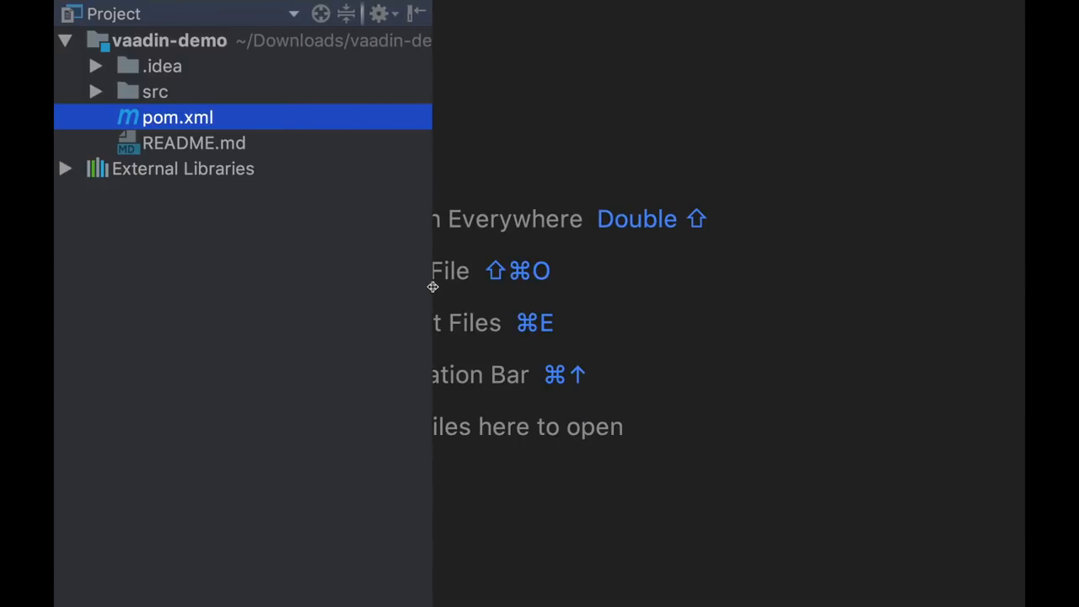
Expand src down to com.example.test and select MainView
left_click(154, 92)
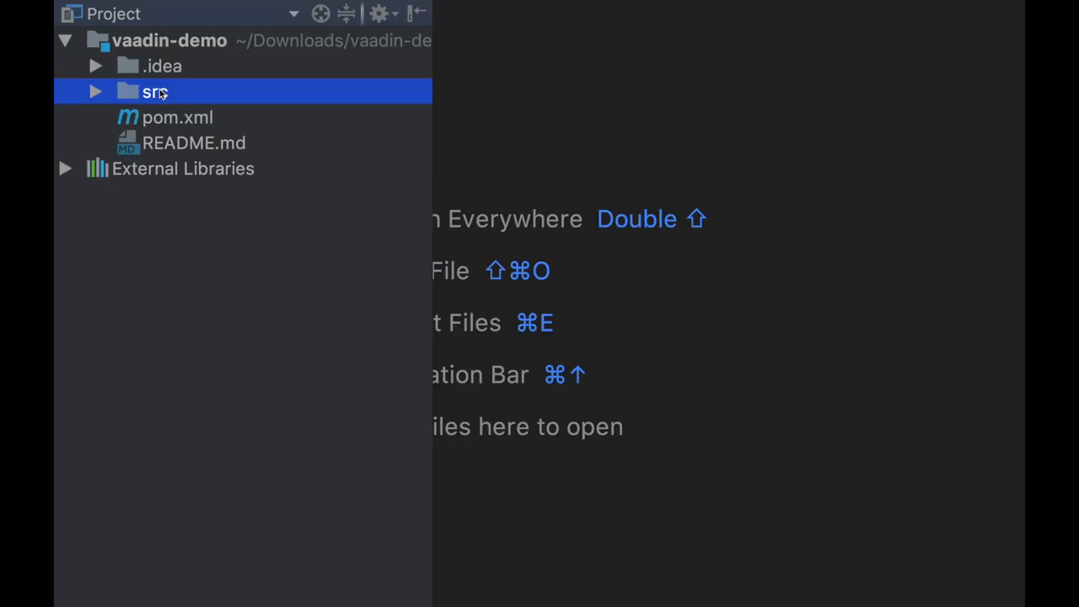
left_click(95, 91)
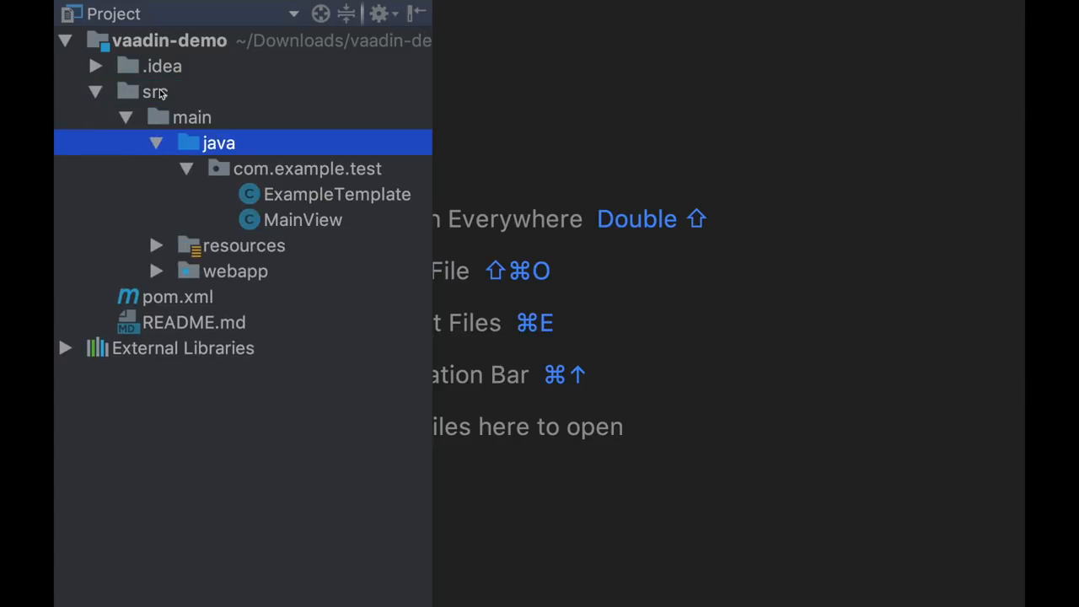
left_click(303, 219)
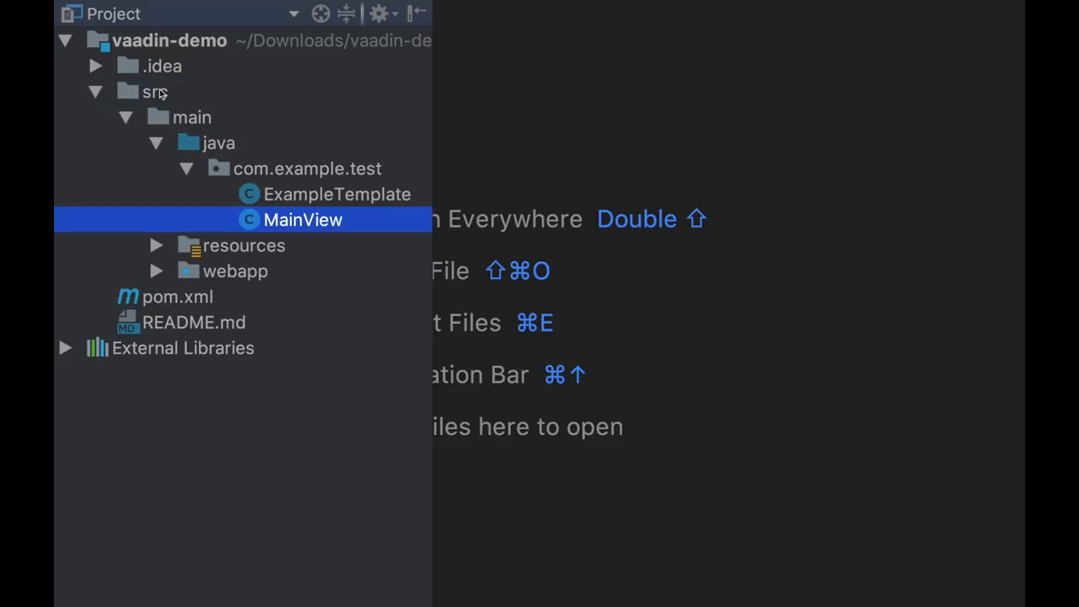
Open MainView and highlight its empty route and the constructor's template
double_click(302, 219)
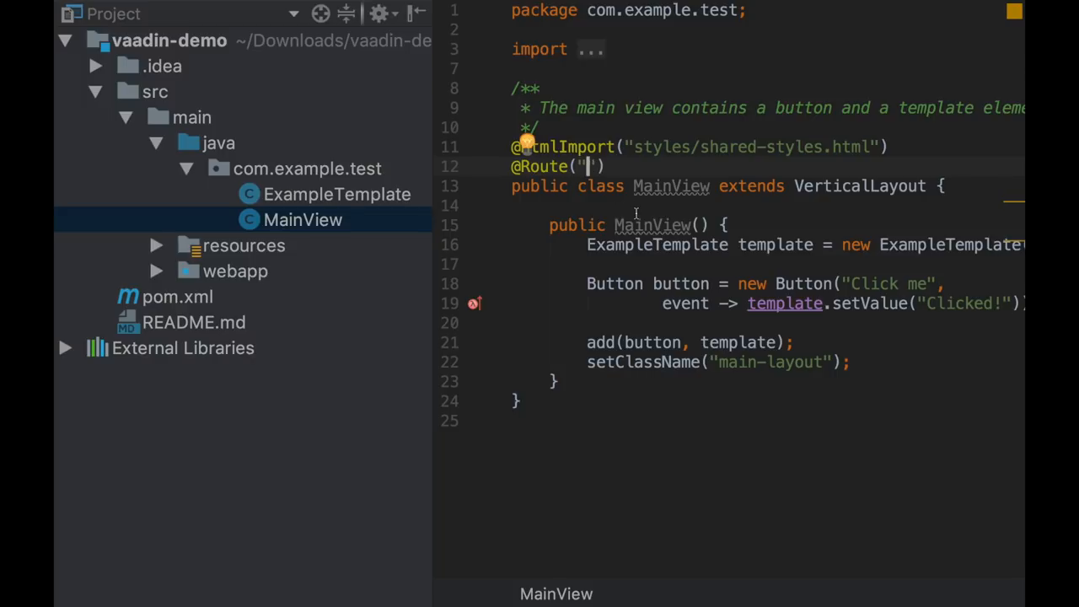
left_click(634, 245)
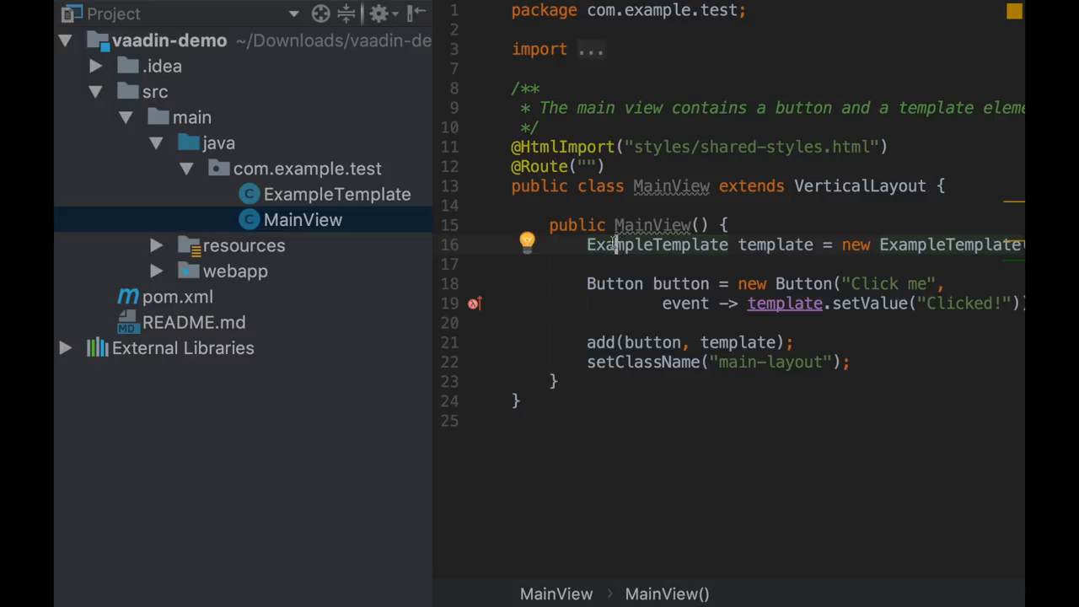
left_click(336, 194)
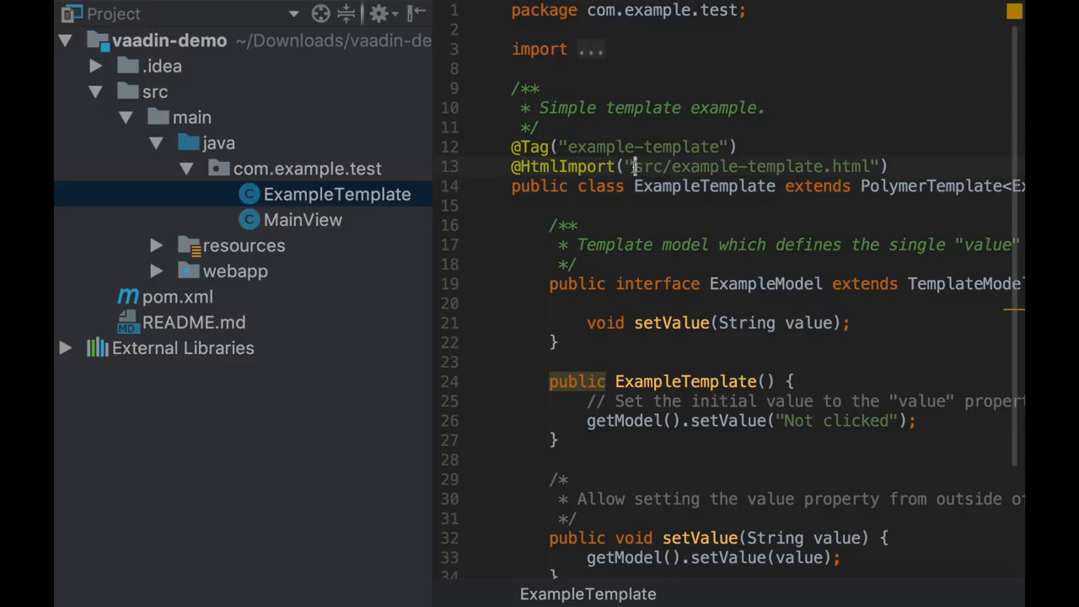
Remove the Javadoc comment, template and button code from MainView, leaving an empty constructor
double_click(851, 166)
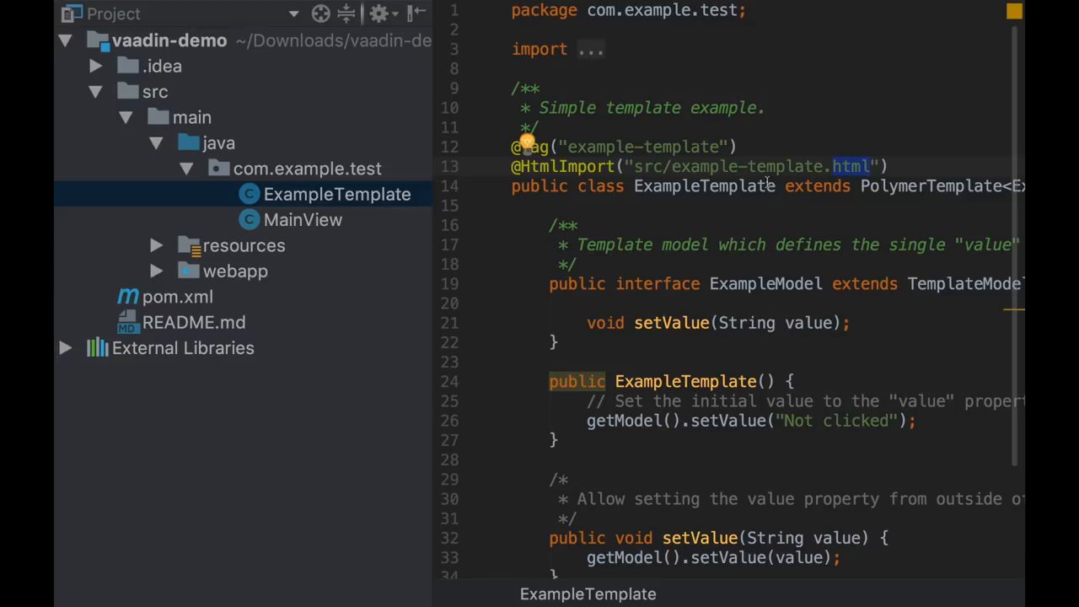
mouse_move(799, 166)
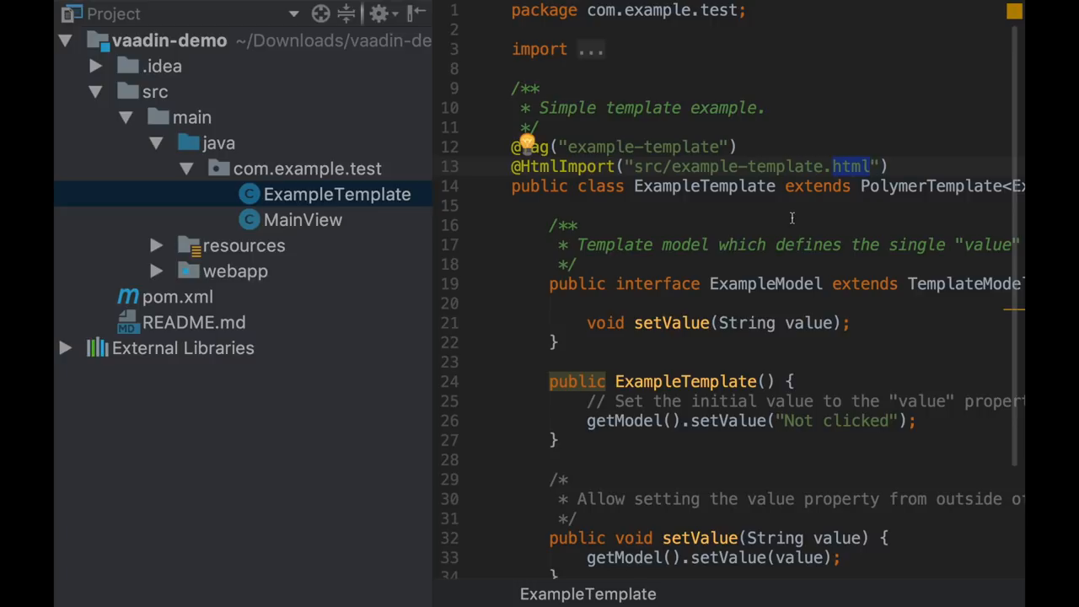
left_click(303, 220)
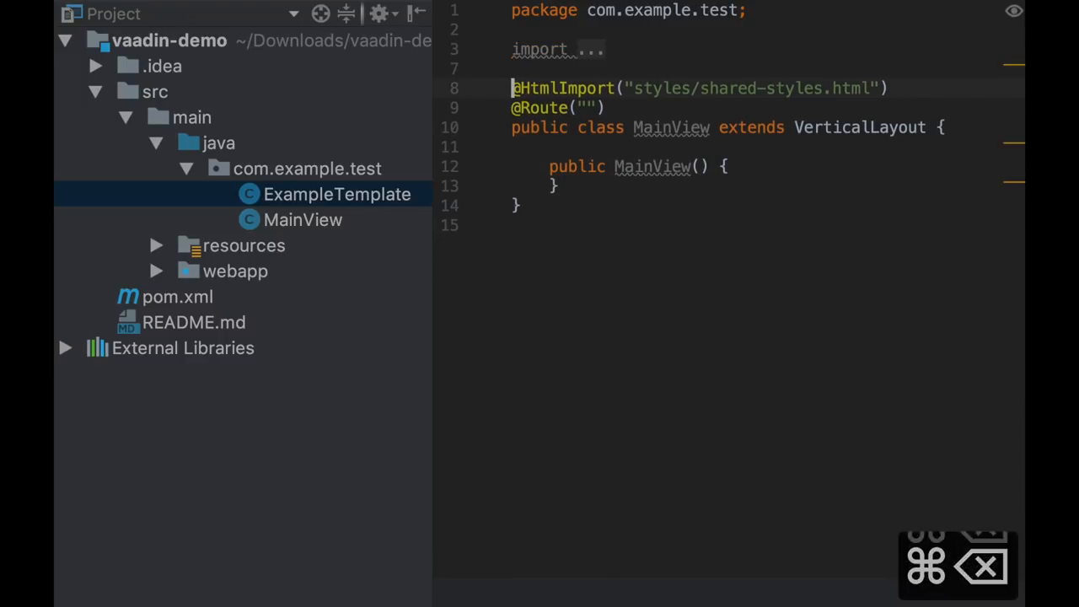
Delete ExampleTemplate from com.example.test and confirm in the Delete dialog
key("ctrl+alt+o")
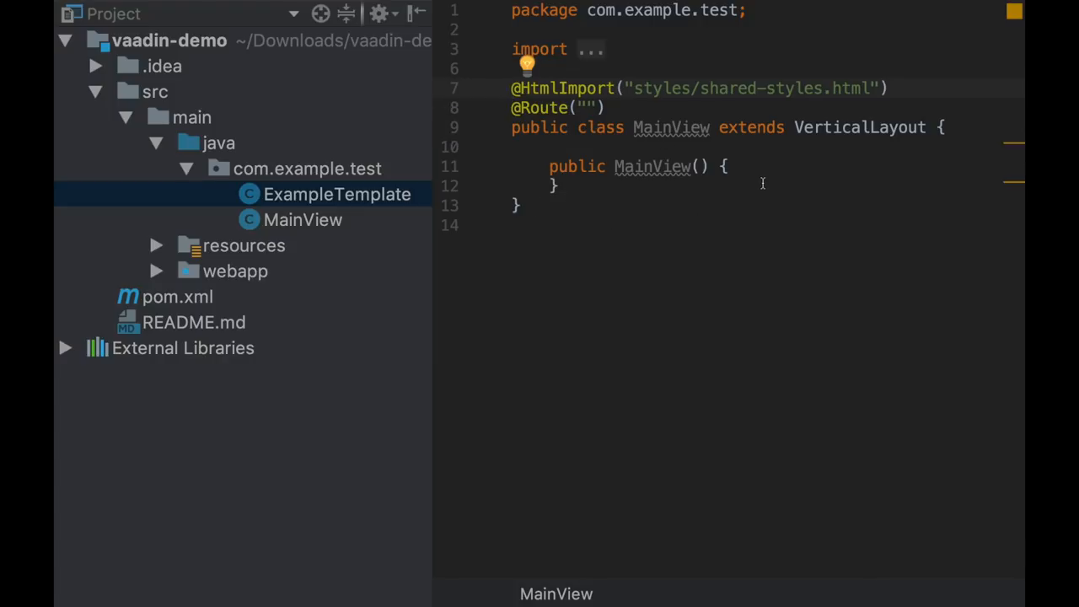
mouse_move(309, 204)
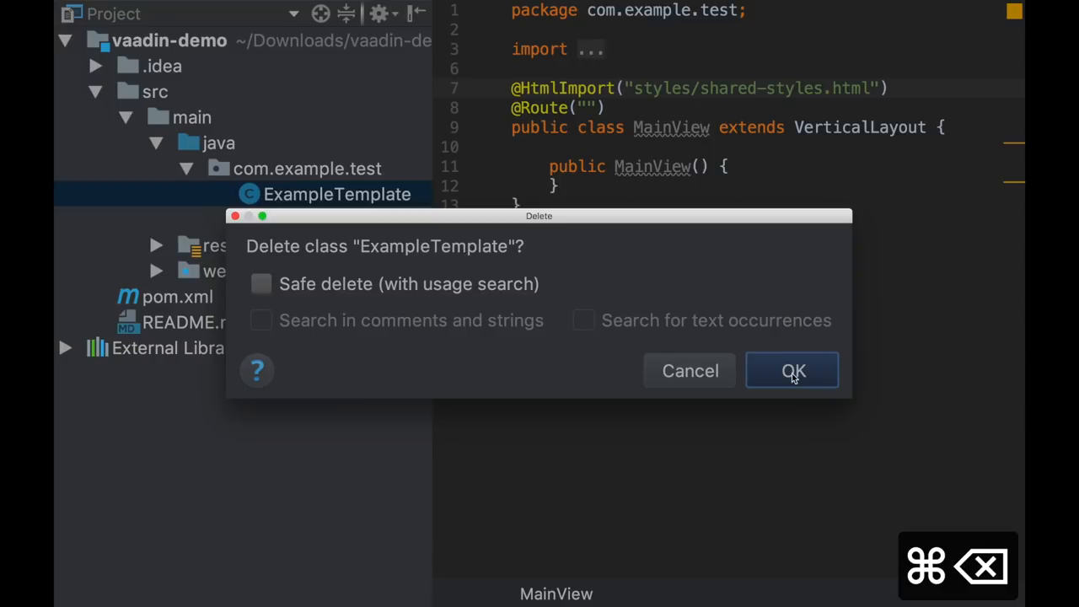
left_click(792, 370)
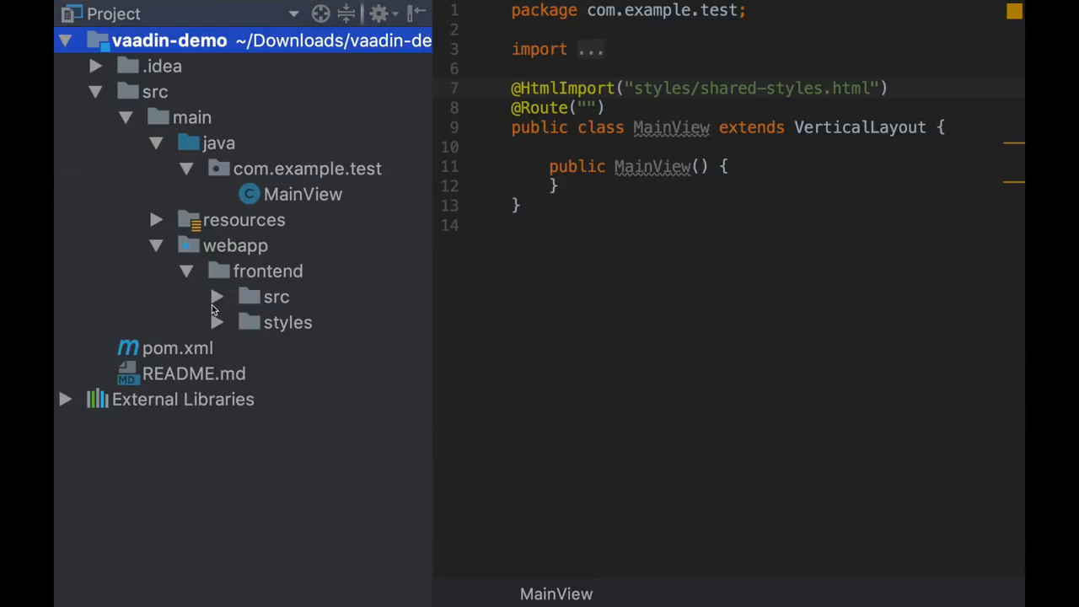
Expand frontend/styles to shared-styles.html and the resources folder, then select MainView
left_click(216, 296)
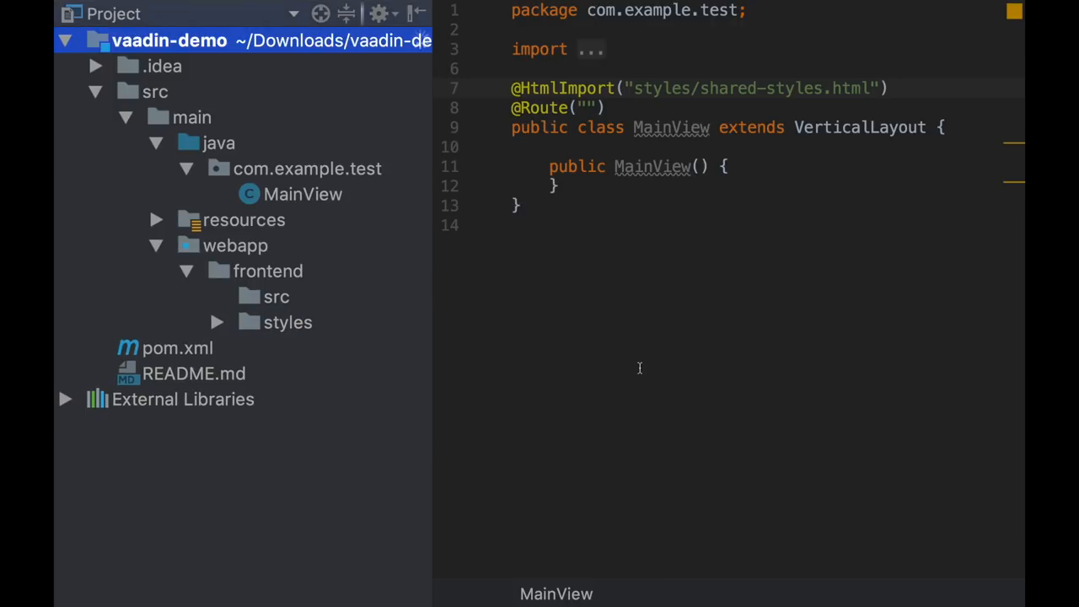
left_click(217, 322)
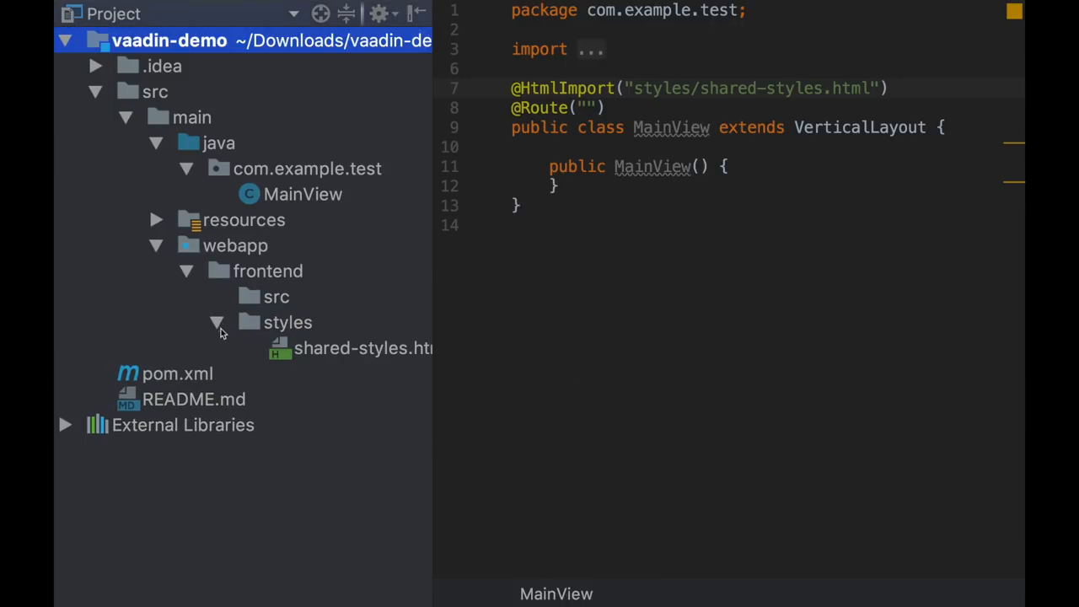
left_click(363, 347)
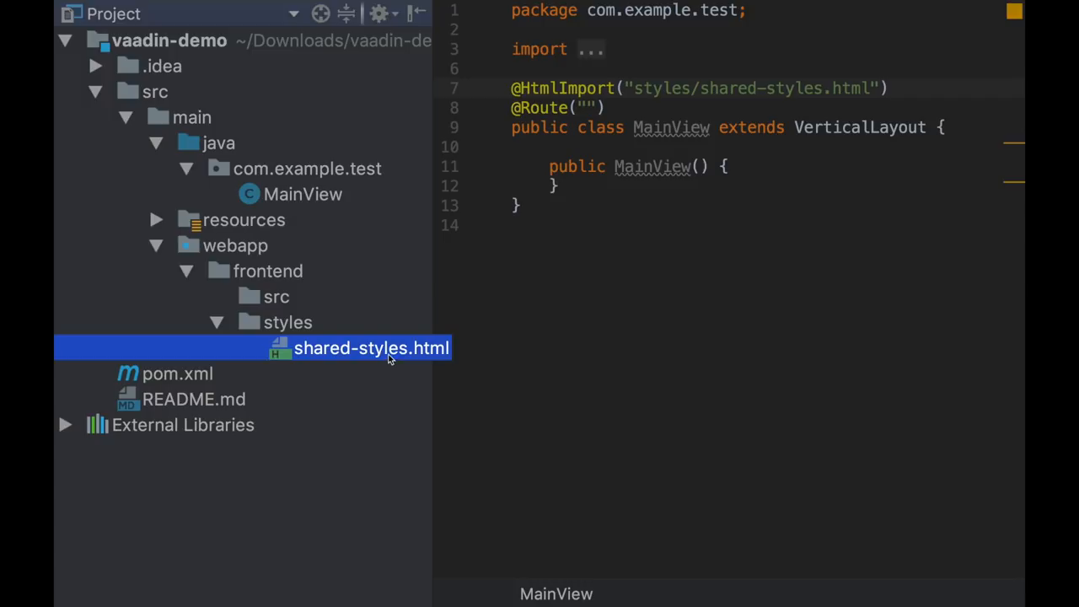
mouse_move(745, 102)
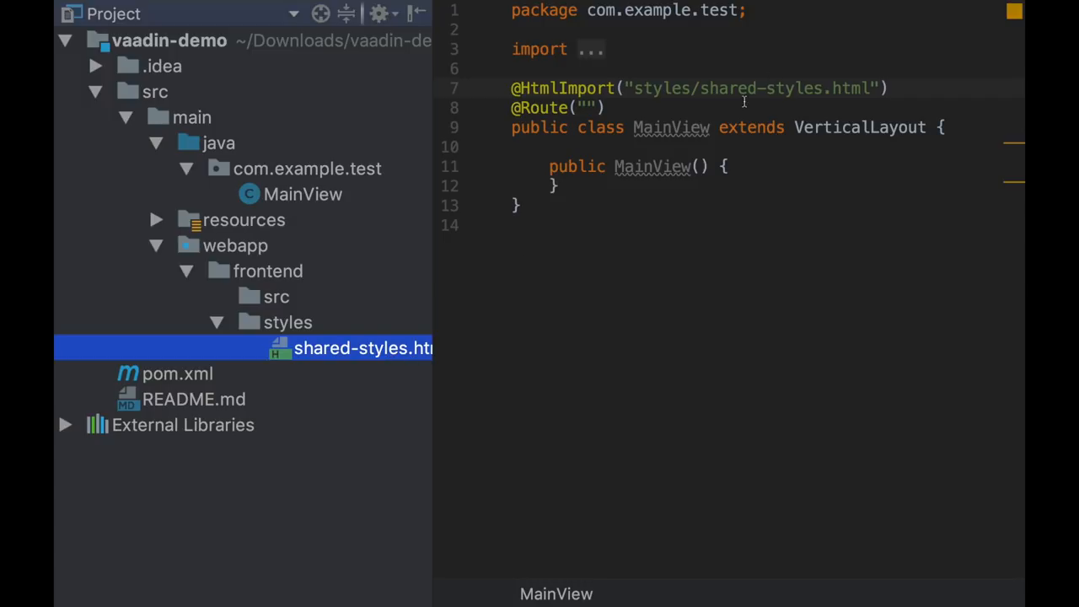
mouse_move(388, 320)
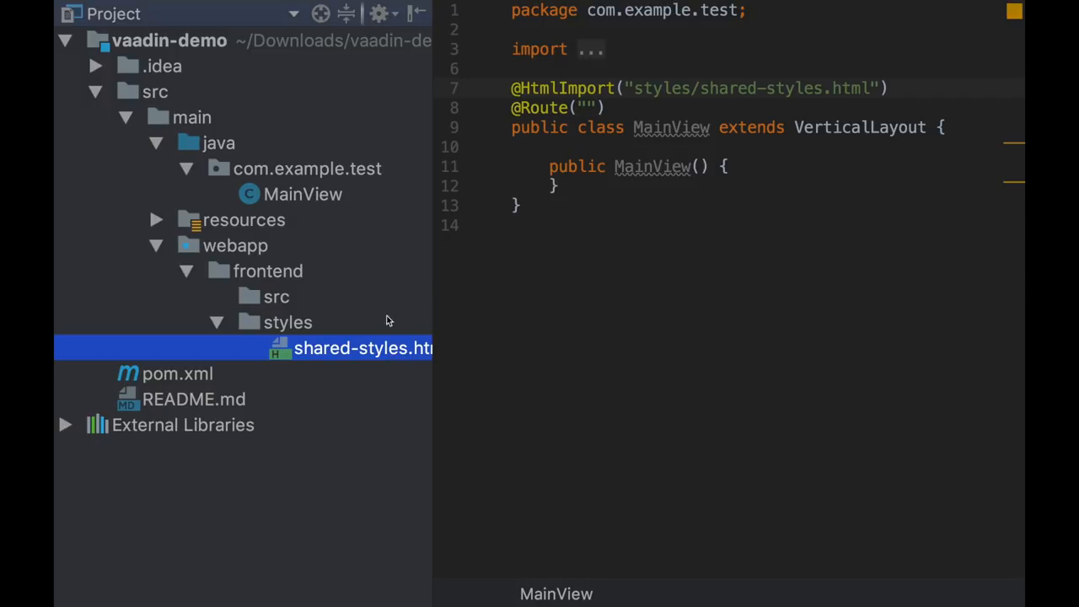
mouse_move(319, 199)
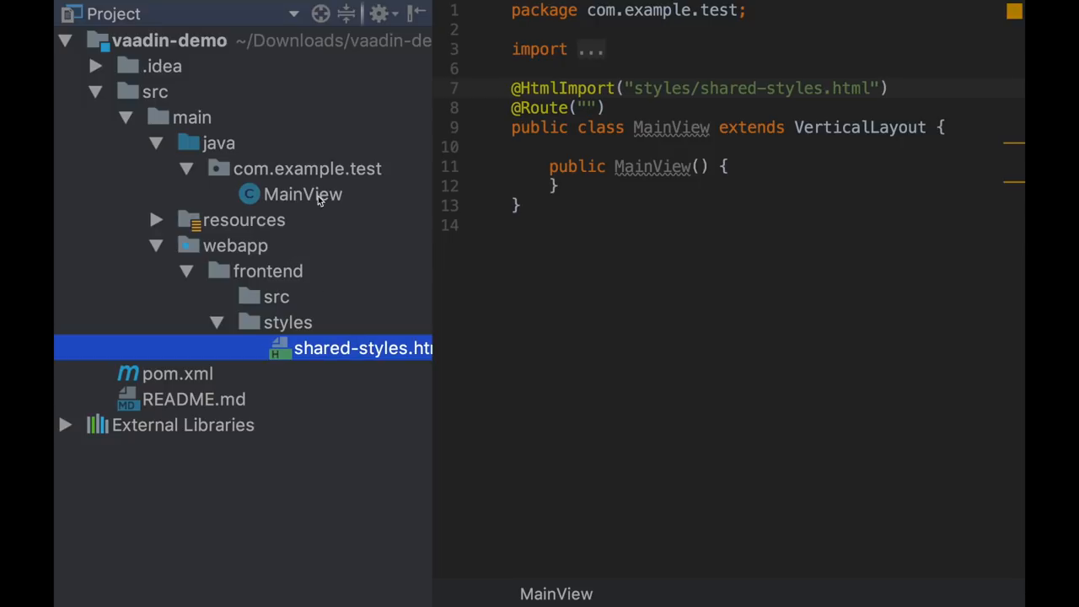
mouse_move(331, 347)
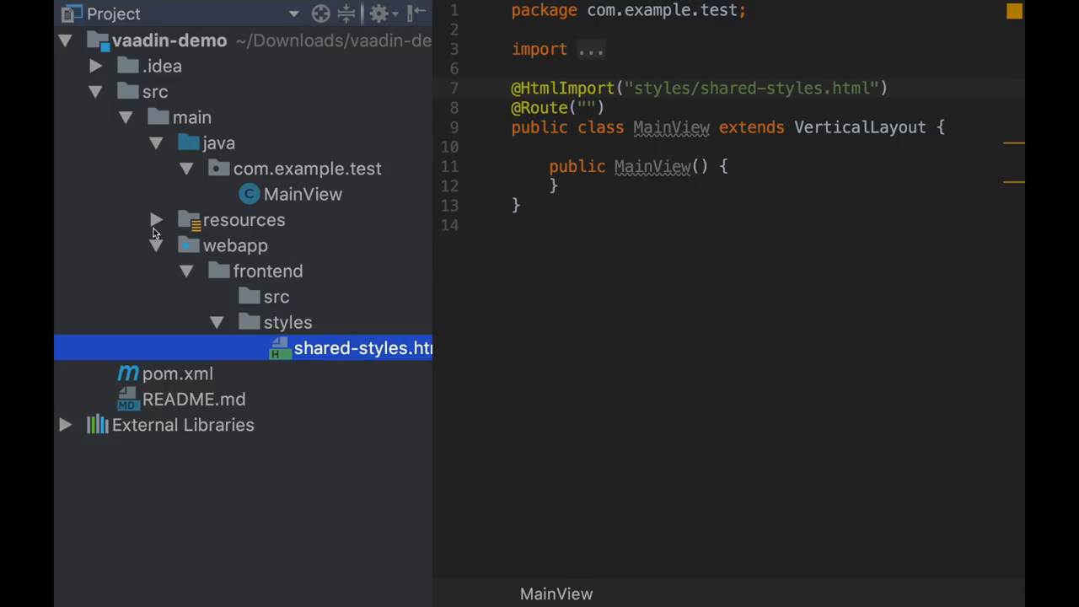
left_click(156, 220)
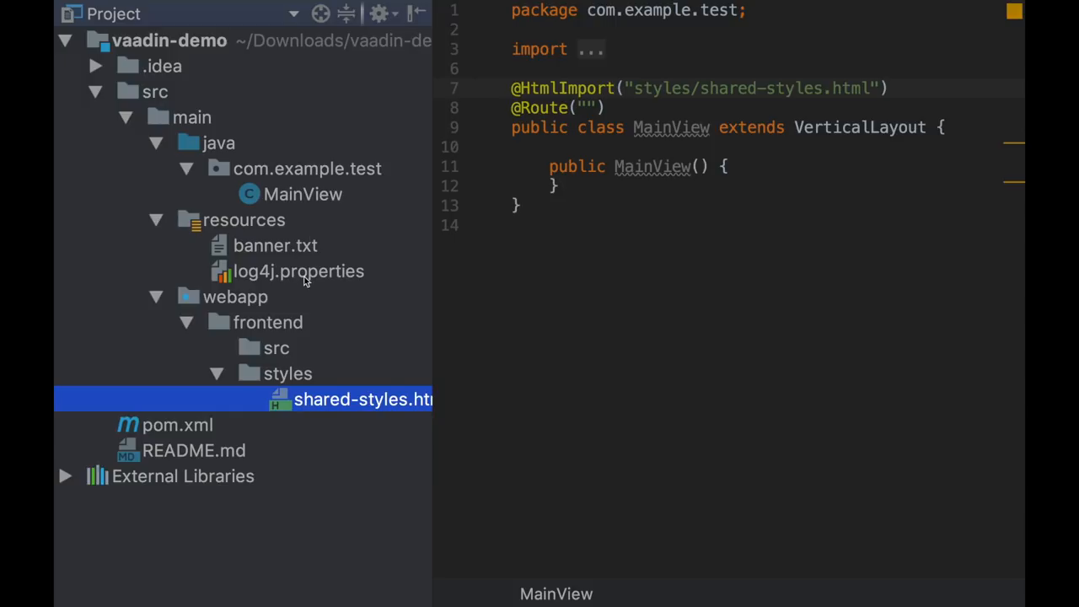
left_click(302, 194)
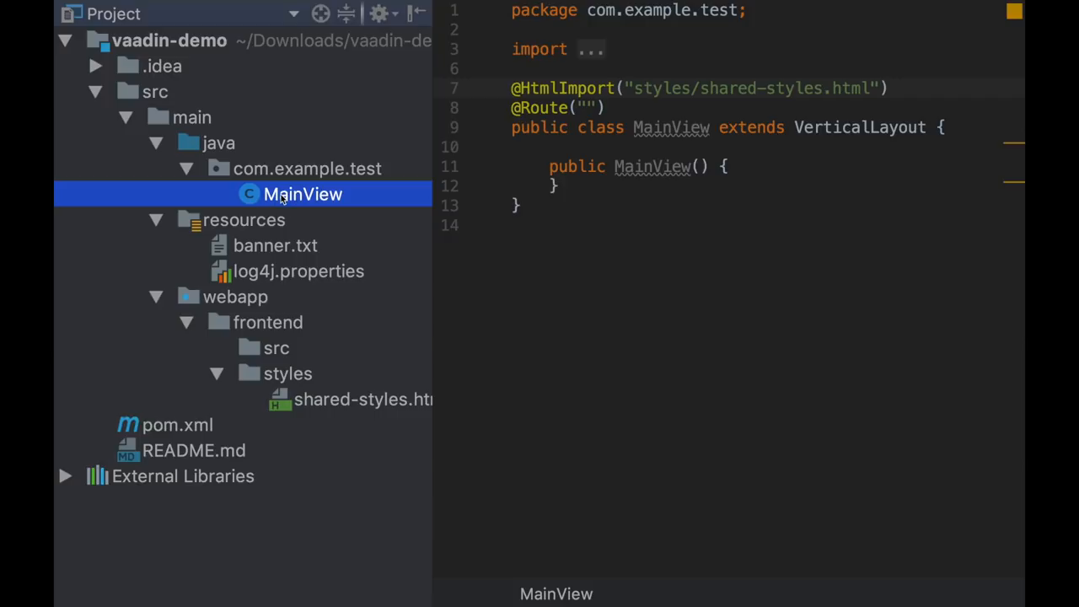
left_click(177, 424)
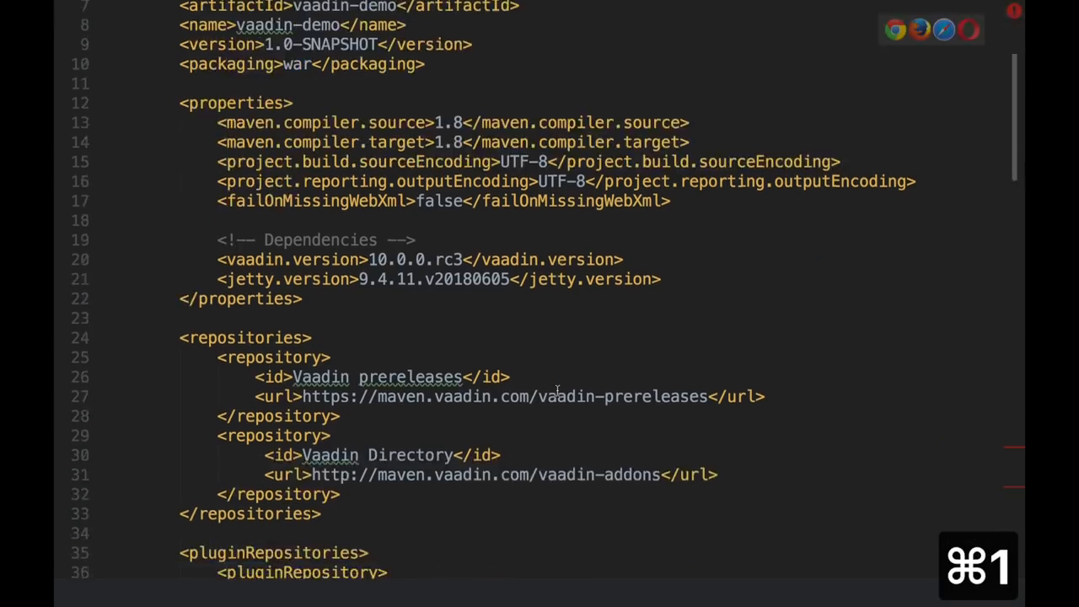
Add hibernate-core 5.2.10.Final and h2 1.4.196 dependency blocks under <dependencies> in pom.xml
scroll("down", 3)
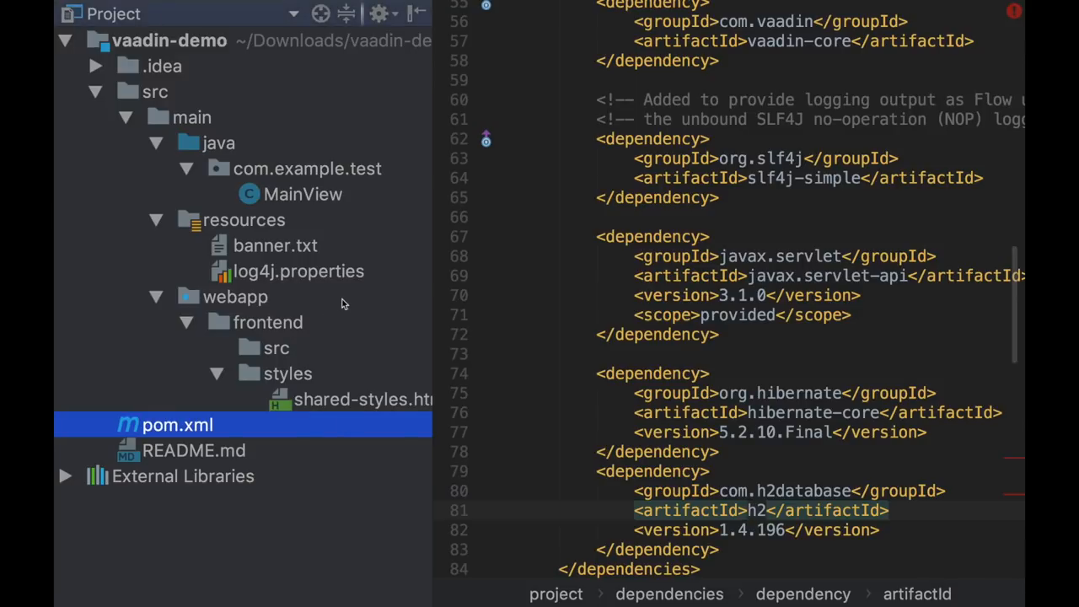
left_click(244, 220)
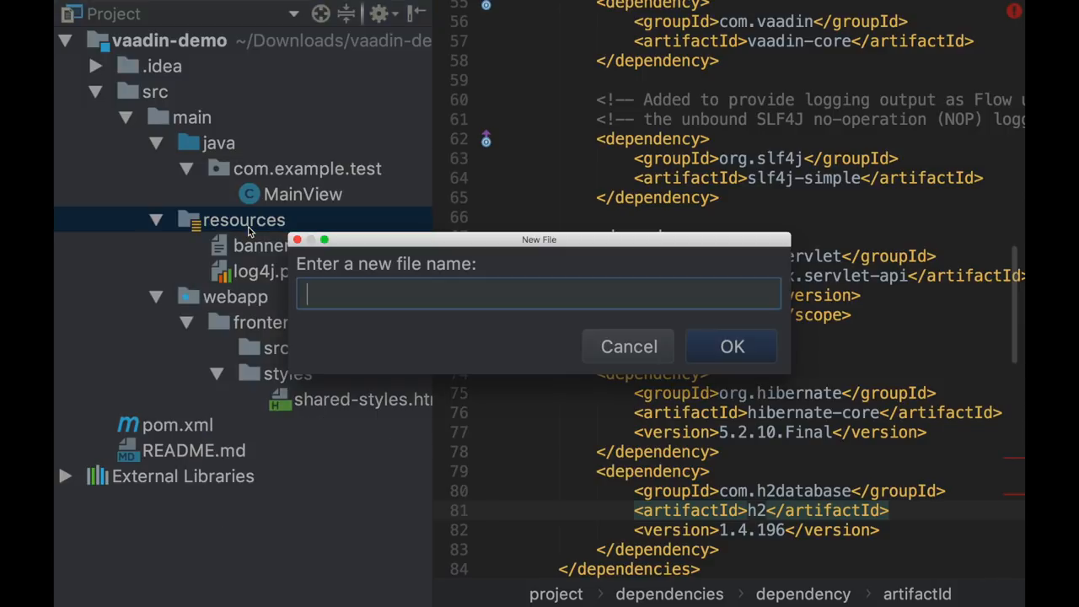
Create the file META-INF/persistence.xml inside the resources folder
type("META-INF")
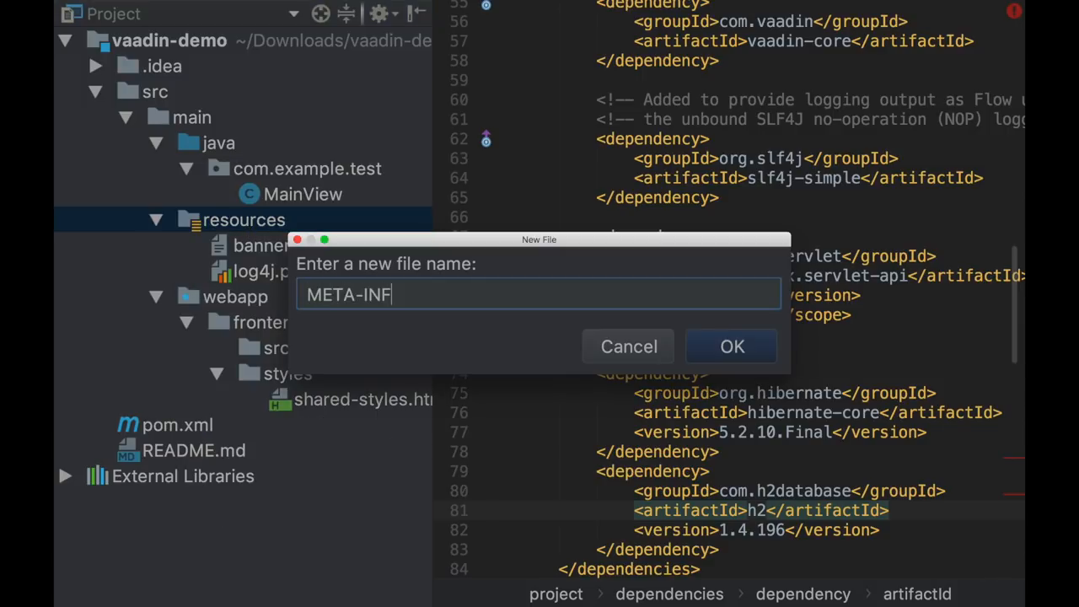
type("/pers")
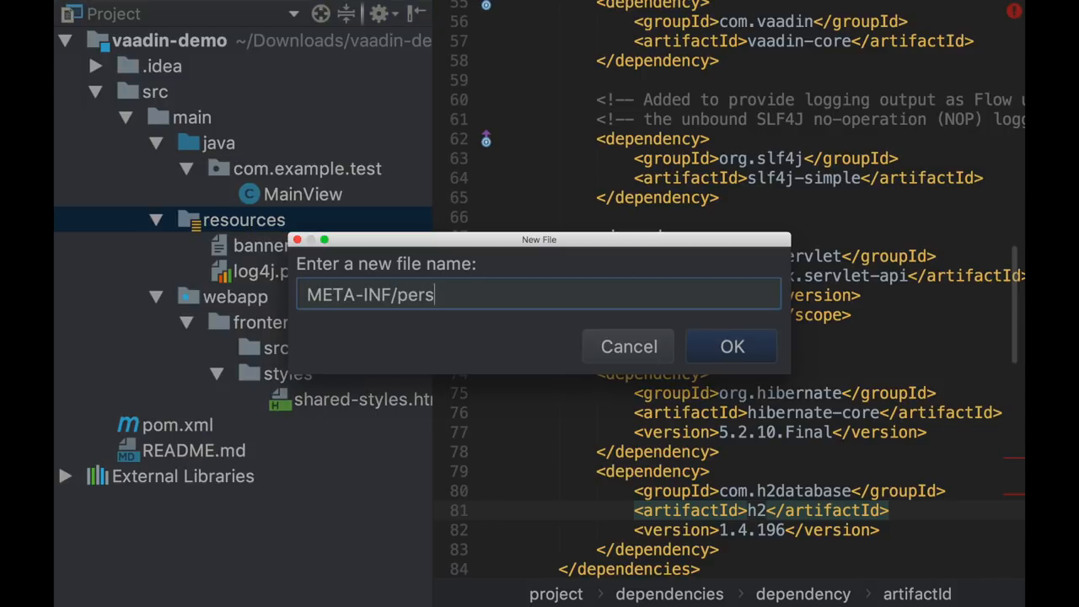
type("is")
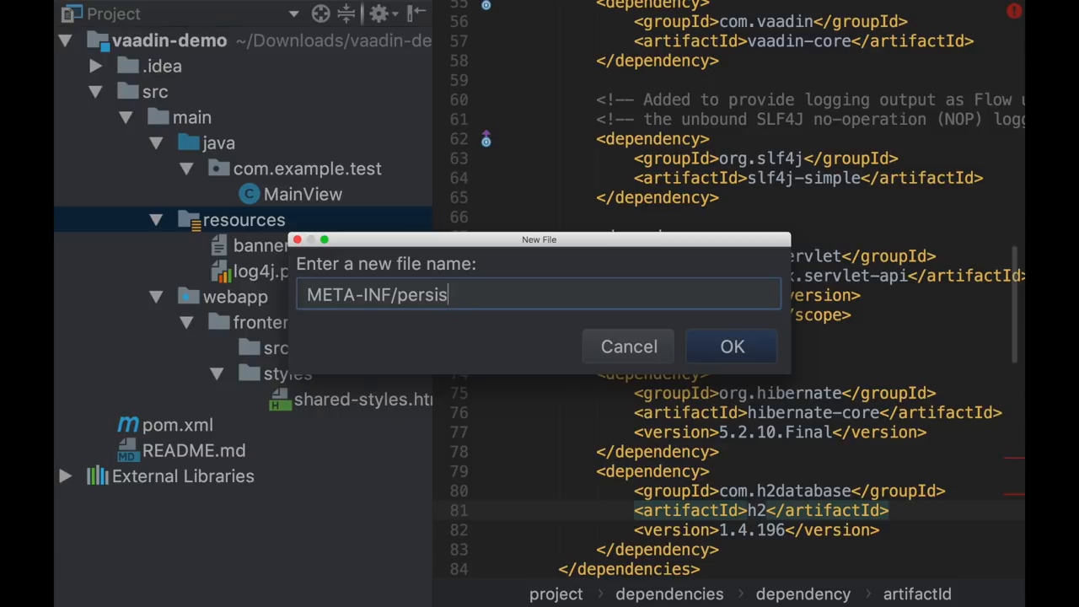
type("tence.xml")
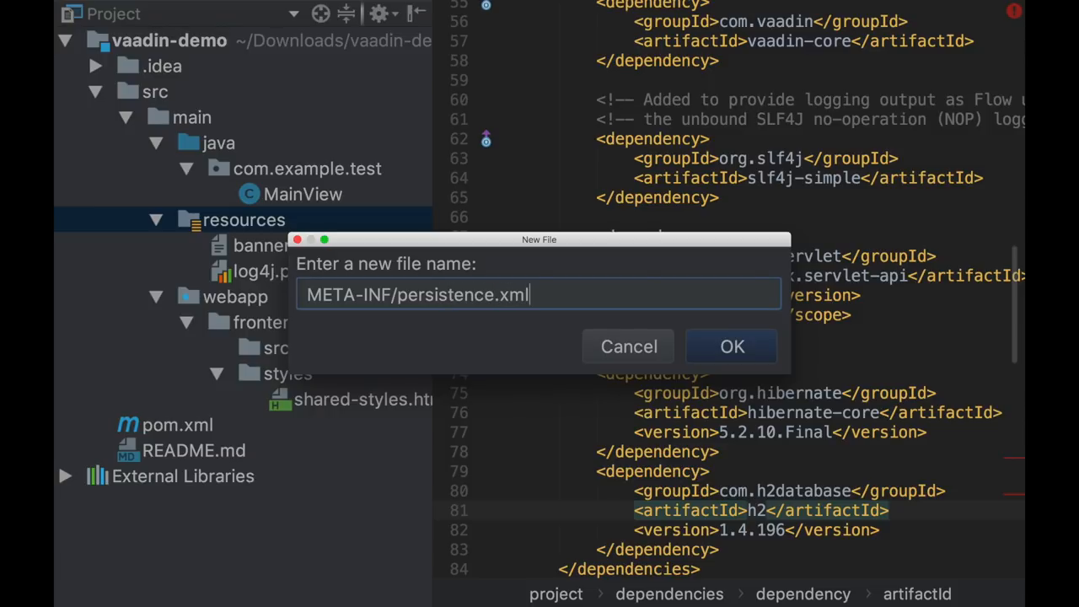
left_click(732, 346)
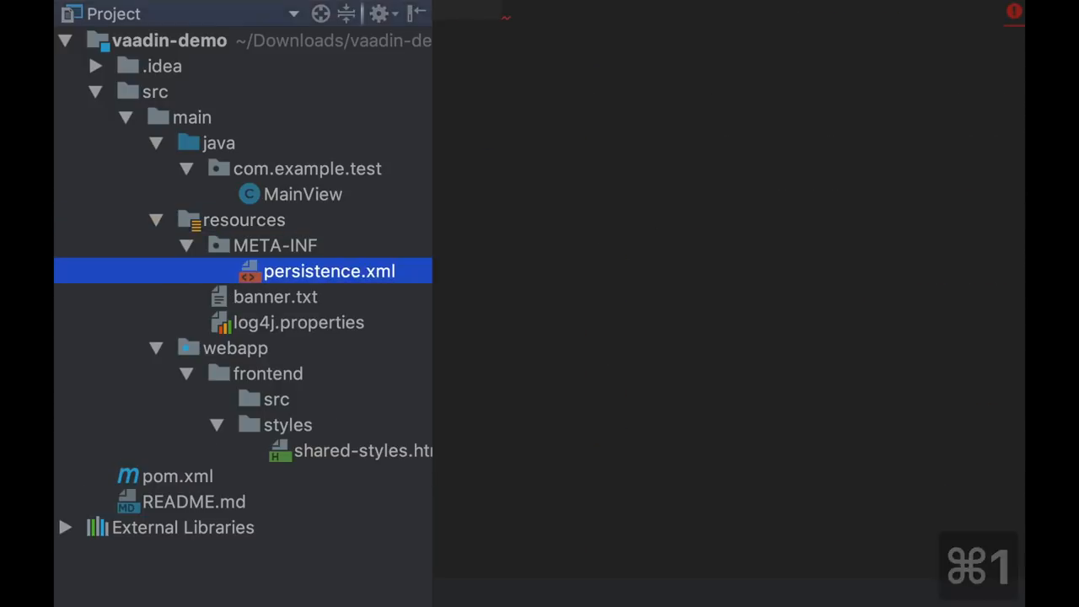
Define the demo-pu persistence unit with H2 connection and hbm2ddl update properties
double_click(329, 271)
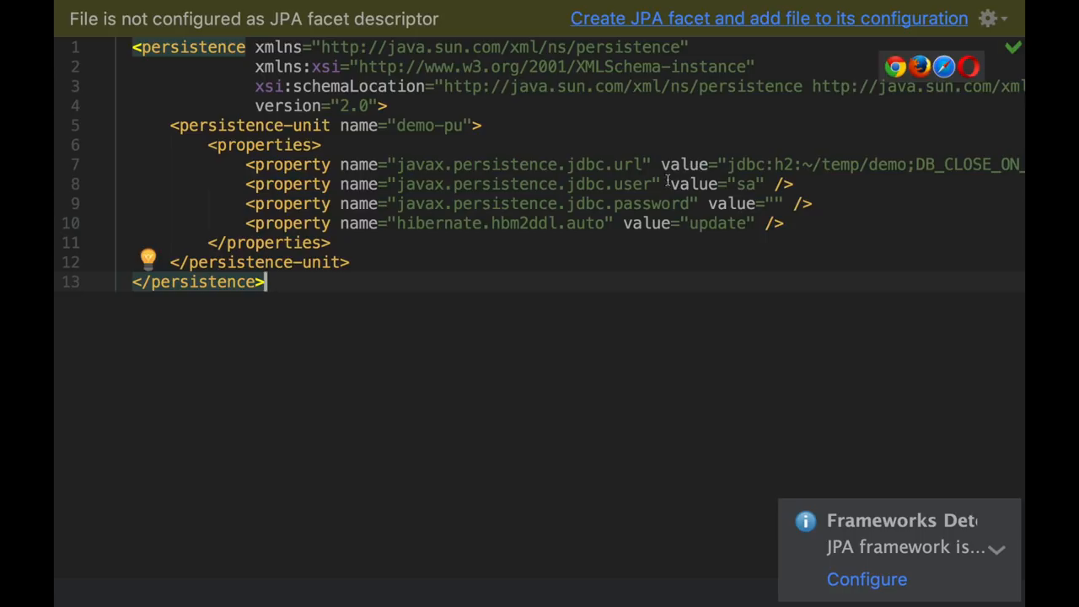
mouse_move(797, 304)
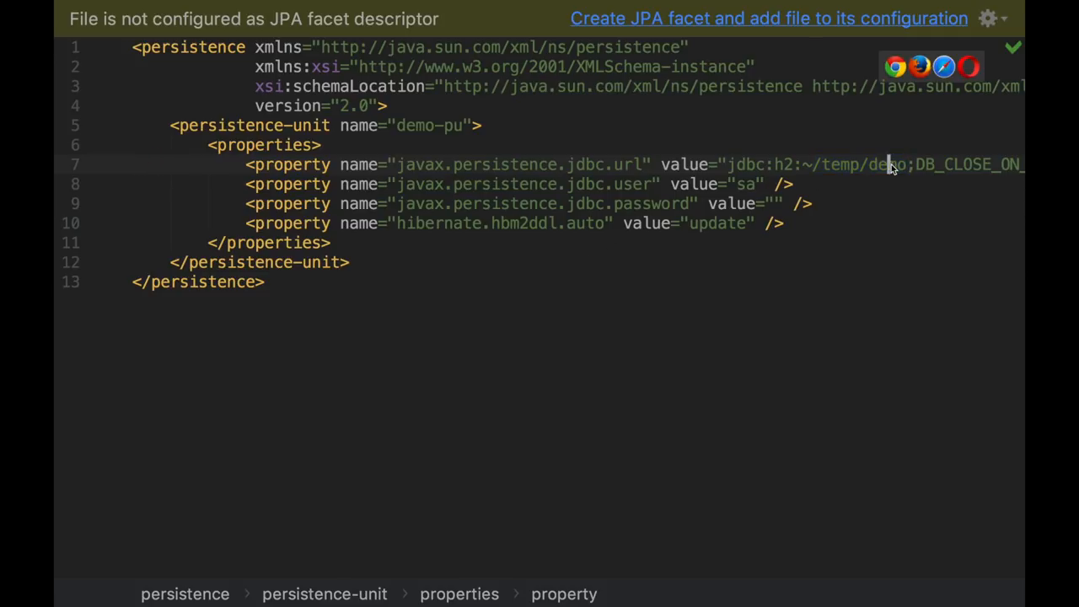
double_click(887, 165)
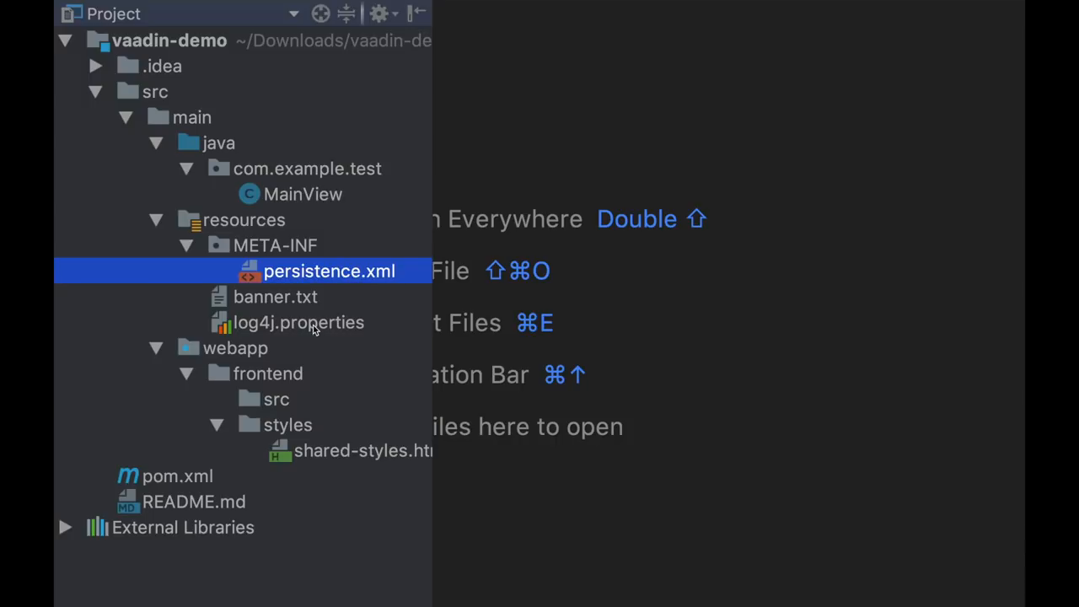
Create JPAService in com.example.test from its template and review its static factory and transaction code
left_click(307, 168)
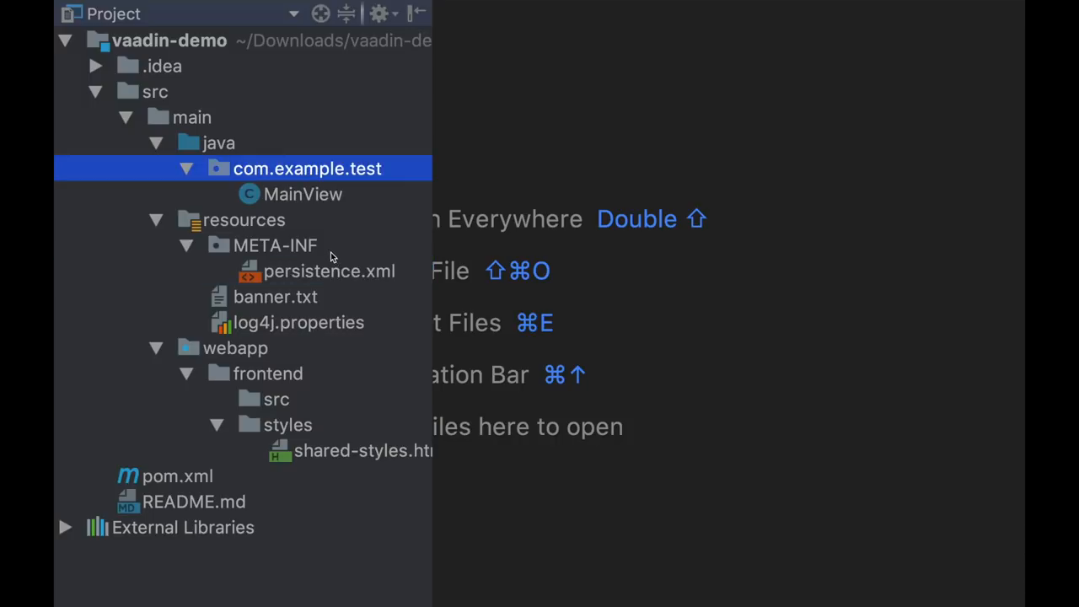
mouse_move(342, 284)
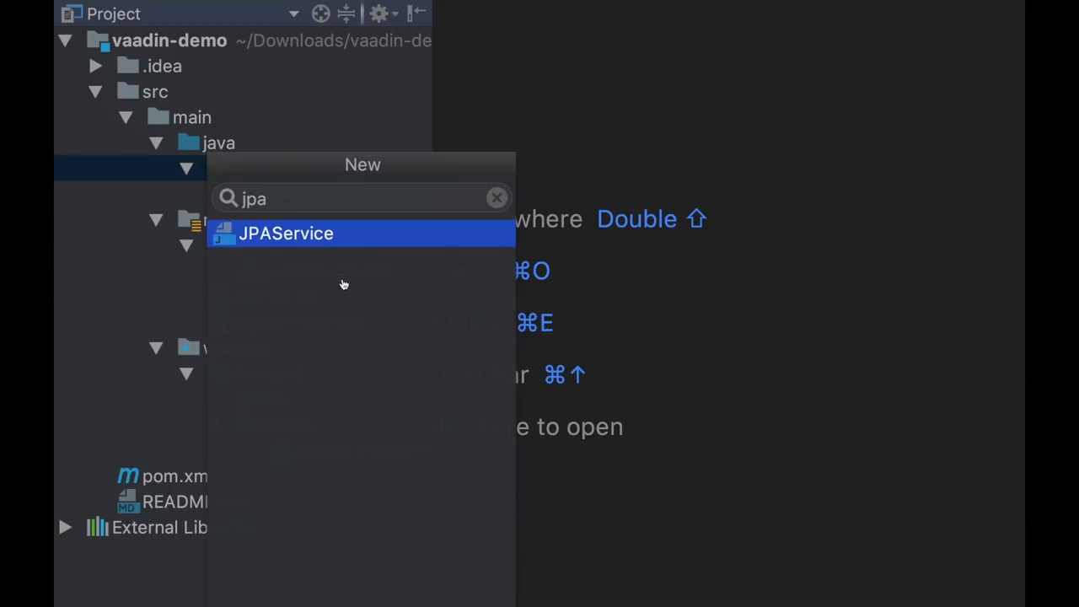
left_click(286, 234)
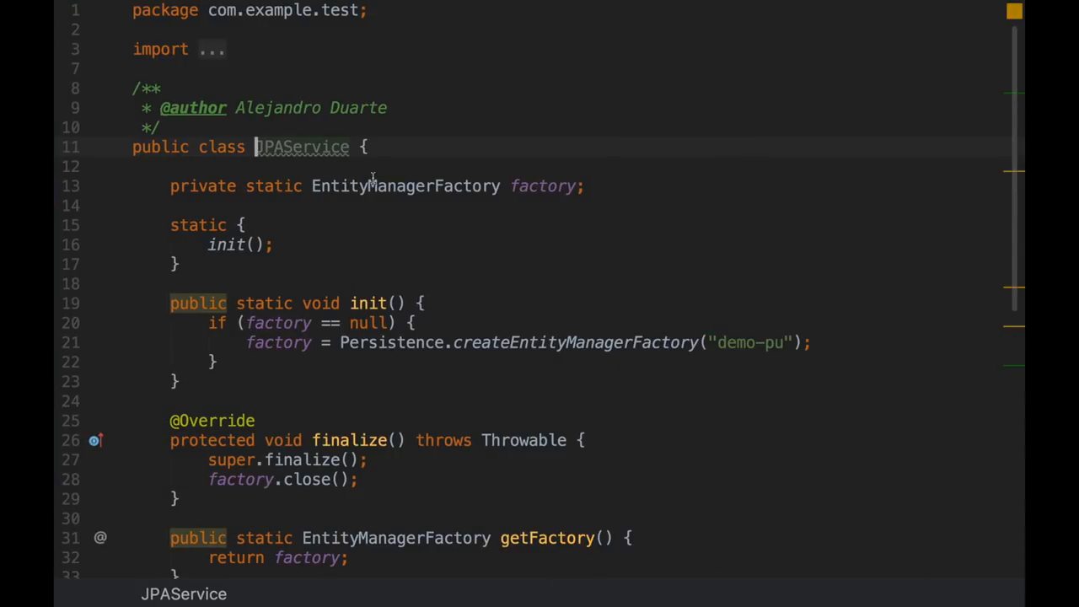
mouse_move(439, 234)
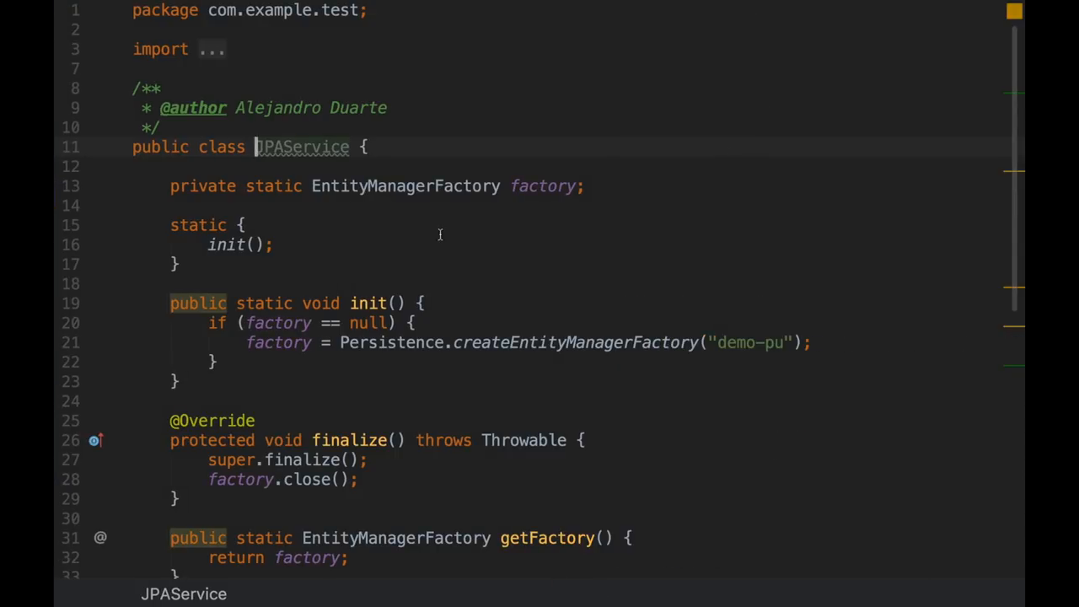
scroll("down", 3)
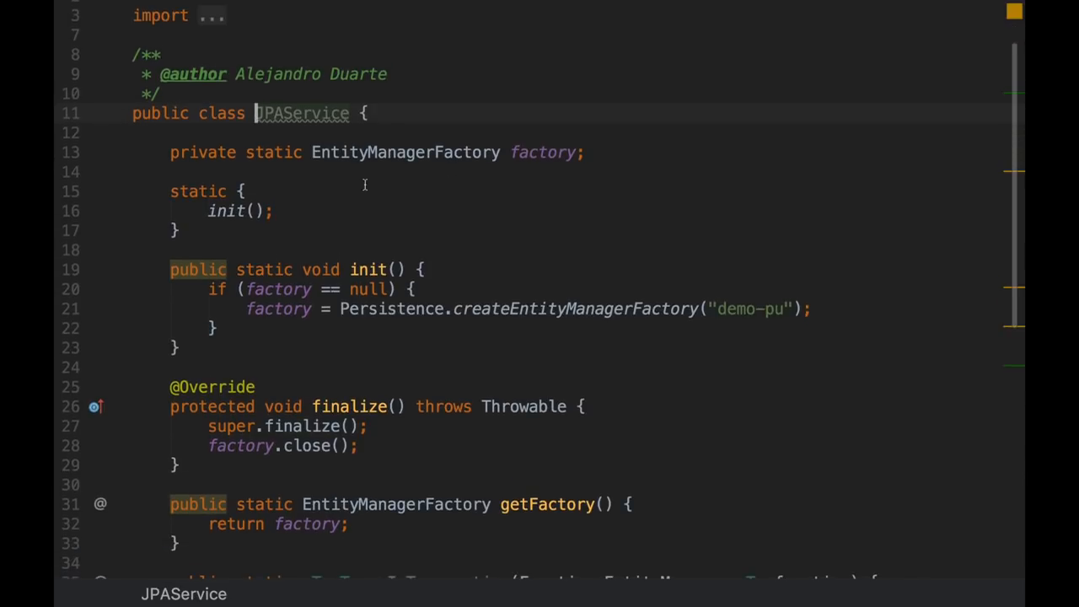
mouse_move(549, 277)
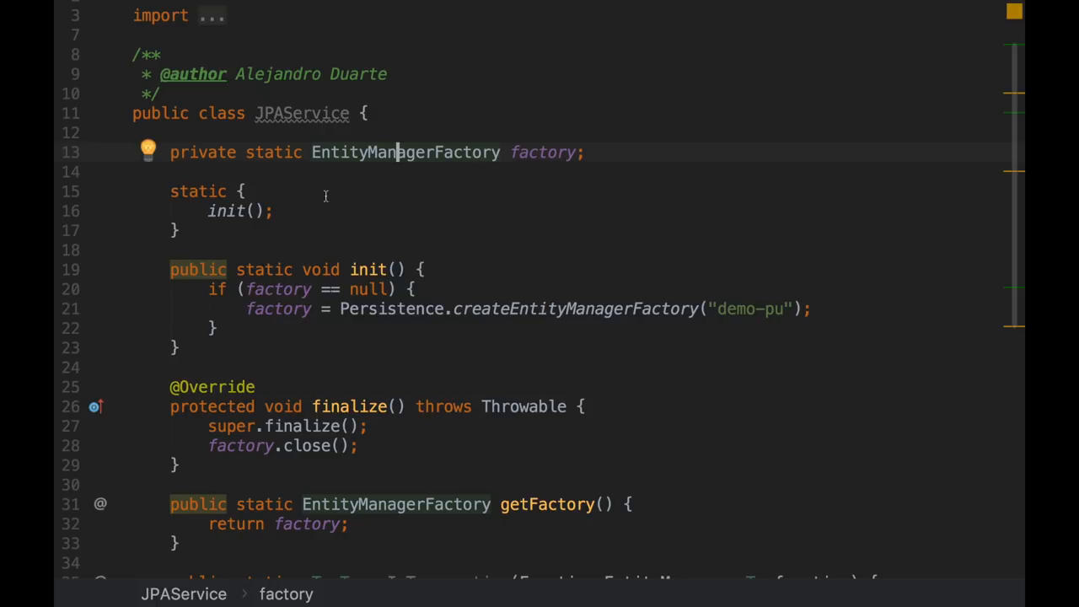
left_click(215, 211)
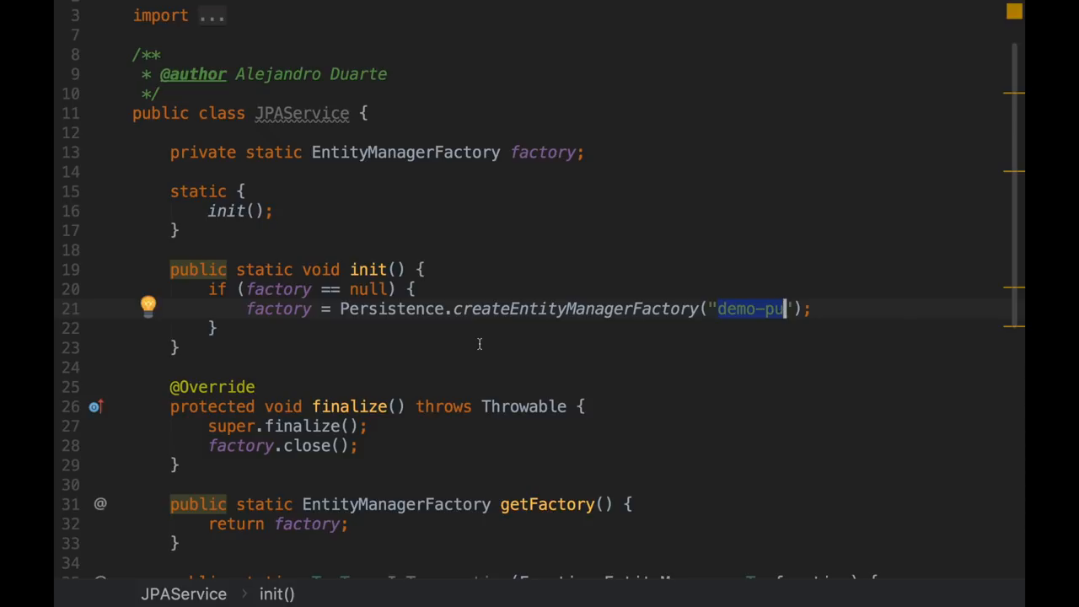
scroll("down", 3)
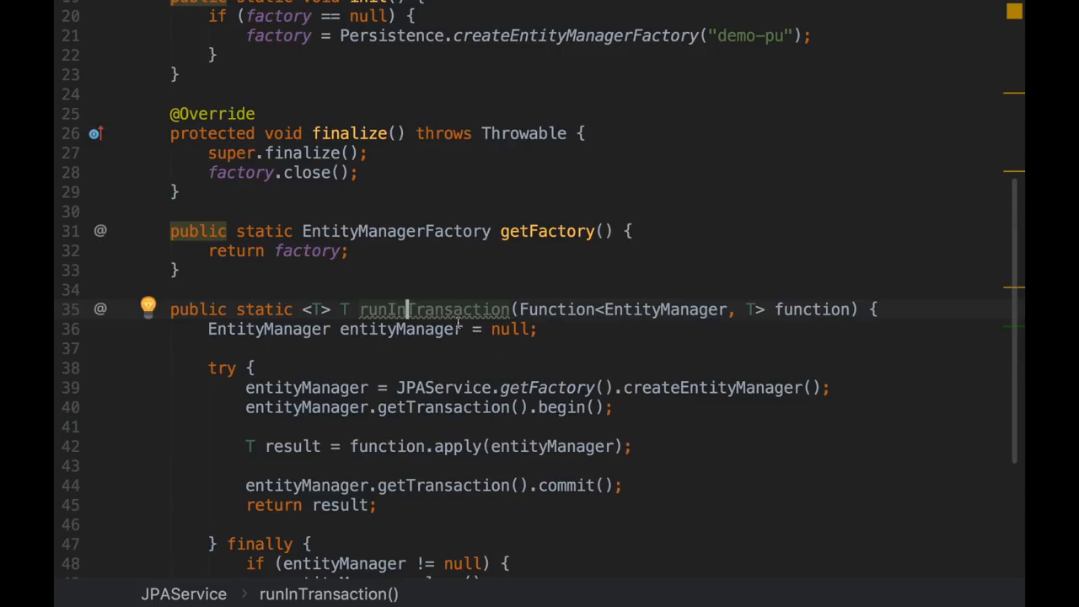
mouse_move(472, 355)
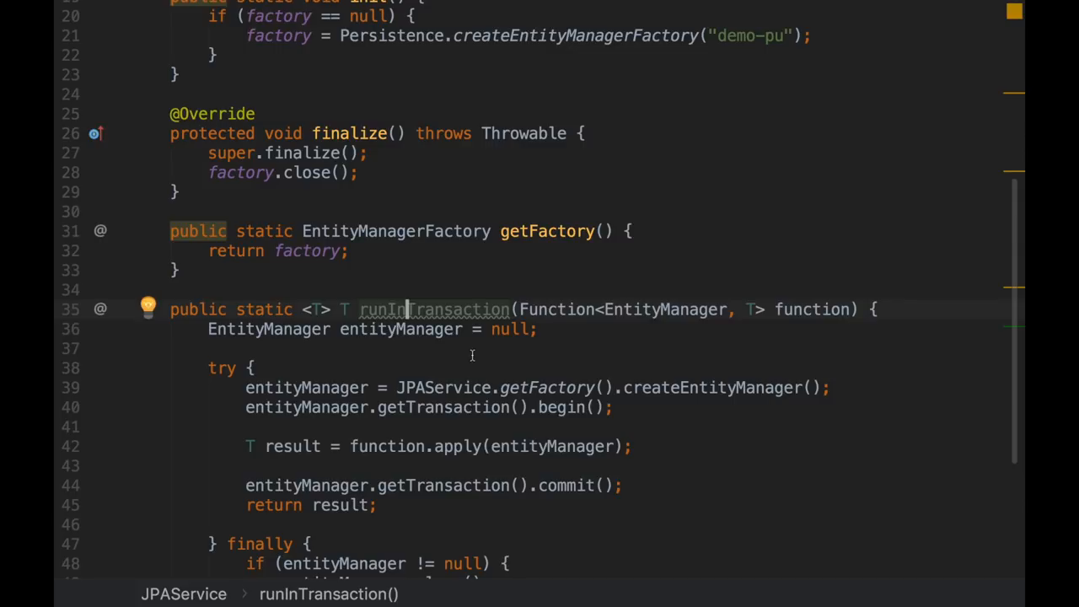
key("cmd+1")
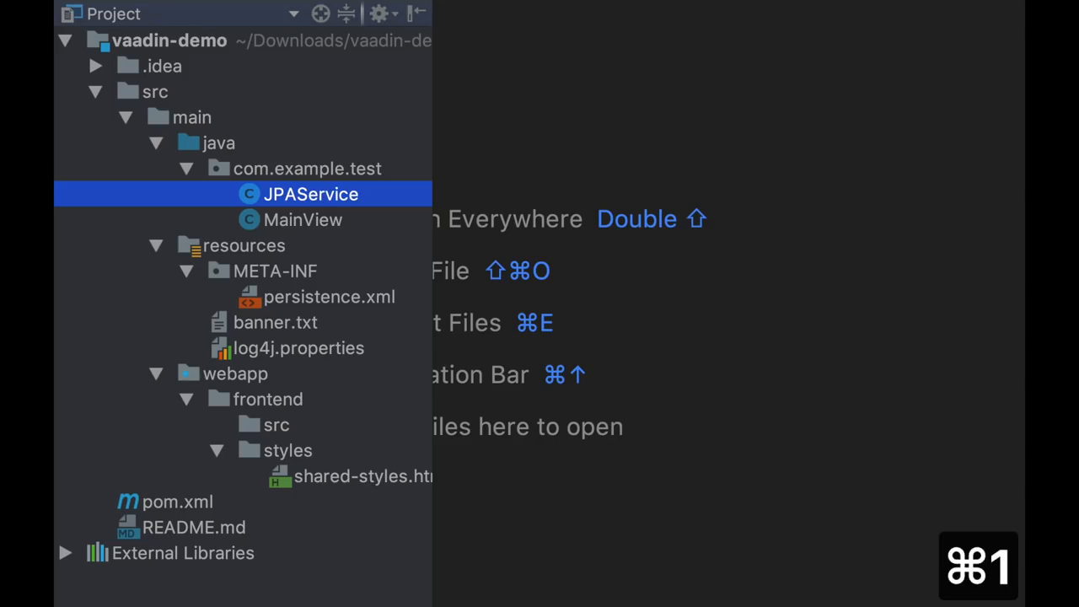
Generate the Comment entity in com.example.test and review its id, content, date fields and constructors
left_click(306, 168)
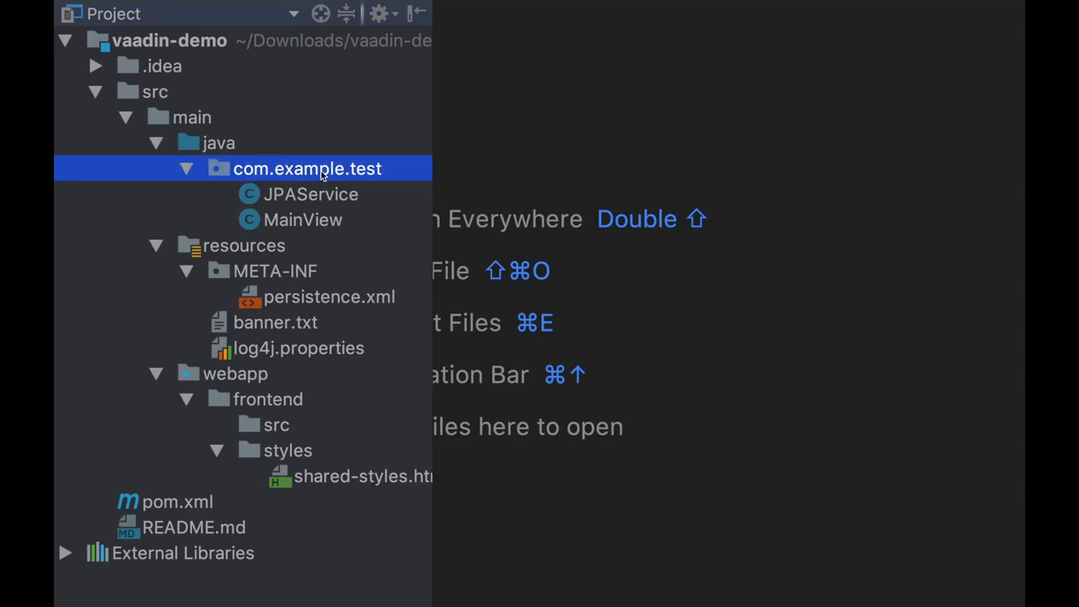
type("en")
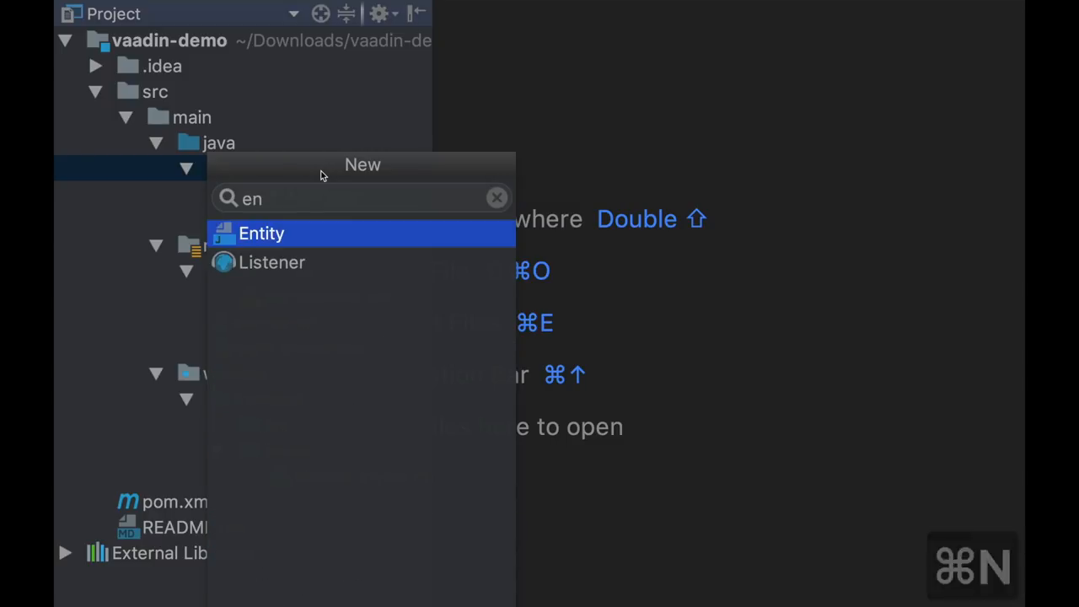
left_click(262, 233)
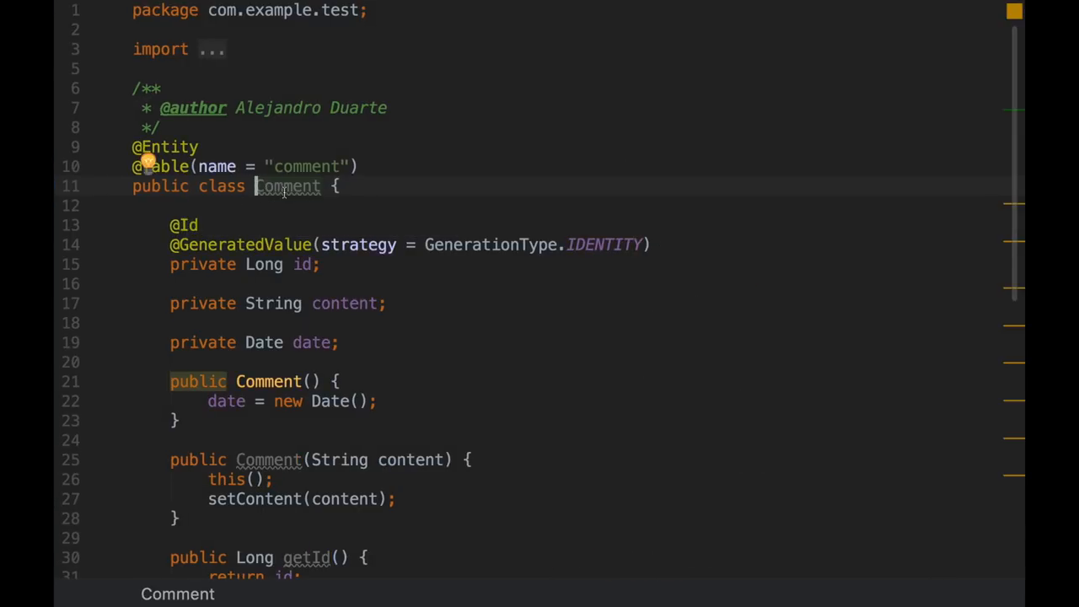
mouse_move(287, 186)
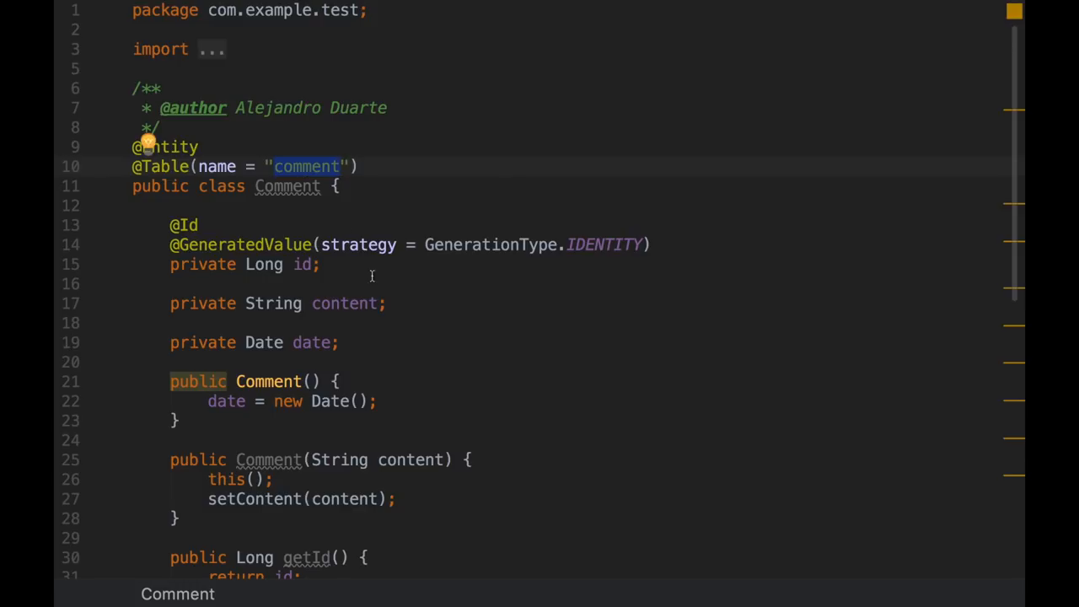
scroll("down", 3)
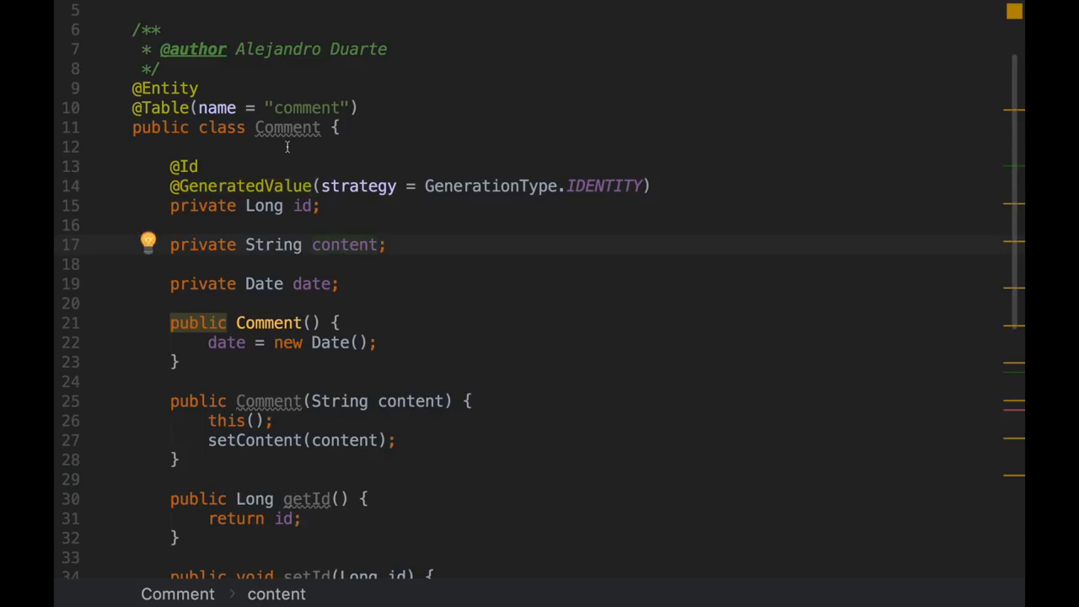
left_click(312, 283)
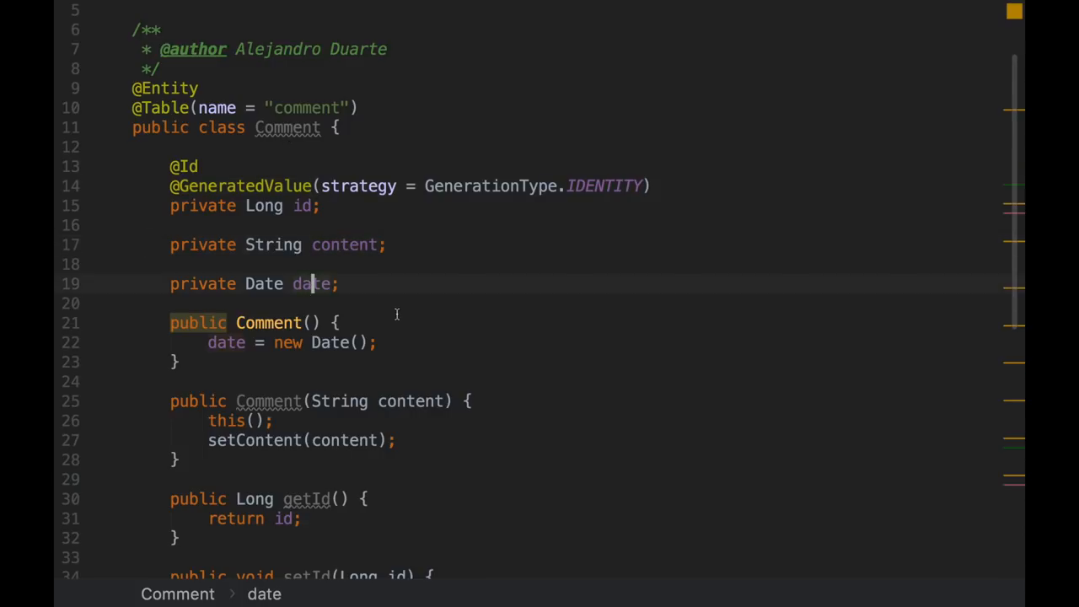
scroll("down", 3)
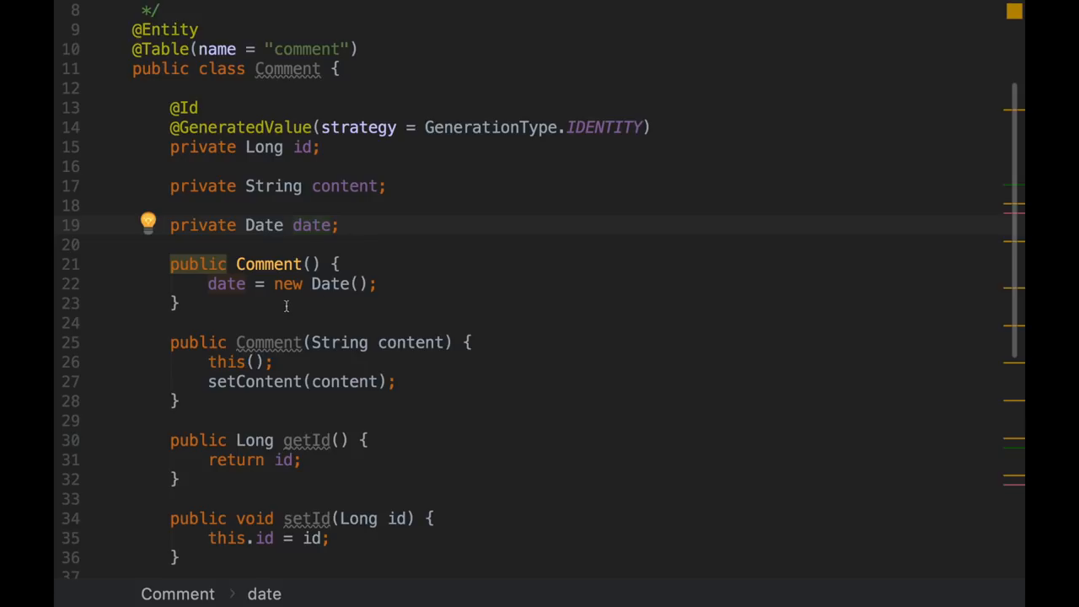
left_click(331, 283)
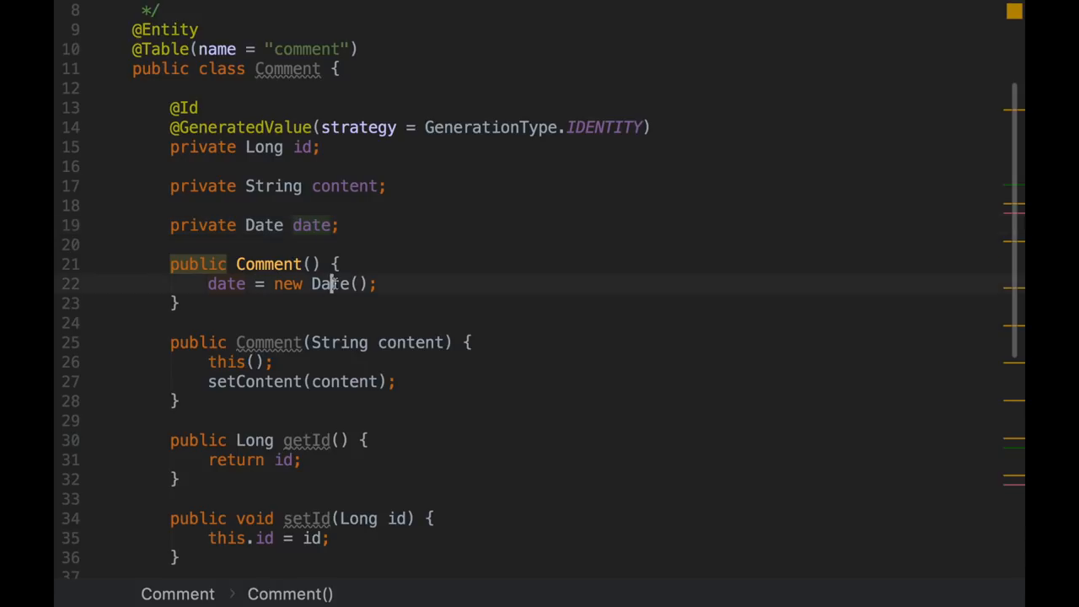
scroll("down", 3)
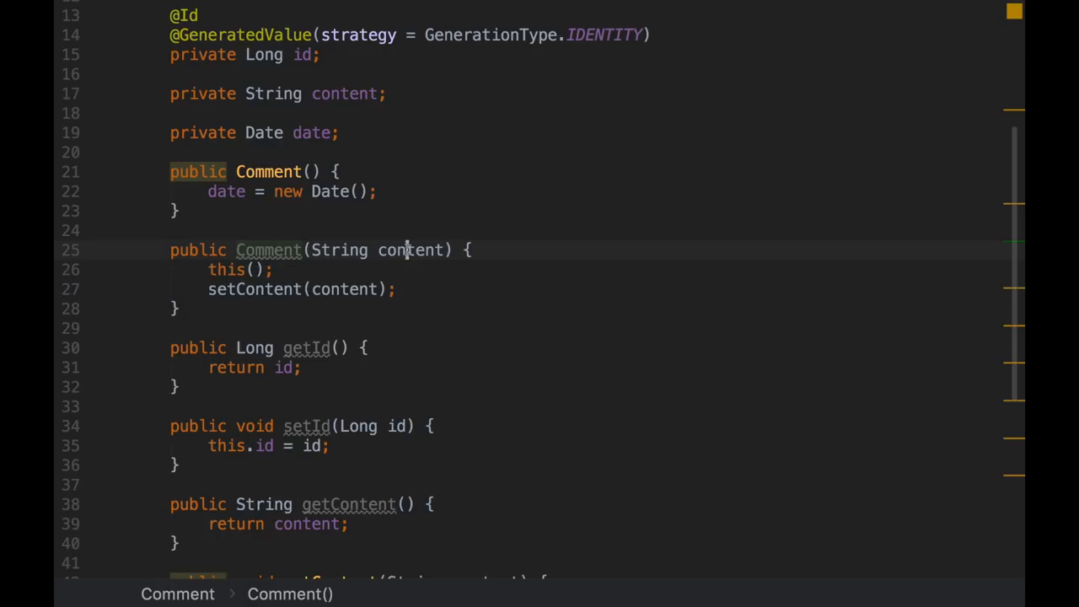
scroll("down", 3)
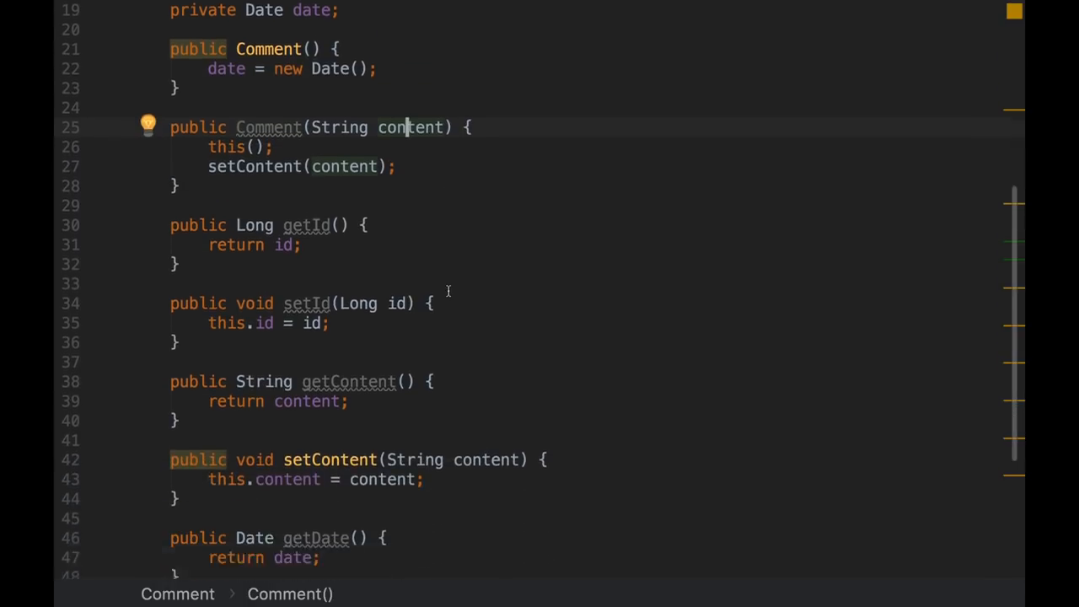
scroll("down", 3)
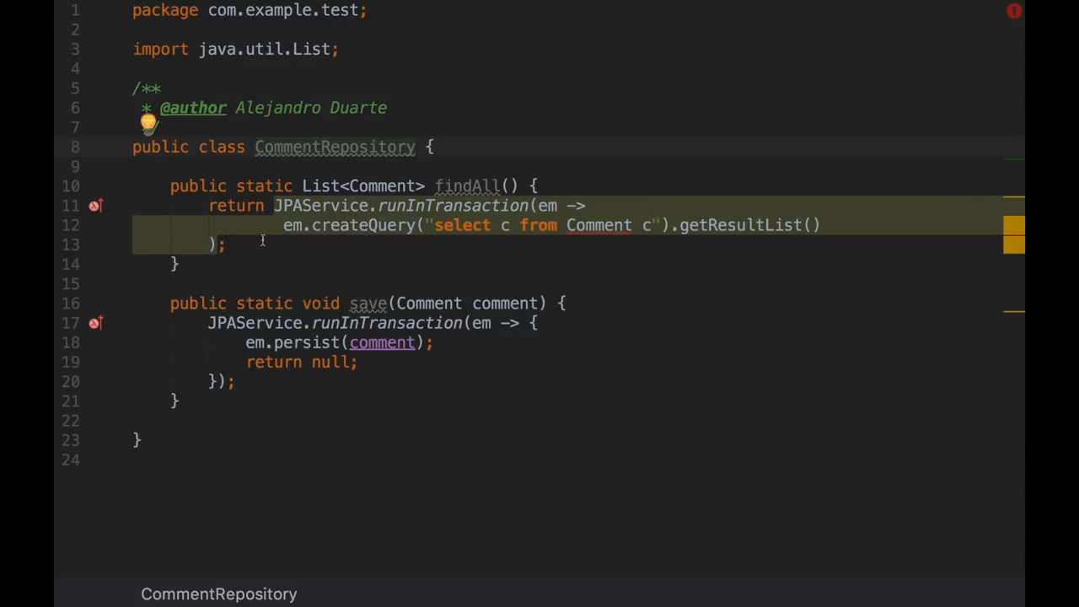
Review CommentRepository's findAll query and save method running through JPAService transactions
left_click(266, 186)
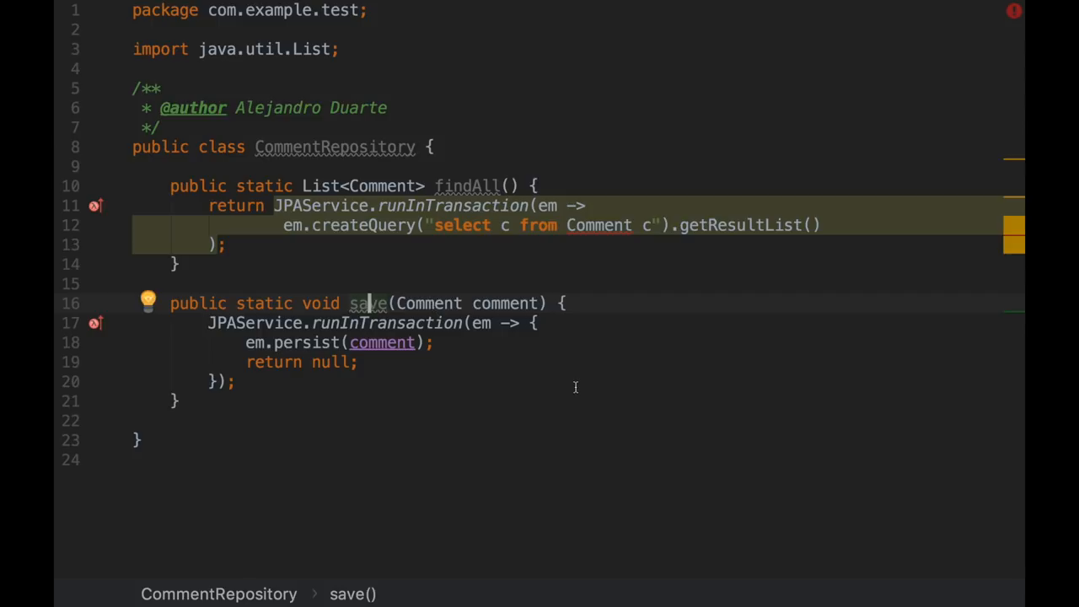
mouse_move(378, 304)
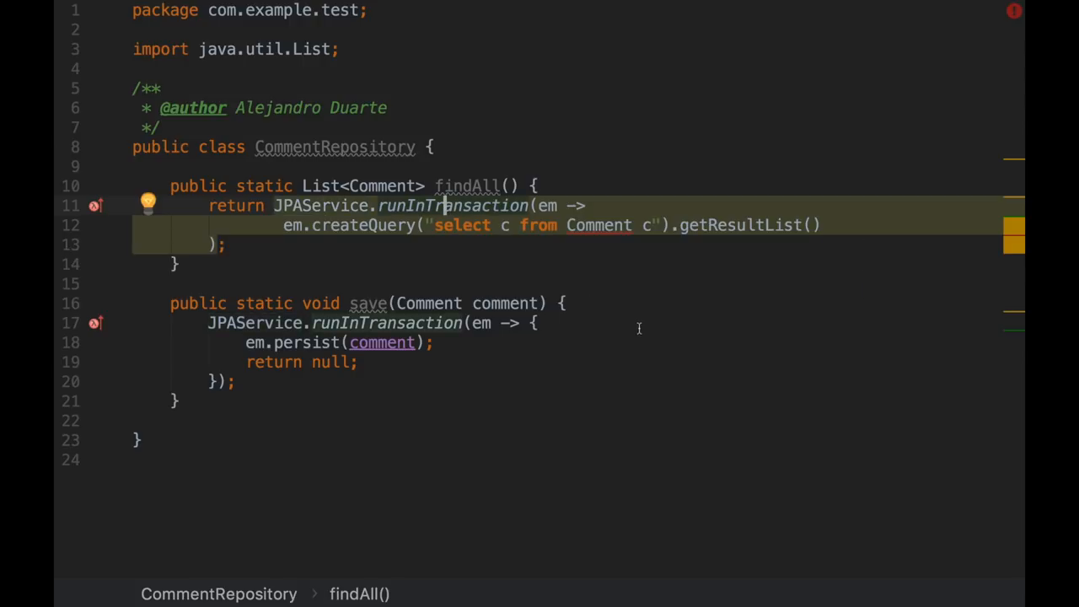
mouse_move(591, 429)
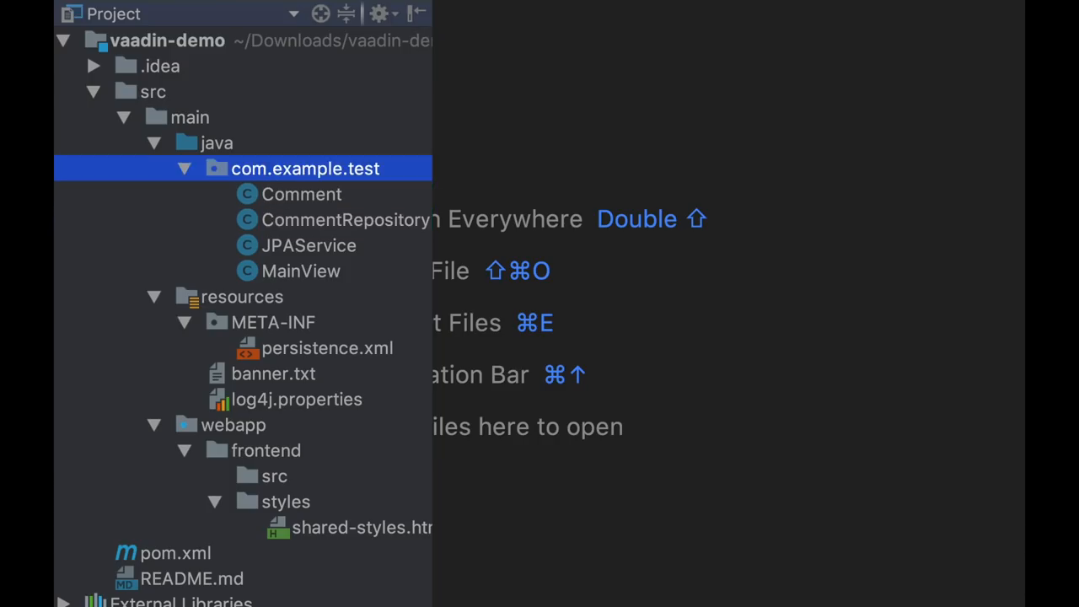
mouse_move(318, 226)
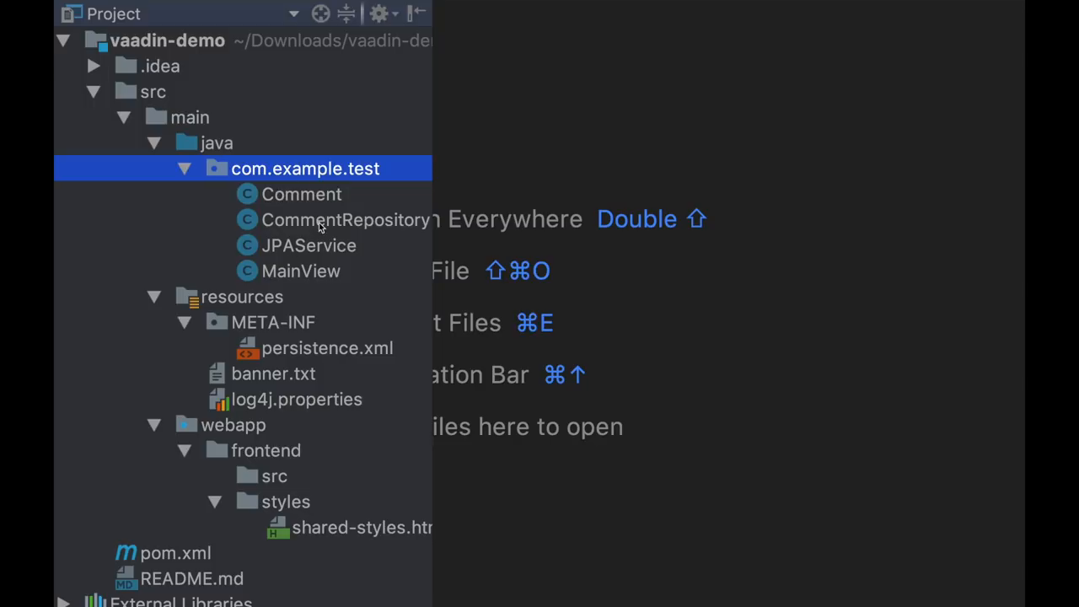
mouse_move(303, 190)
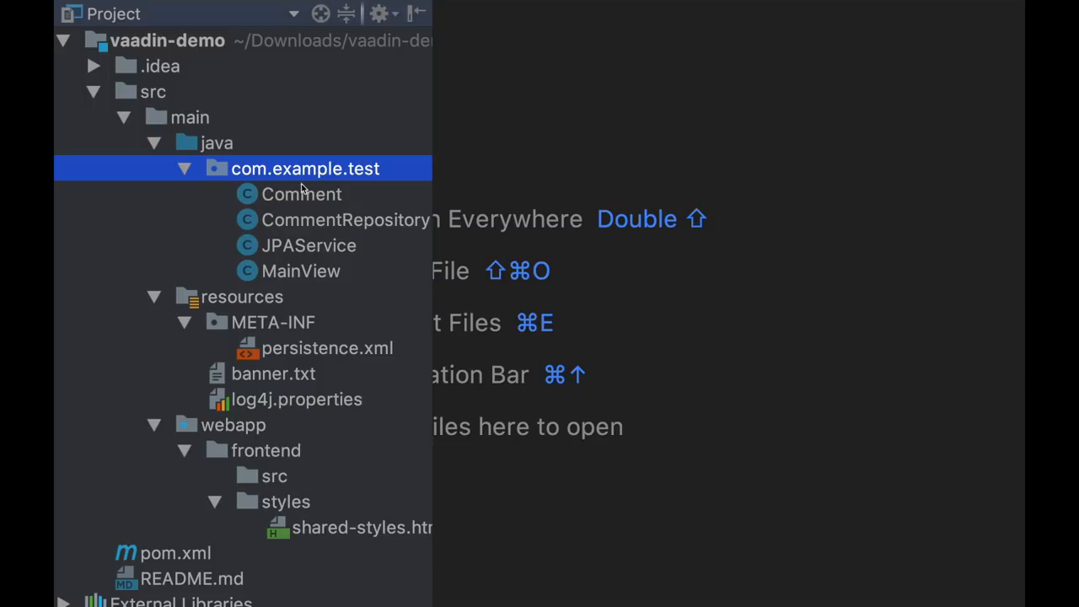
Open MainView with its empty VerticalLayout constructor for editing
left_click(301, 271)
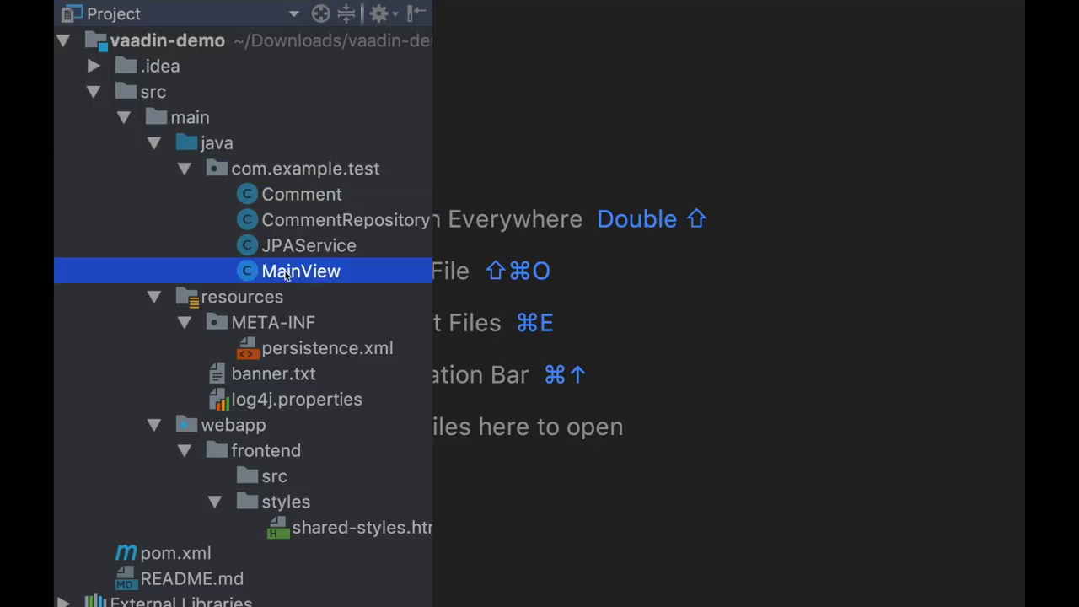
key("cmd+o")
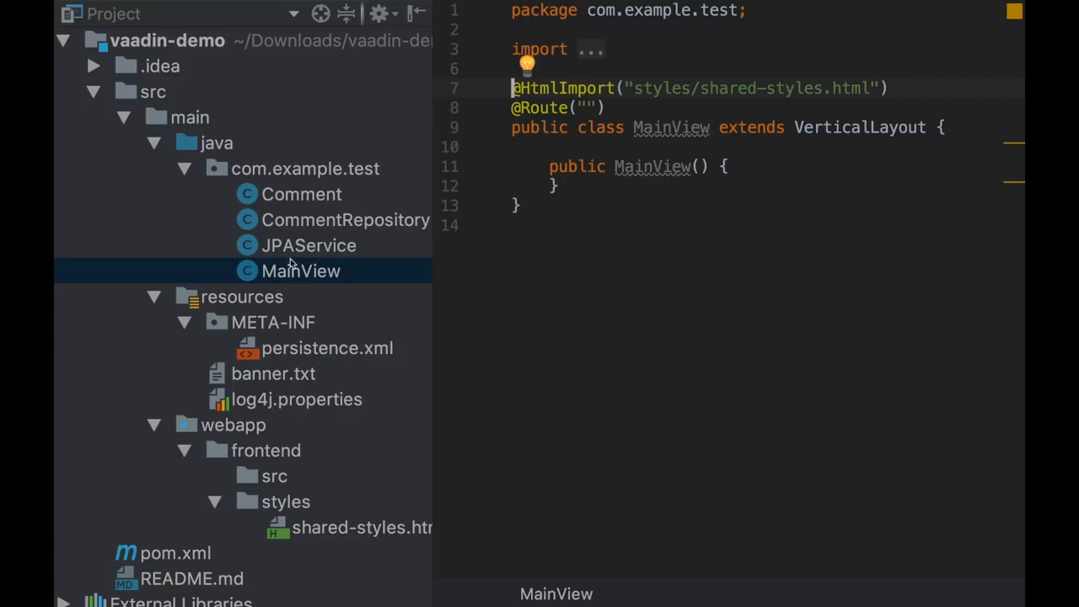
mouse_move(309, 199)
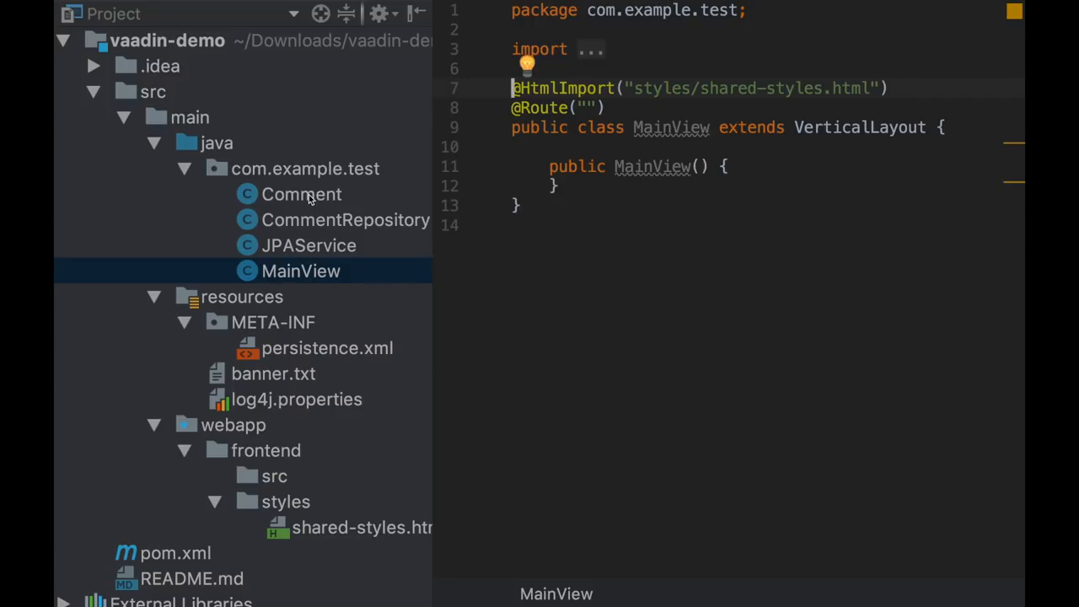
mouse_move(567, 134)
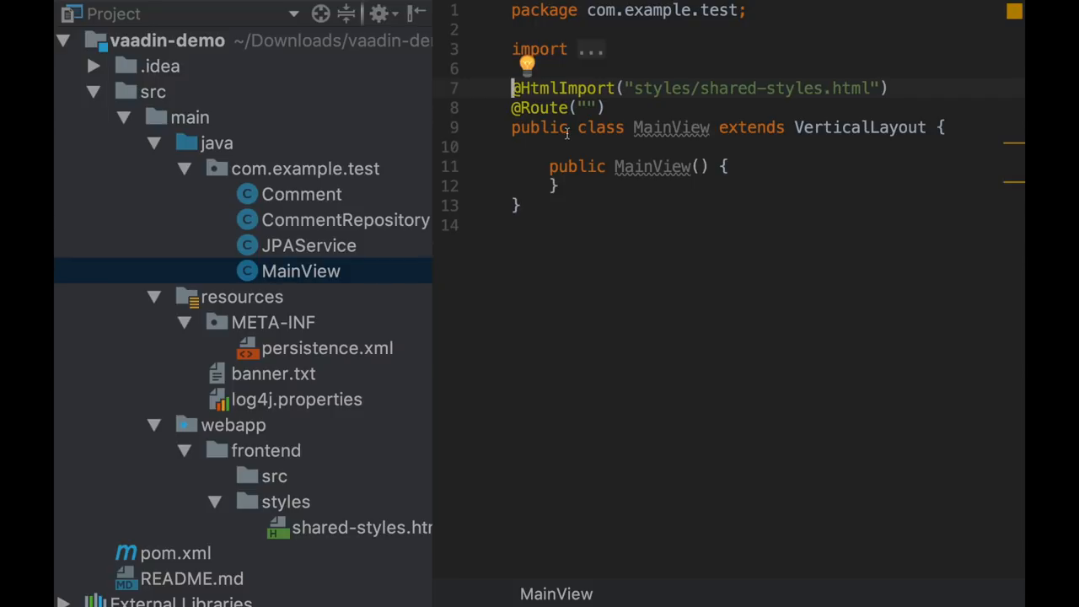
left_click(345, 220)
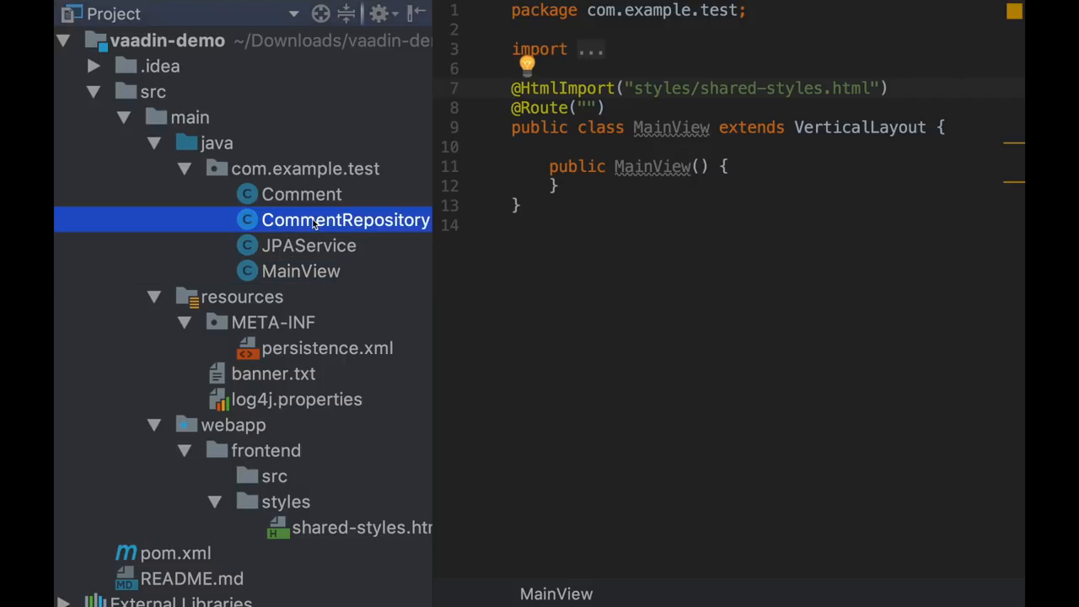
mouse_move(342, 226)
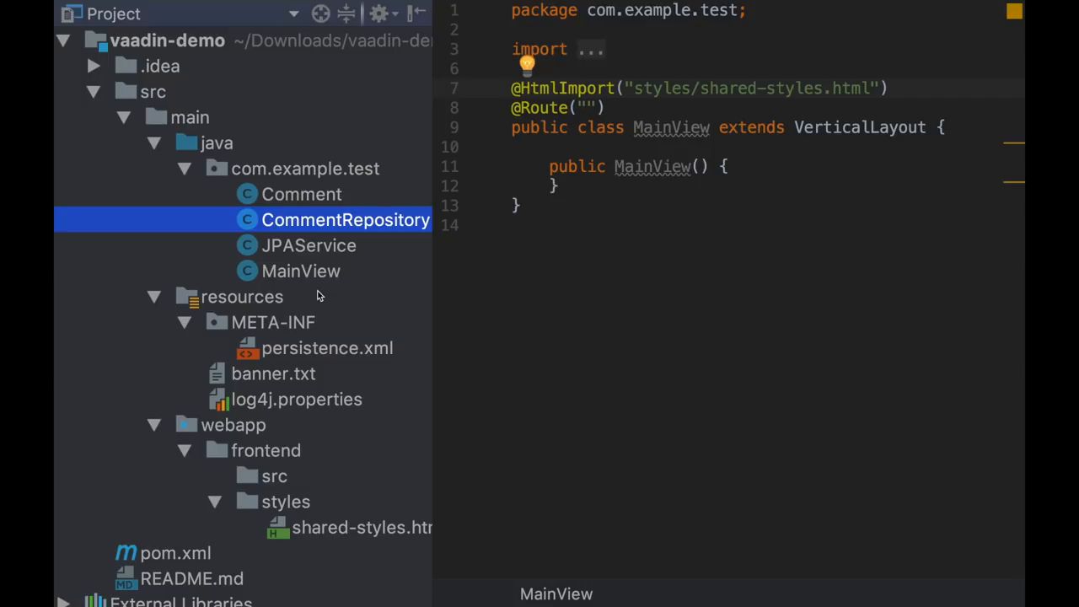
mouse_move(687, 229)
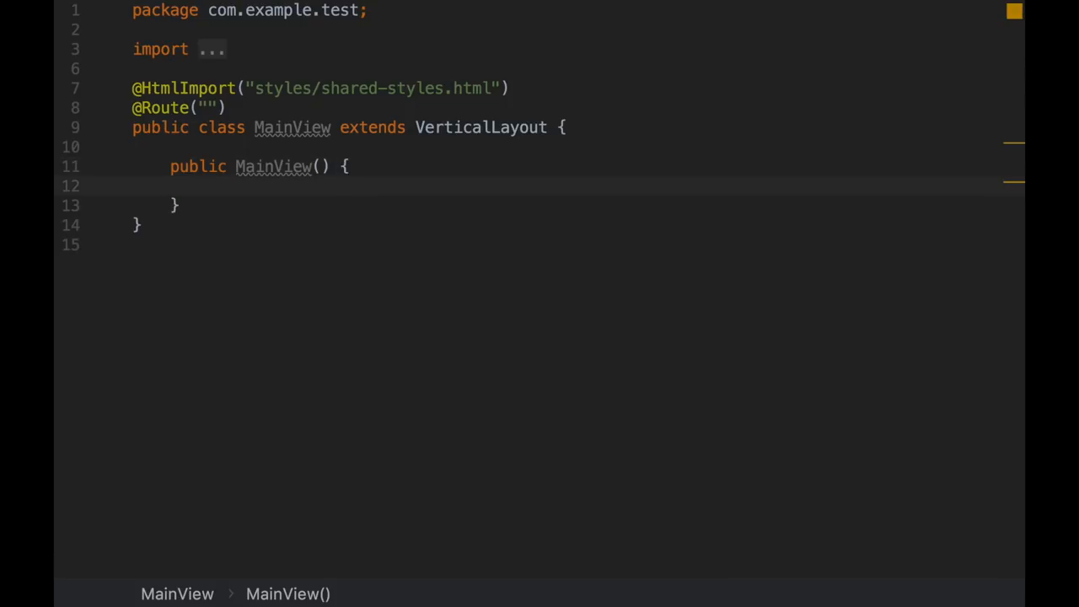
Copy logo.png from the Downloads folder in Finder
key("cmd+tab")
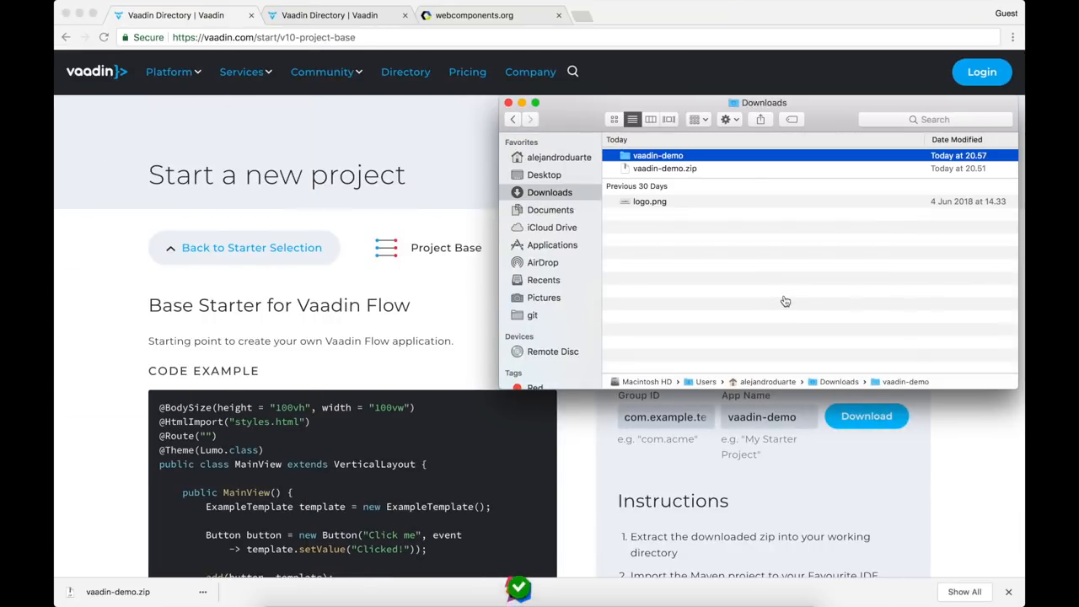
left_click(649, 201)
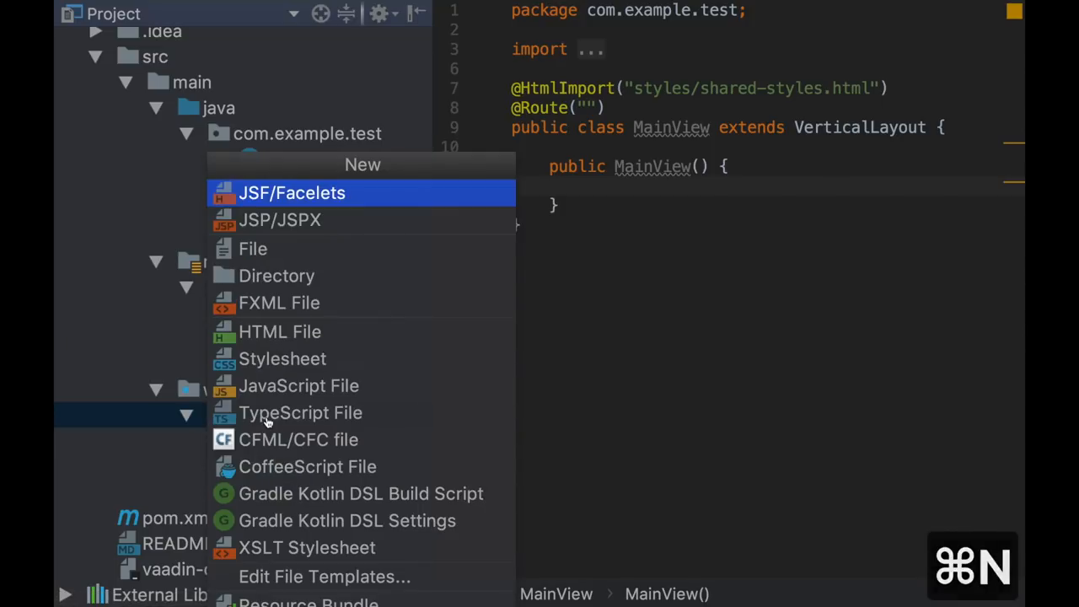
Create an images folder under frontend and paste logo.png into it
left_click(277, 275)
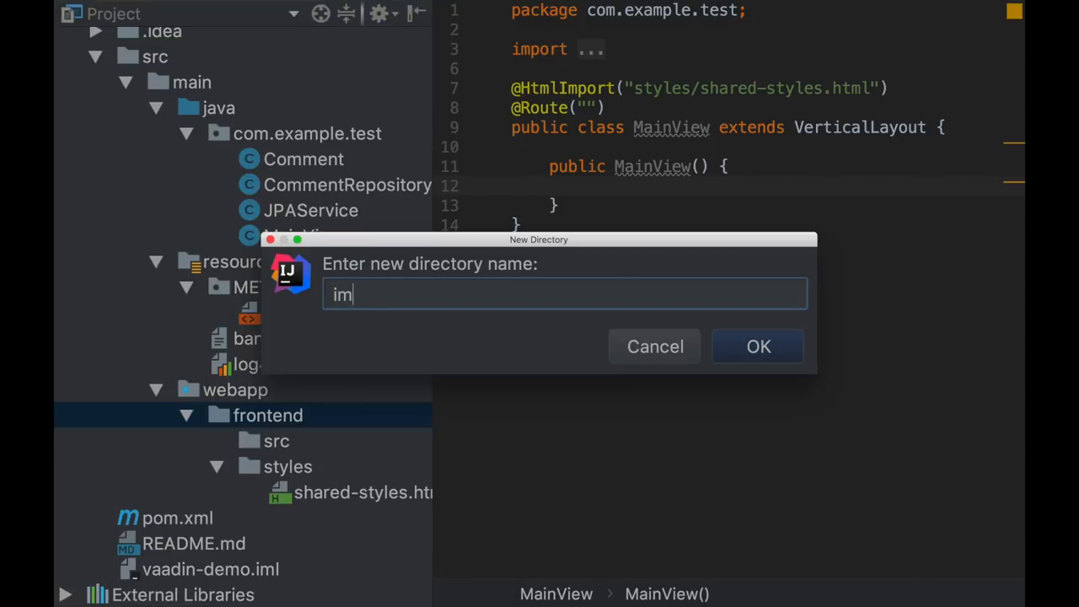
left_click(757, 347)
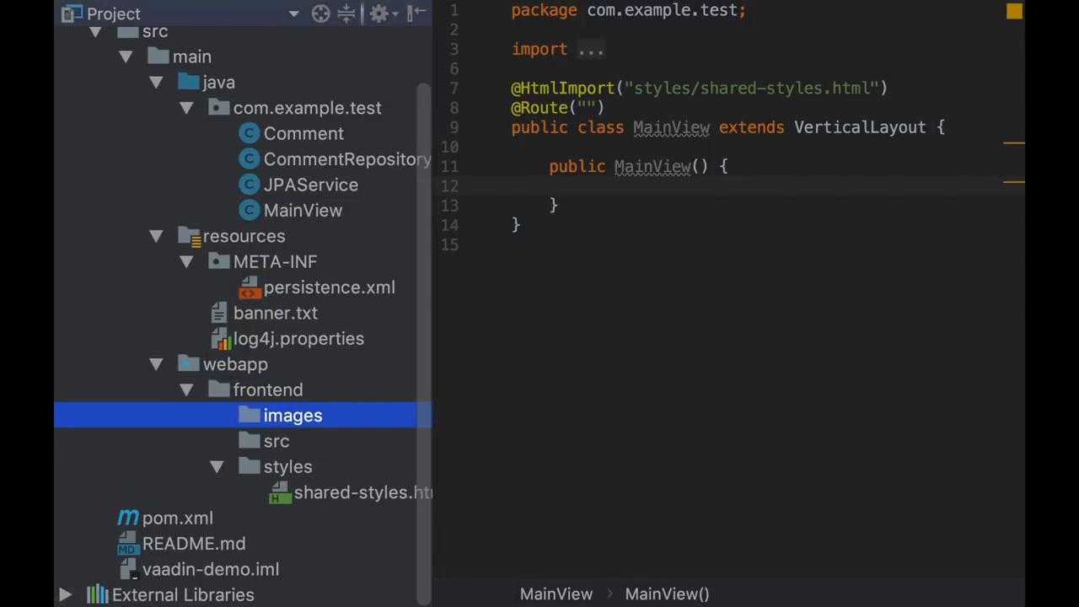
left_click(217, 415)
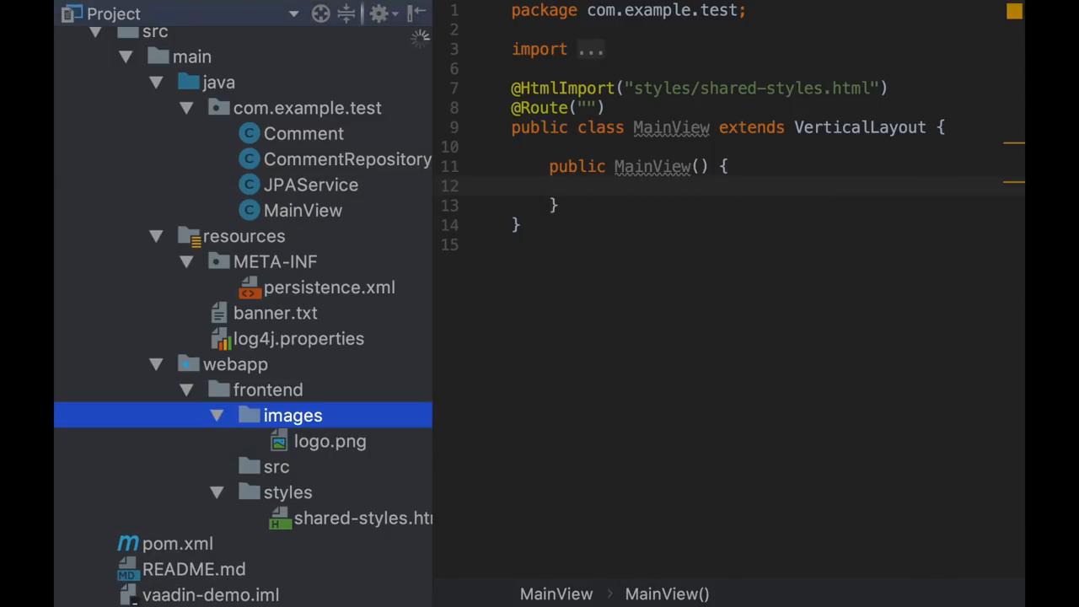
left_click(330, 440)
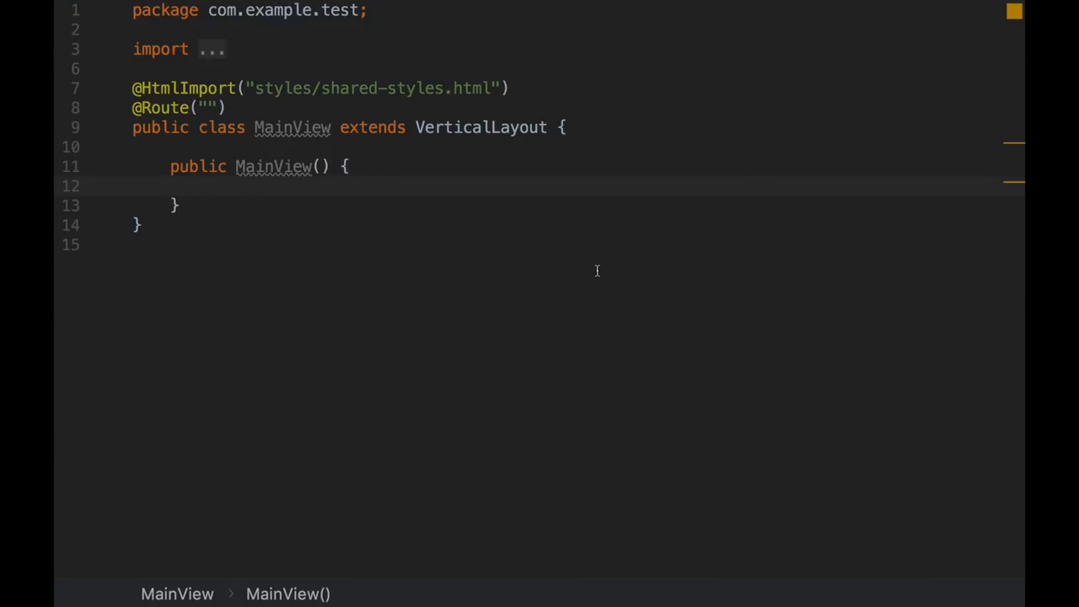
Create a new Image from the logo.png path with alt text 'Logo', stored in variable image
type("new I")
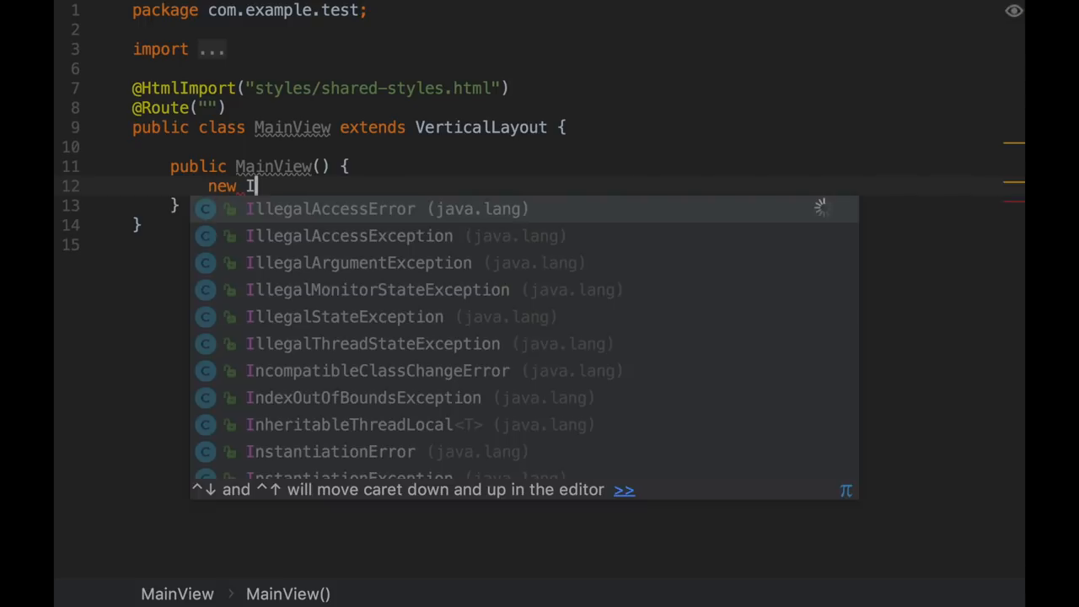
type("mage(\"")
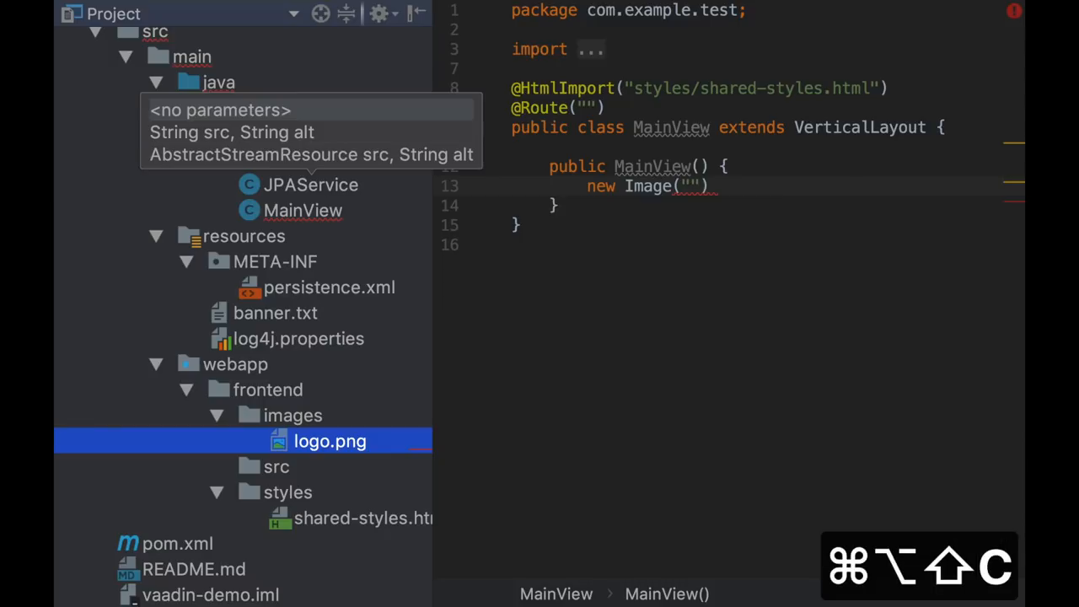
key("cmd+v")
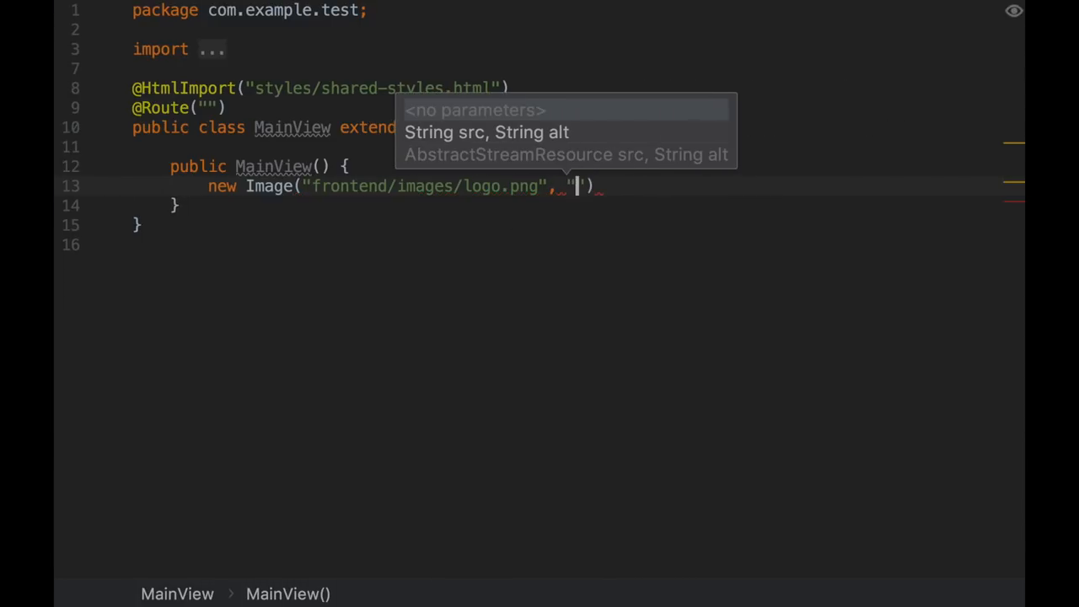
type("Logo")
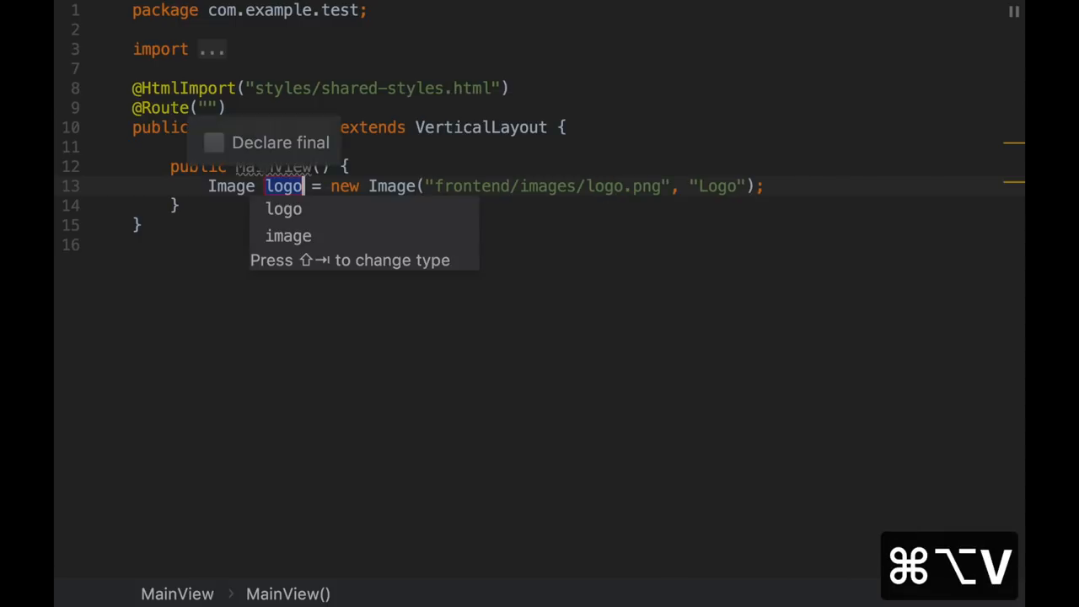
left_click(288, 235)
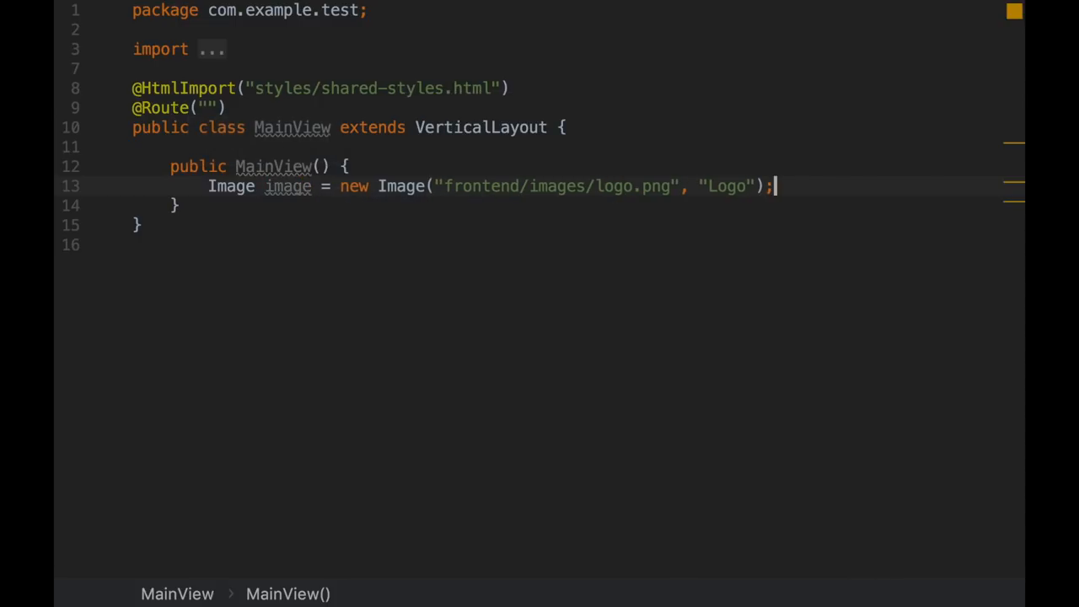
type("imge")
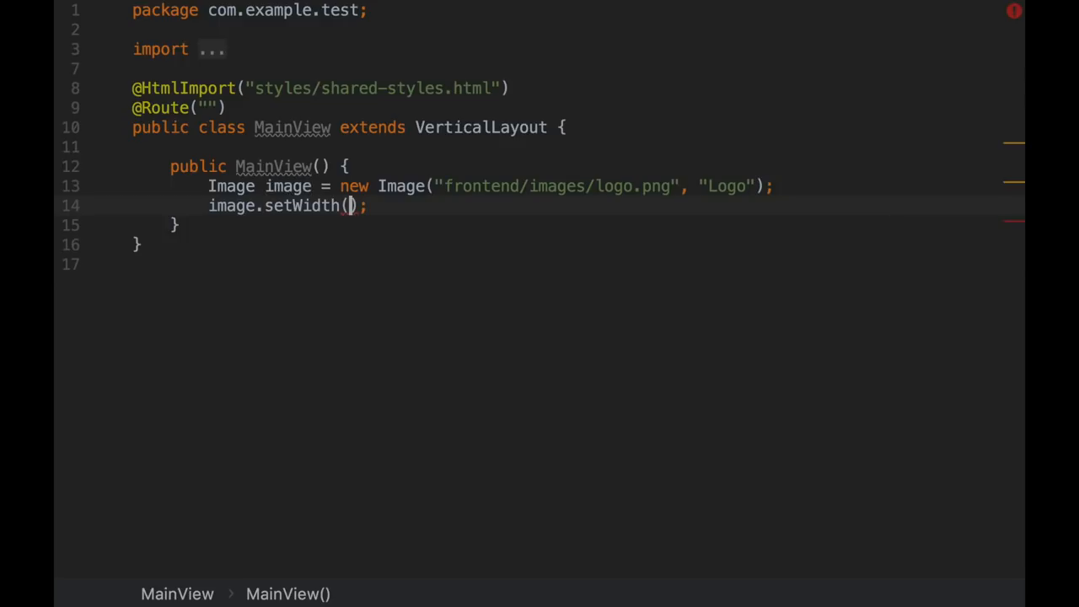
Set the image width to 300px and add the image to the view
type("\"300\"")
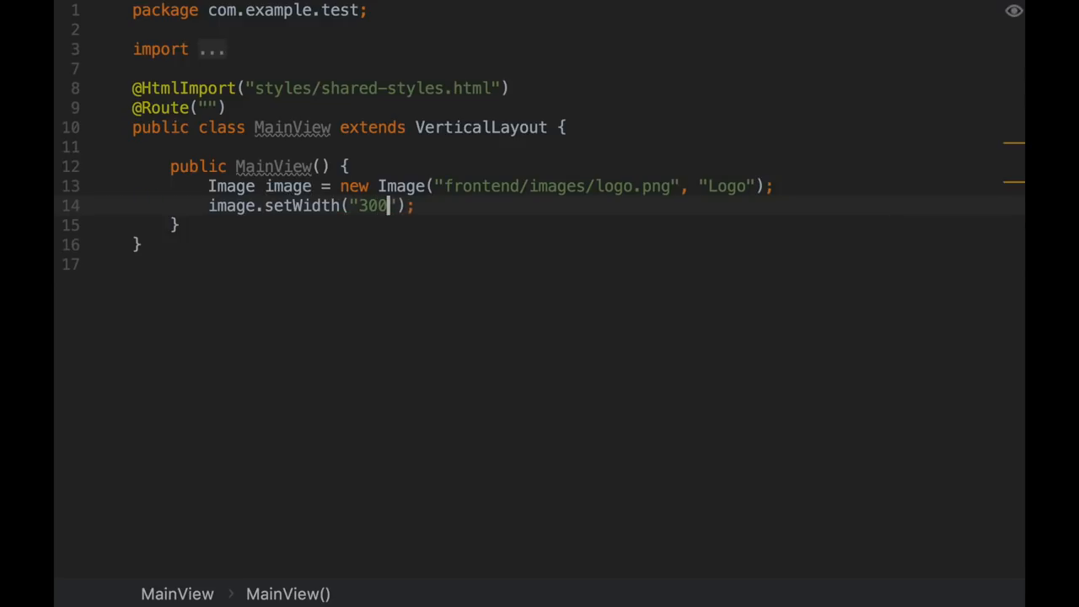
type("px")
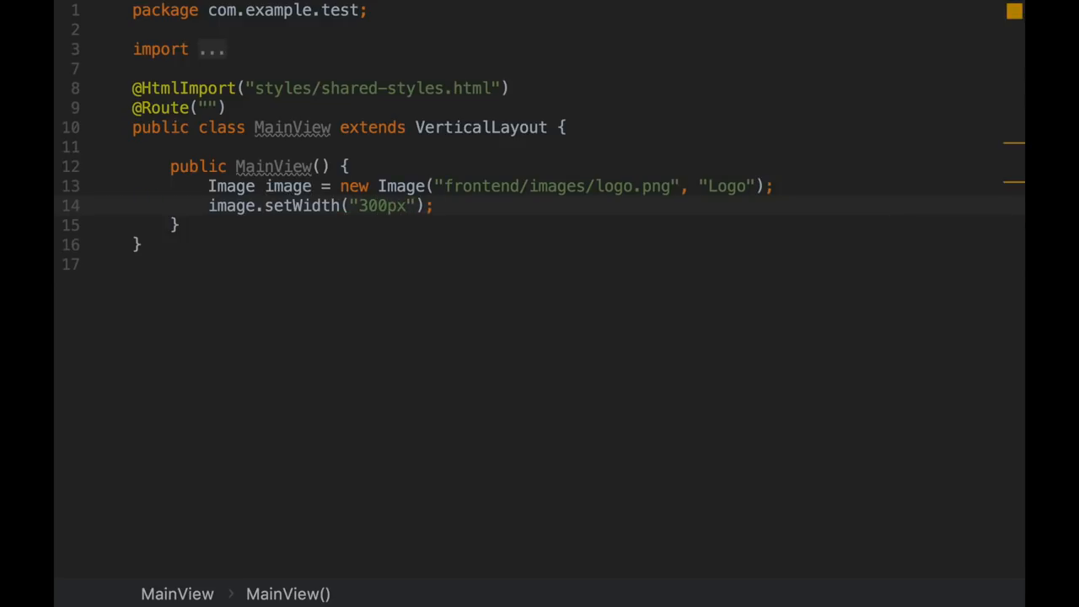
key("Enter")
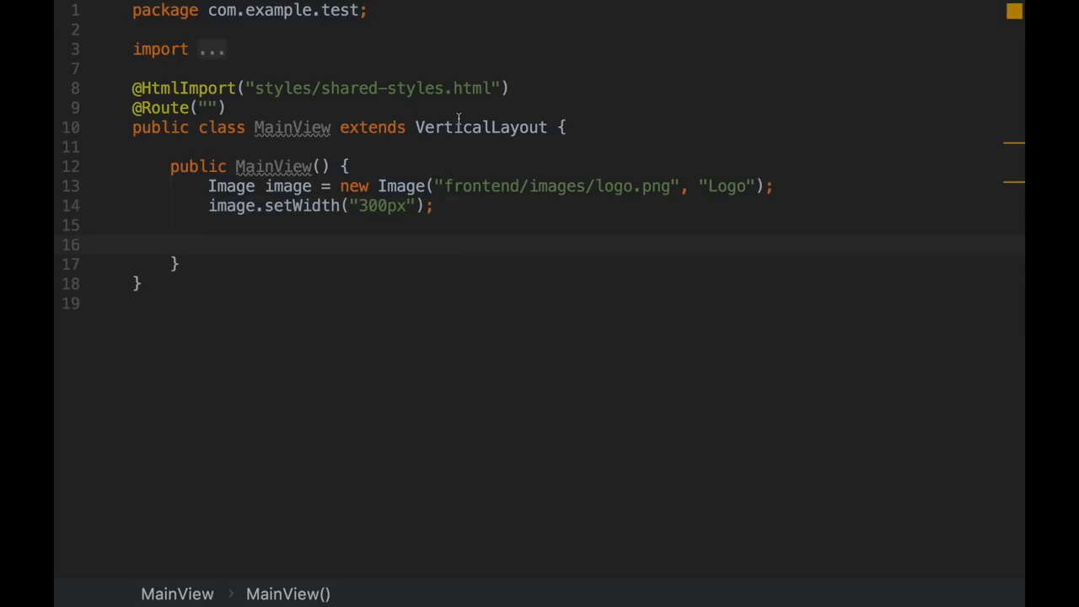
type("a")
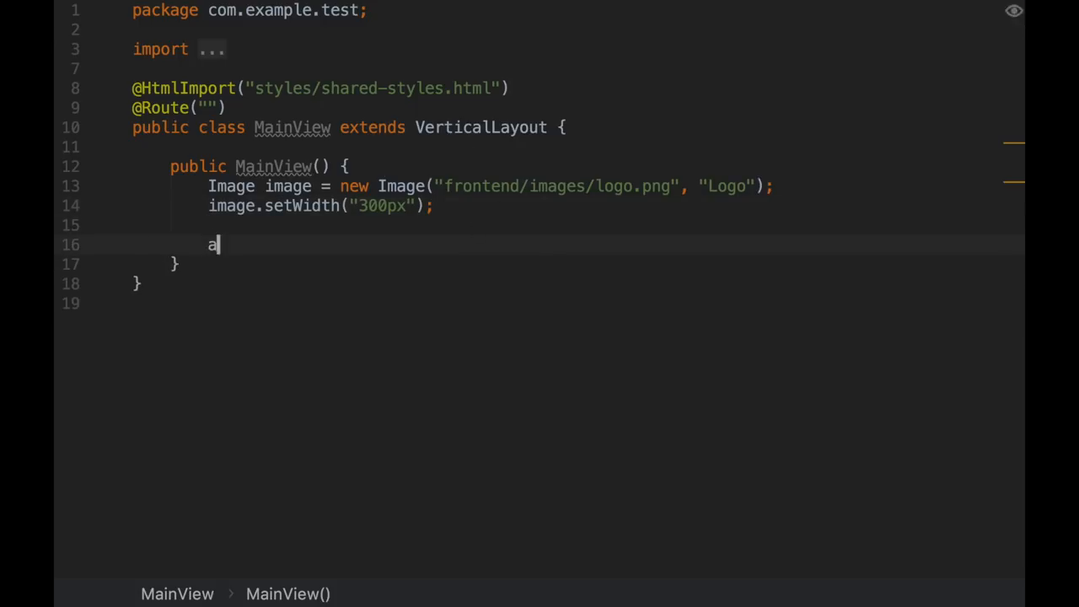
type("dd(i")
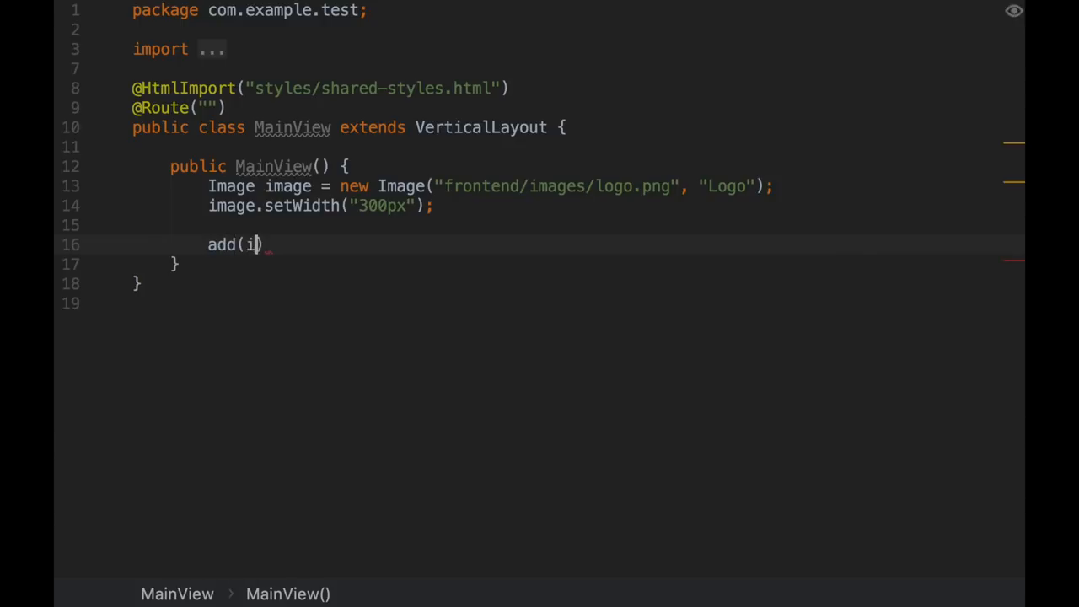
type("mage);")
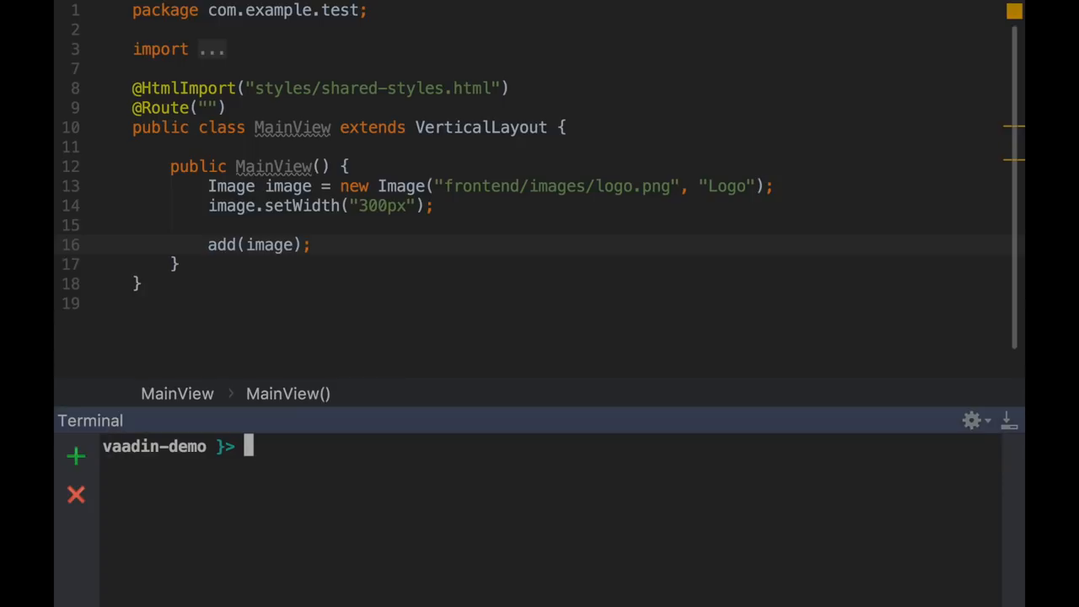
Run mvn jetty:run in the Terminal, then bring up the Debug launcher popup
type("mvn")
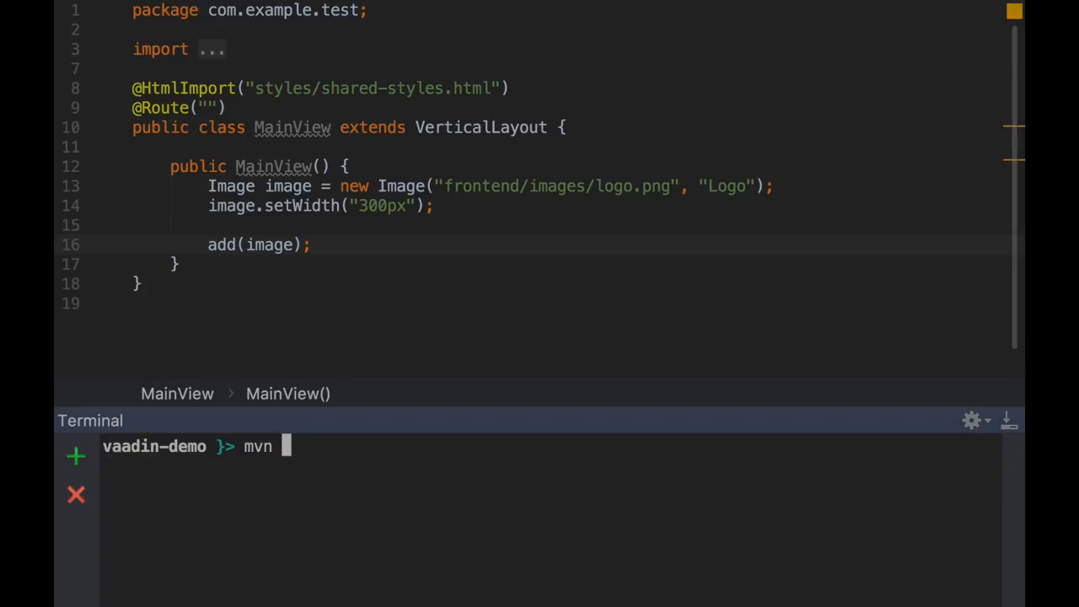
type("jetty:run")
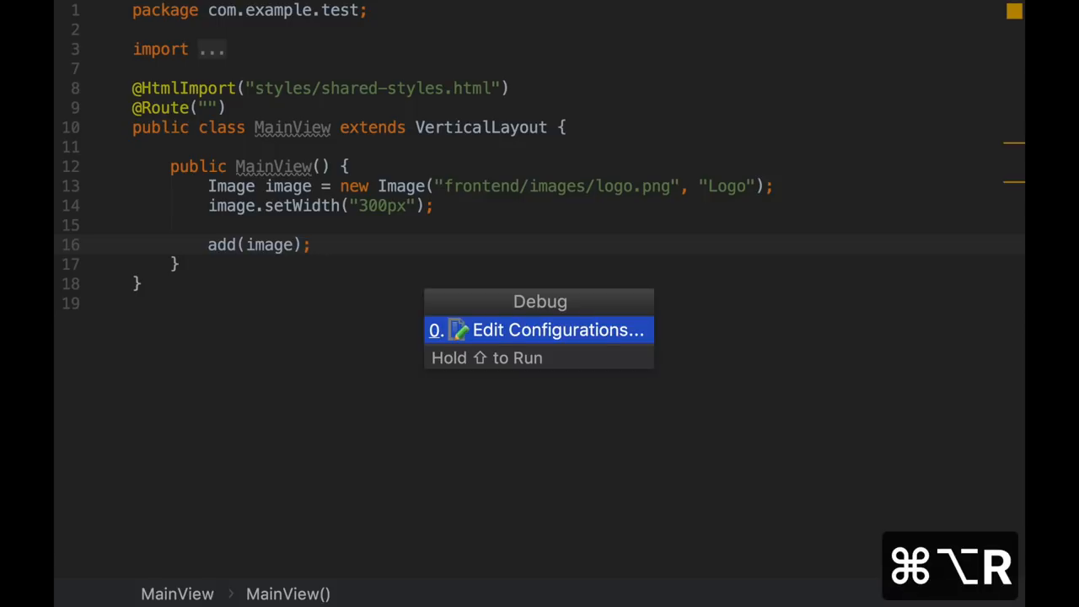
Add a Maven configuration with command line jetty:run and start it in debug
left_click(540, 330)
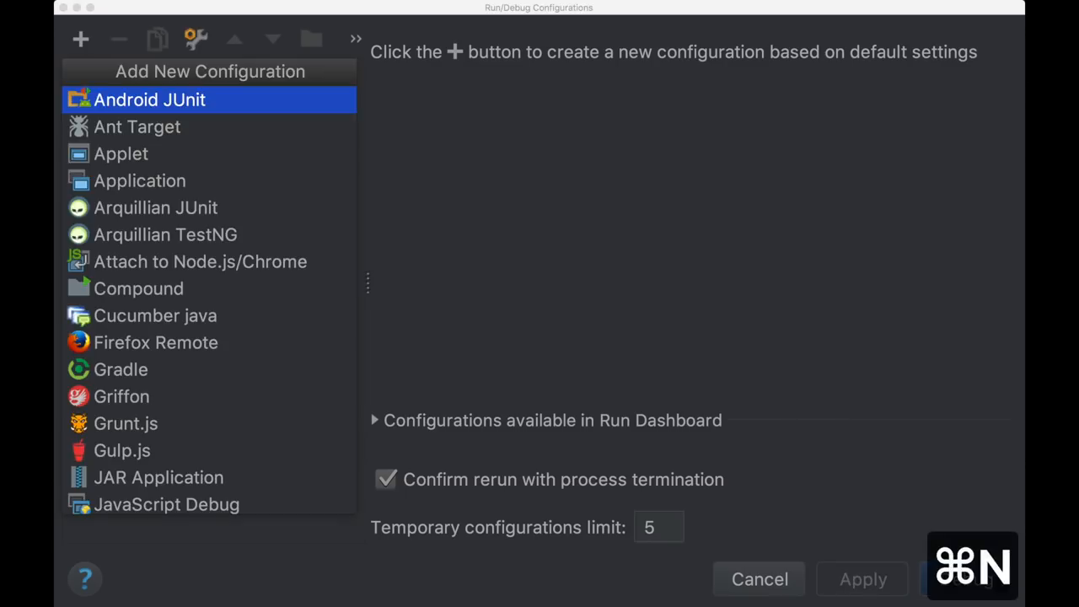
type("ma")
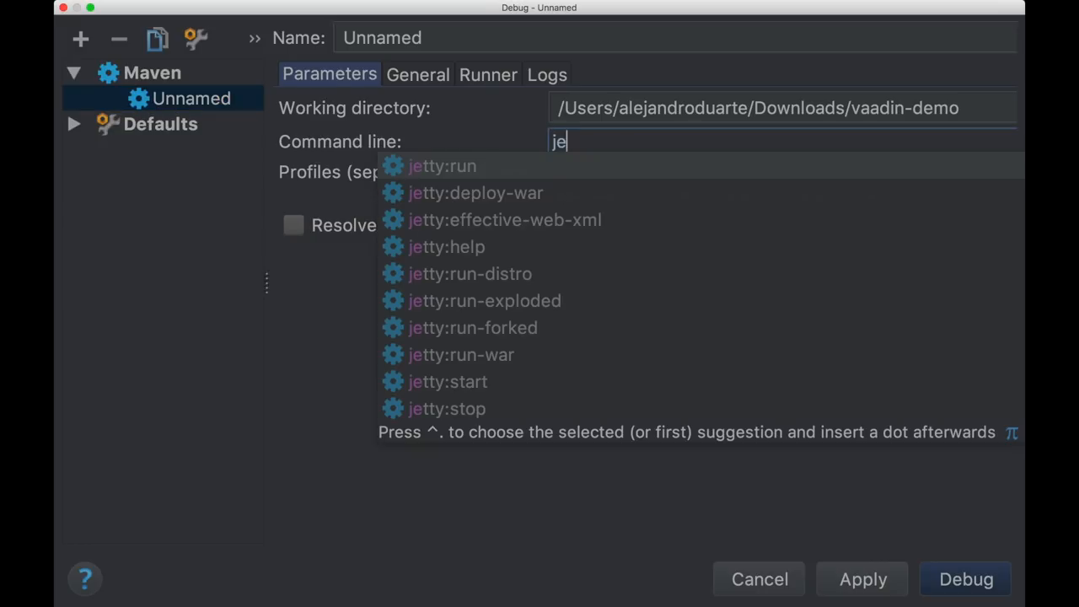
left_click(442, 166)
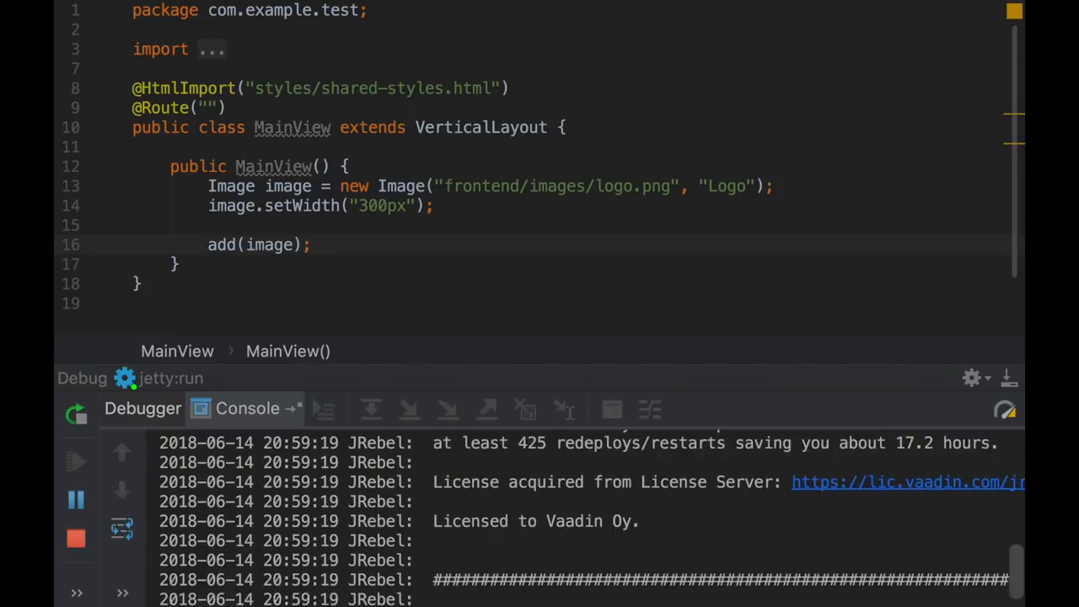
Follow the console until Jetty reports it started on port 8080, then switch to Chrome
scroll("down", 3)
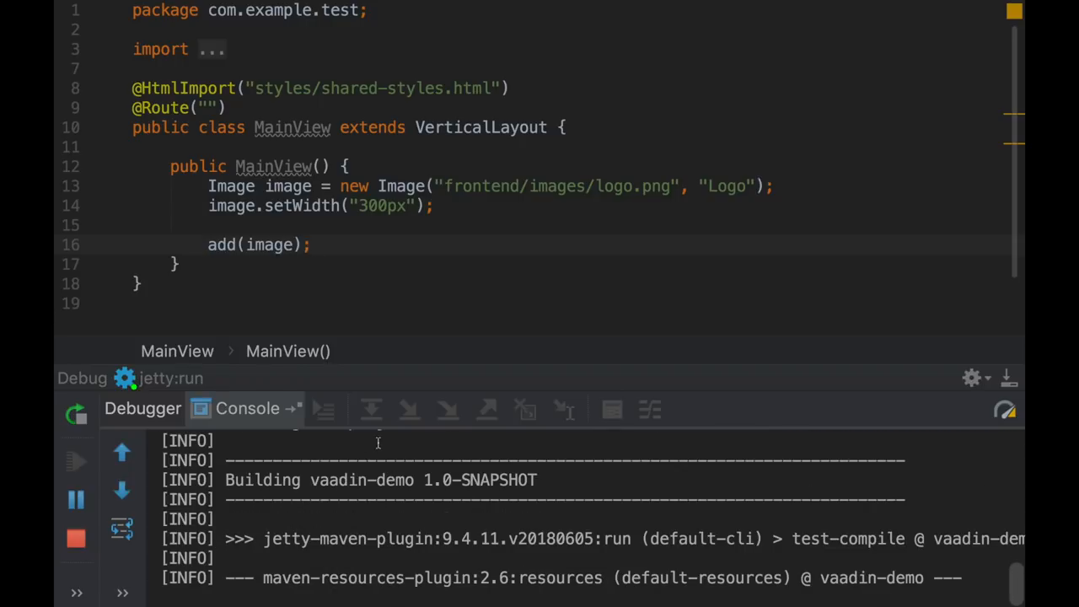
scroll("down", 3)
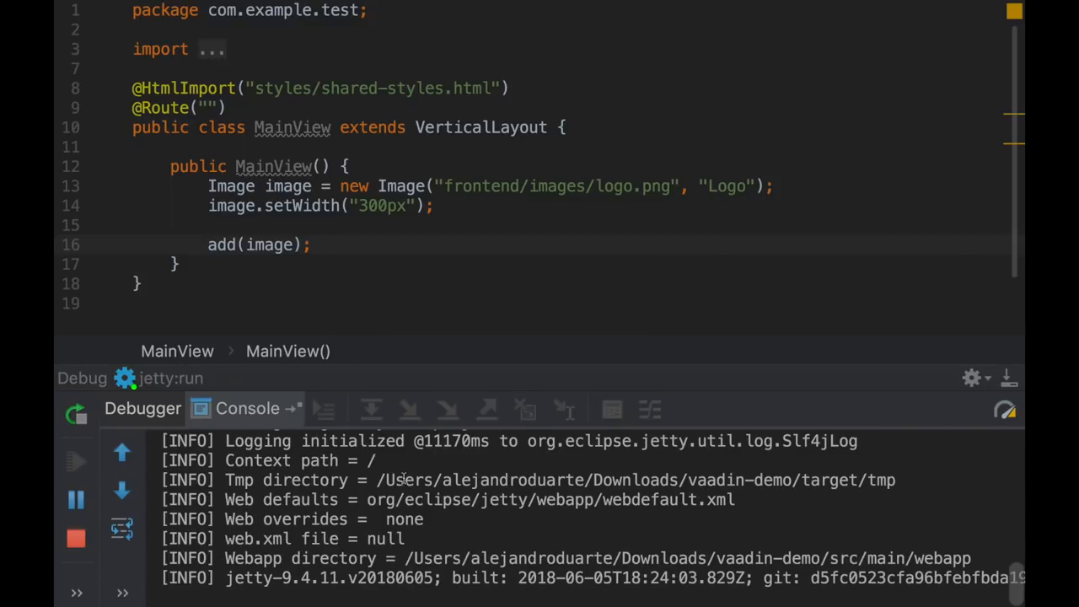
scroll("down", 3)
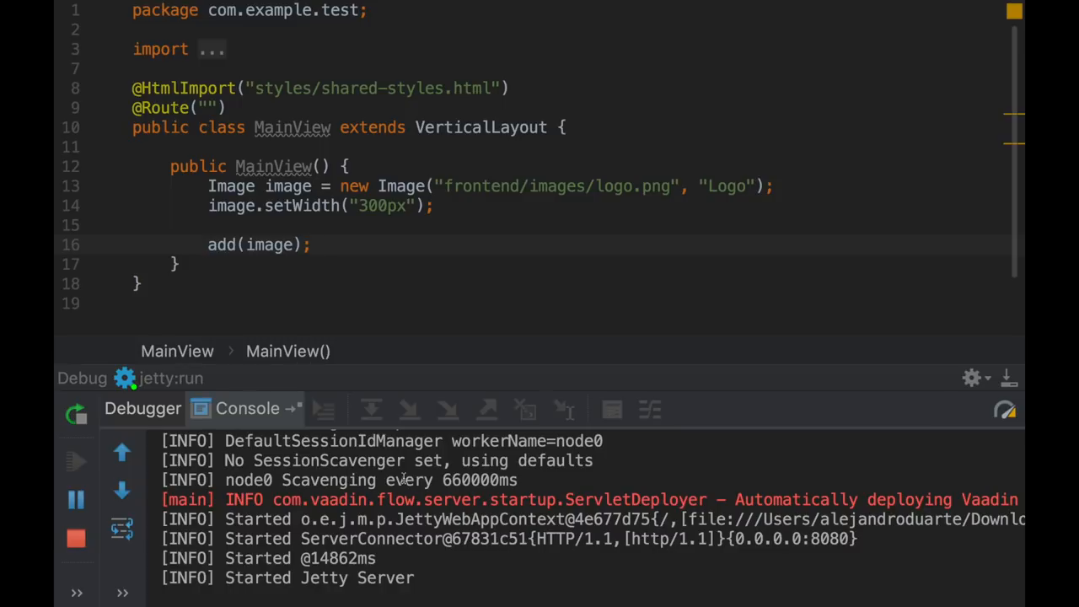
key("cmd+tab")
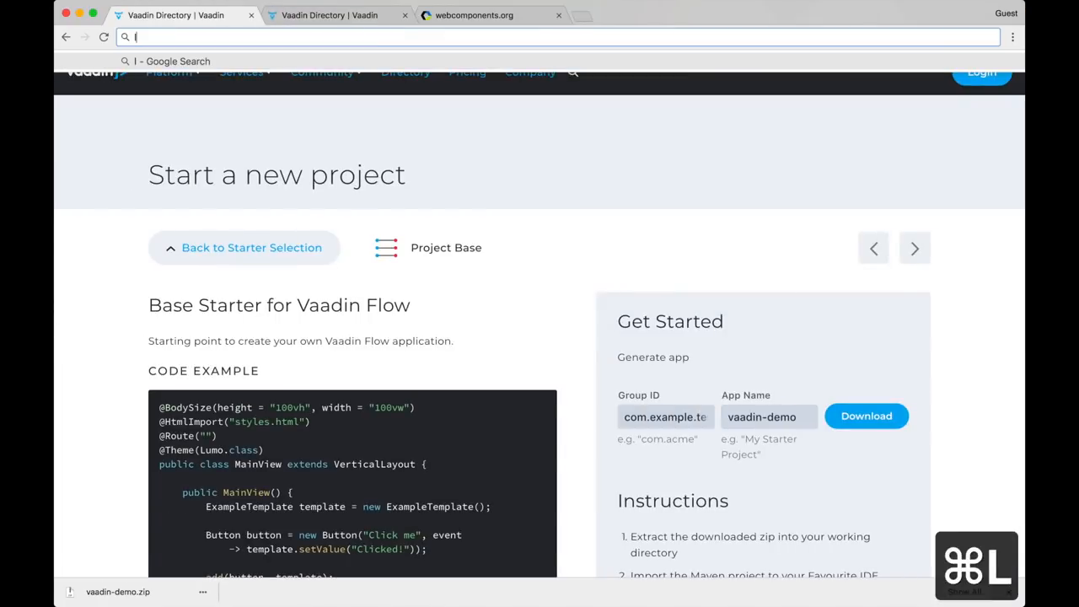
Load localhost:8080 in Chrome to see the Vaadin logo, then return to MainView
type("ocalhost:8080")
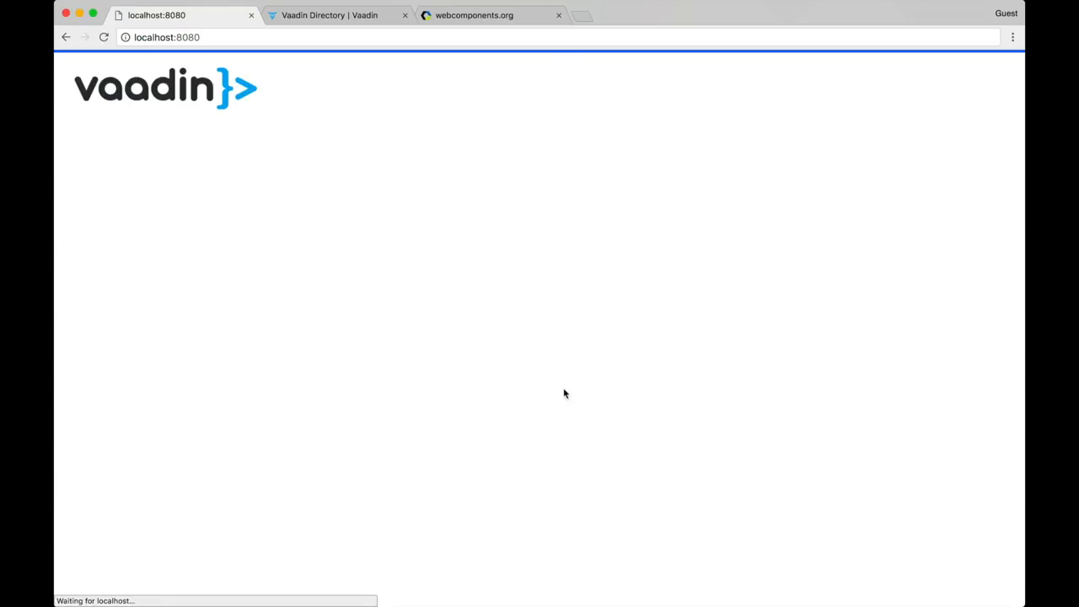
mouse_move(236, 135)
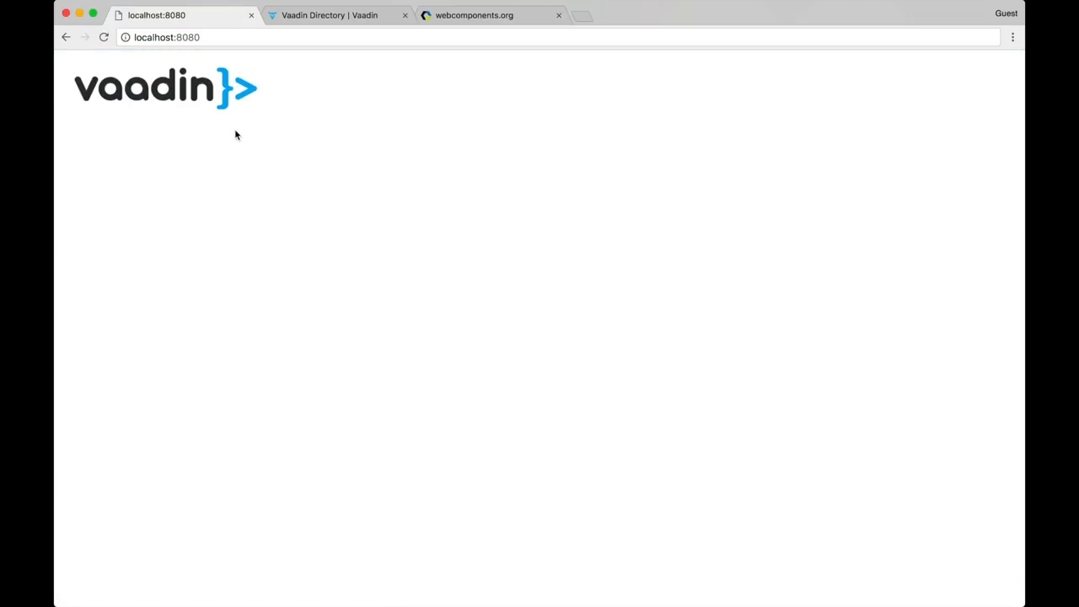
key("cmd+tab")
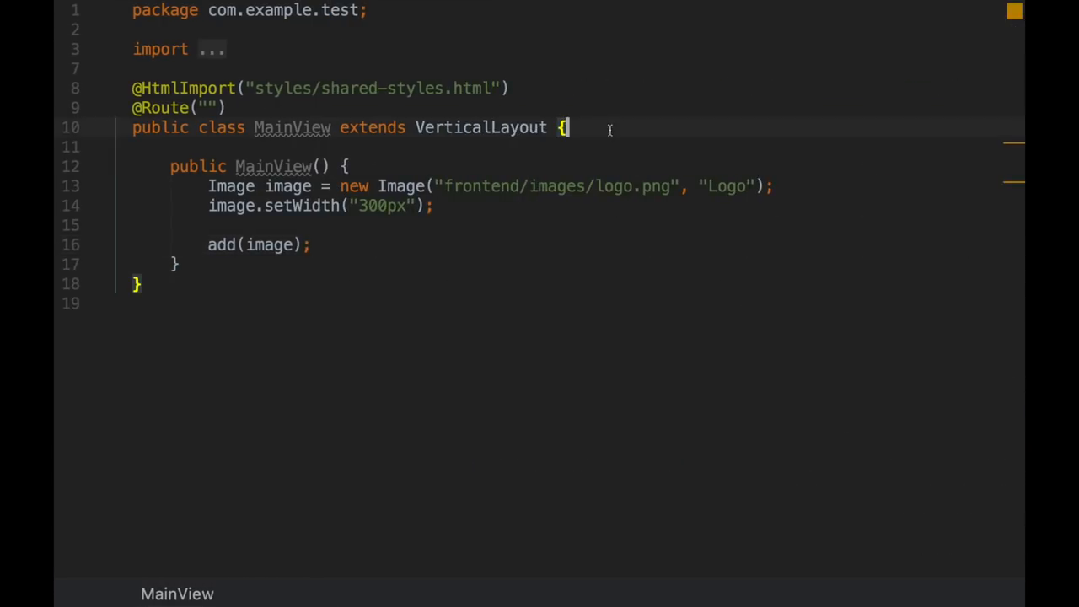
Declare private fields Grid<Comment> grid and TextArea textArea = new TextArea()
key("Enter")
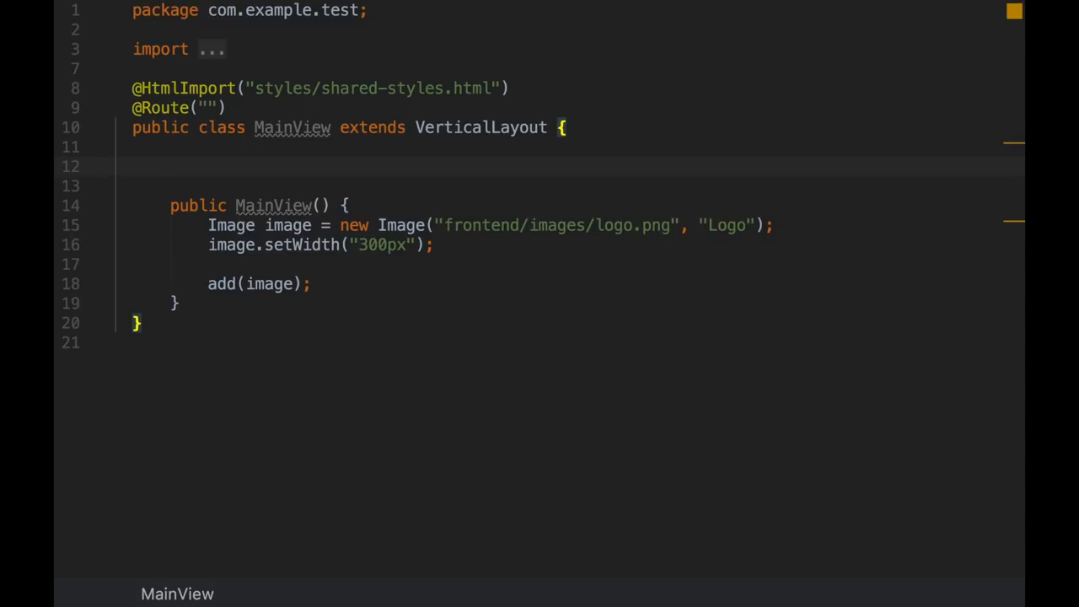
type("private")
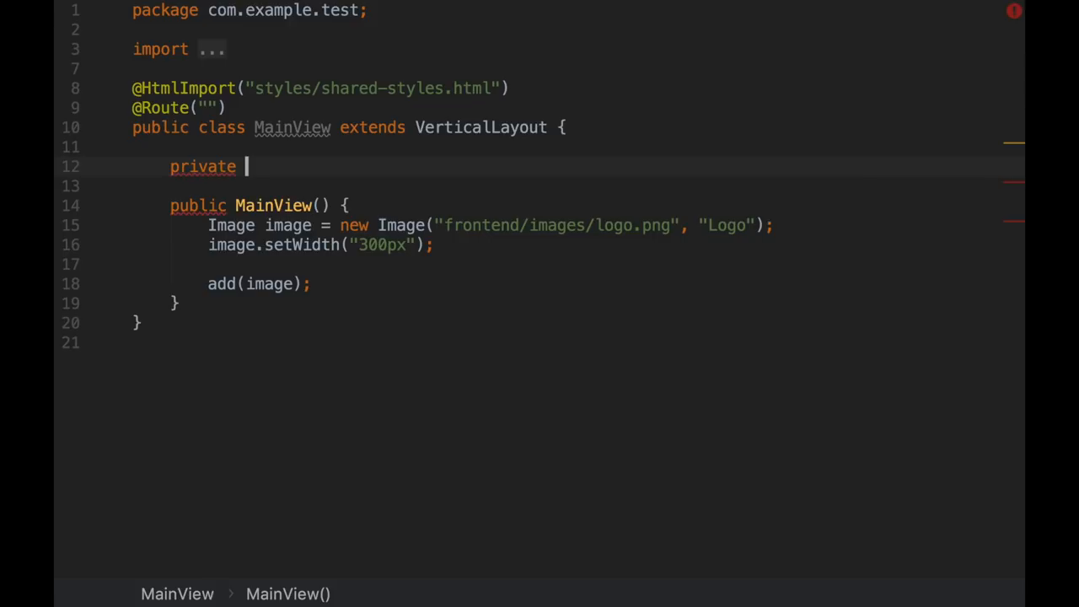
type("Grid<>")
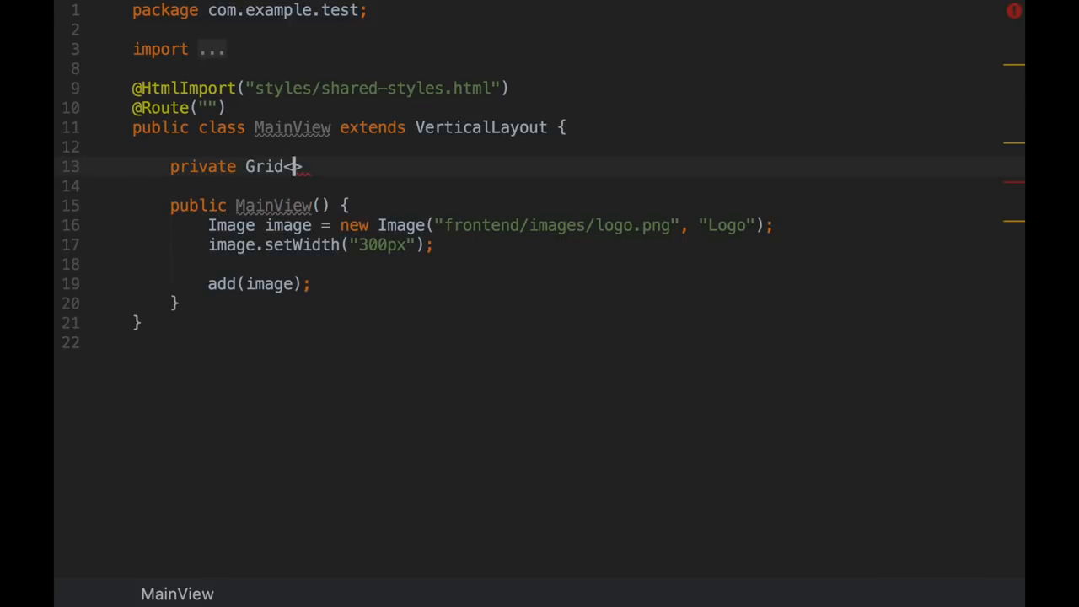
type("Comment")
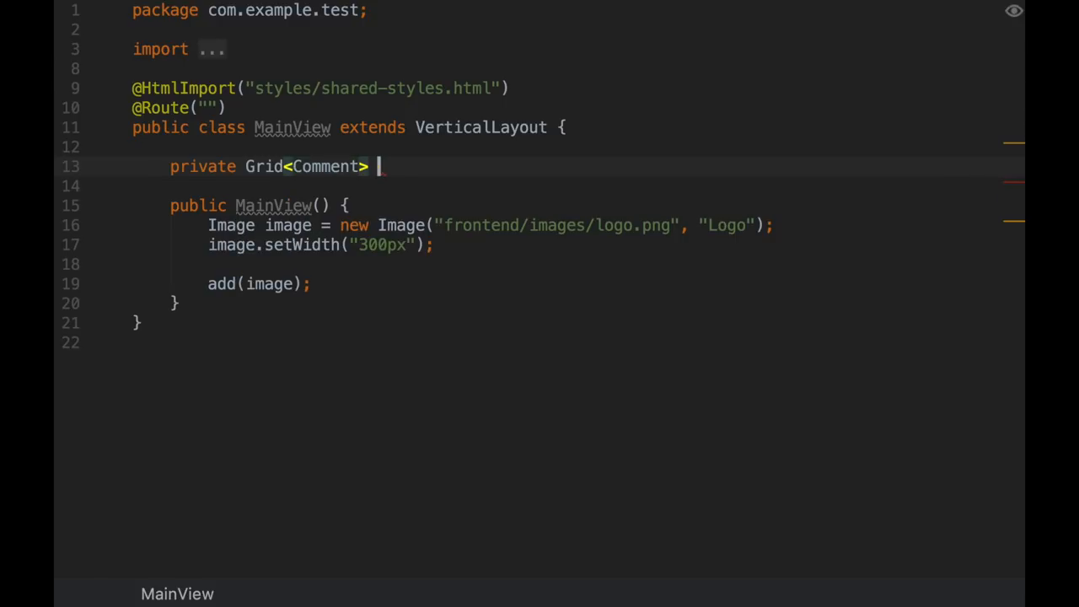
type("grid = new Grid<>();")
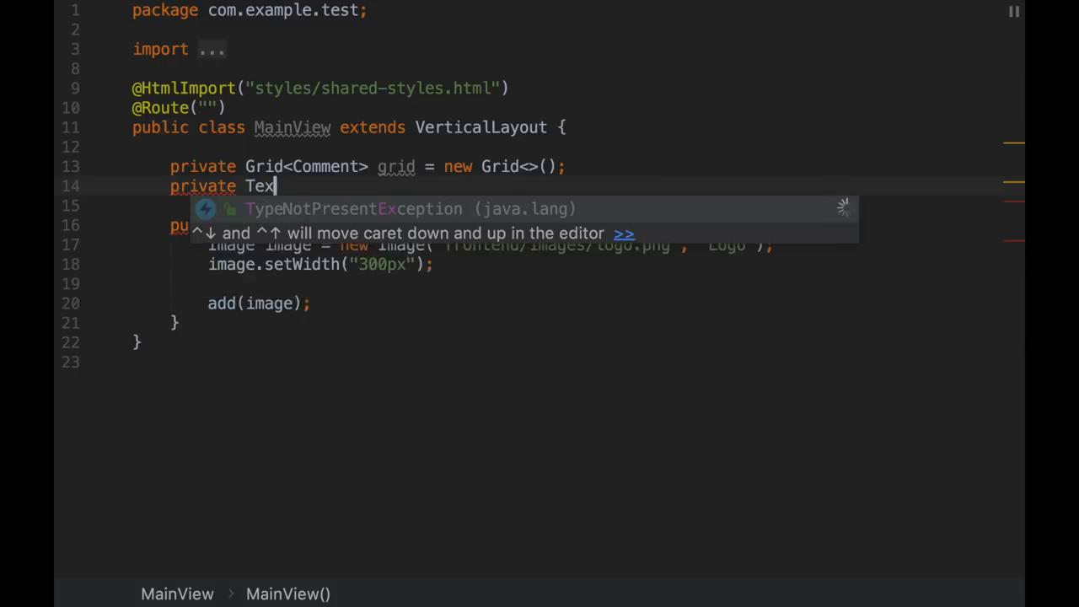
type("tArea textArea")
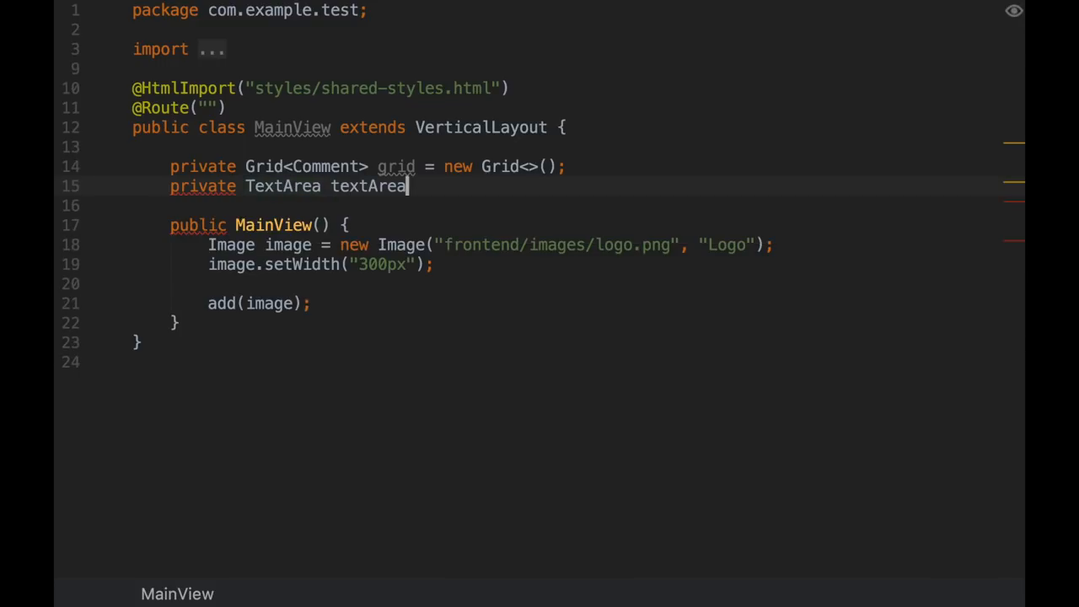
type("= new TextArea();")
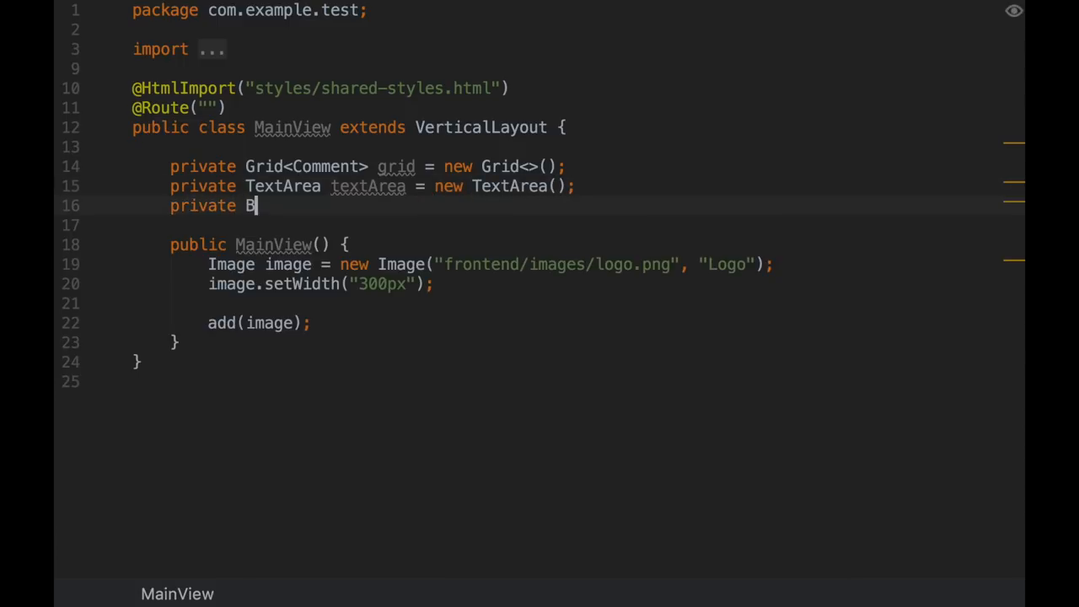
Declare the field Button button = new Button("Send")
type("utton button = new")
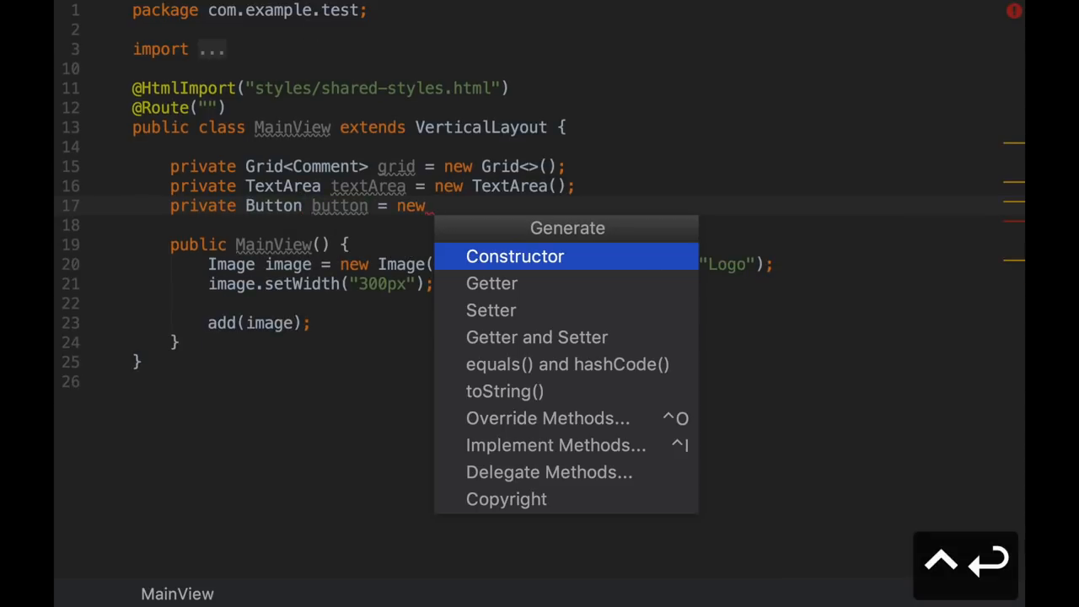
key("Escape")
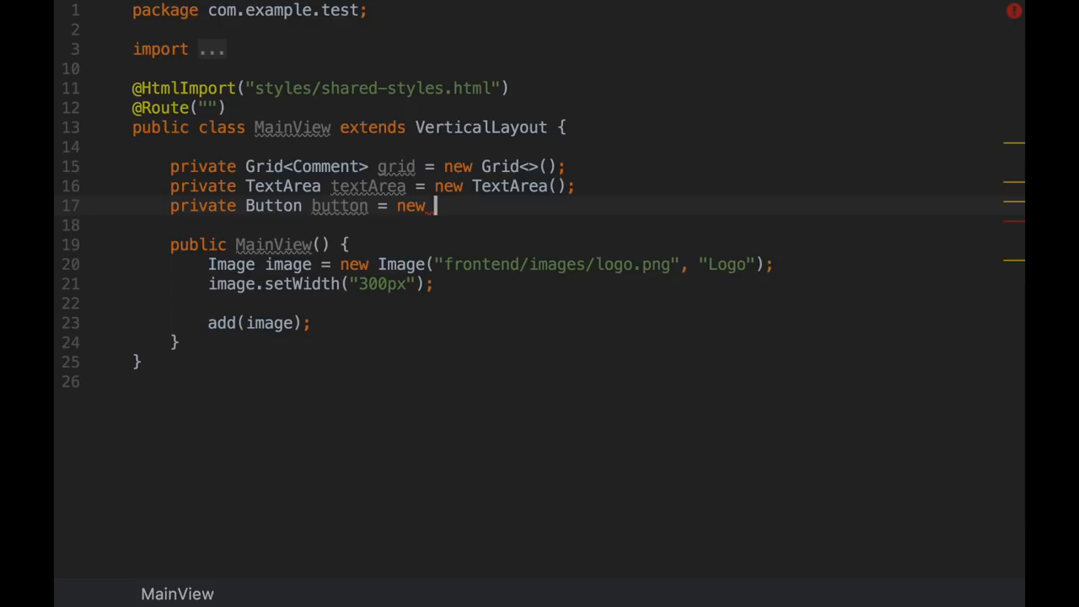
type("Button();")
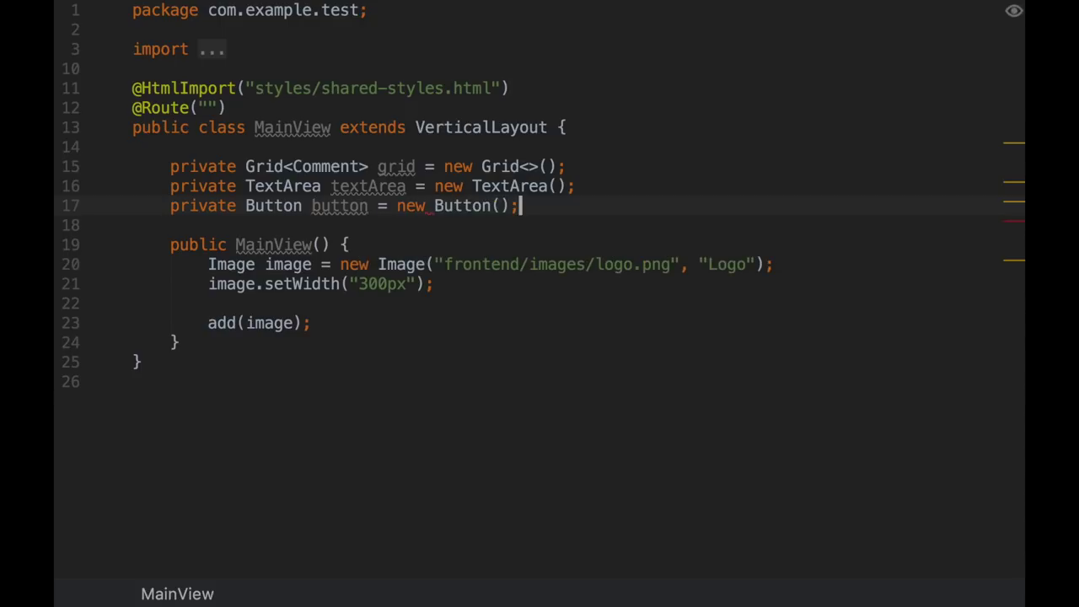
type("\"\"")
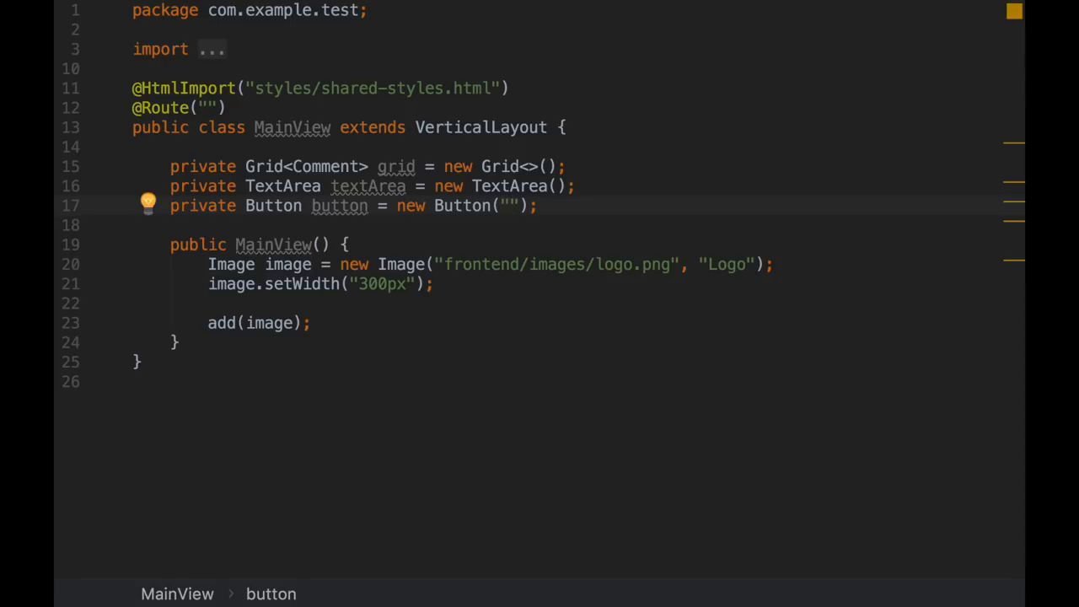
type("Send")
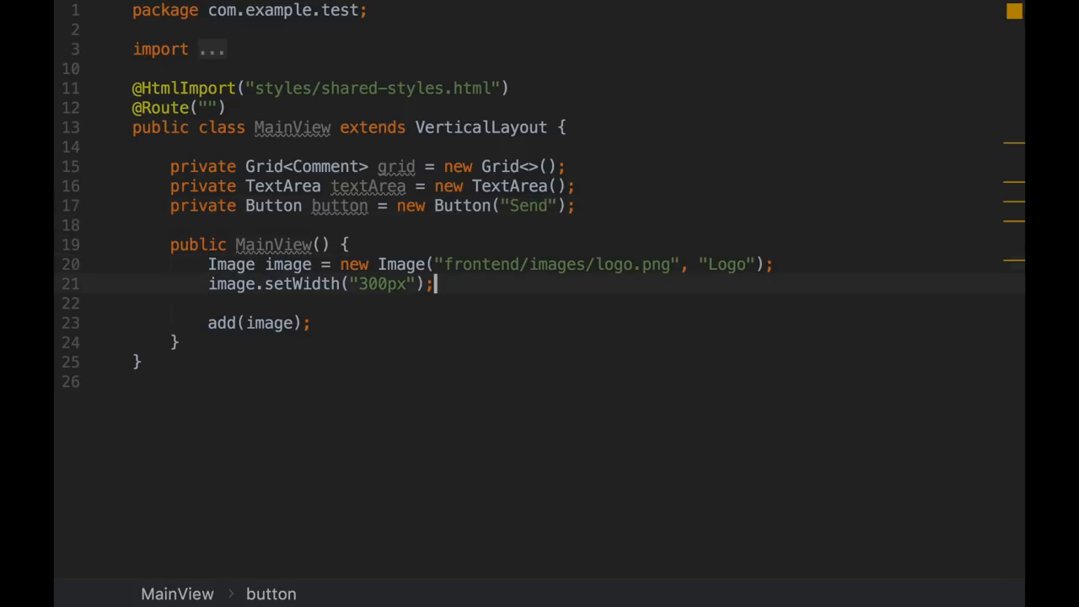
Change the call to add(image, grid, textArea, button) and open a blank line above it
left_click(270, 322)
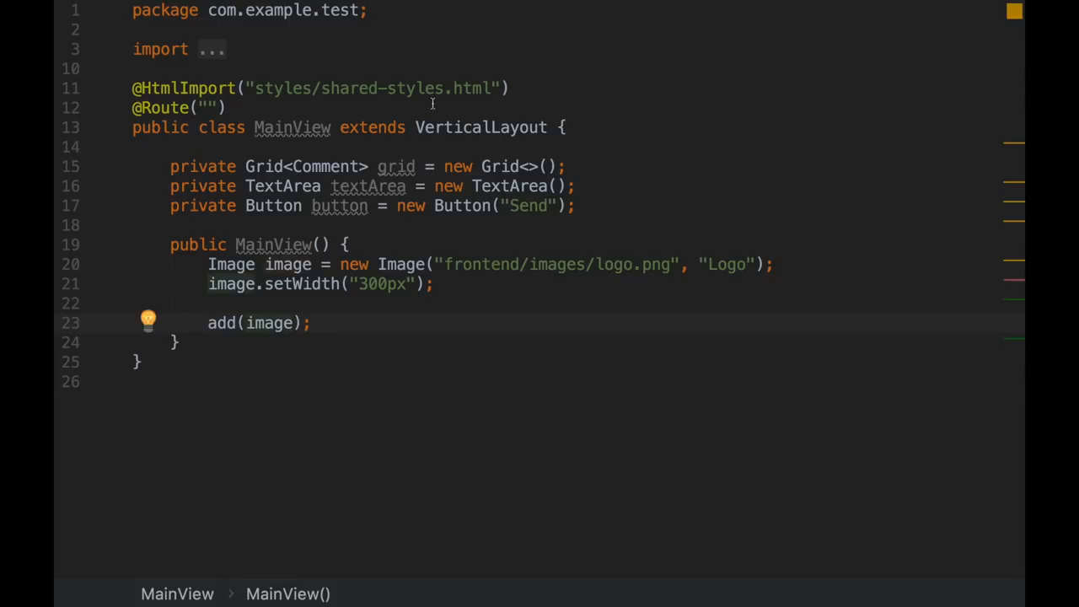
mouse_move(478, 143)
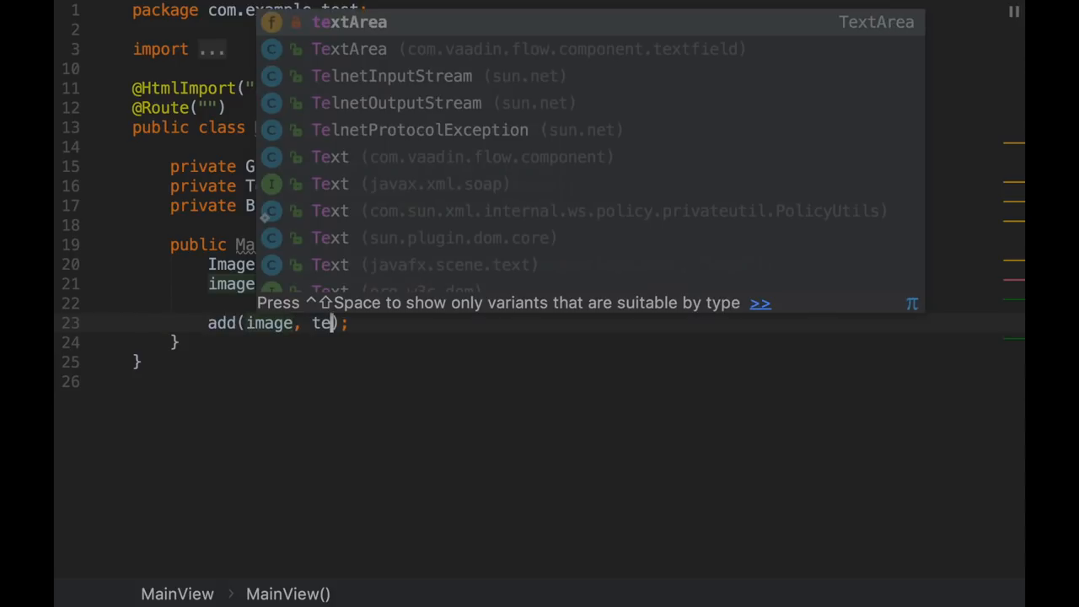
type("grid, textArea, b")
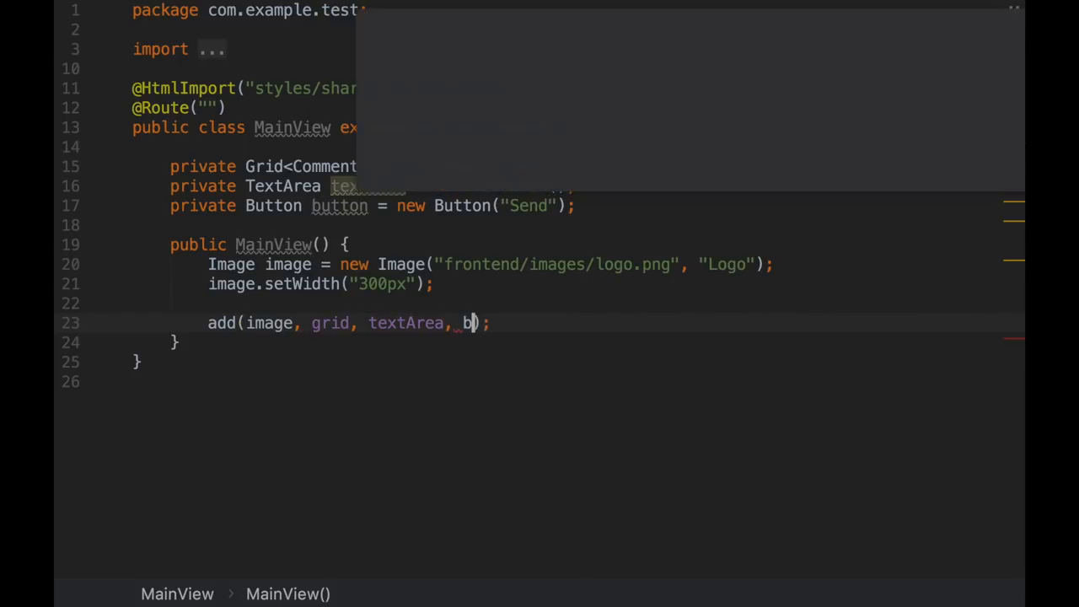
type("utton")
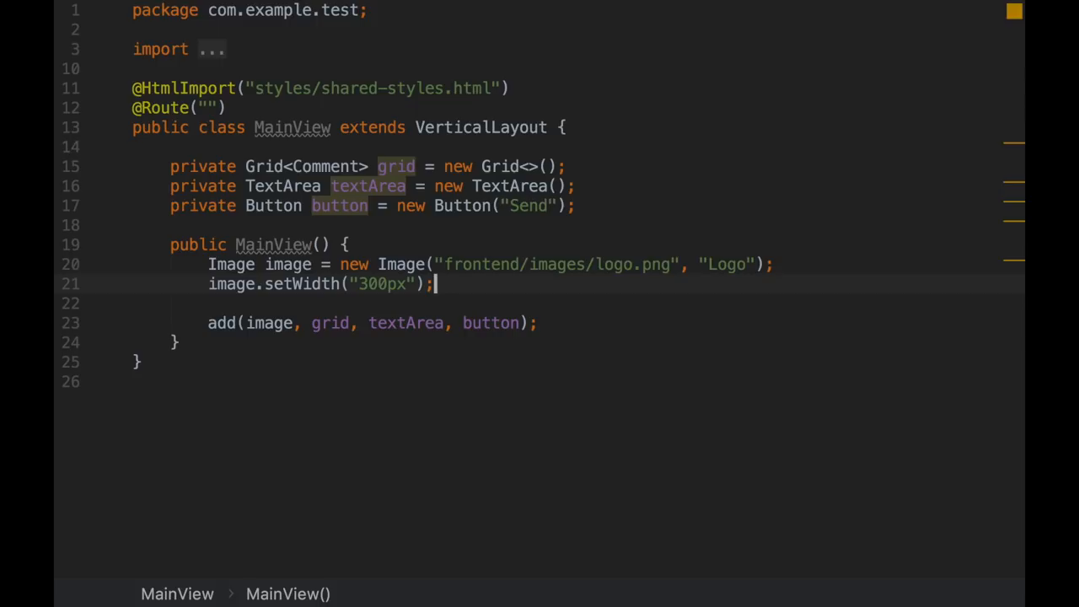
key("enter")
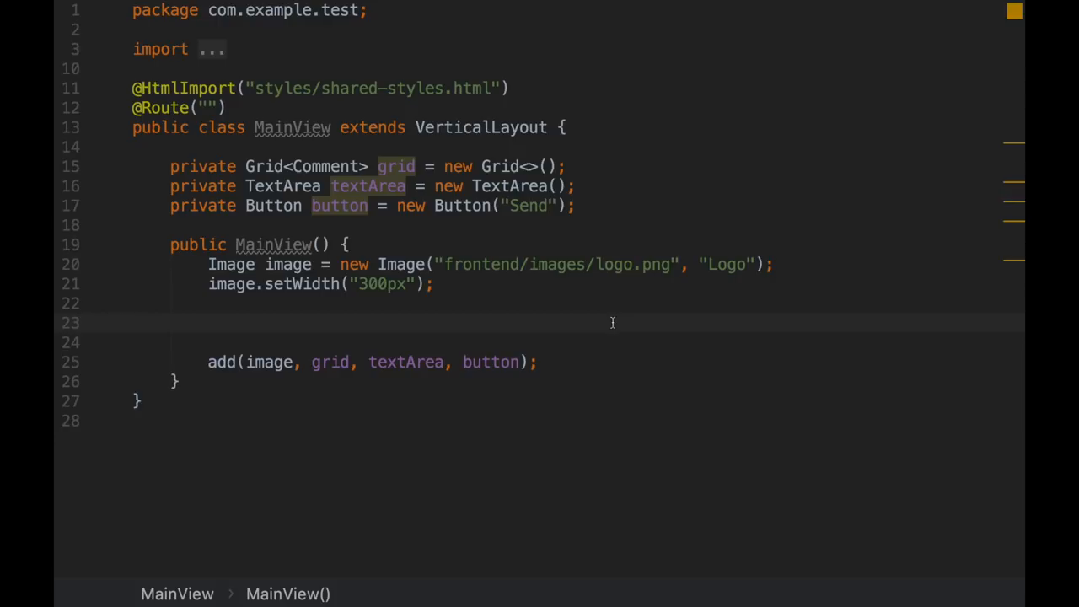
Make the grid size itself by rows with grid.setHeightByRows(true)
type("grid.set")
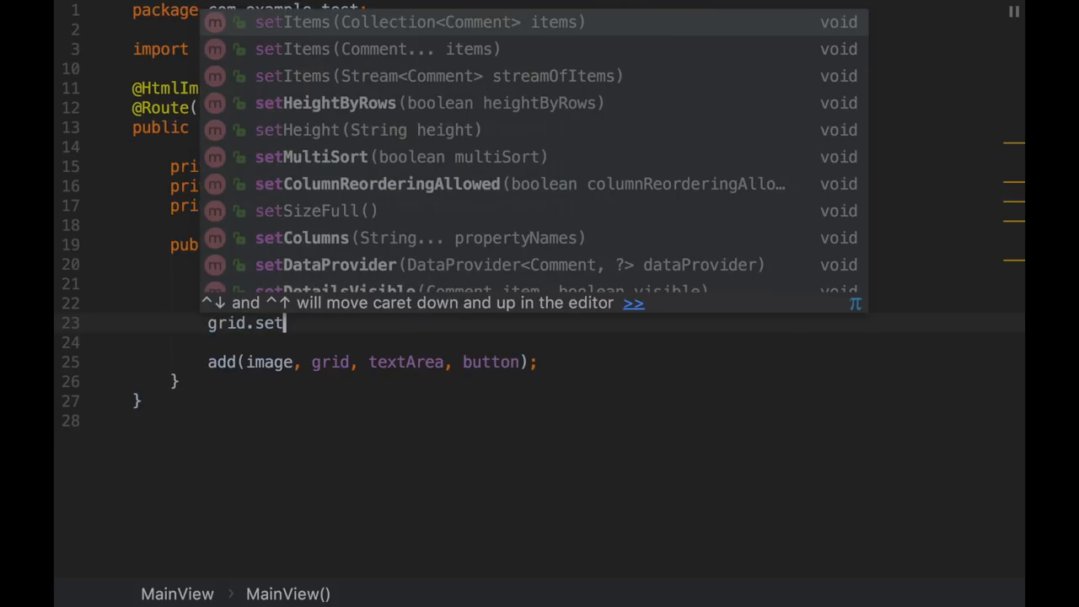
left_click(338, 102)
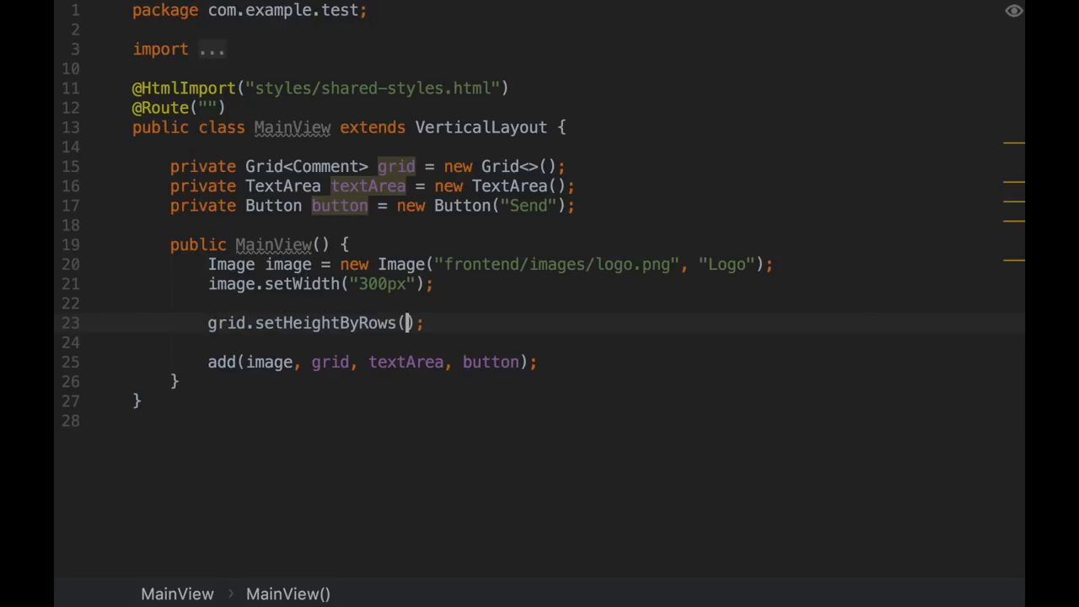
type("true")
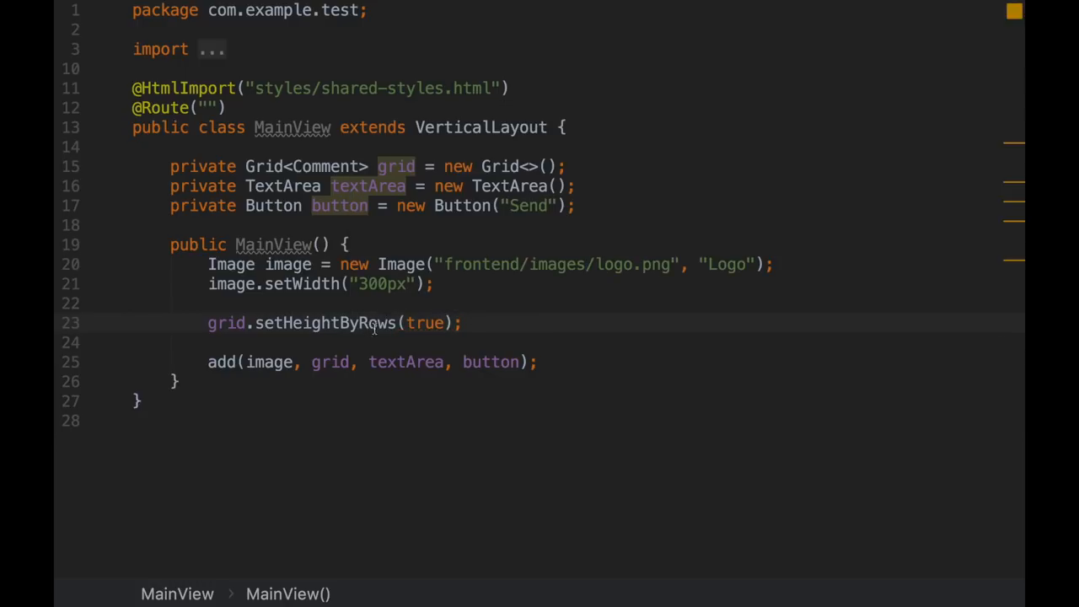
left_click(463, 323)
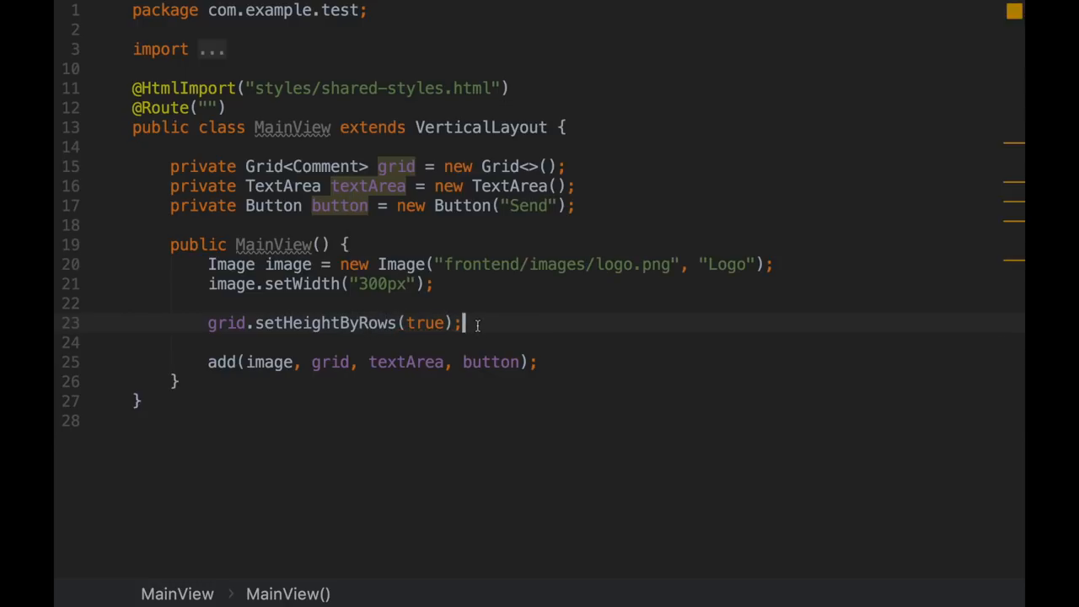
Set the text area width to 100% and align the Send button to END
type("textArea")
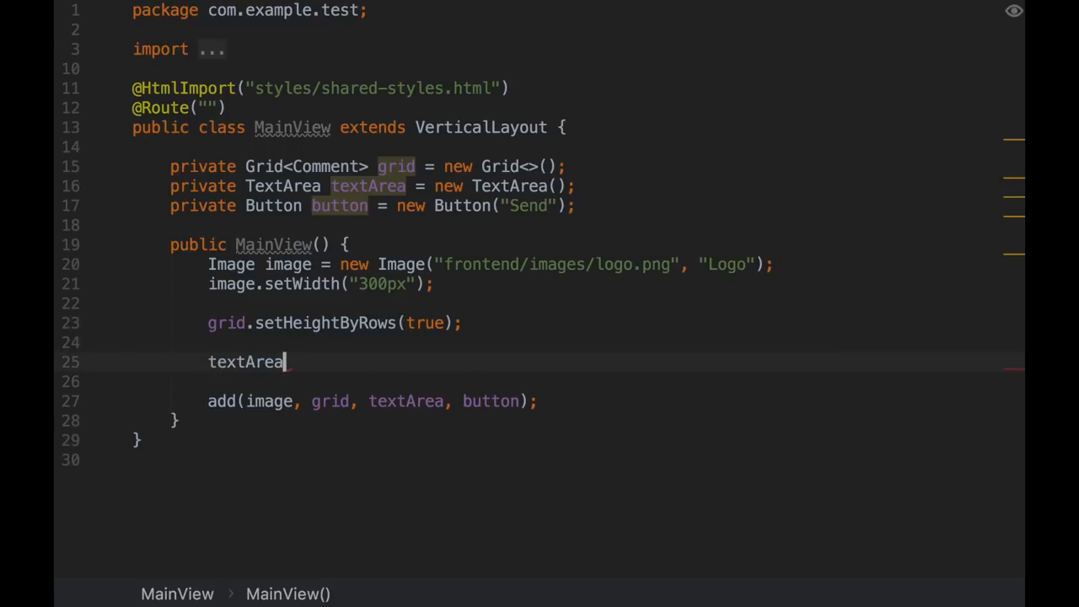
type(".setWidth(\"100%\");")
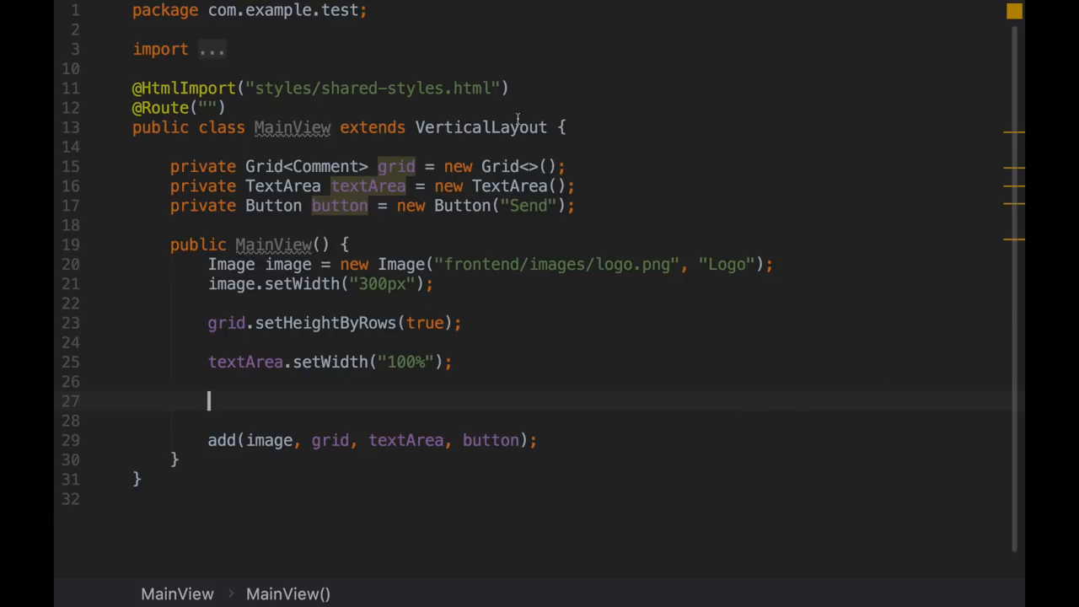
mouse_move(473, 122)
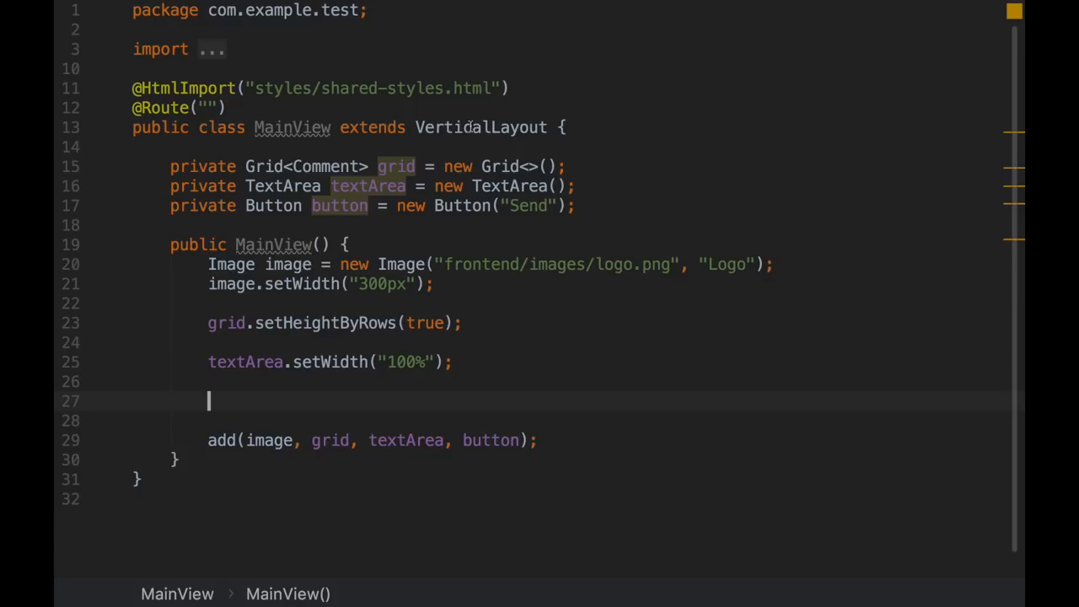
type("seth")
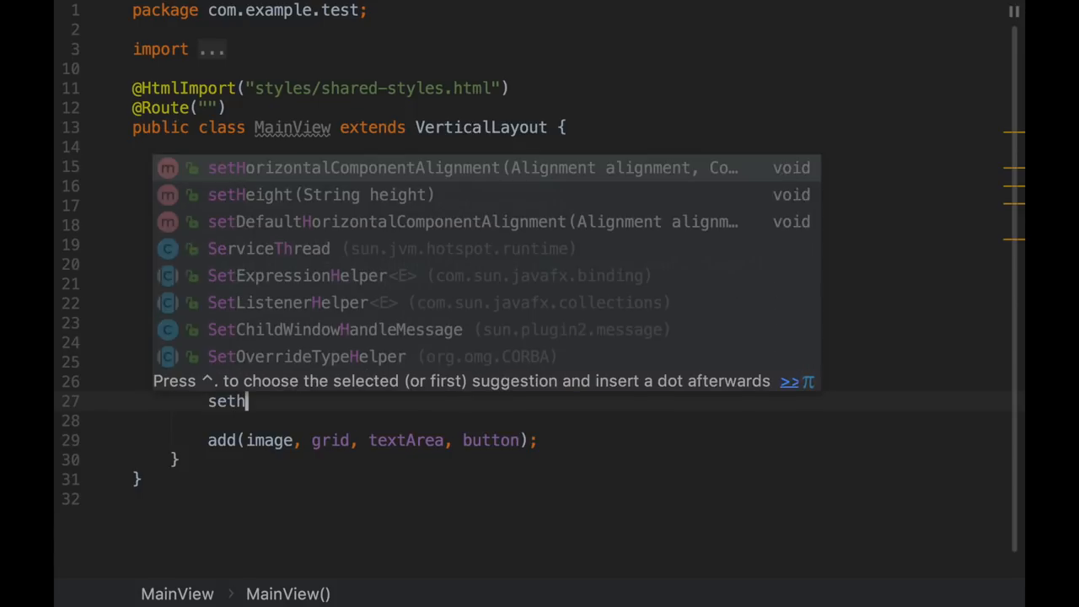
type("o")
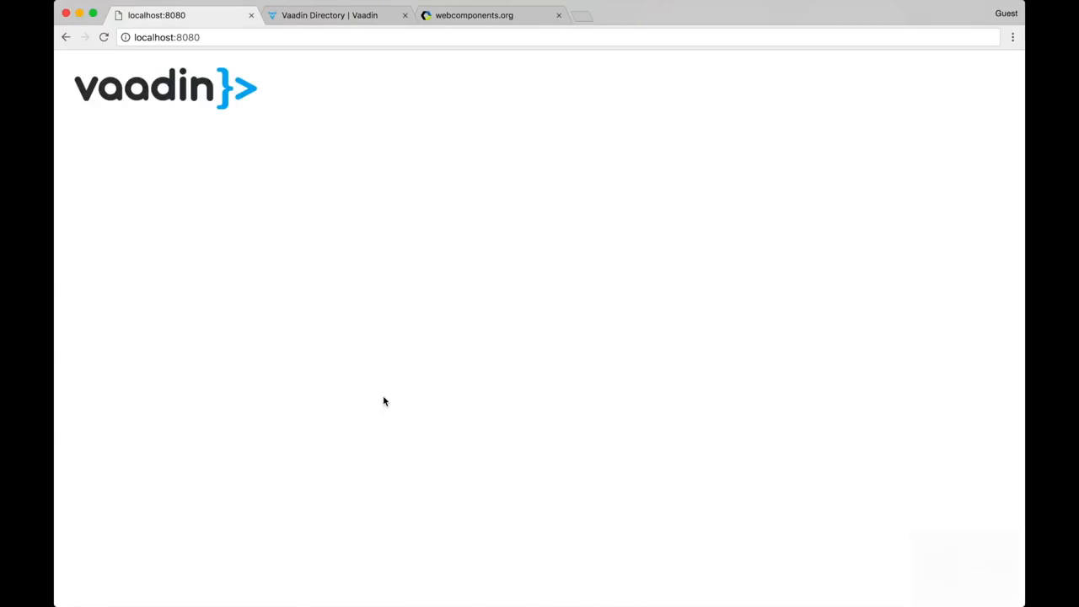
Reload localhost:8080 and type 'text area' into the full-width text area
left_click(103, 37)
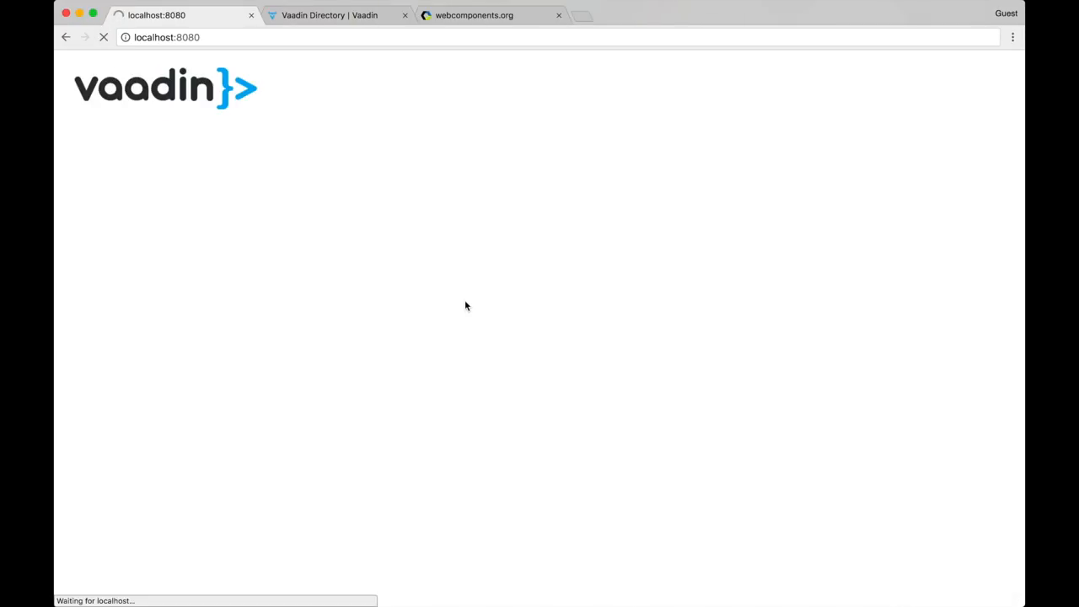
mouse_move(330, 188)
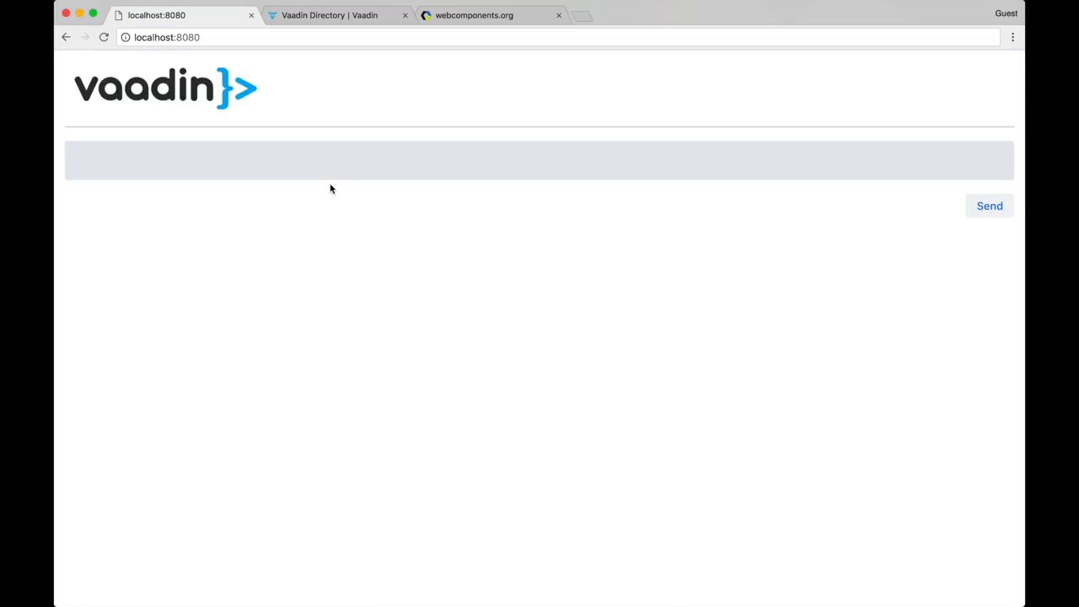
mouse_move(288, 132)
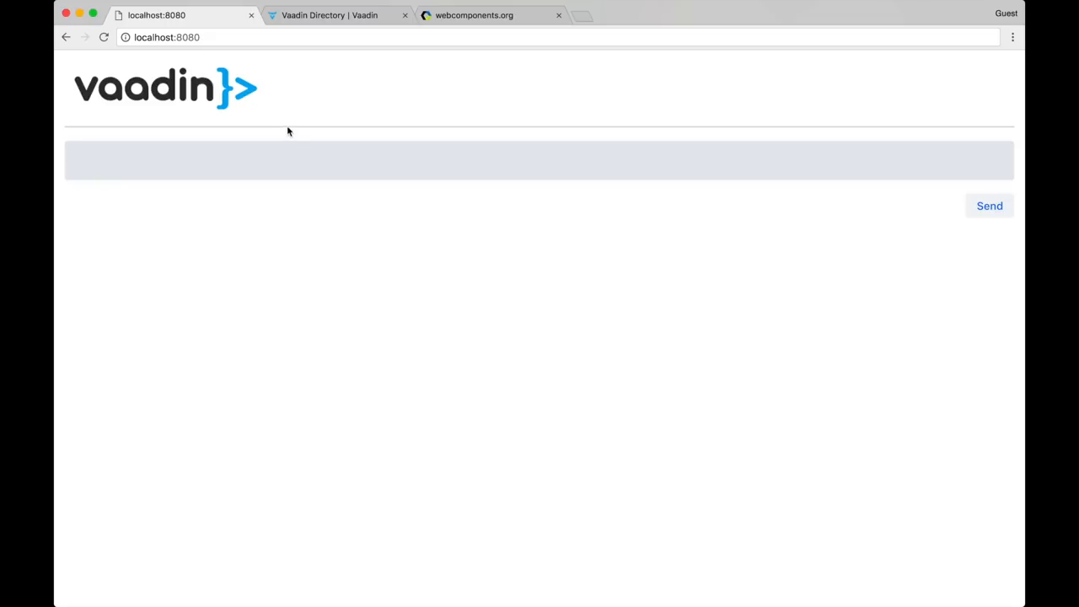
mouse_move(329, 128)
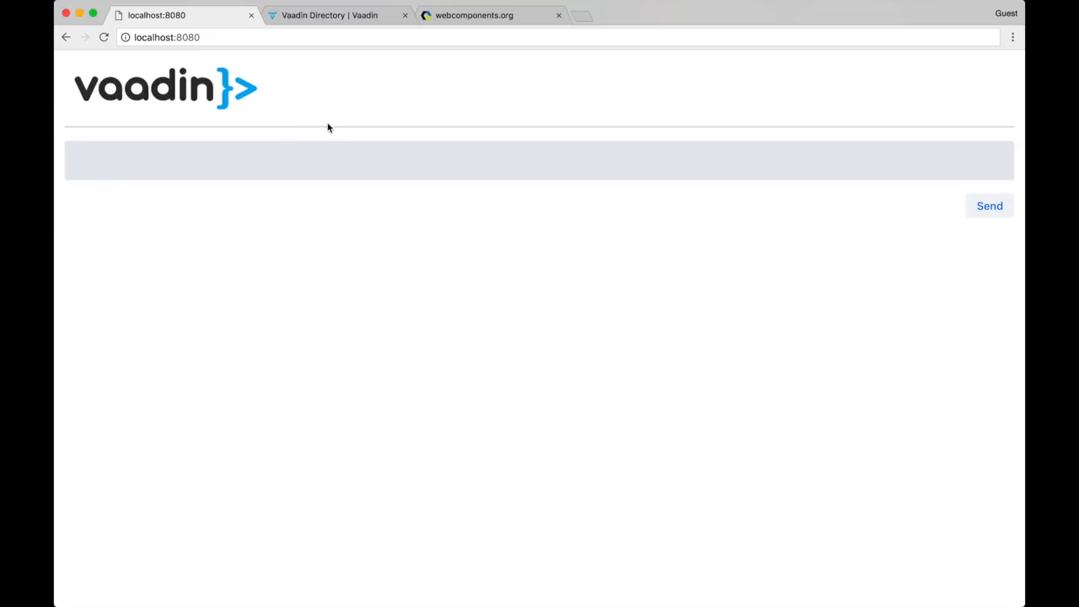
mouse_move(337, 127)
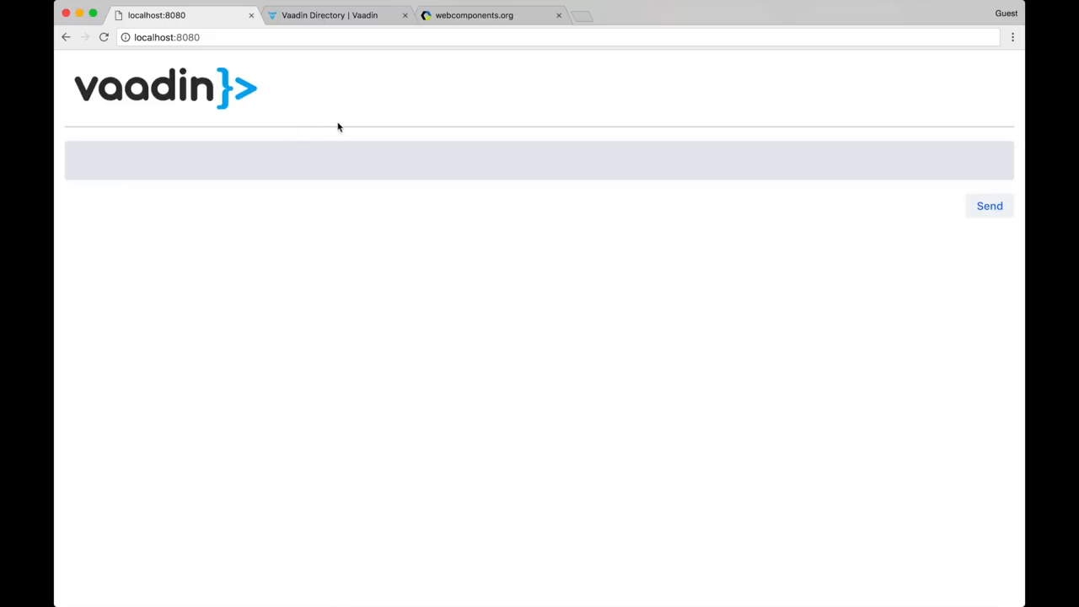
mouse_move(350, 130)
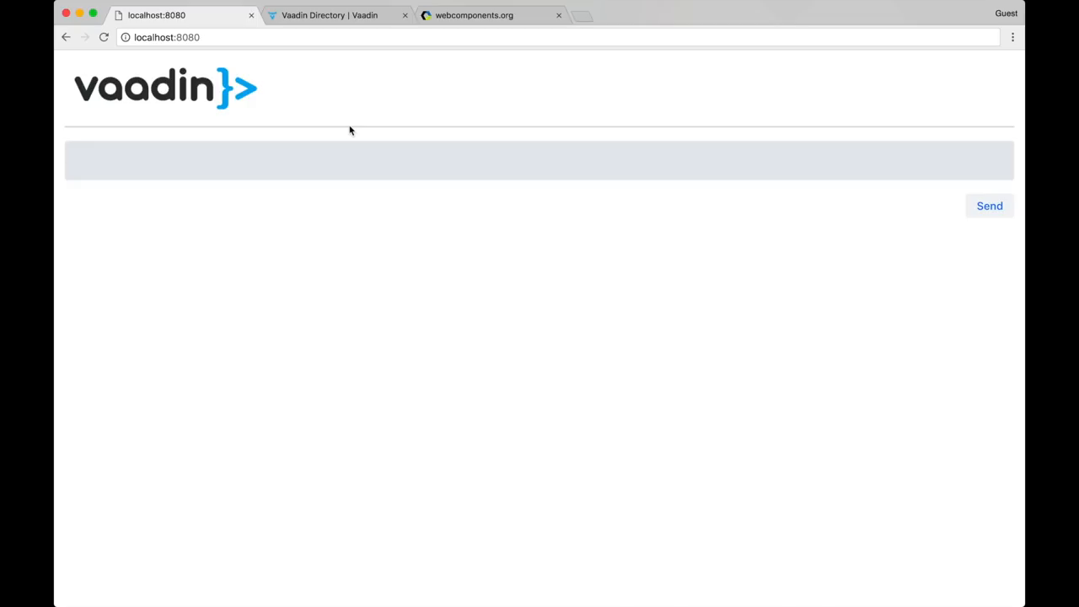
mouse_move(368, 131)
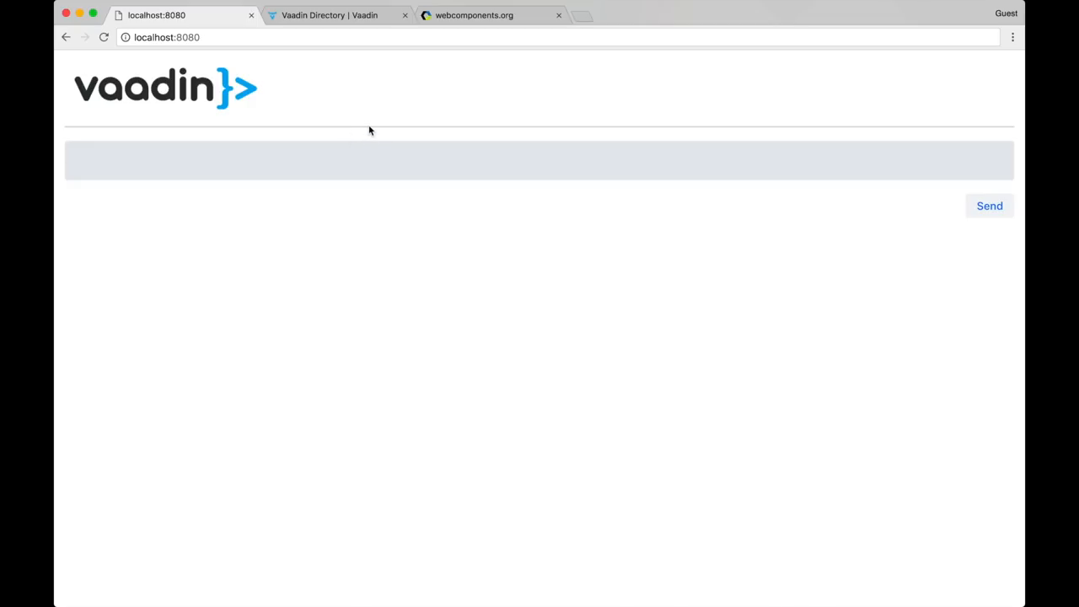
mouse_move(388, 137)
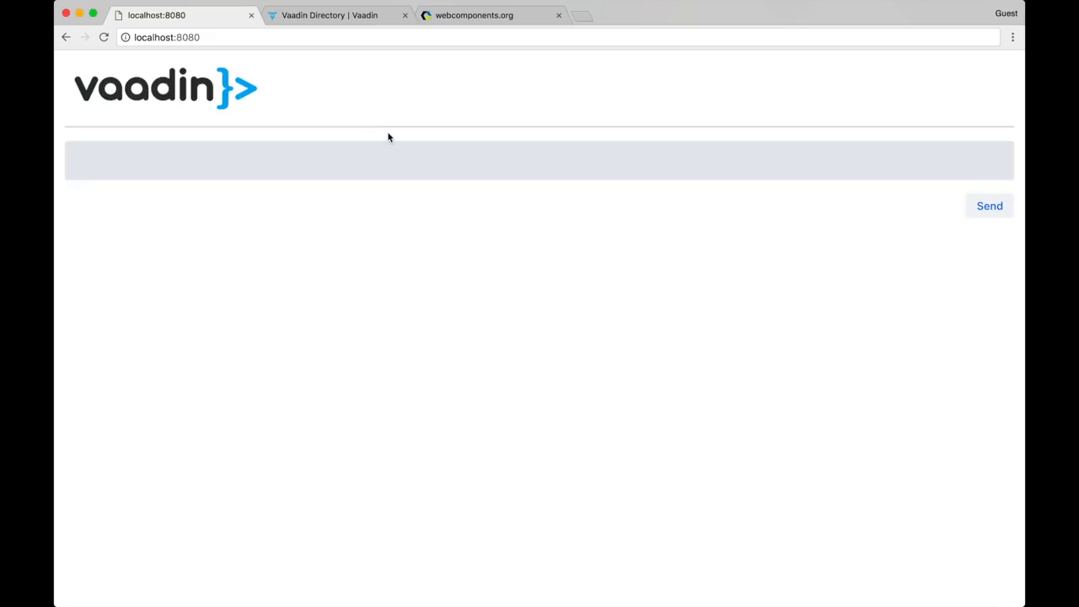
type("text")
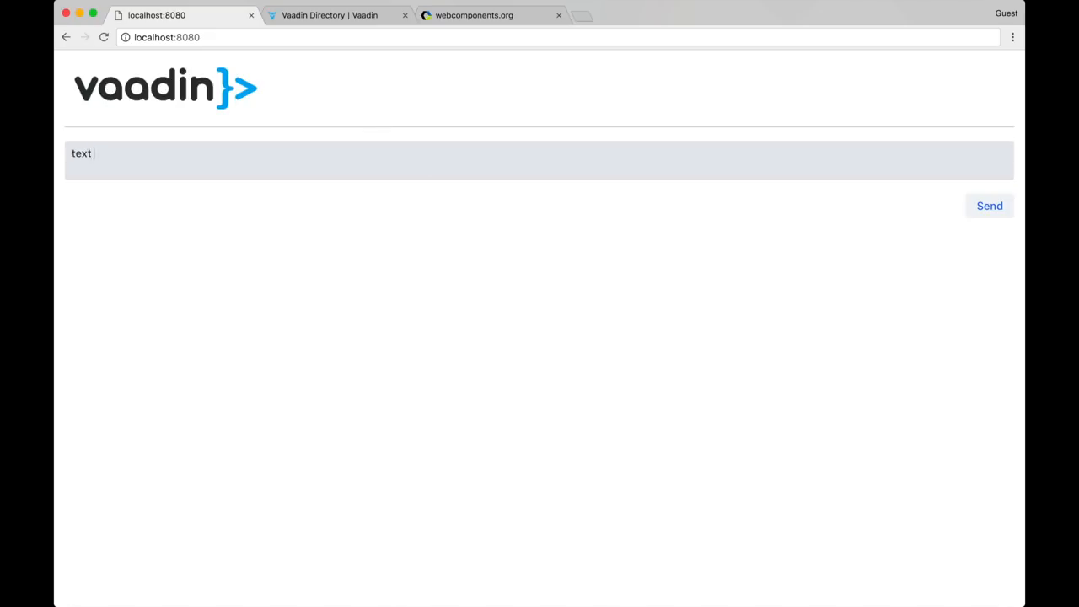
type("area")
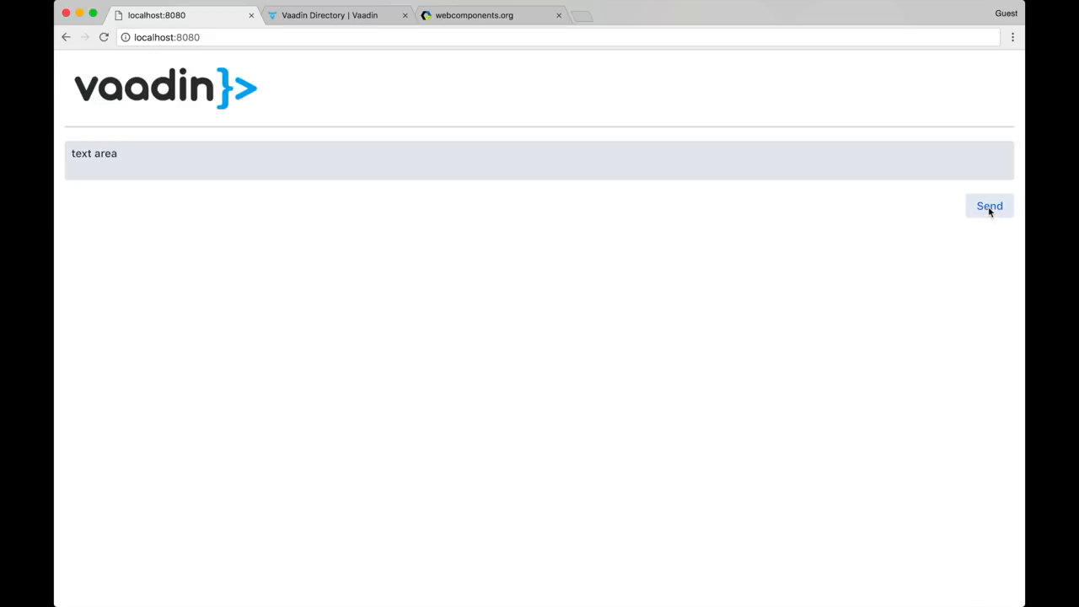
mouse_move(485, 127)
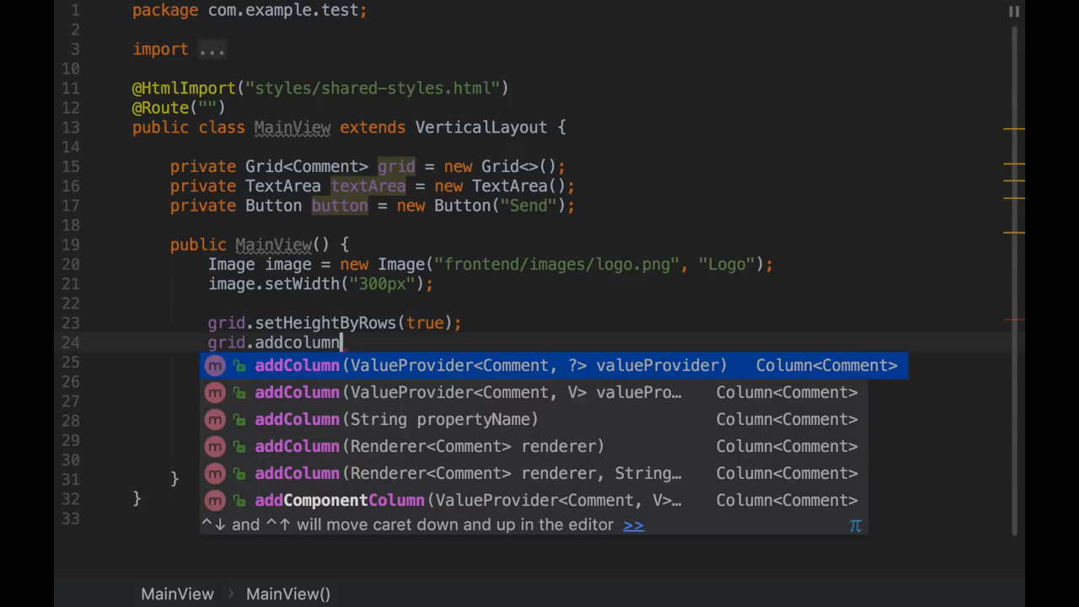
Add Comment::getDate and Comment::getContent grid columns and call a new private update() method
key("Return")
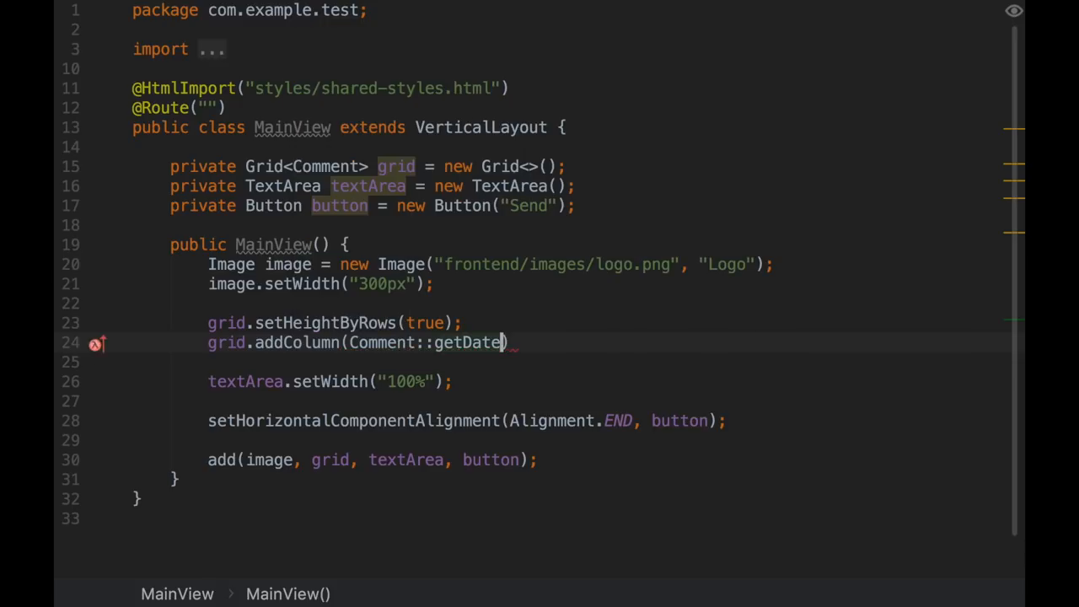
mouse_move(523, 343)
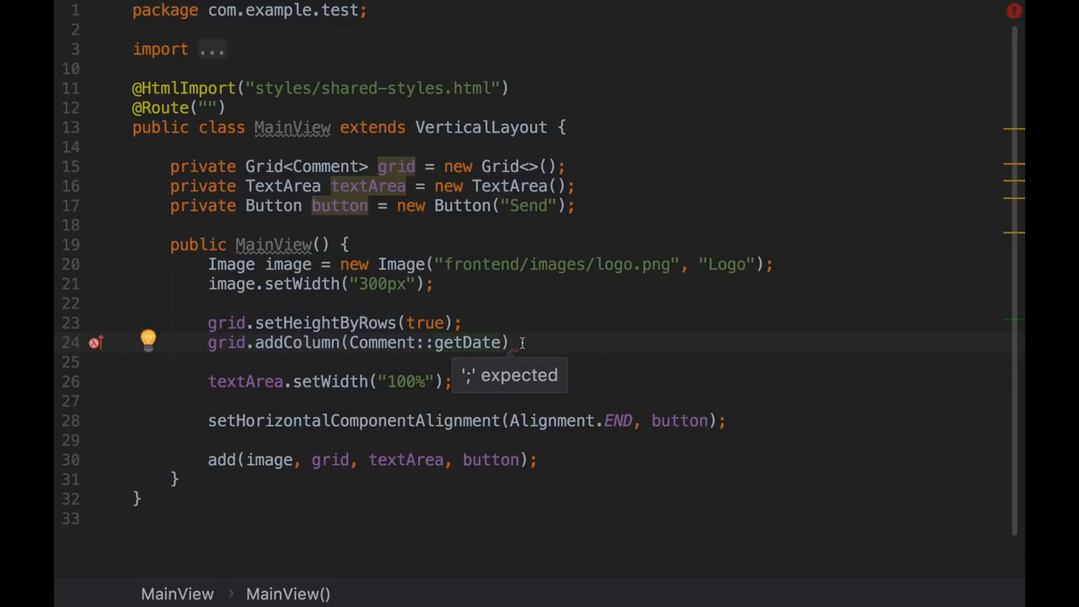
type(";")
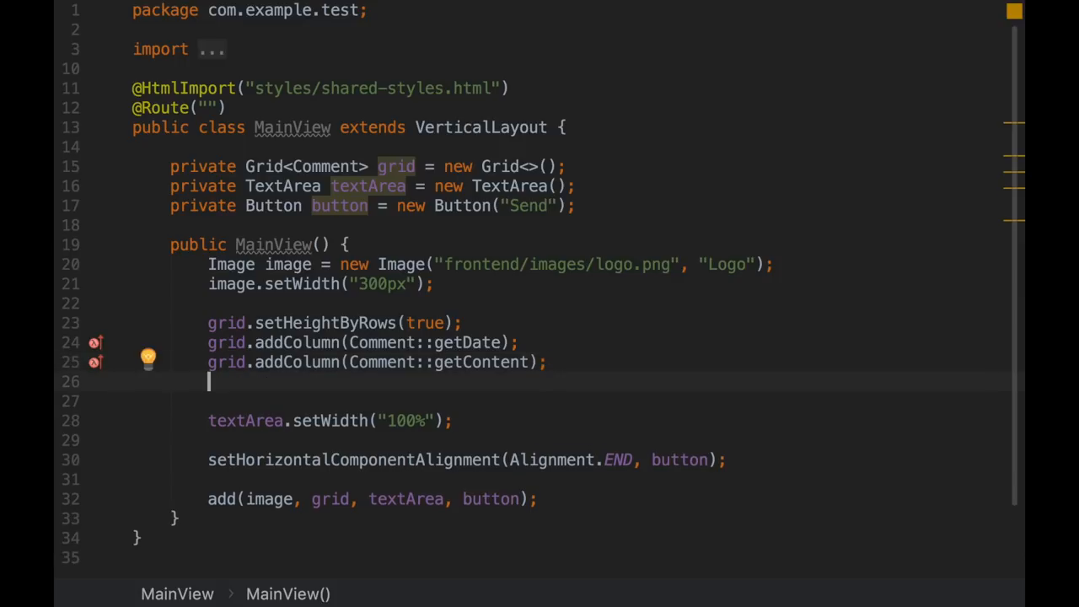
type("update();")
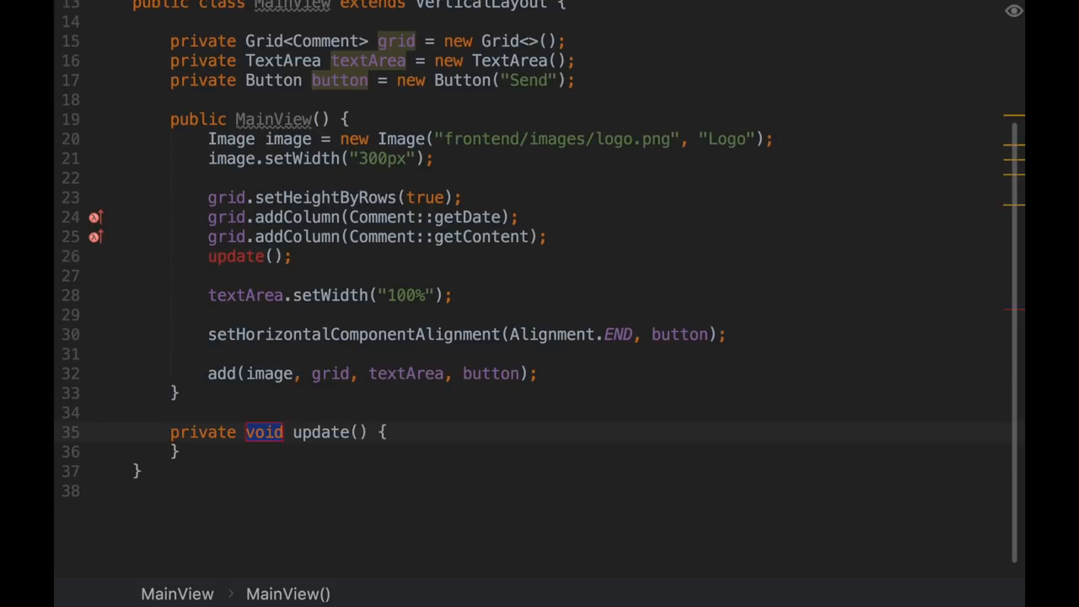
Write grid.setItems(CommentRepository.findAll()) inside update()
type("g")
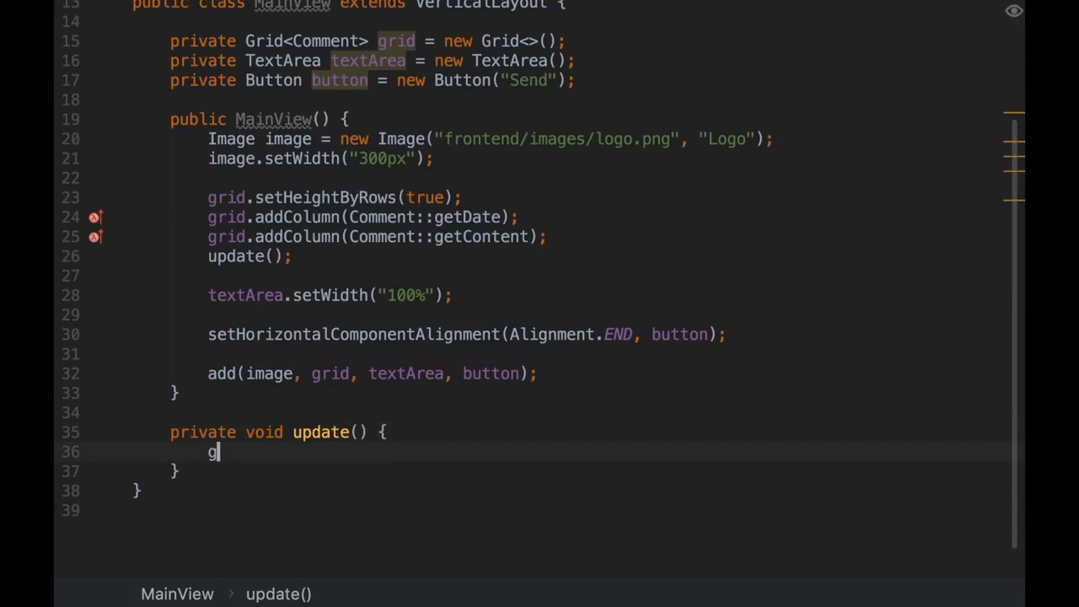
type("rid.setItems();")
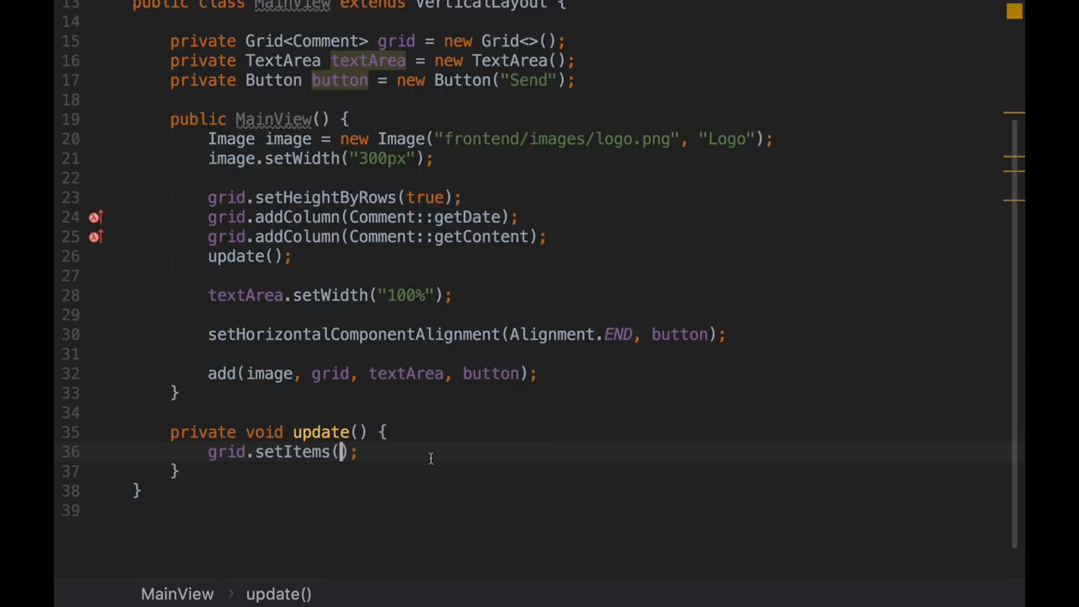
type("C")
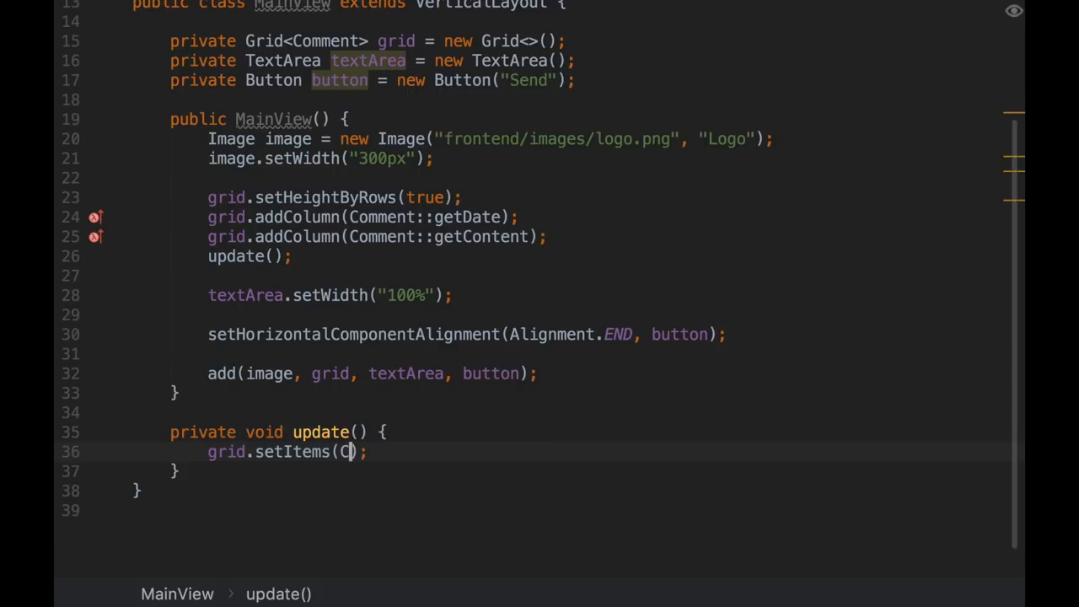
type("ommentRepository.")
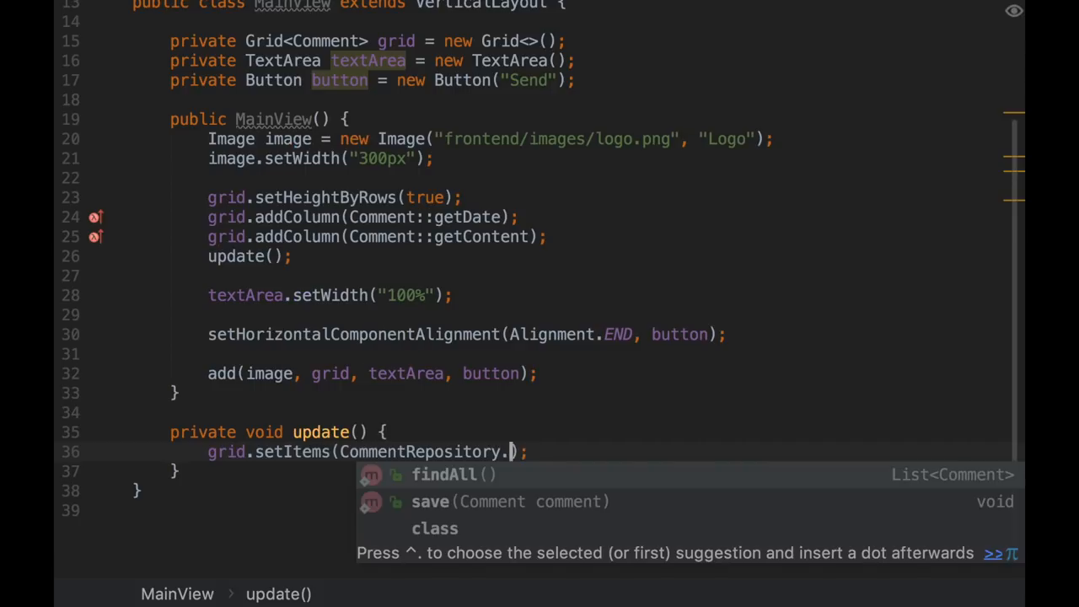
left_click(452, 474)
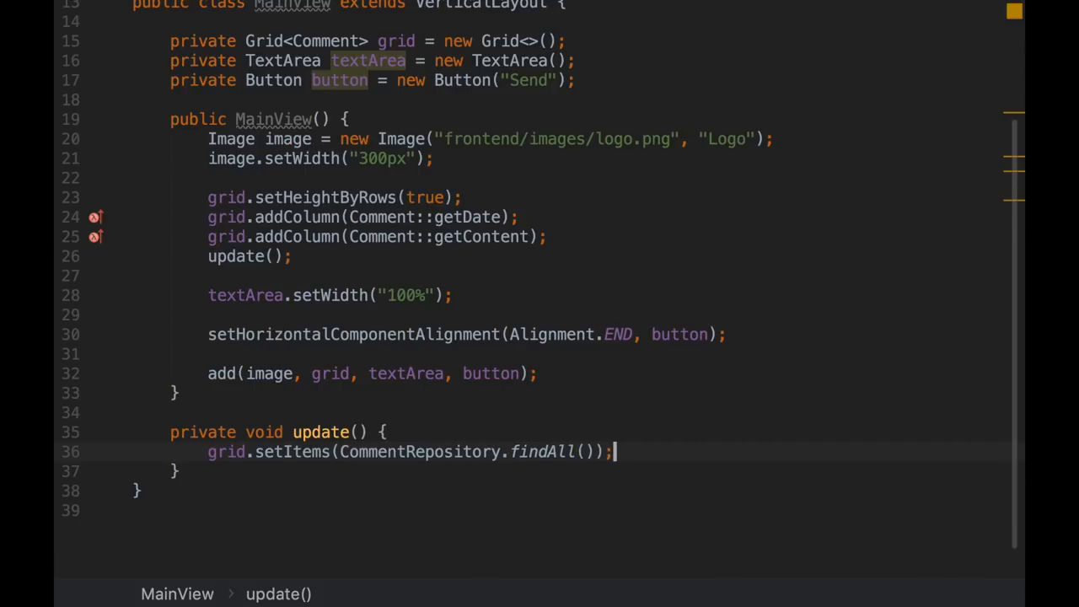
left_click(542, 452)
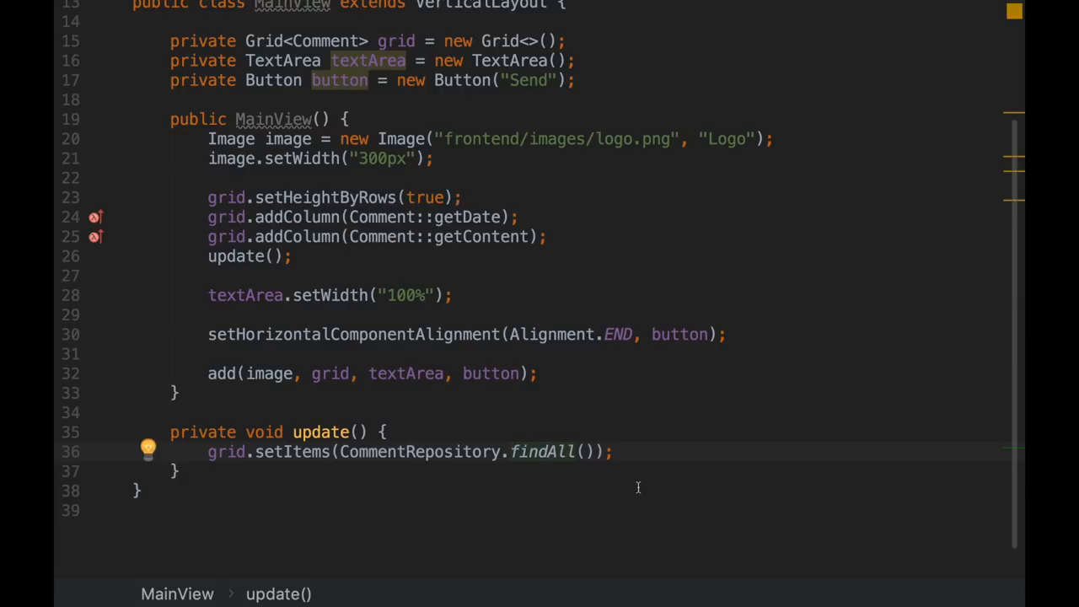
left_click(614, 452)
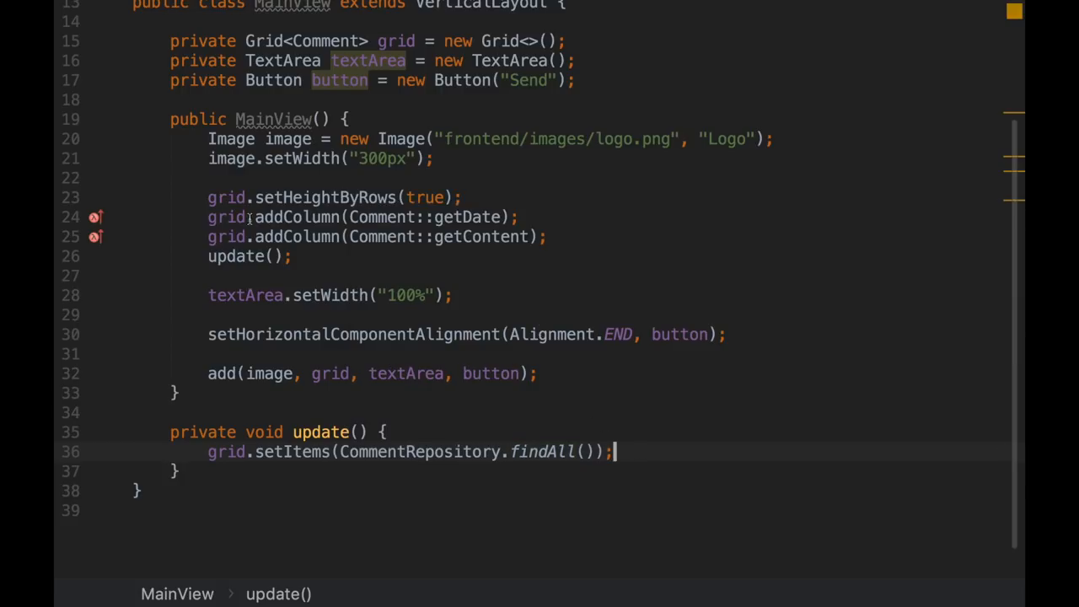
mouse_move(333, 442)
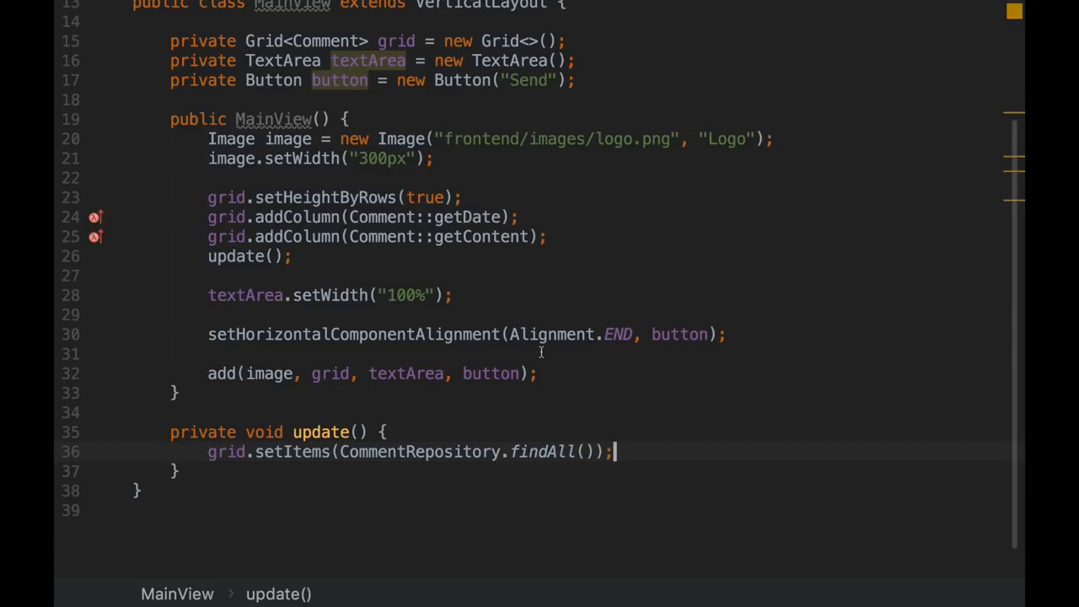
left_click(725, 334)
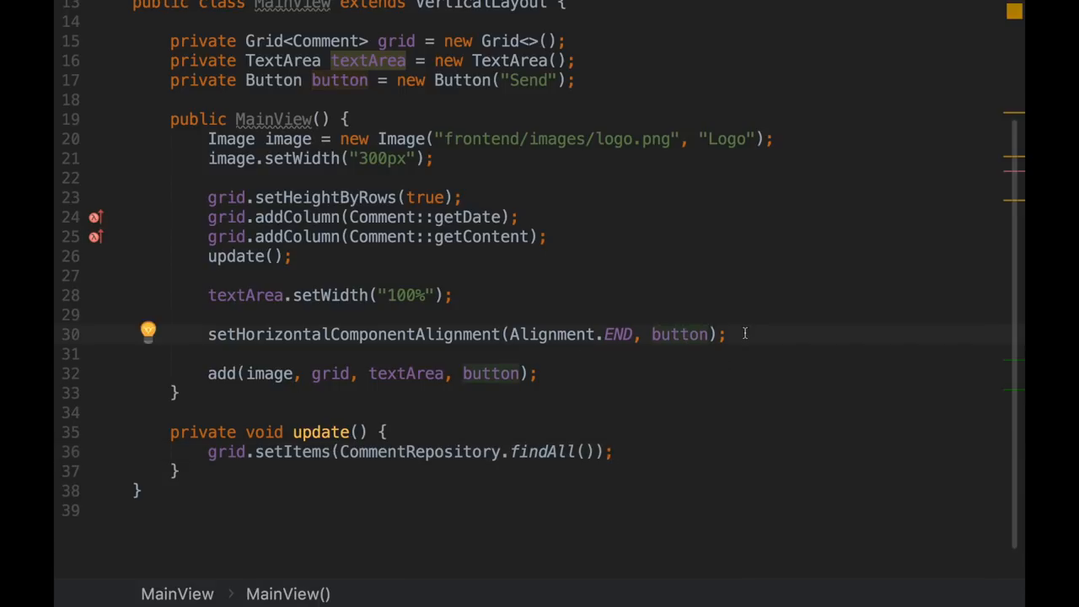
Give the Send button a click listener calling send(textArea.getValue()) and generate an empty send(String content)
type("button.addClickListener(event ->")
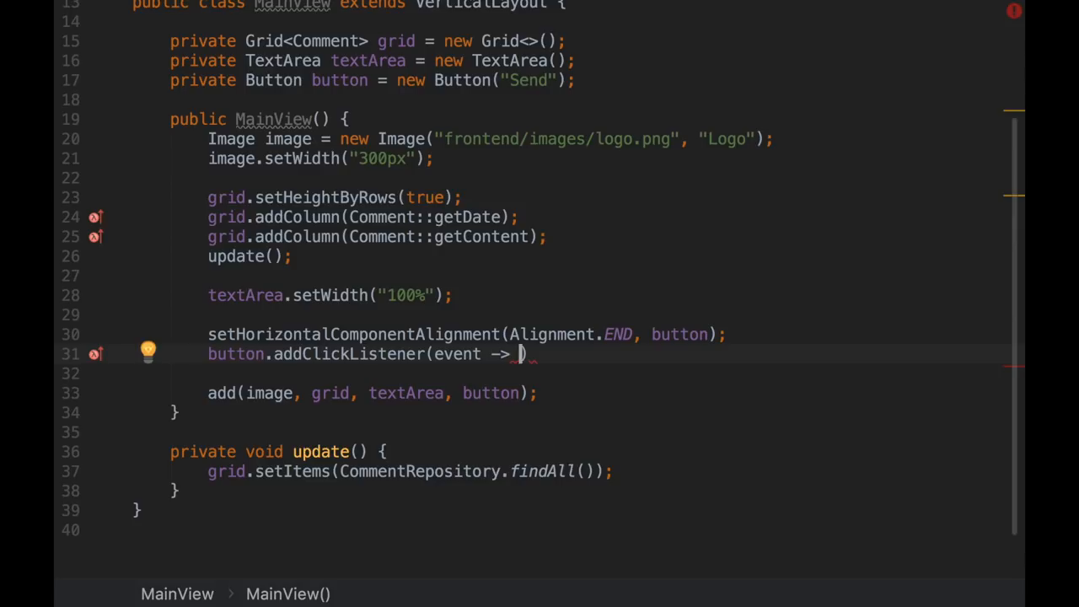
type("send(")
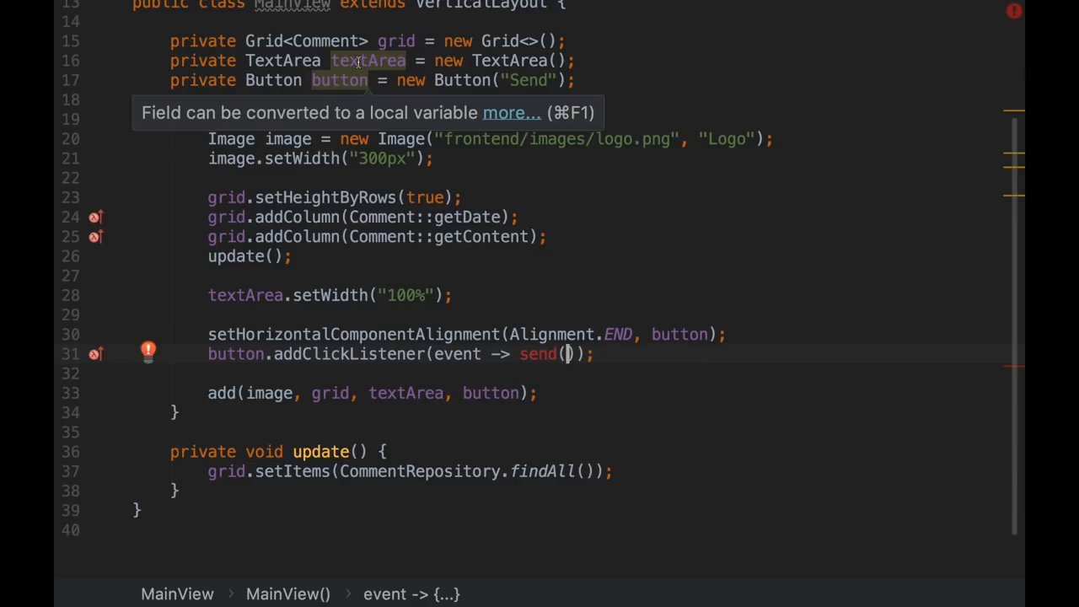
type("text")
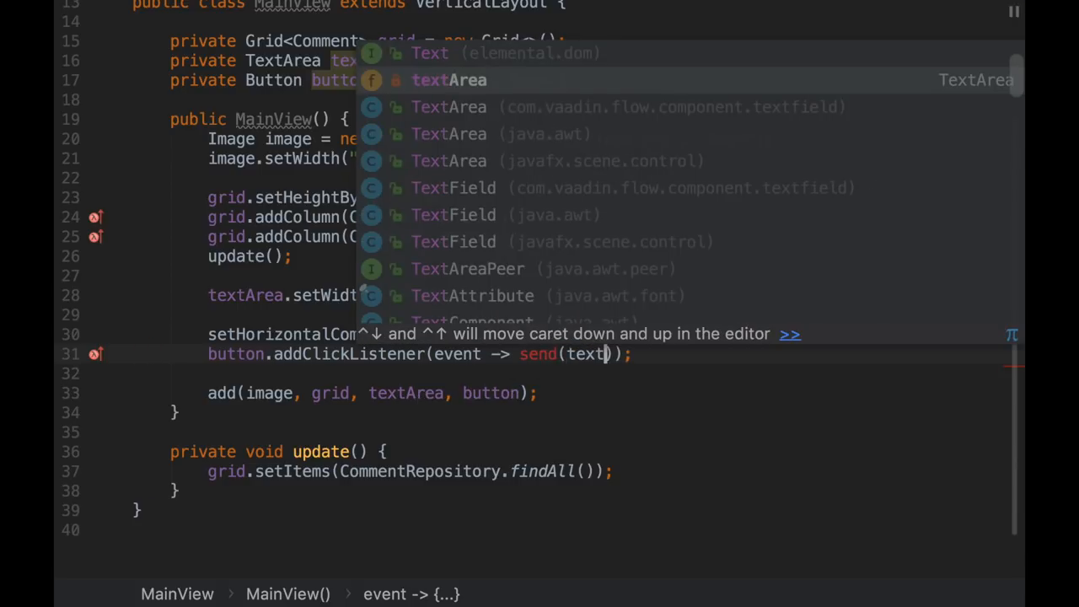
type(".getva")
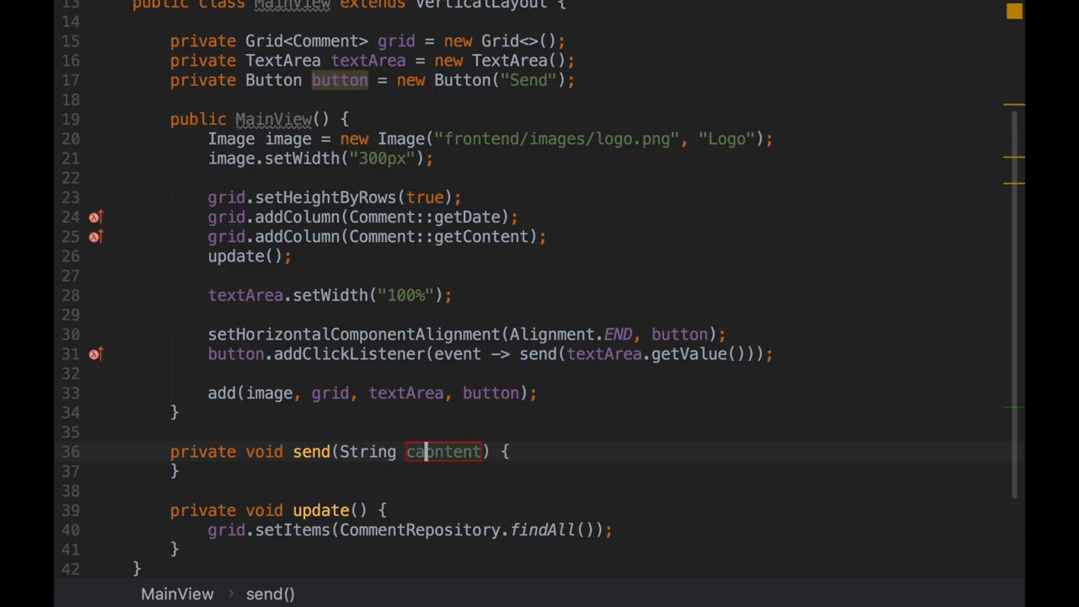
Make send() call CommentRepository.save(new Comment(content))
key("Return")
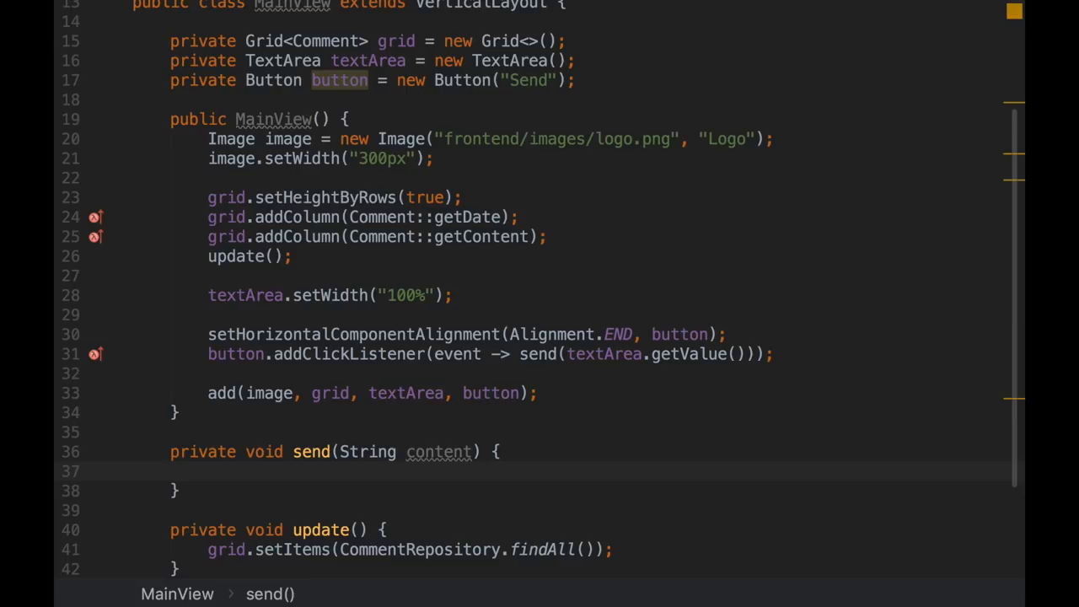
type("CommentRepository.")
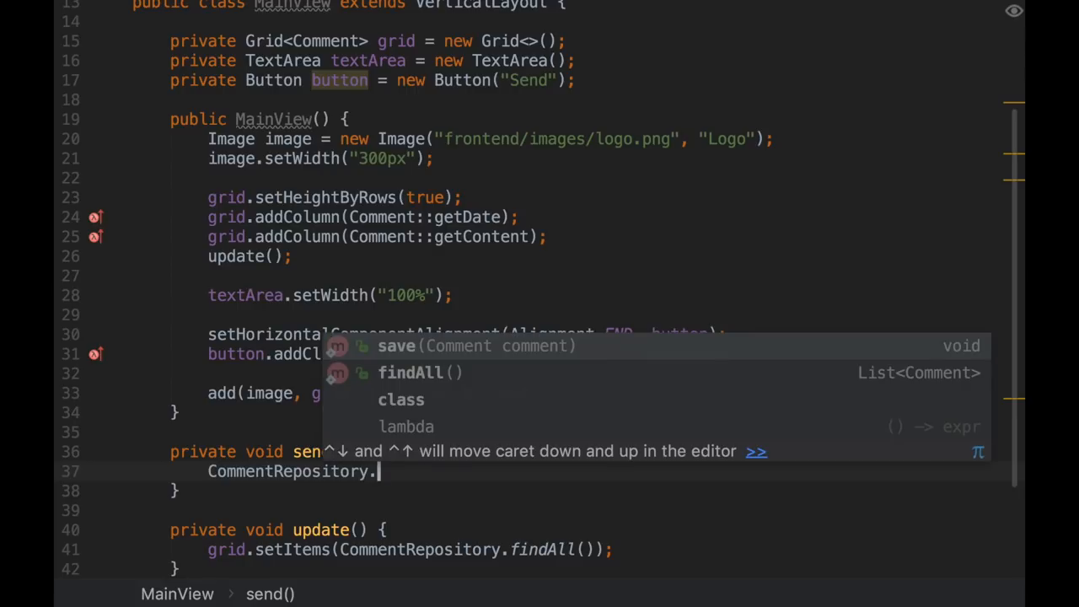
type("save(new_C")
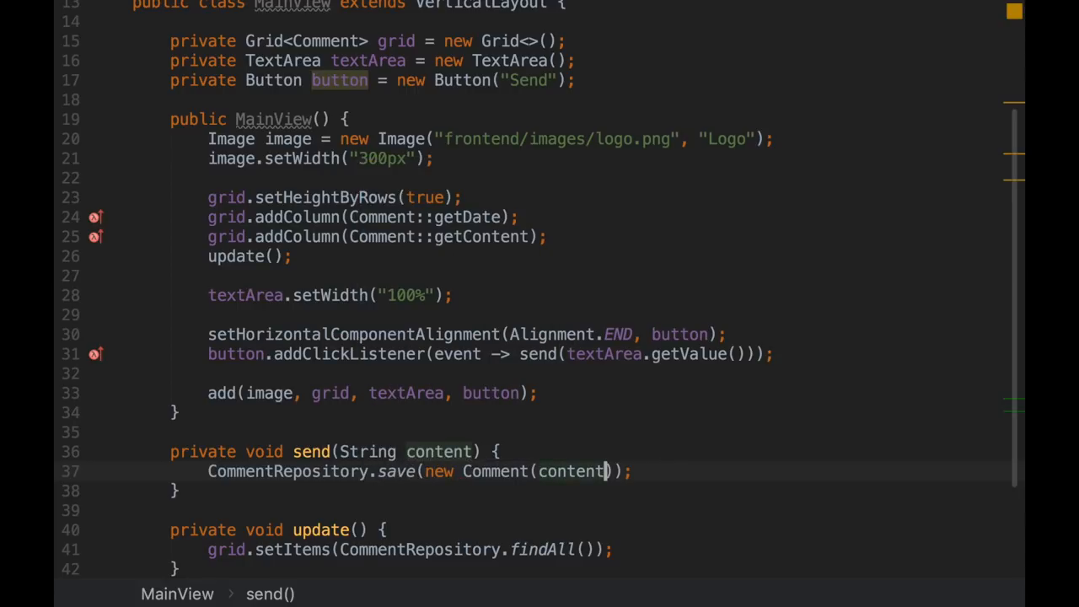
left_click(629, 471)
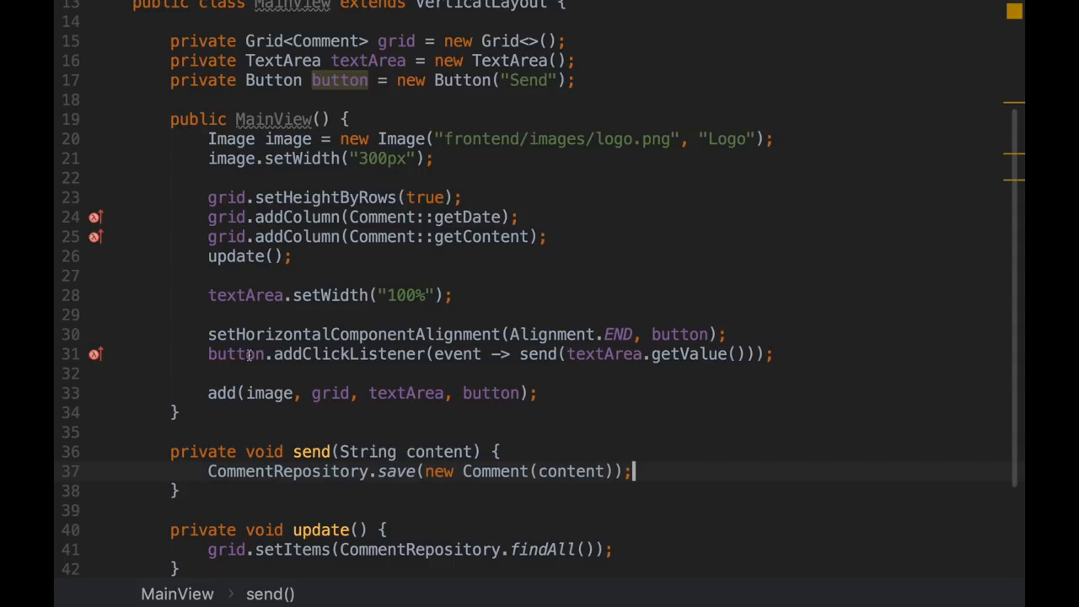
left_click(312, 353)
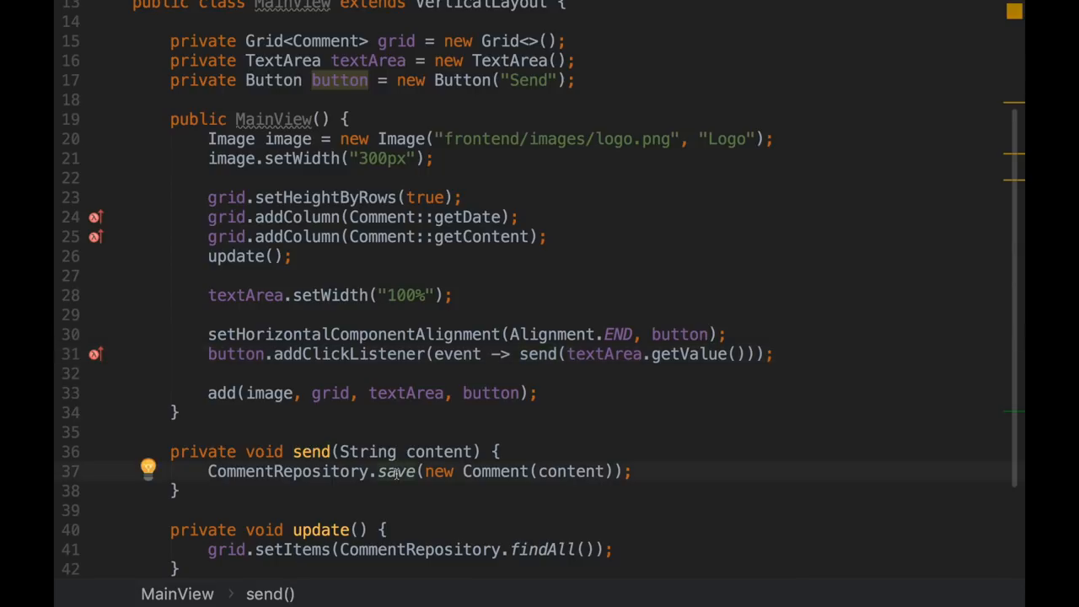
mouse_move(408, 494)
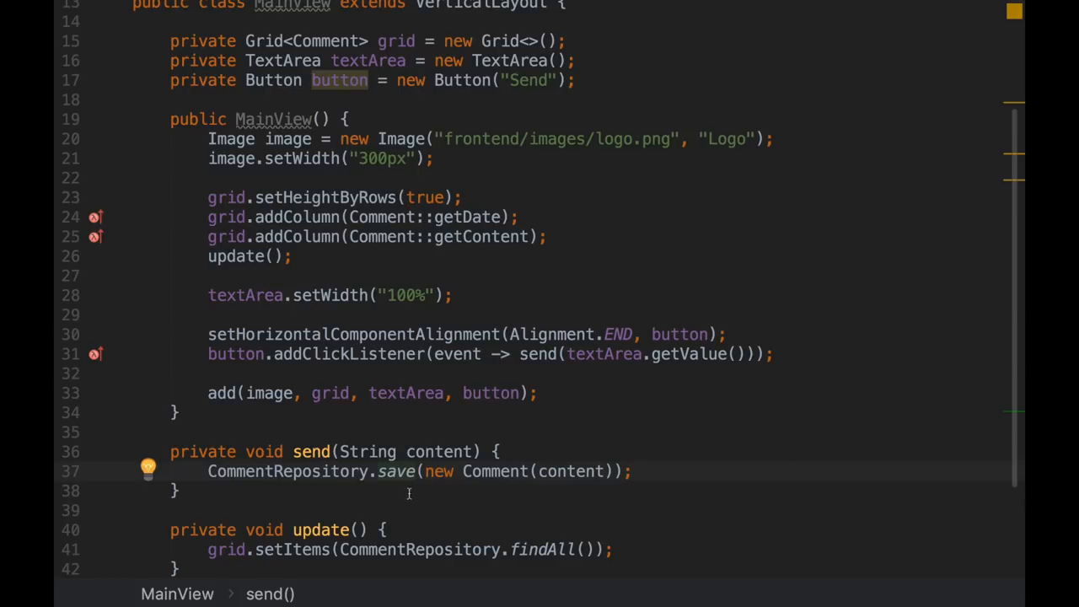
mouse_move(381, 472)
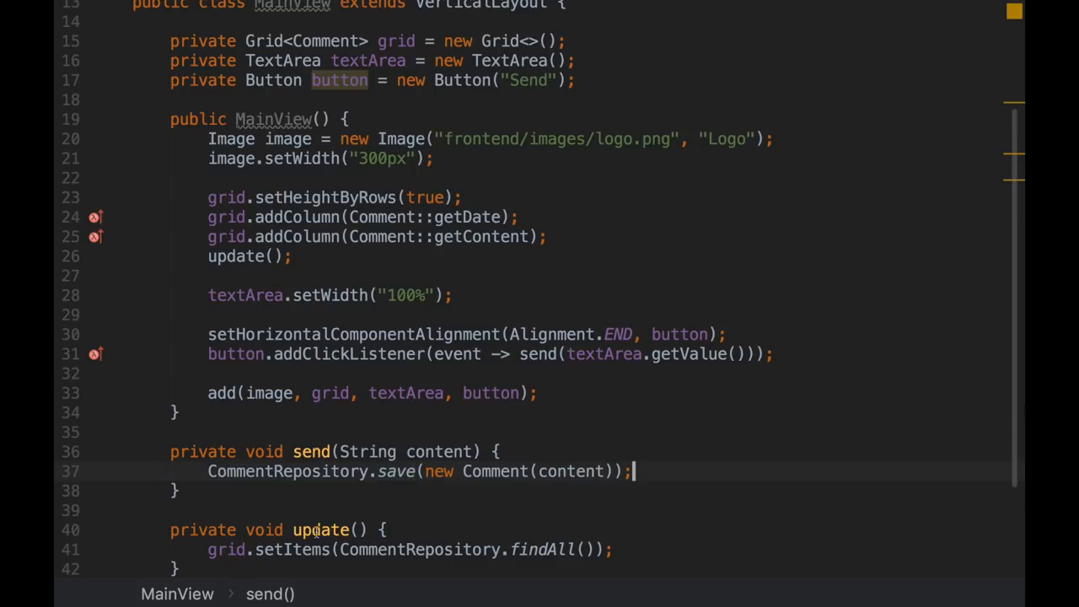
Add update() and textArea.setValue("") to send() to refresh the grid and clear the text
type("update();")
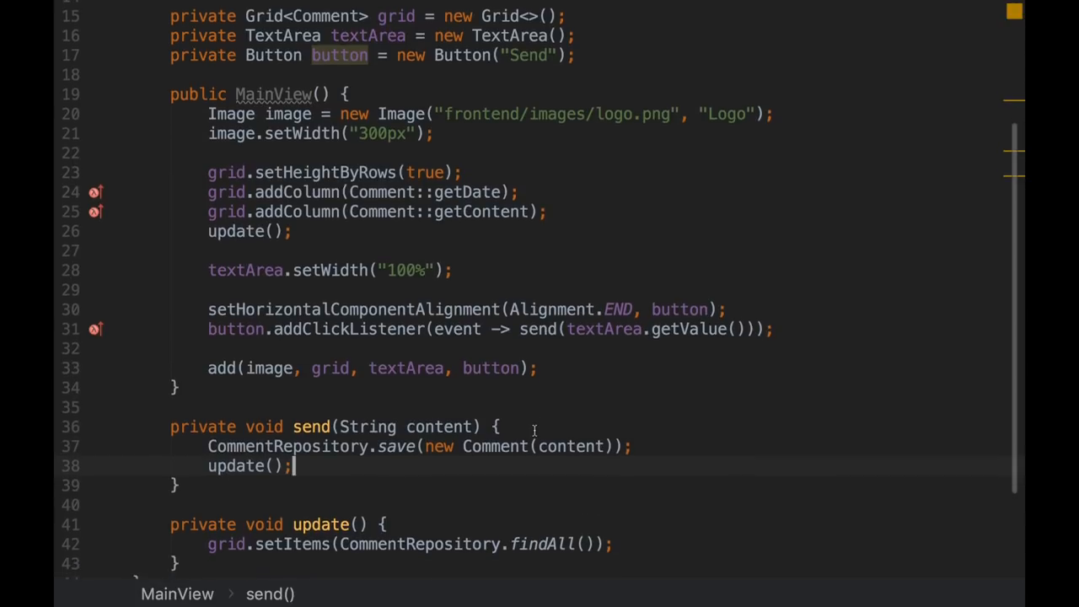
scroll("up", 3)
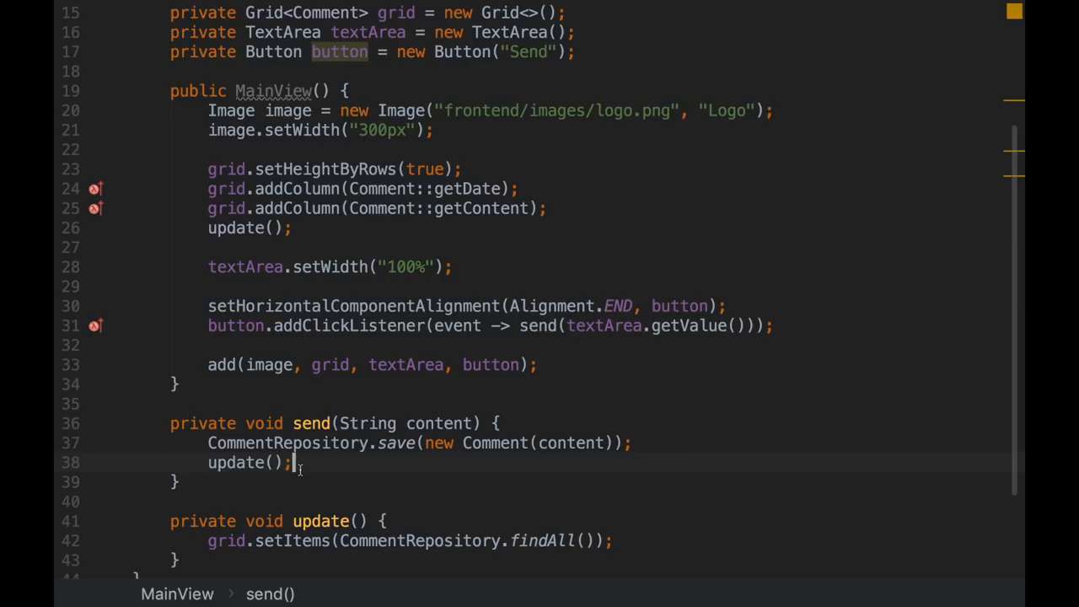
mouse_move(389, 39)
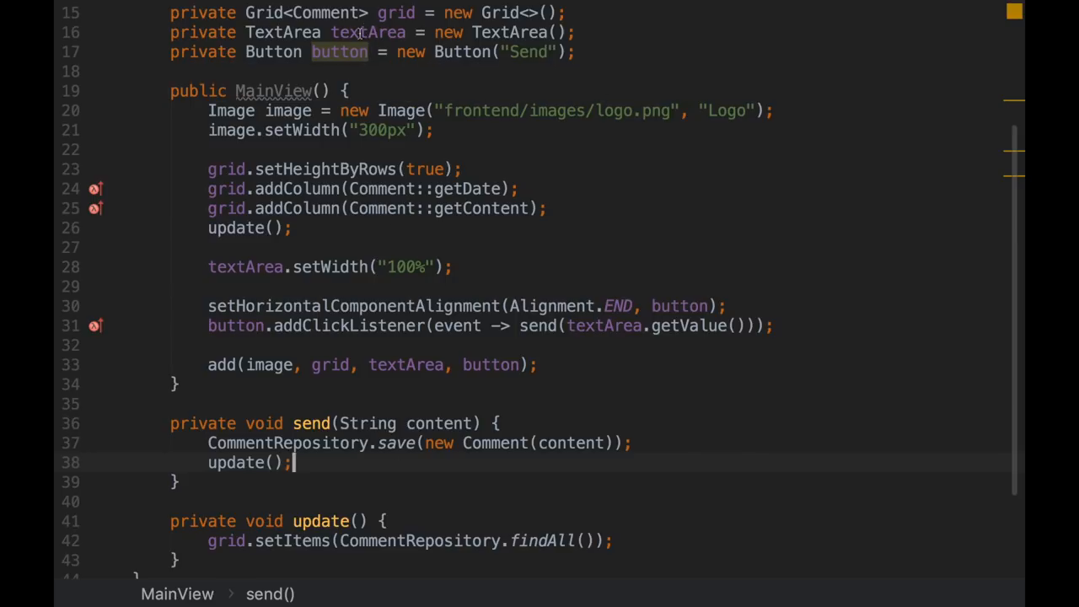
mouse_move(361, 378)
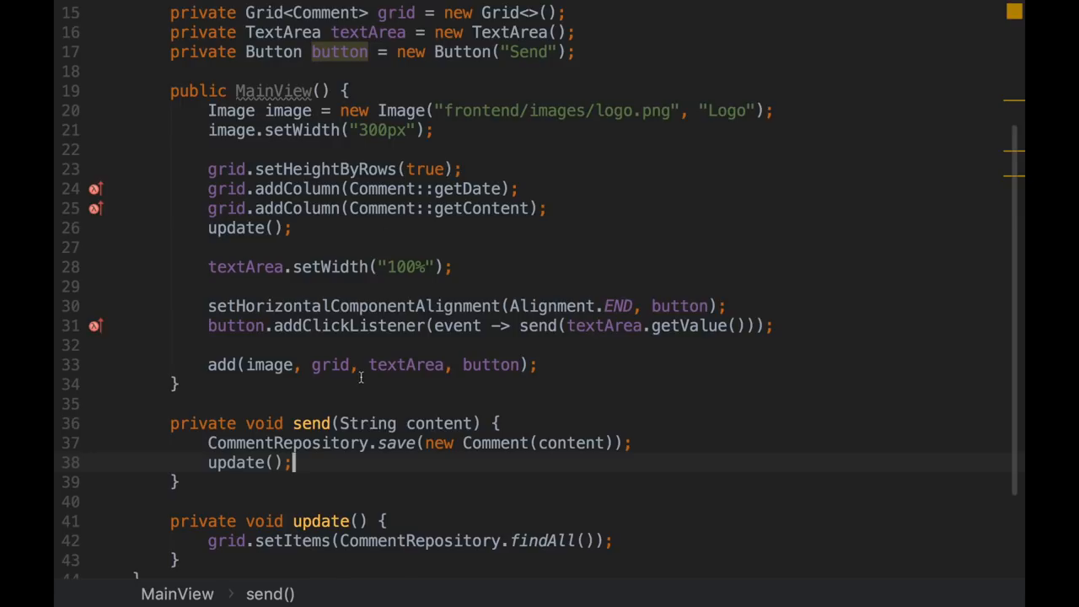
type("textArea.")
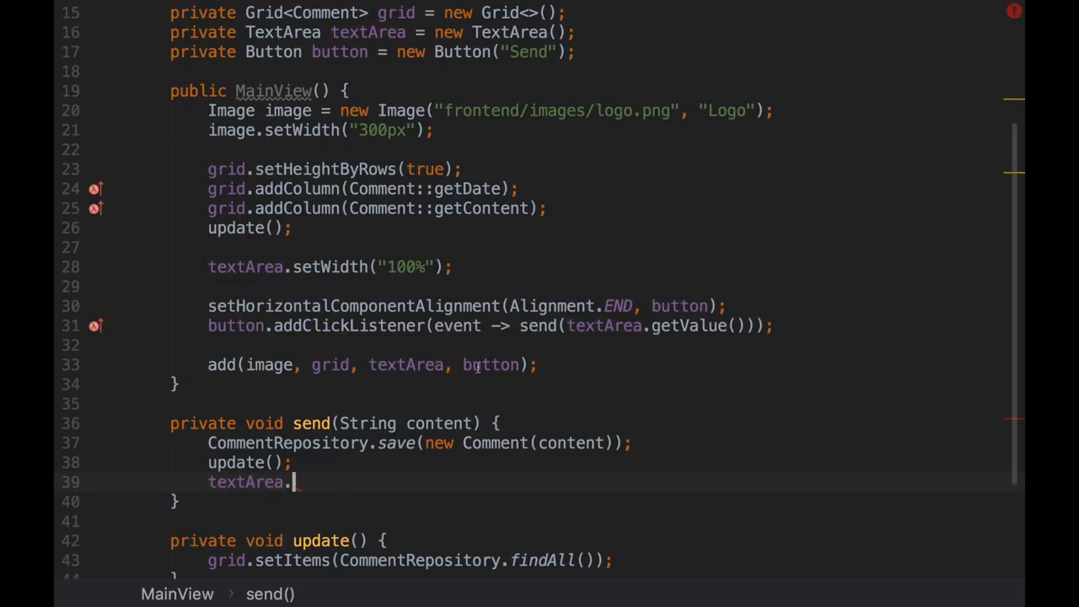
type("setValue();")
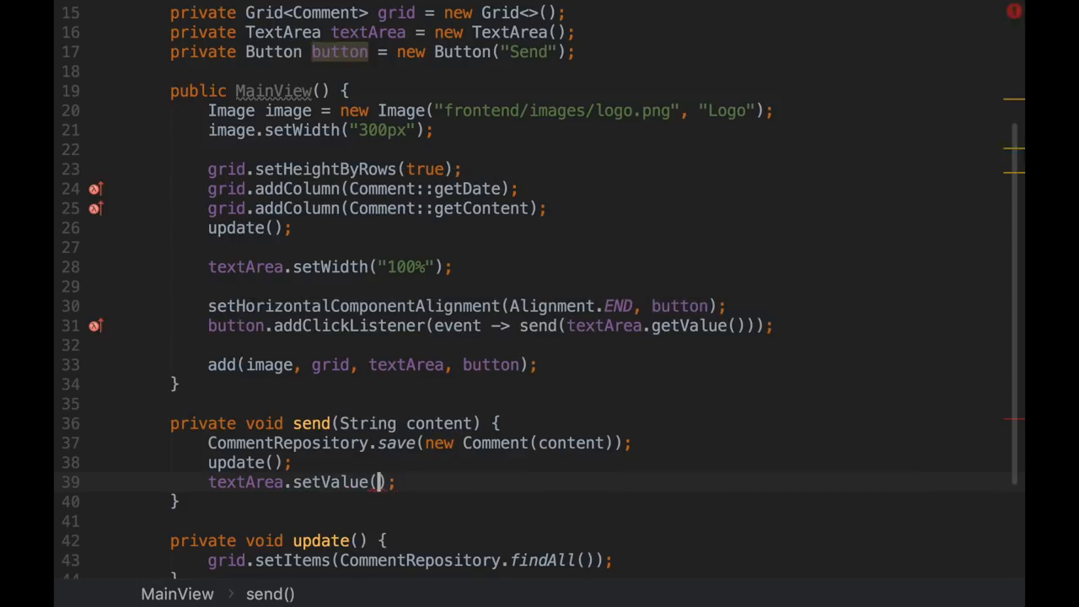
type("\"\"")
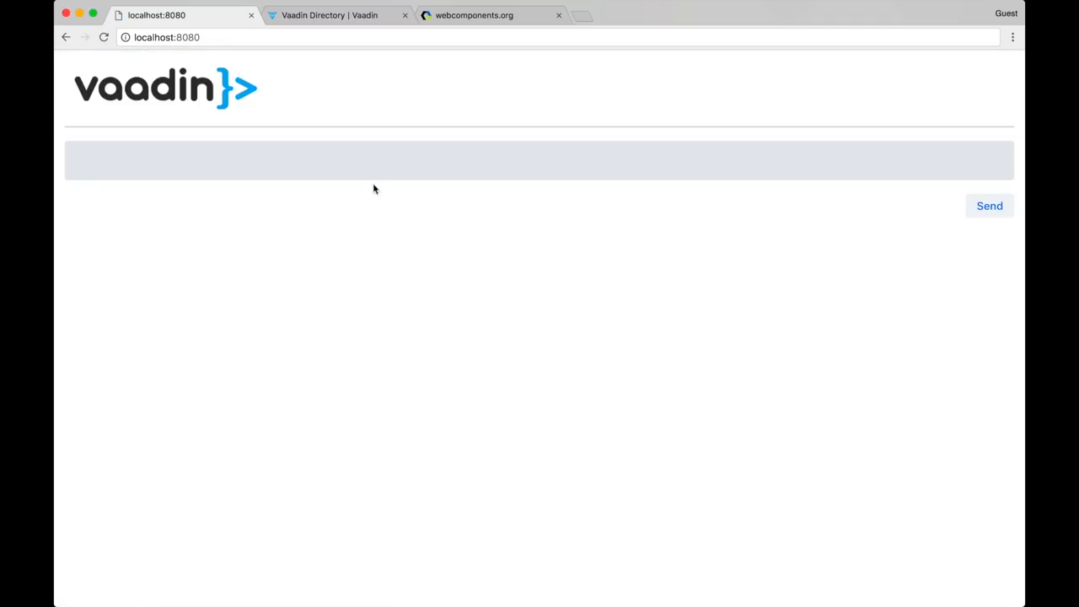
Post the comments 'test 1' and 'test 2' in the localhost:8080 app
type("test")
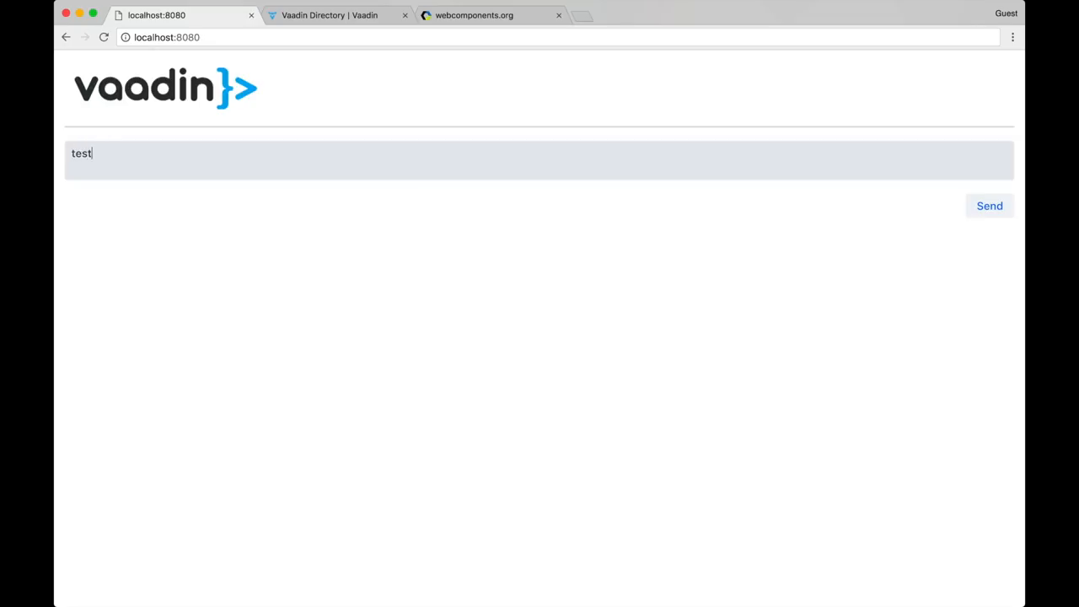
left_click(990, 206)
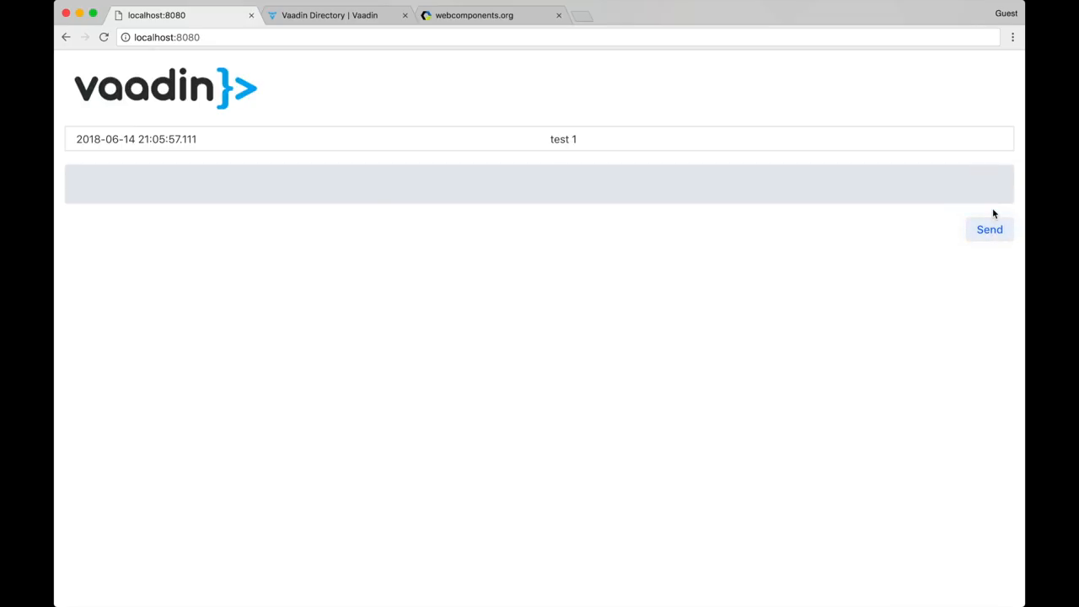
mouse_move(506, 122)
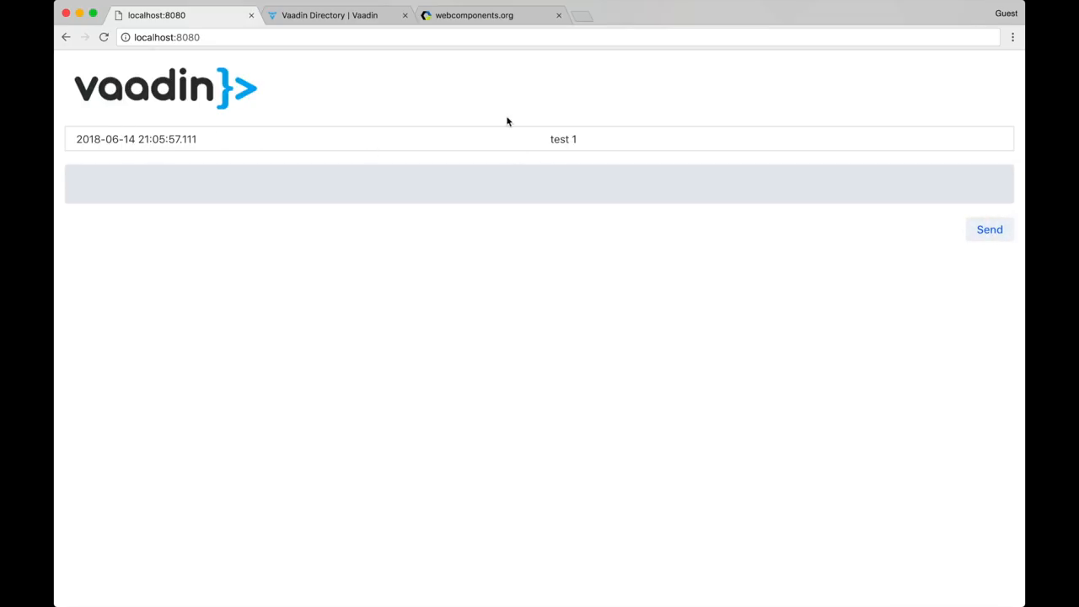
type("test 2")
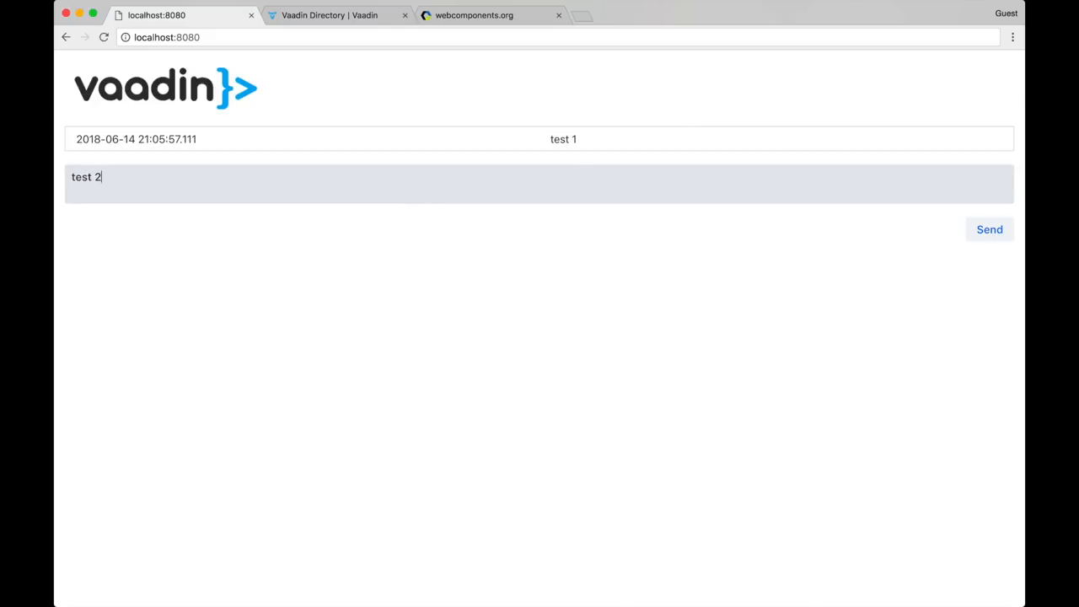
left_click(989, 229)
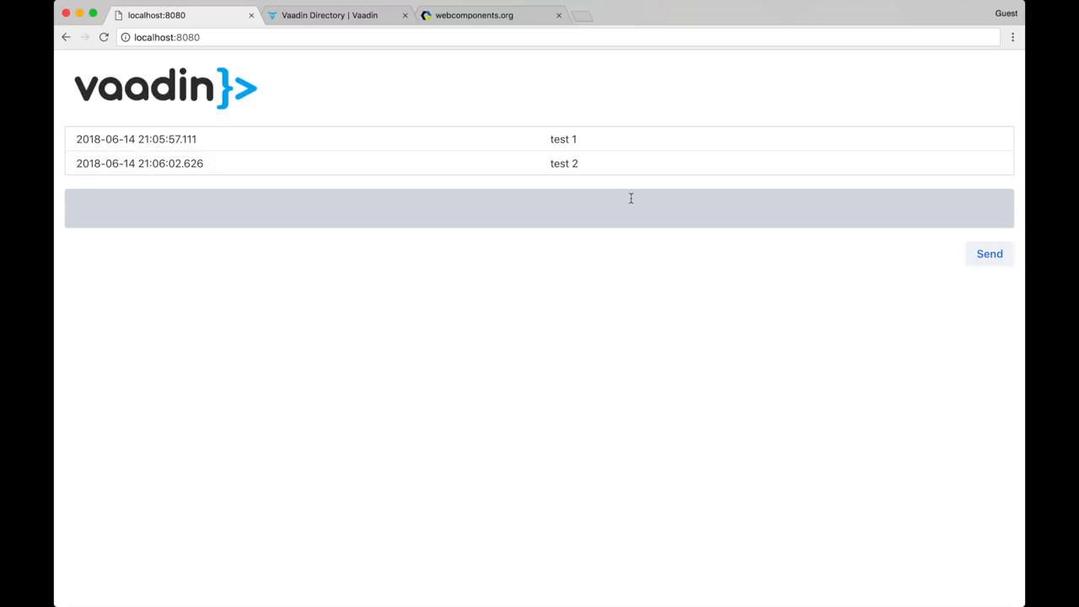
mouse_move(545, 212)
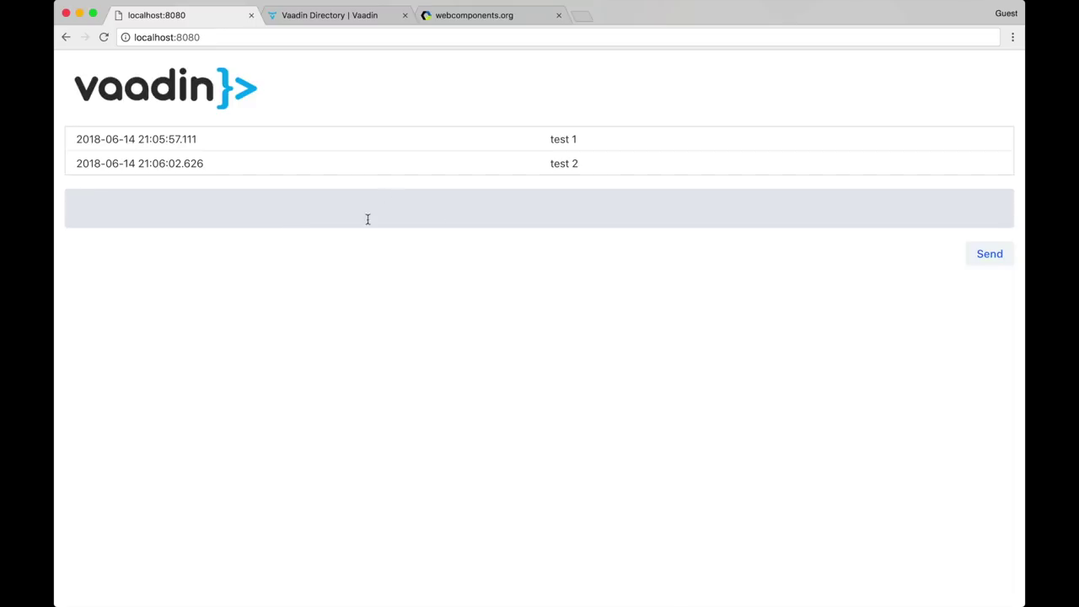
mouse_move(406, 201)
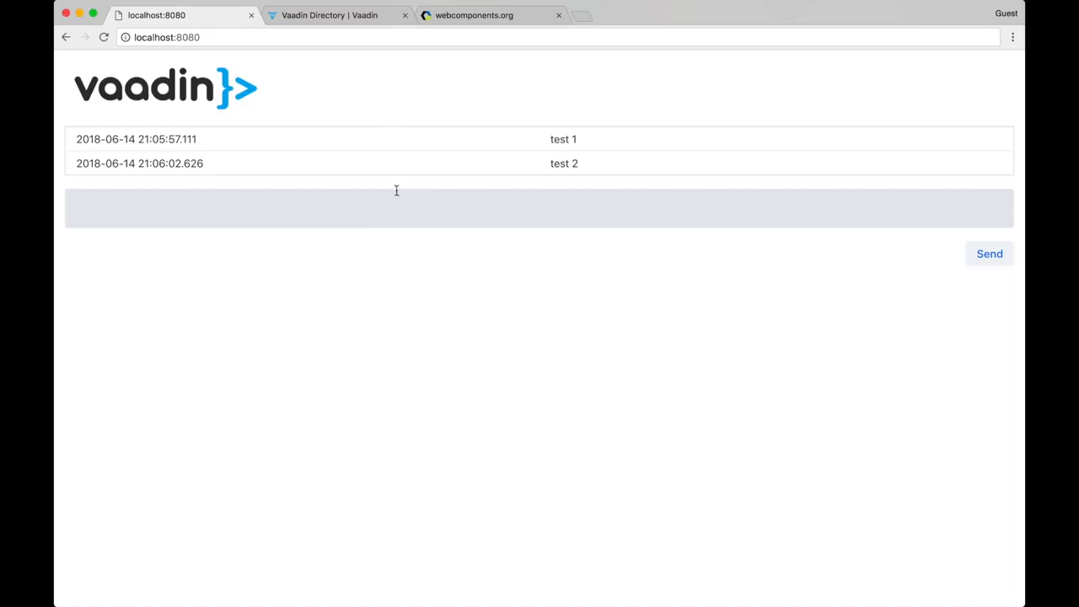
mouse_move(329, 15)
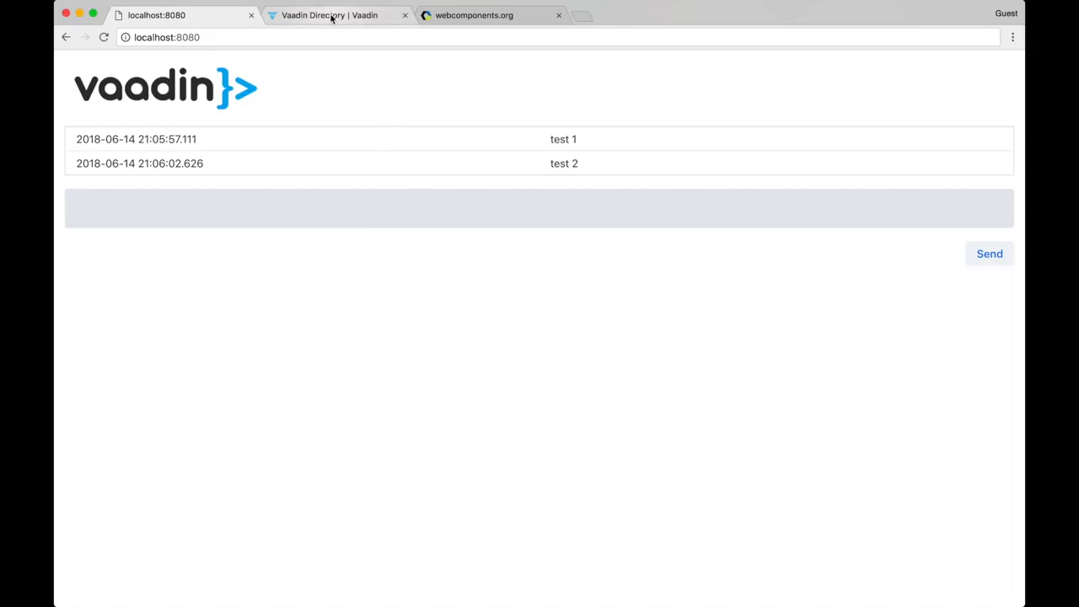
Filter Vaadin Directory to the 30 Vaadin 10 components and scroll through them
left_click(329, 16)
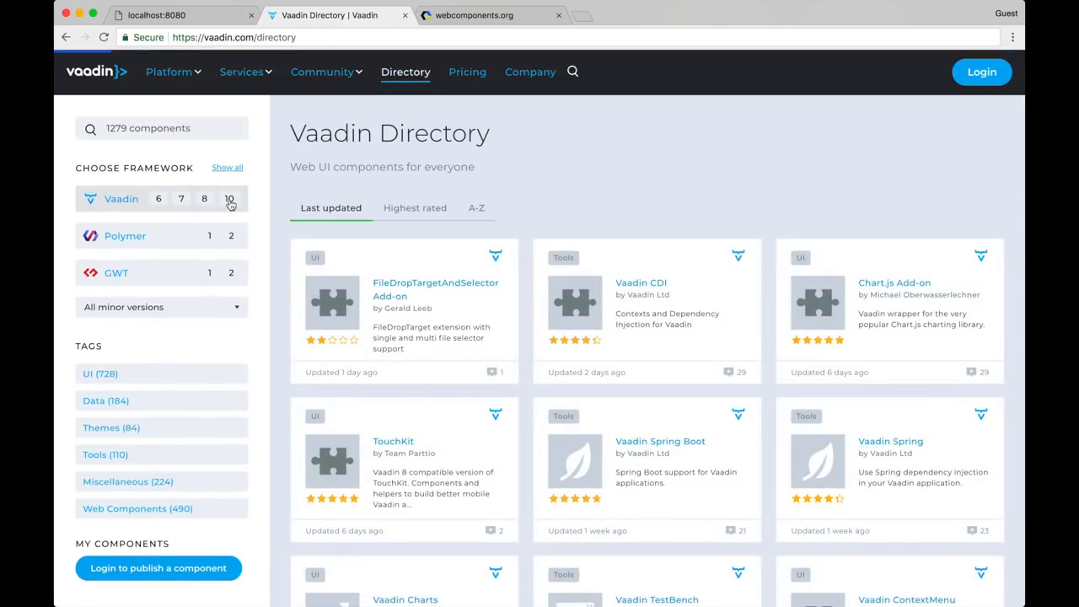
left_click(228, 198)
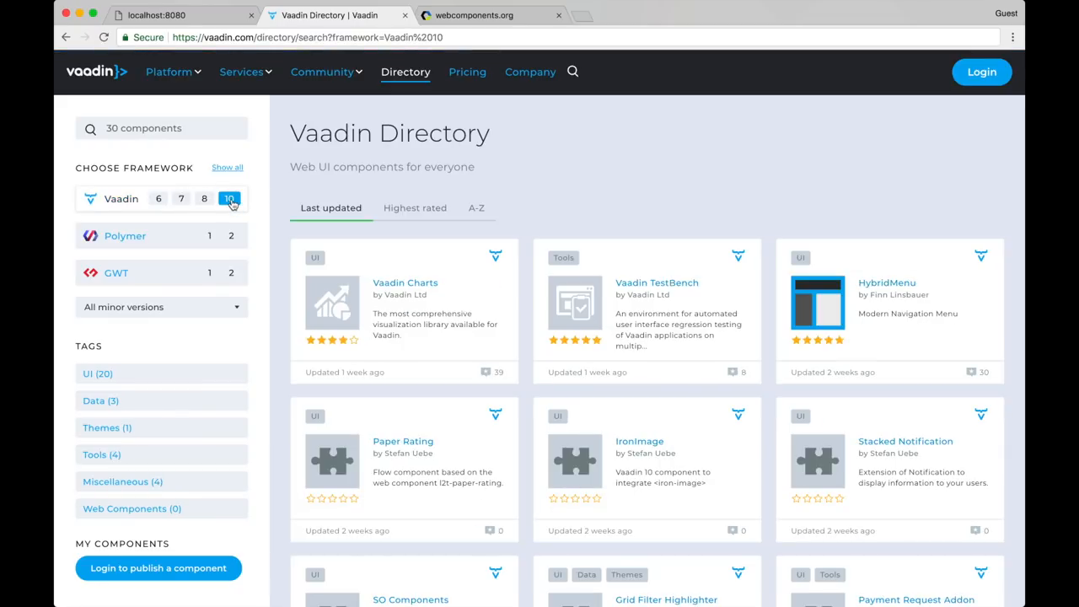
scroll("down", 3)
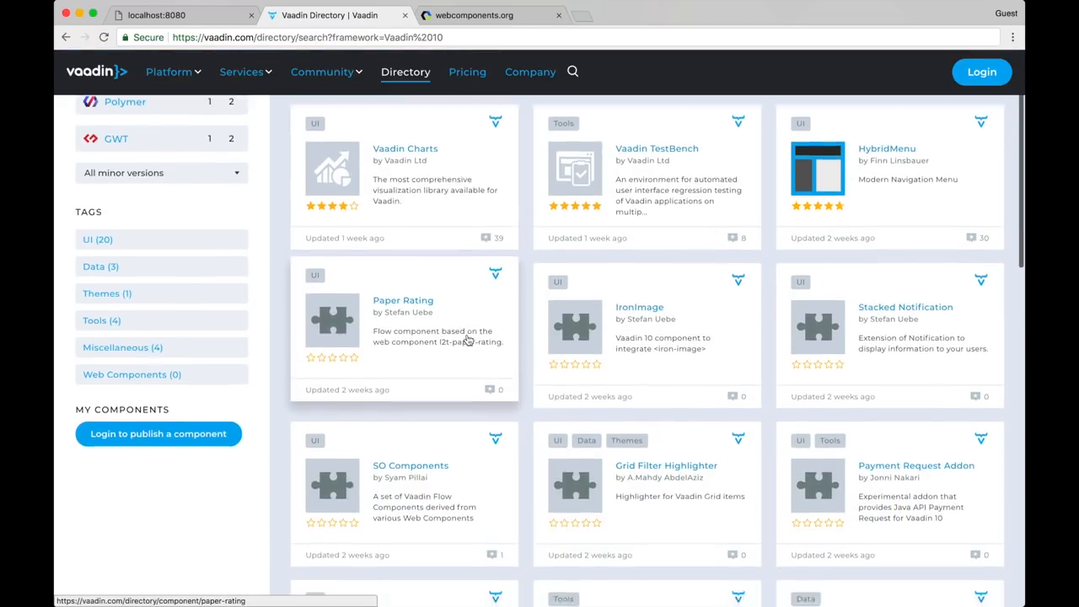
scroll("down", 3)
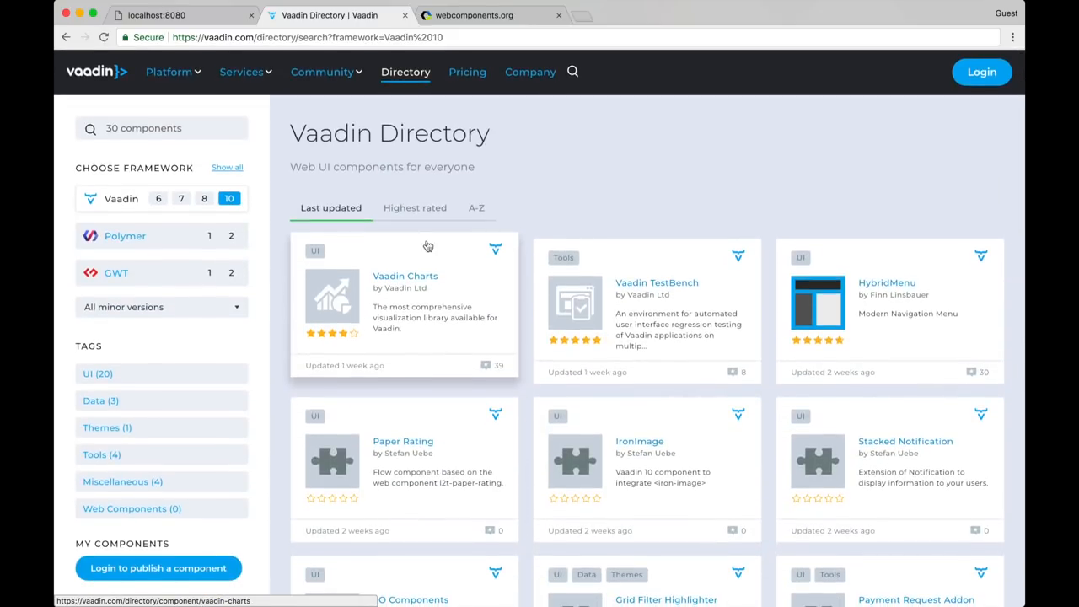
mouse_move(231, 242)
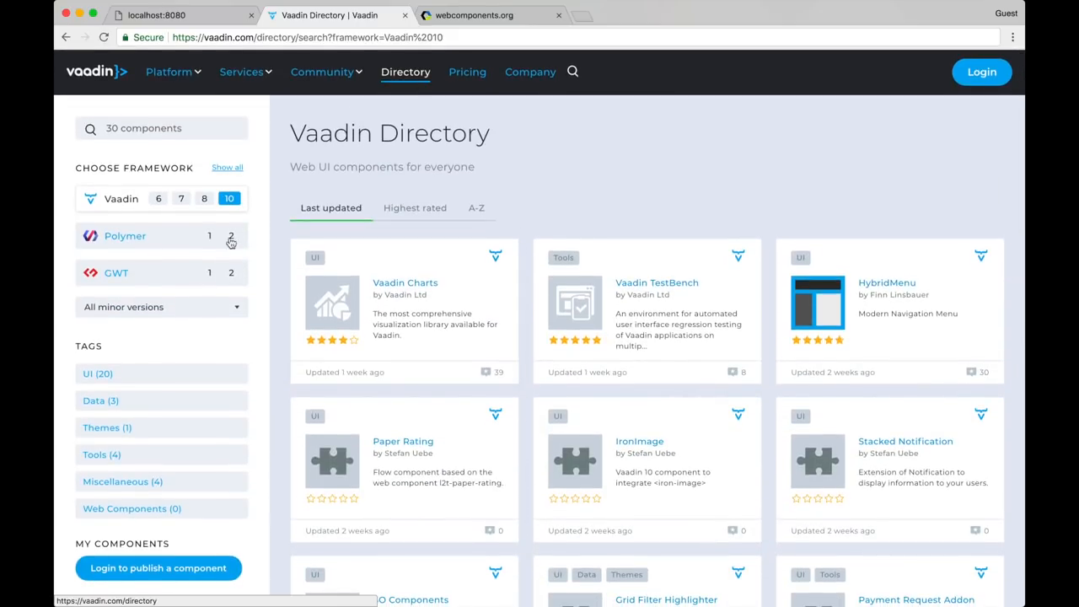
mouse_move(217, 242)
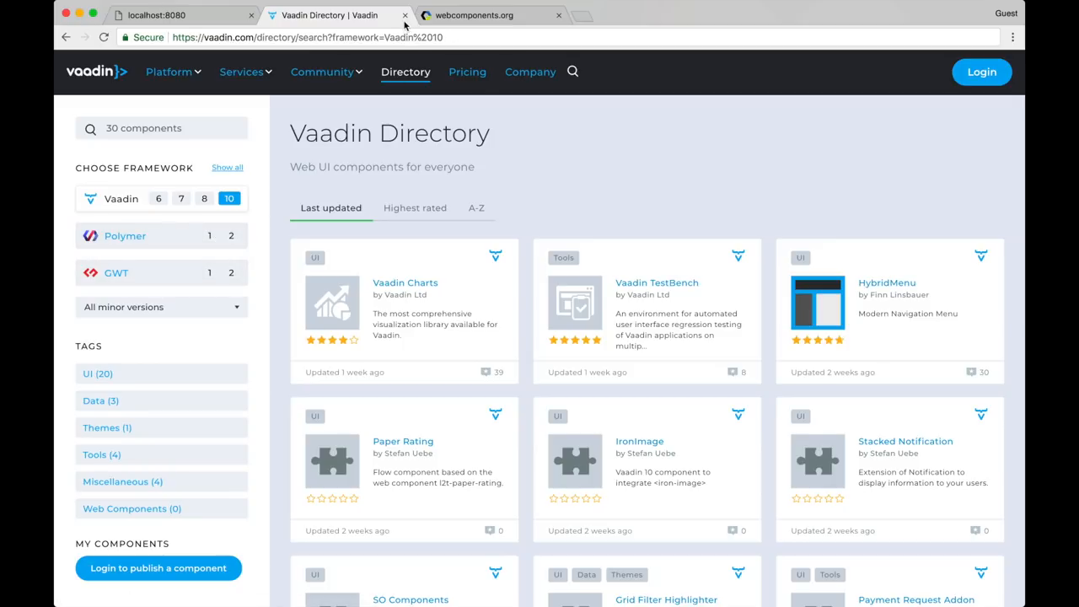
left_click(474, 15)
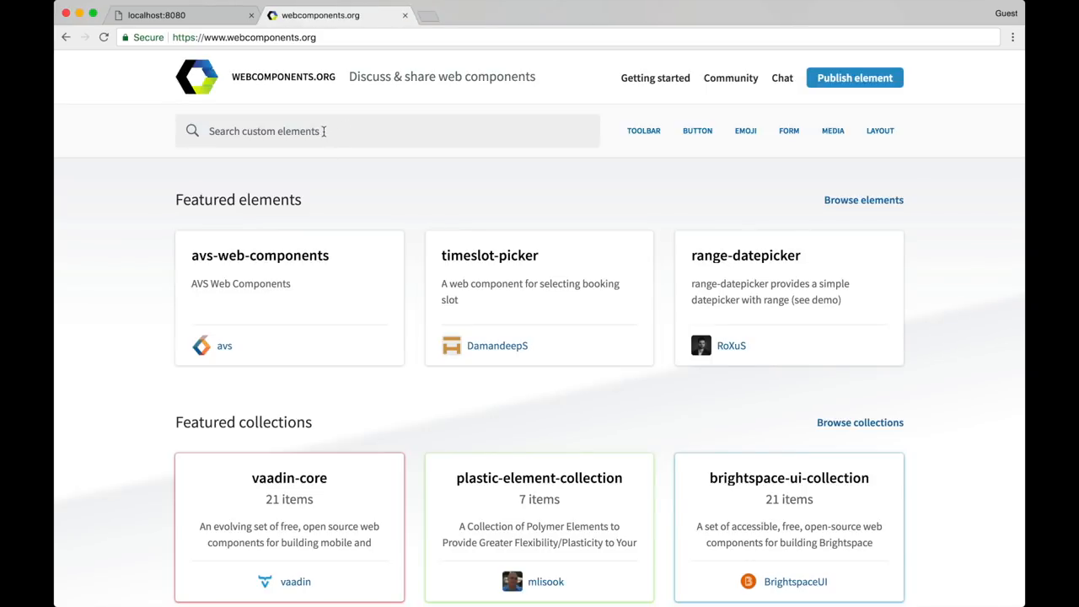
Search webcomponents.org for monaco-editor, open PolymerVis/monaco-editor and scroll through its docs
left_click(387, 131)
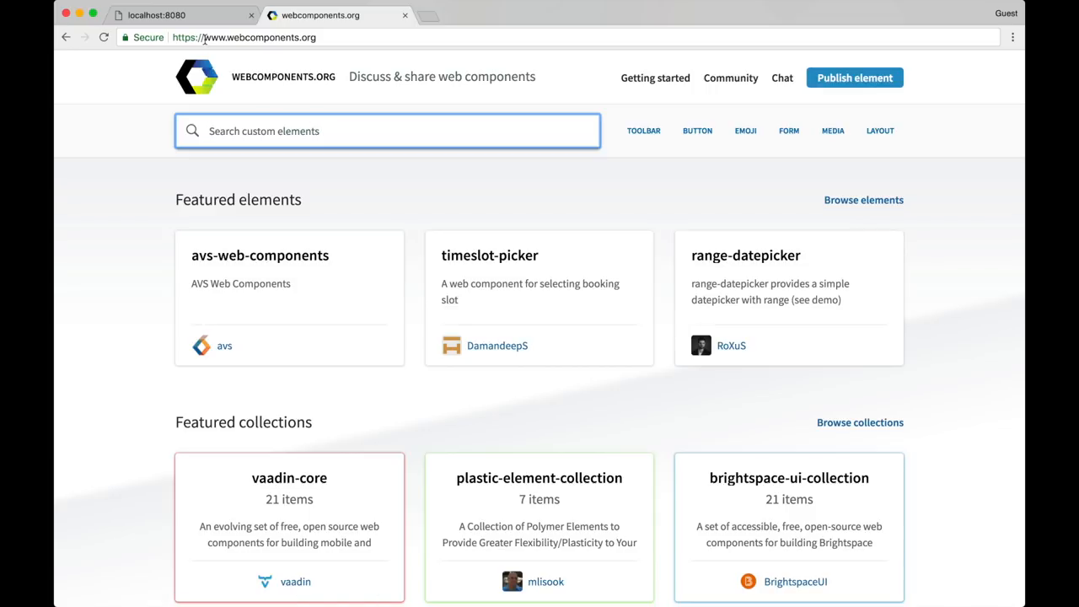
mouse_move(311, 156)
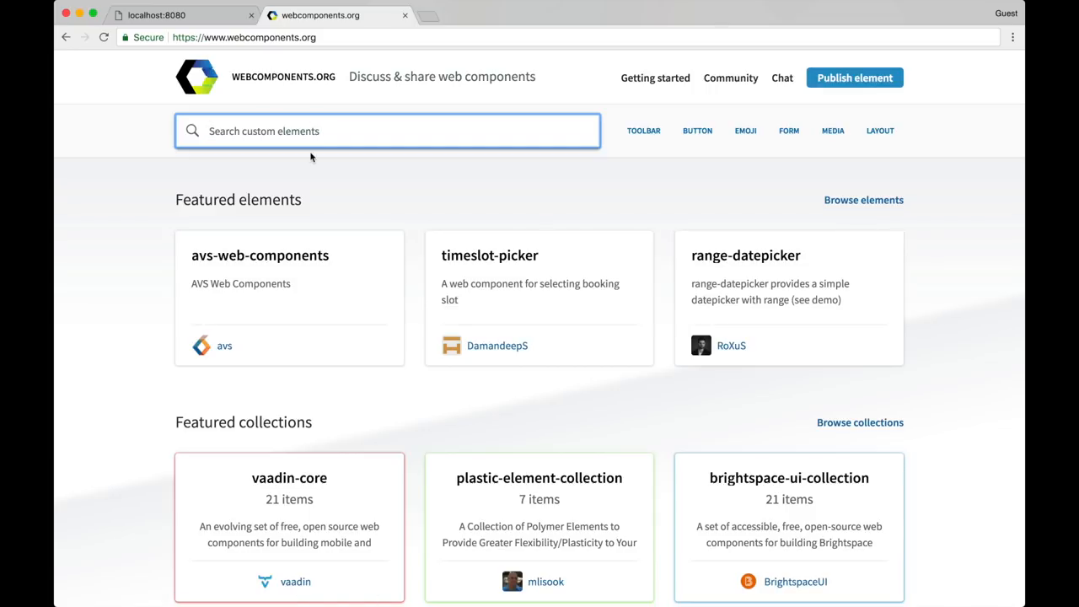
type("mono")
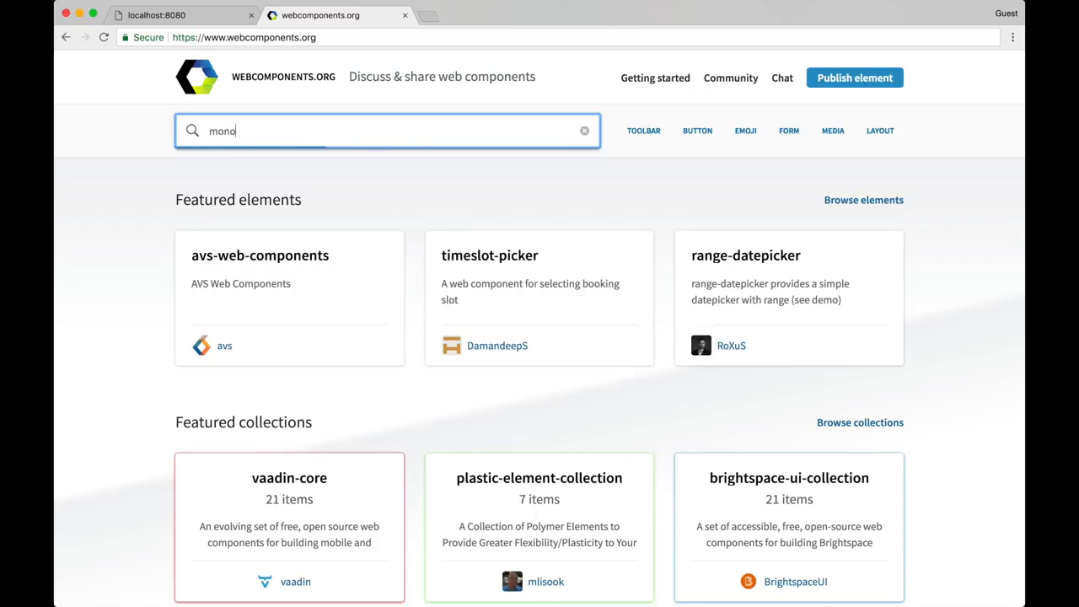
type("aca-")
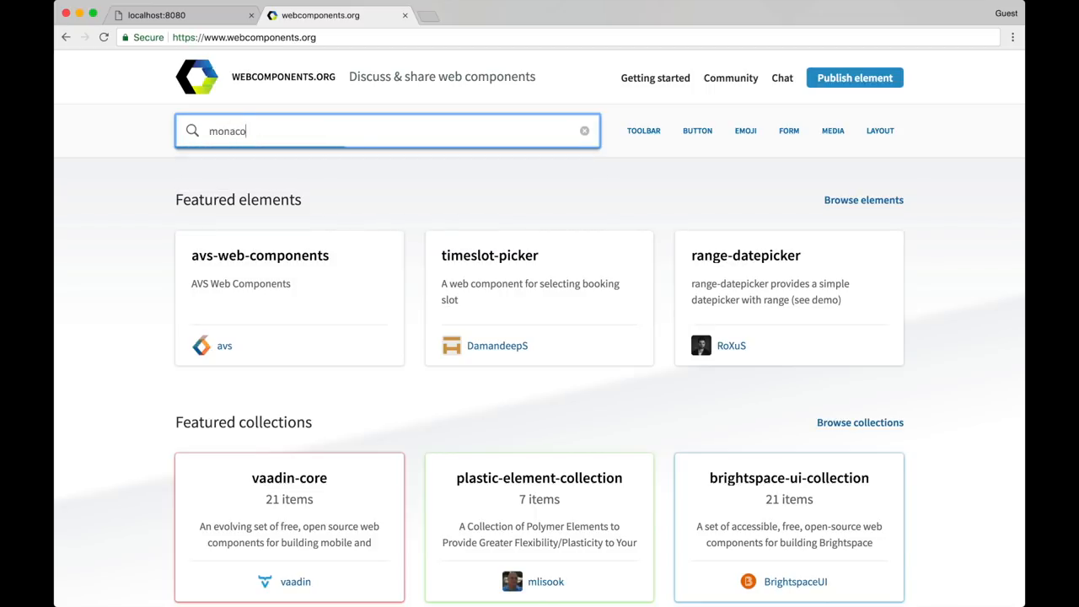
type("-editor")
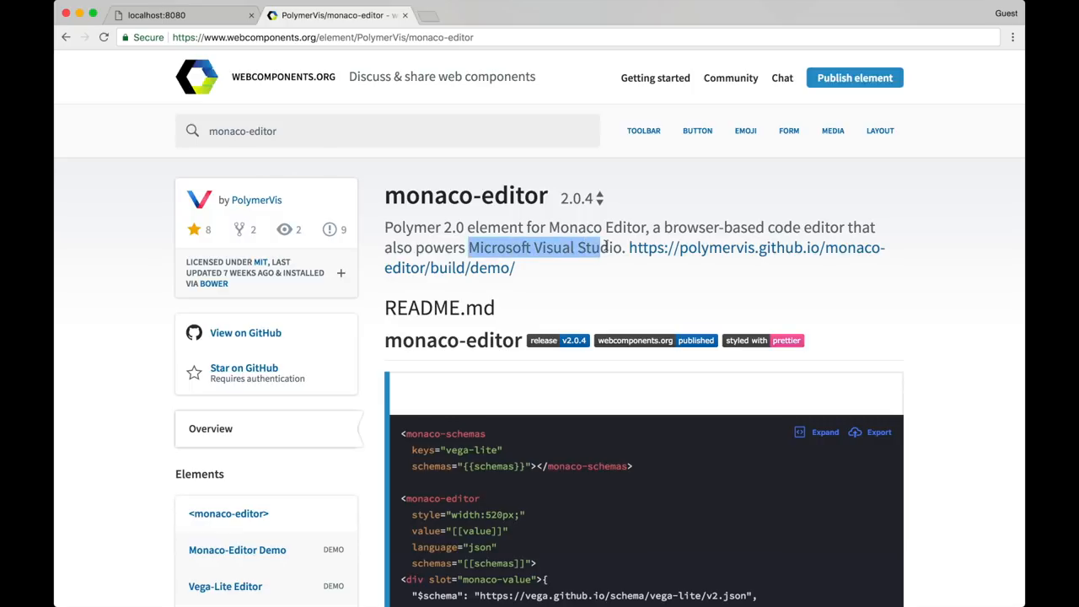
scroll("down", 3)
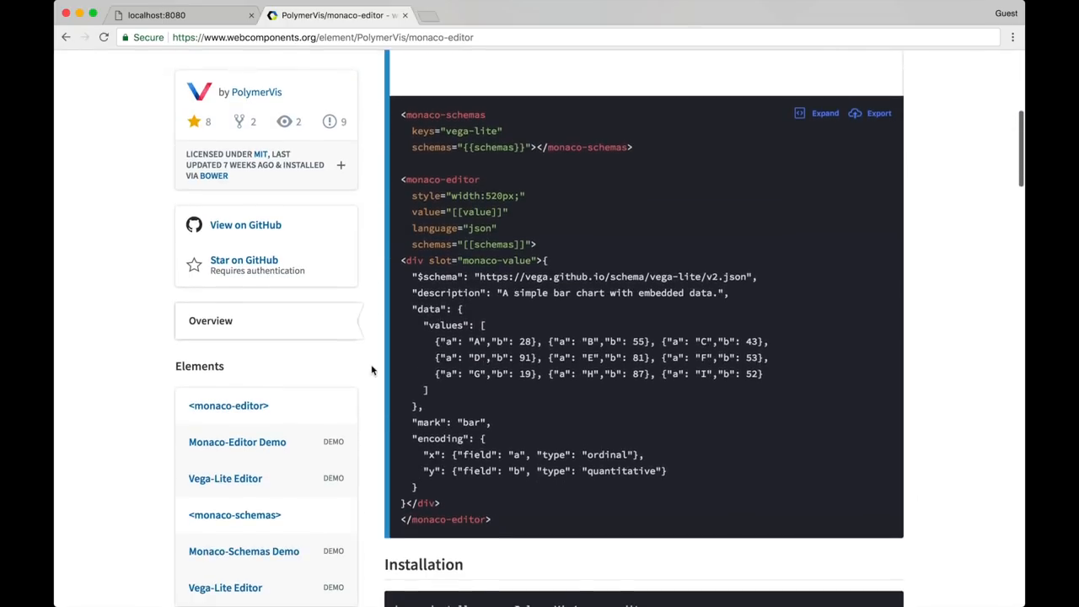
left_click(227, 406)
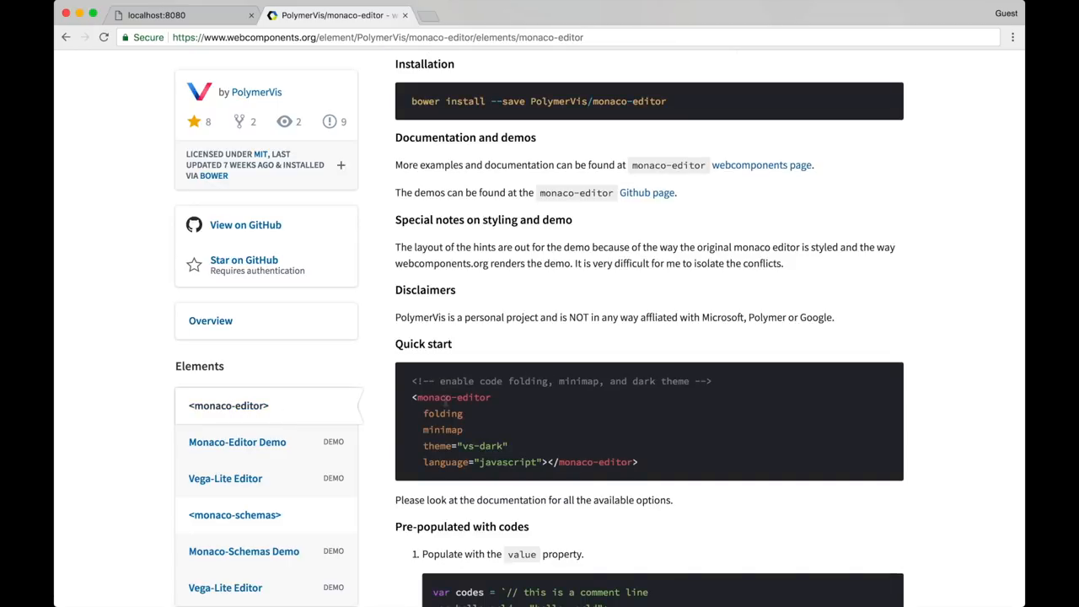
scroll("down", 3)
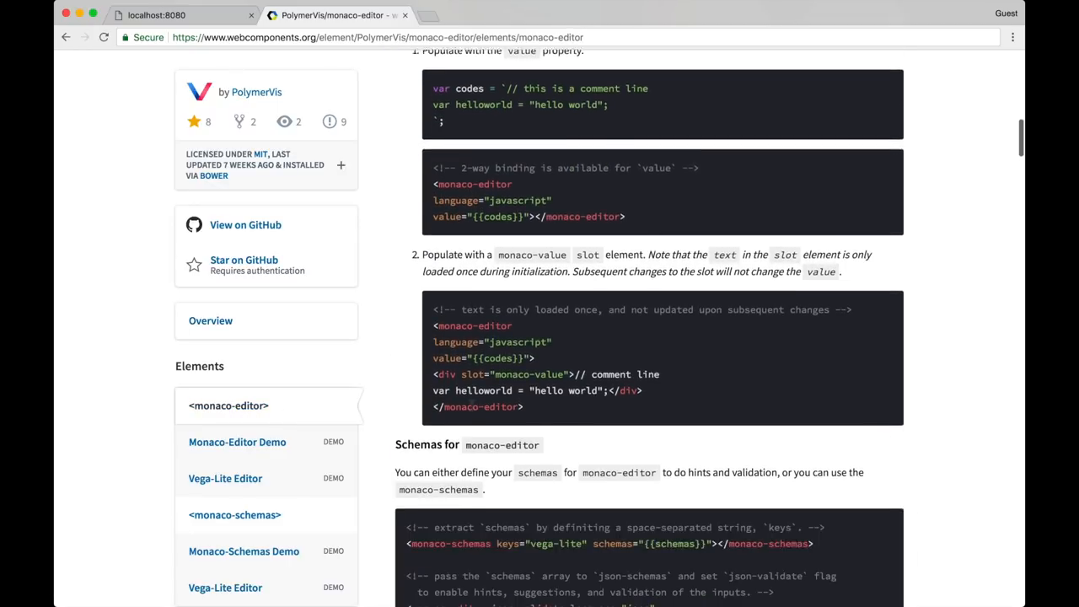
scroll("down", 3)
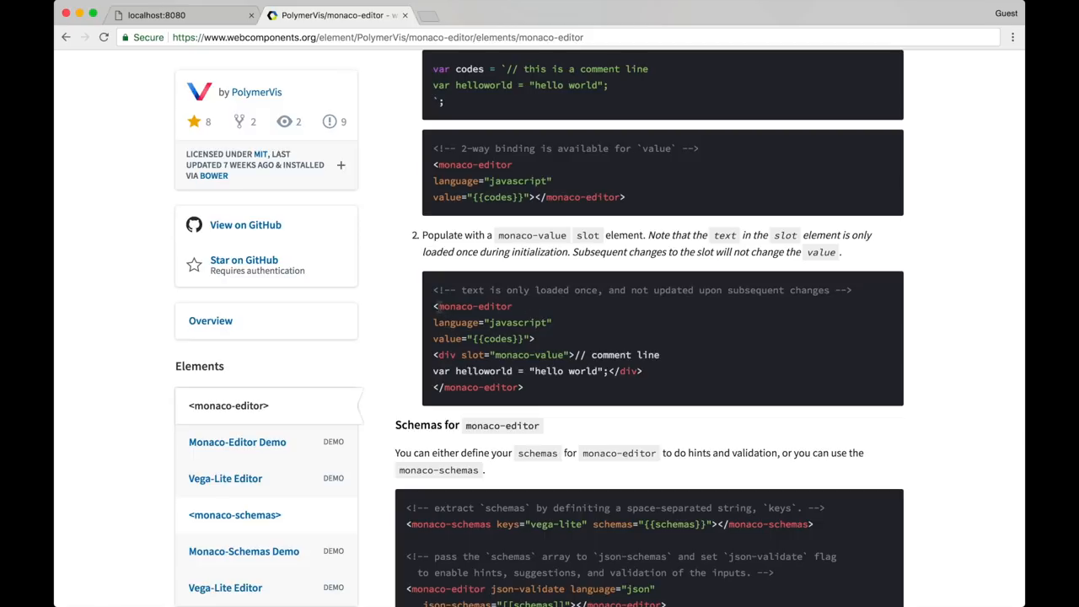
left_click(341, 164)
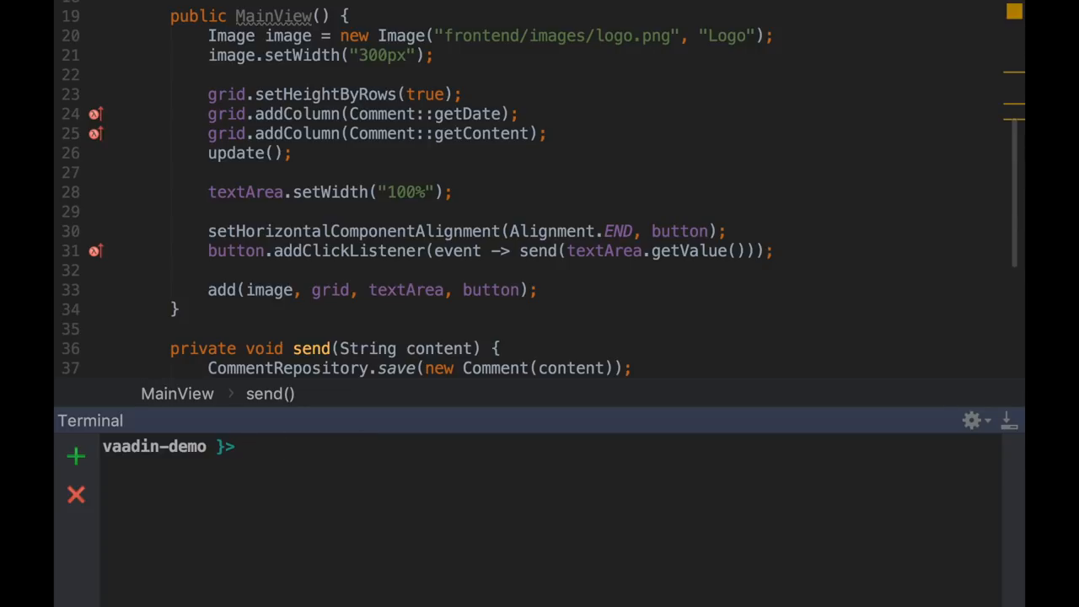
Change the terminal directory to src/main/webapp/frontend
type("cd")
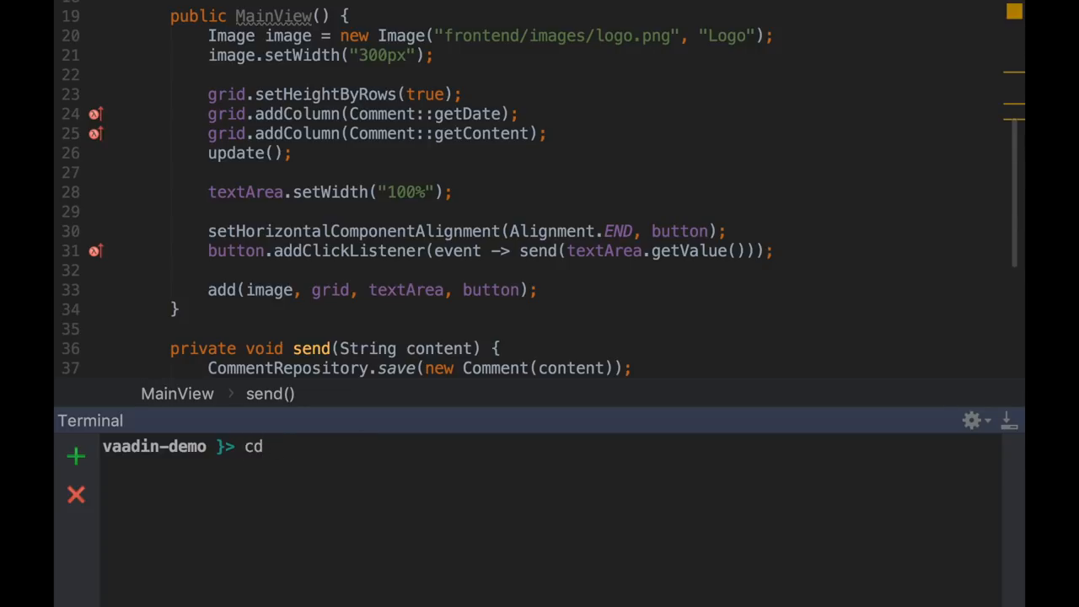
type("src/")
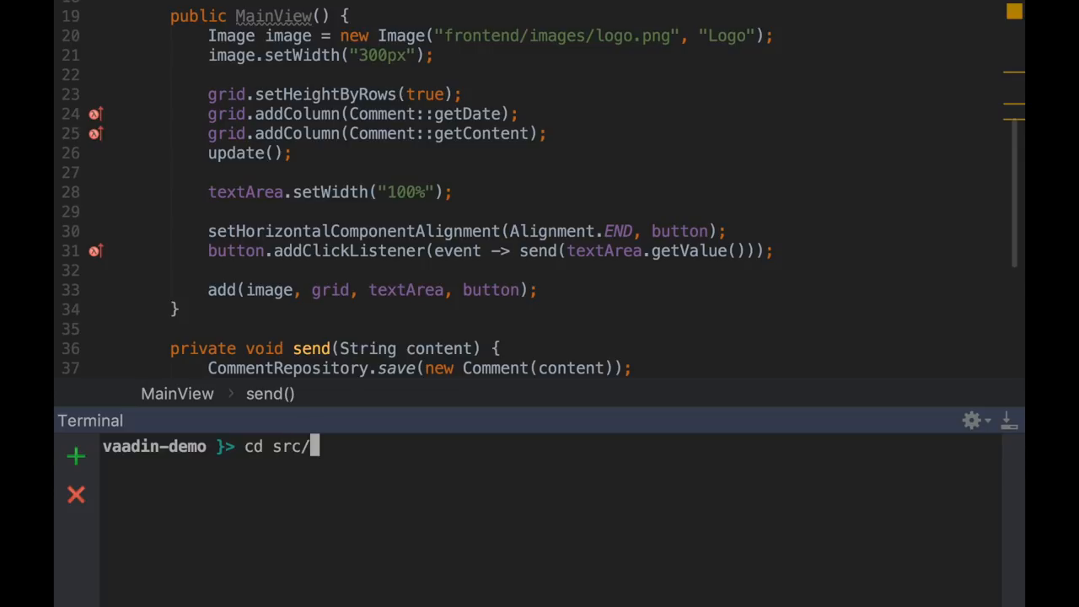
type("main/webapp/f")
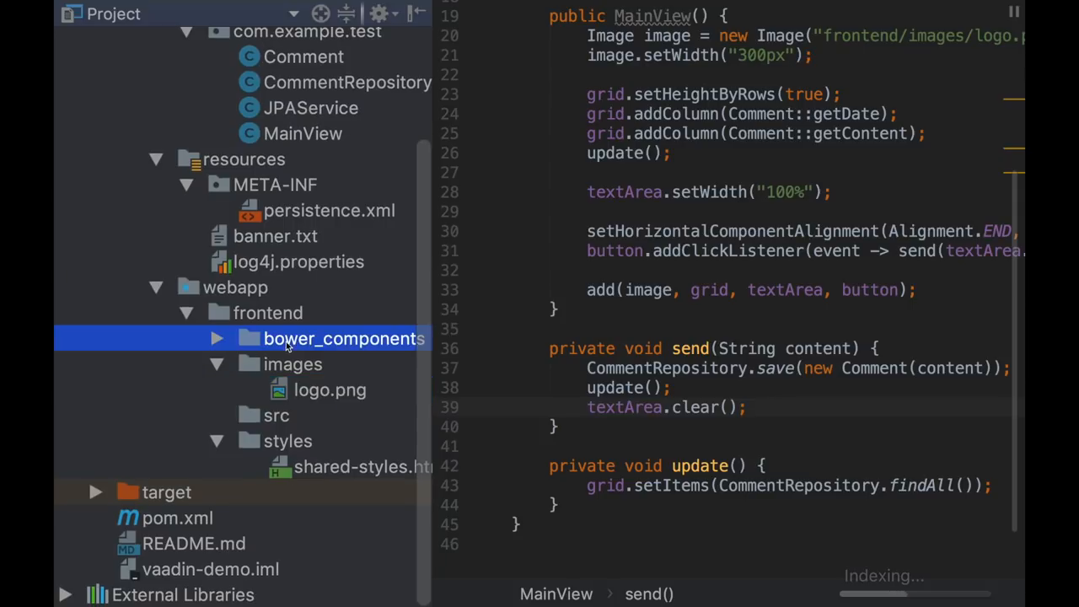
mouse_move(253, 338)
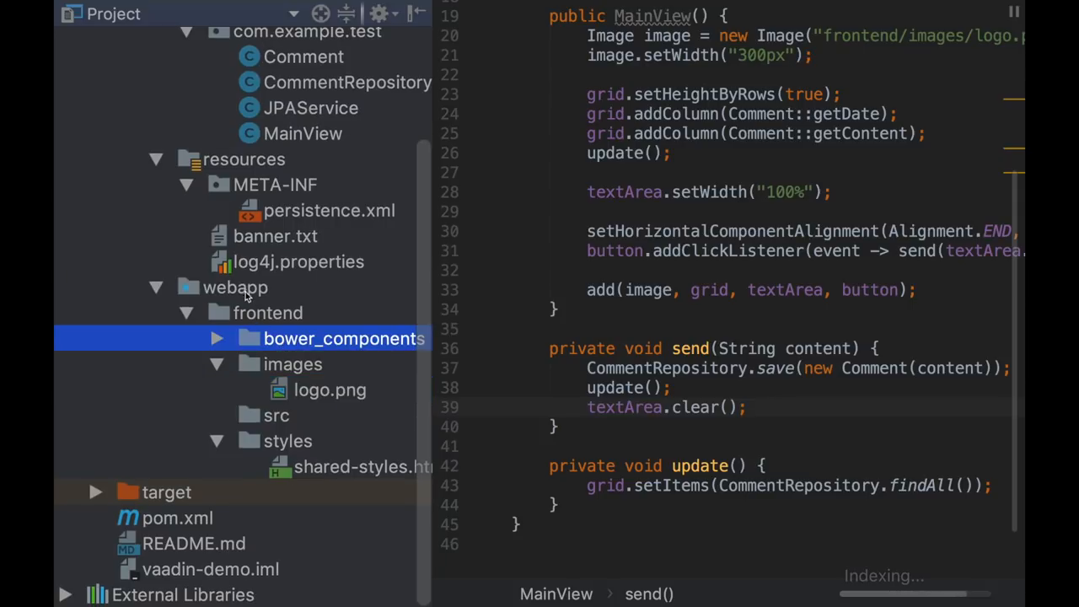
Expand bower_components and monaco-editor to reveal its demo, schemas and monaco-editor.html
left_click(217, 338)
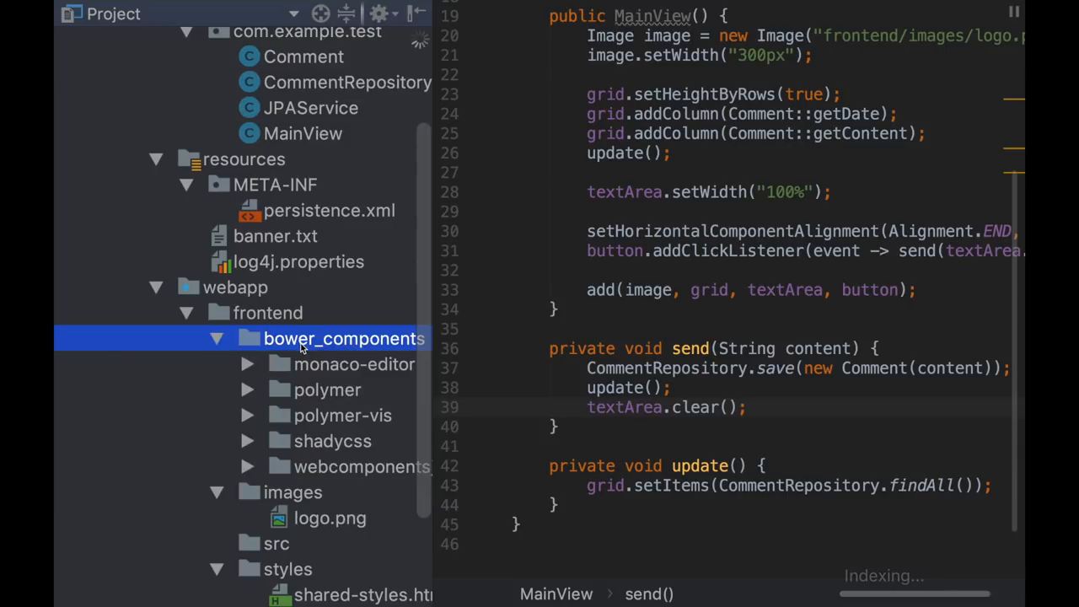
scroll("down", 3)
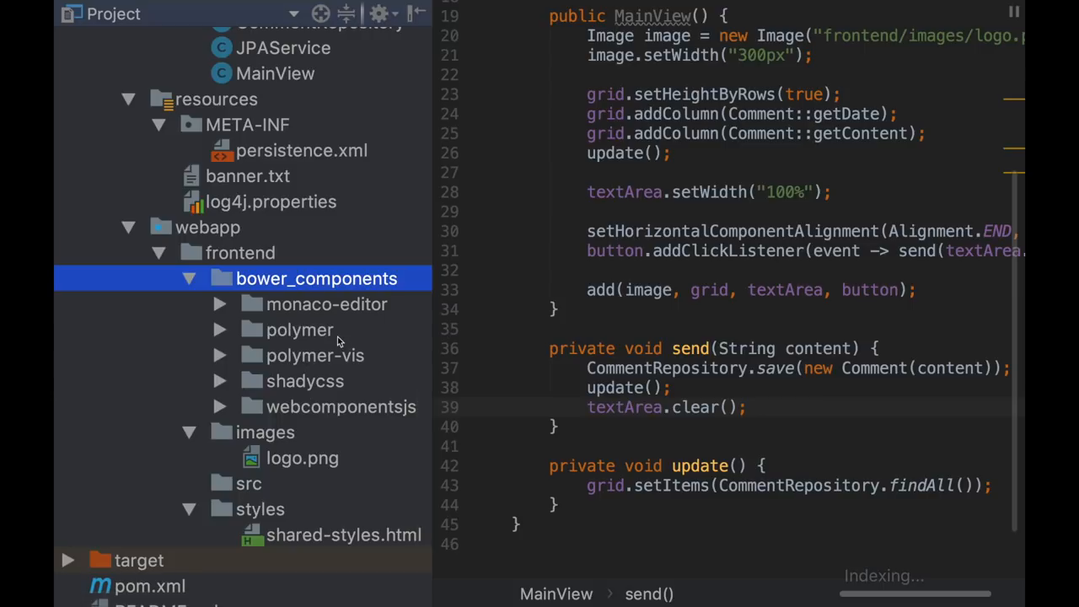
left_click(326, 304)
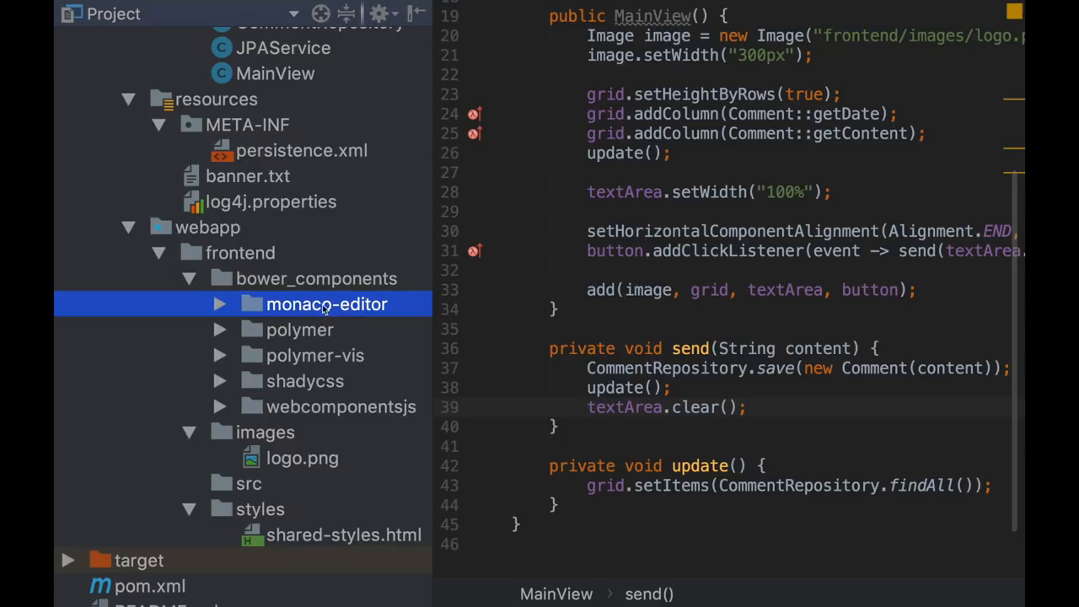
mouse_move(312, 409)
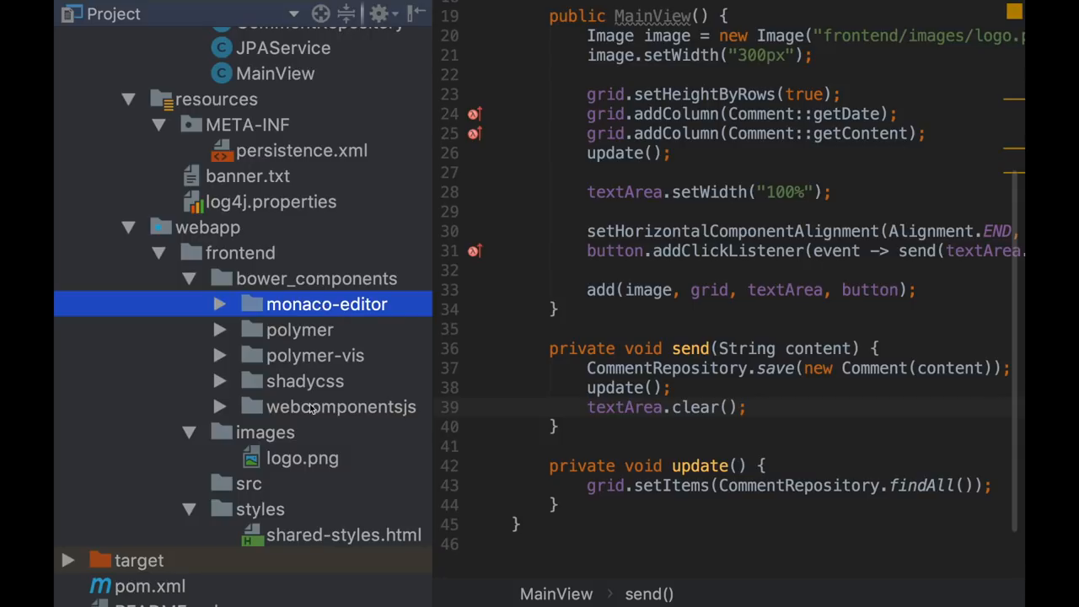
mouse_move(316, 330)
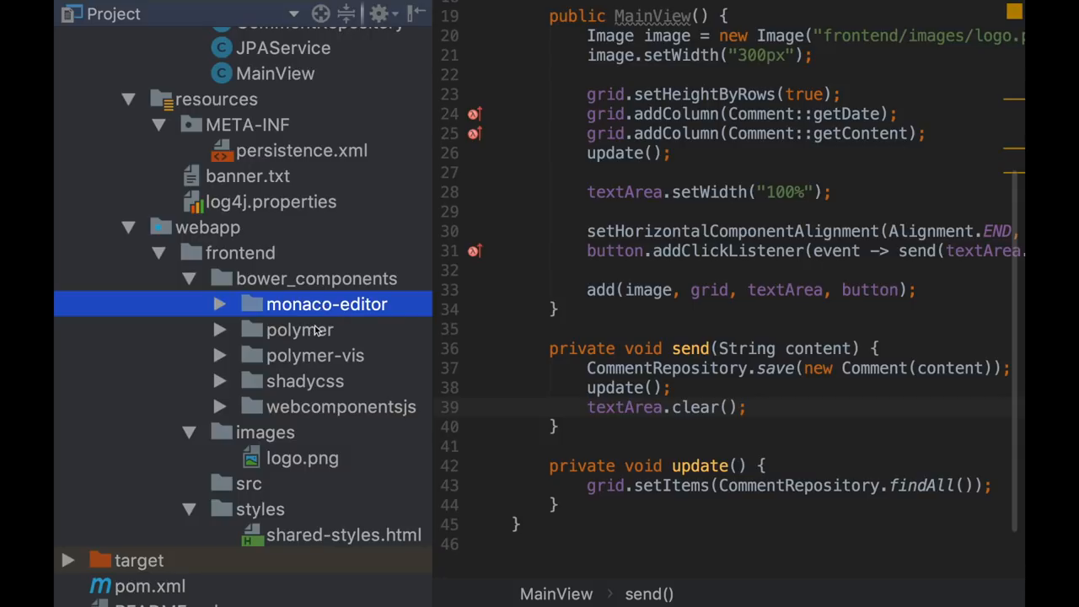
mouse_move(219, 305)
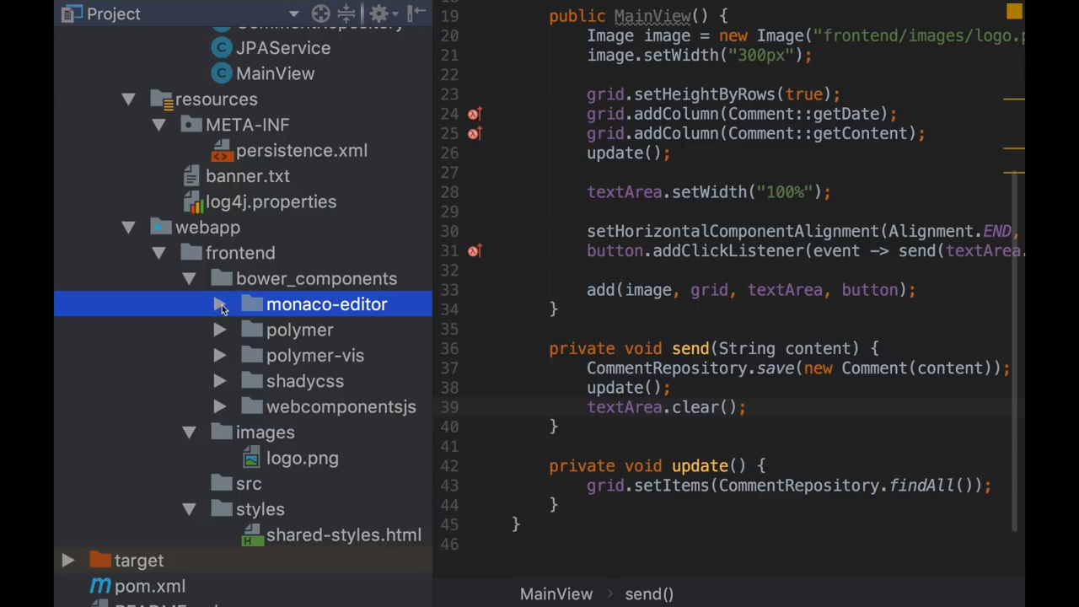
left_click(217, 305)
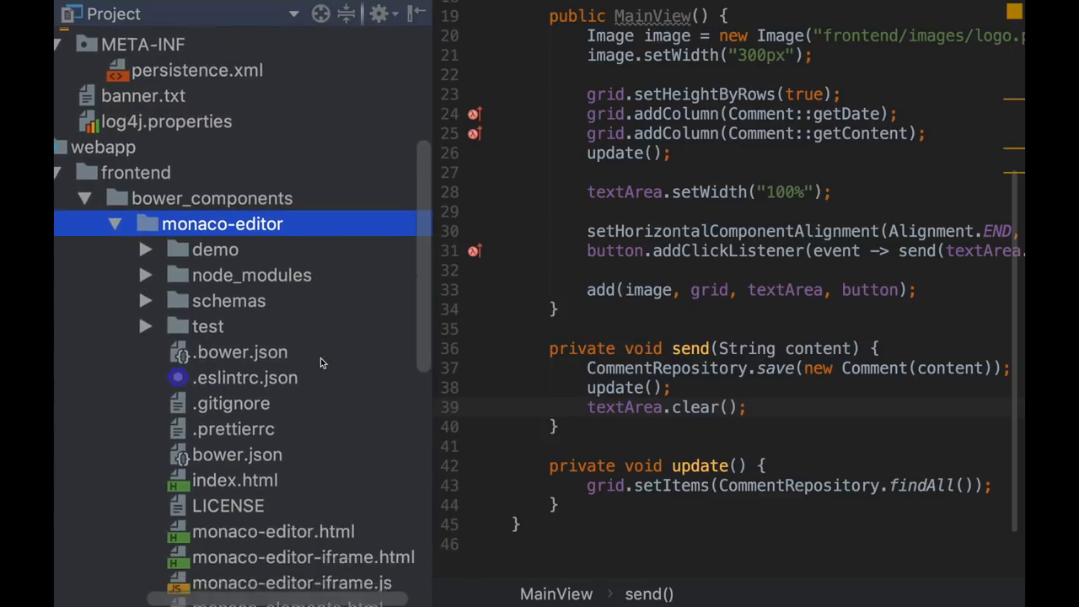
scroll("down", 3)
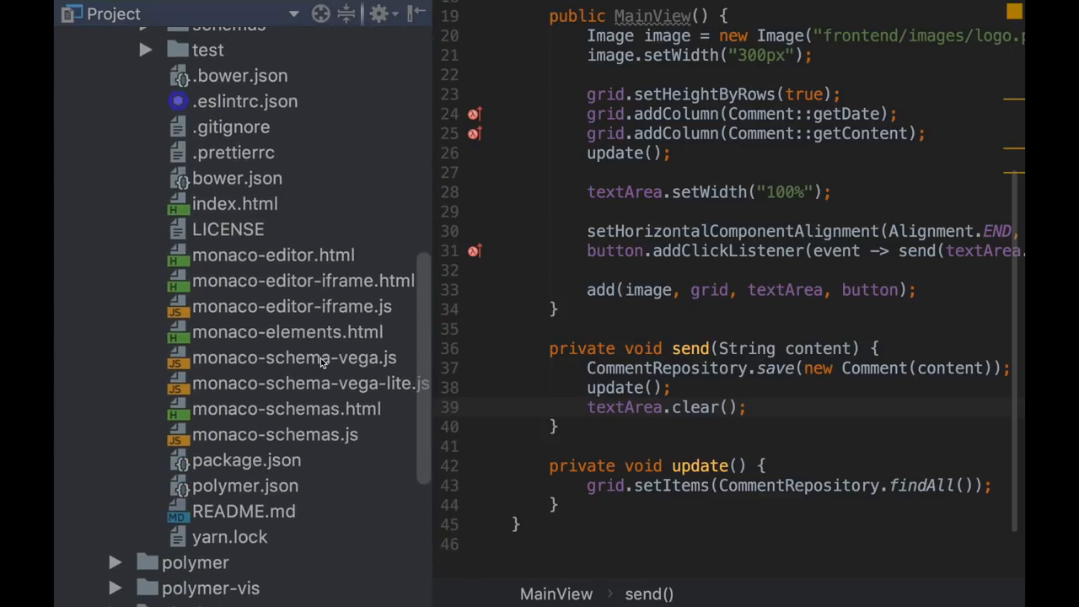
mouse_move(364, 437)
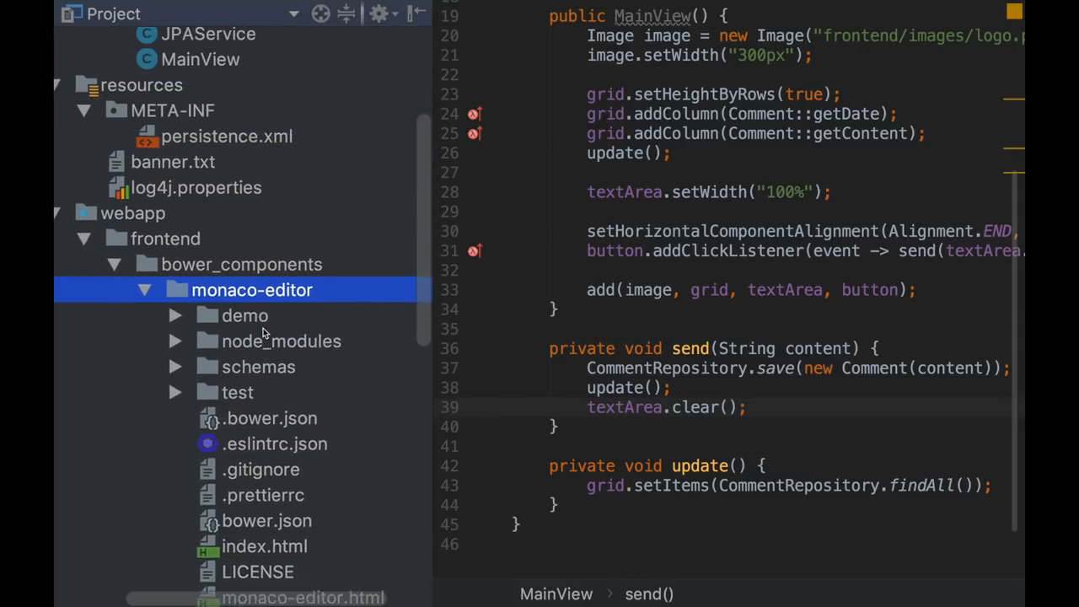
scroll("up", 3)
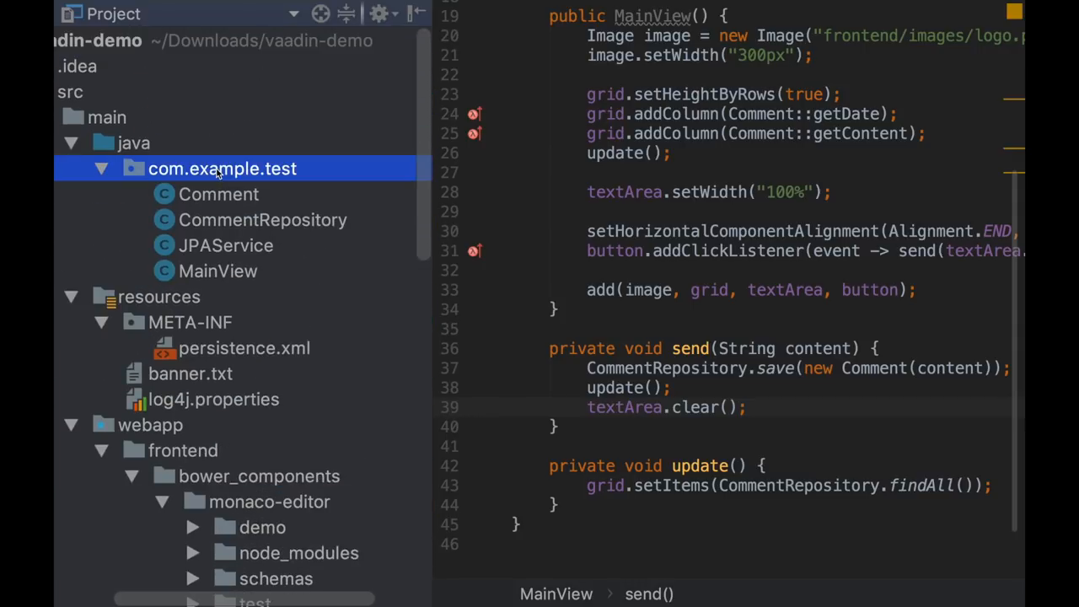
mouse_move(355, 208)
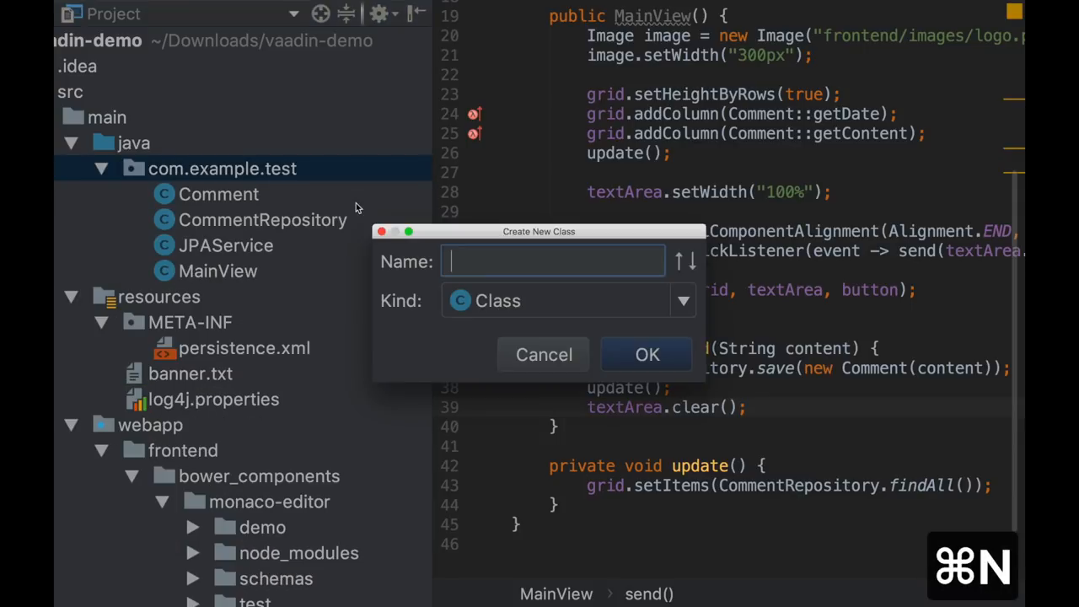
Create the MonacoEditor class tagged monaco-editor
type("MonacoEdi")
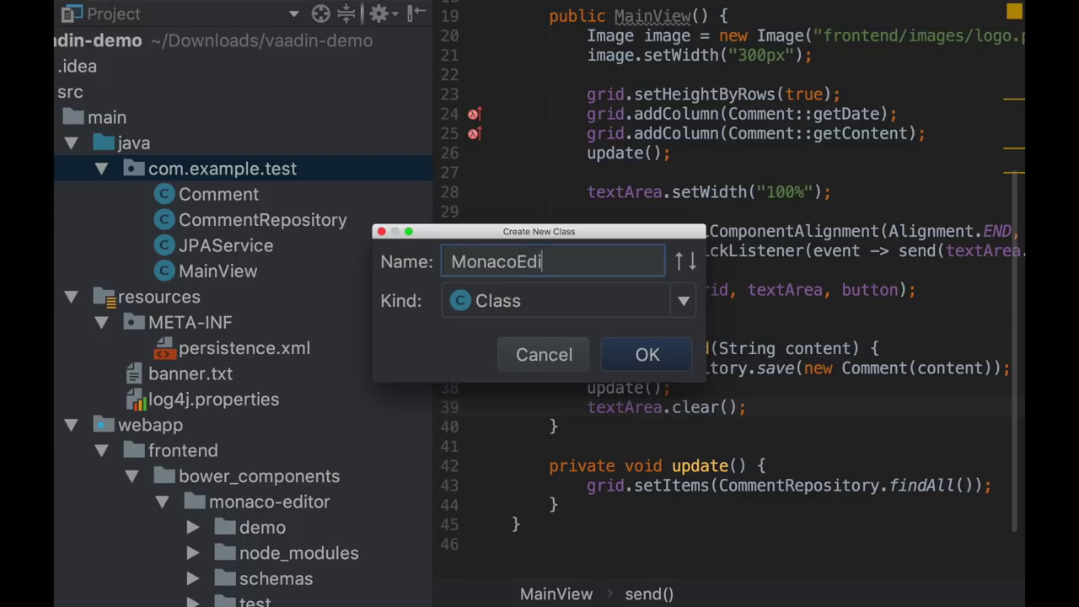
left_click(647, 355)
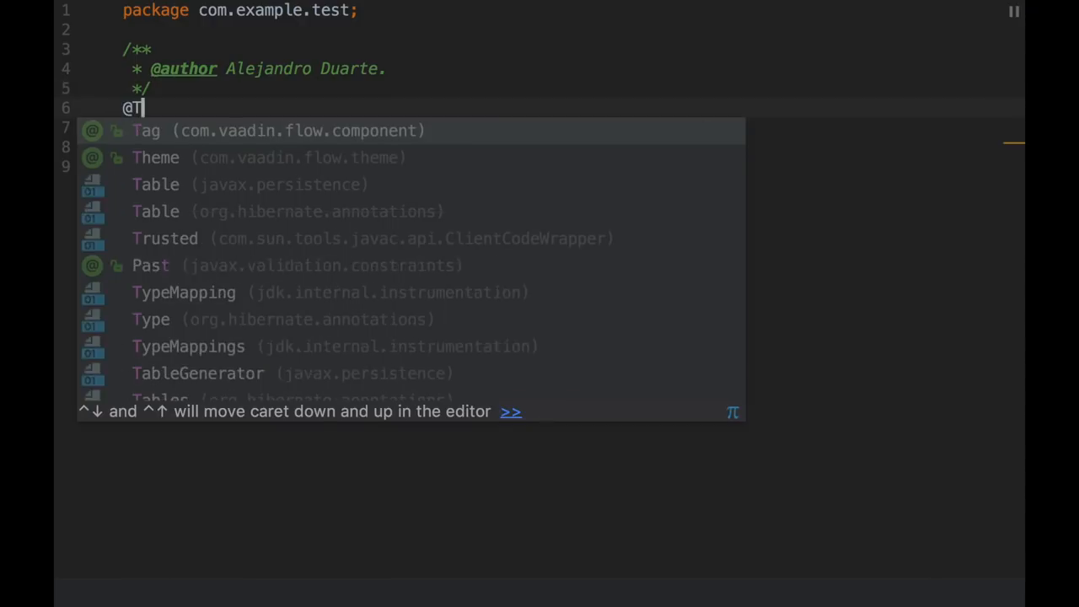
left_click(146, 130)
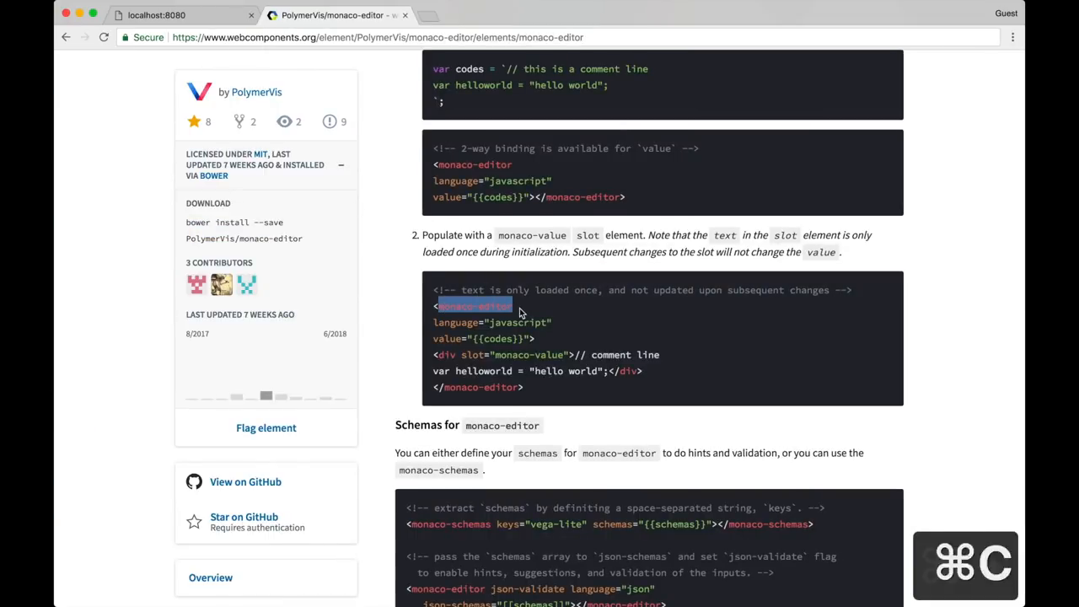
key("cmd+v")
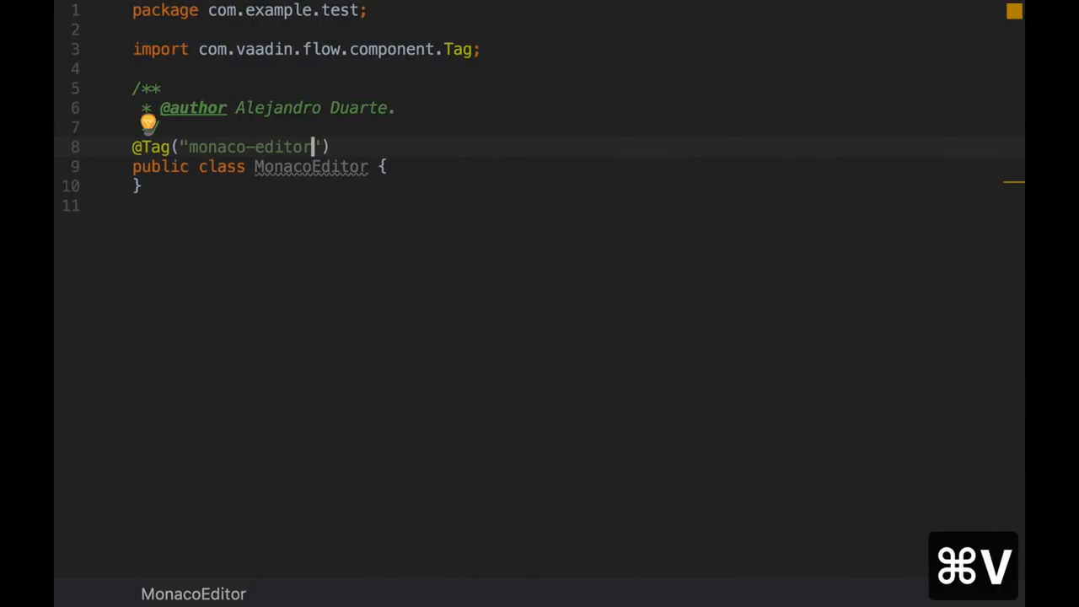
type("@HtmlImport(\"")
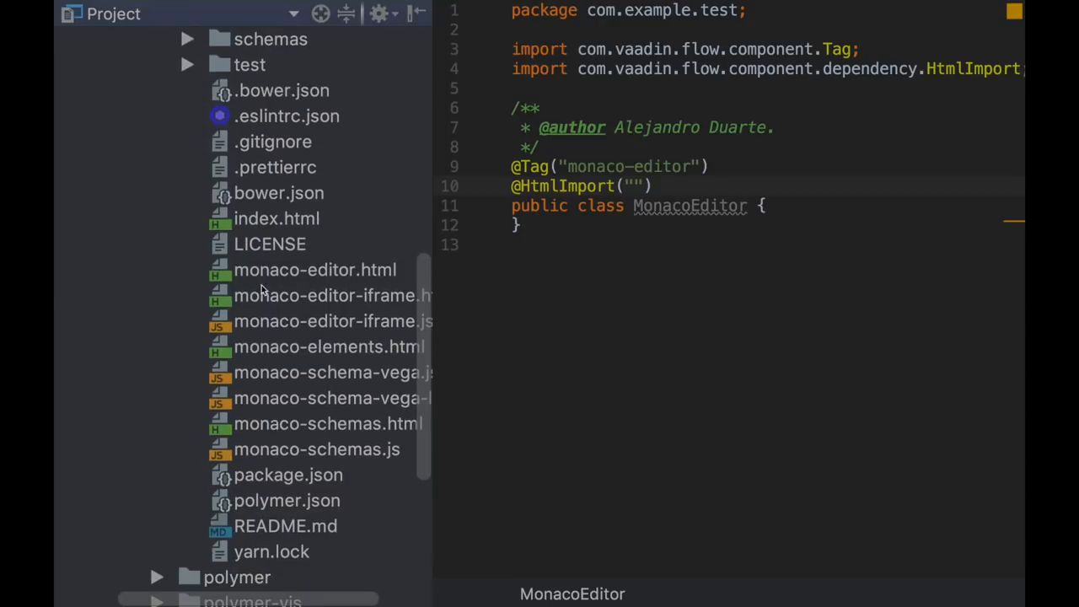
left_click(273, 269)
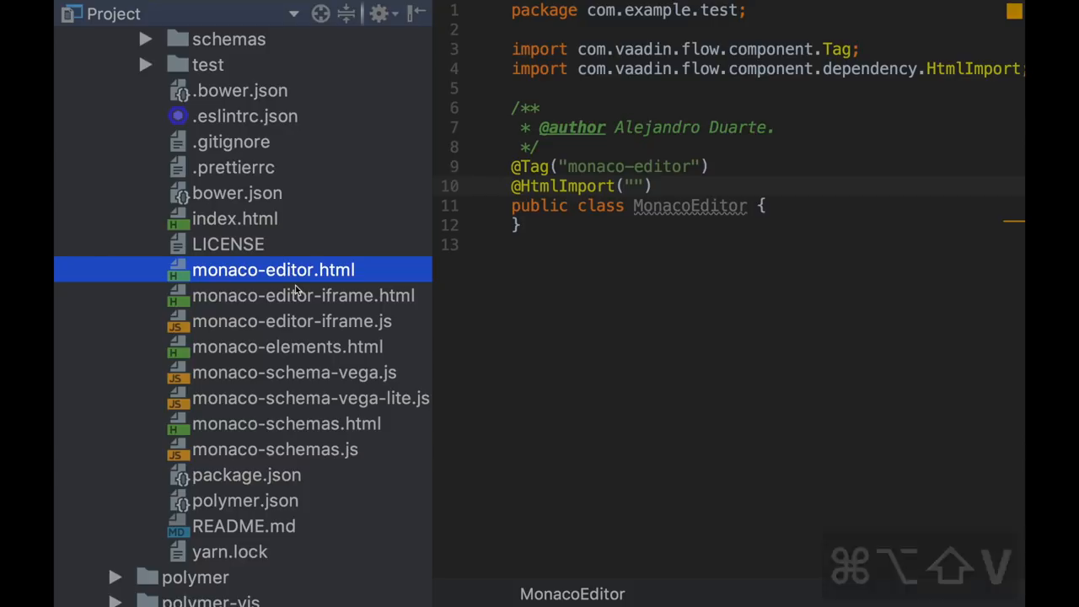
type("monaco-editor/monaco-editor.html")
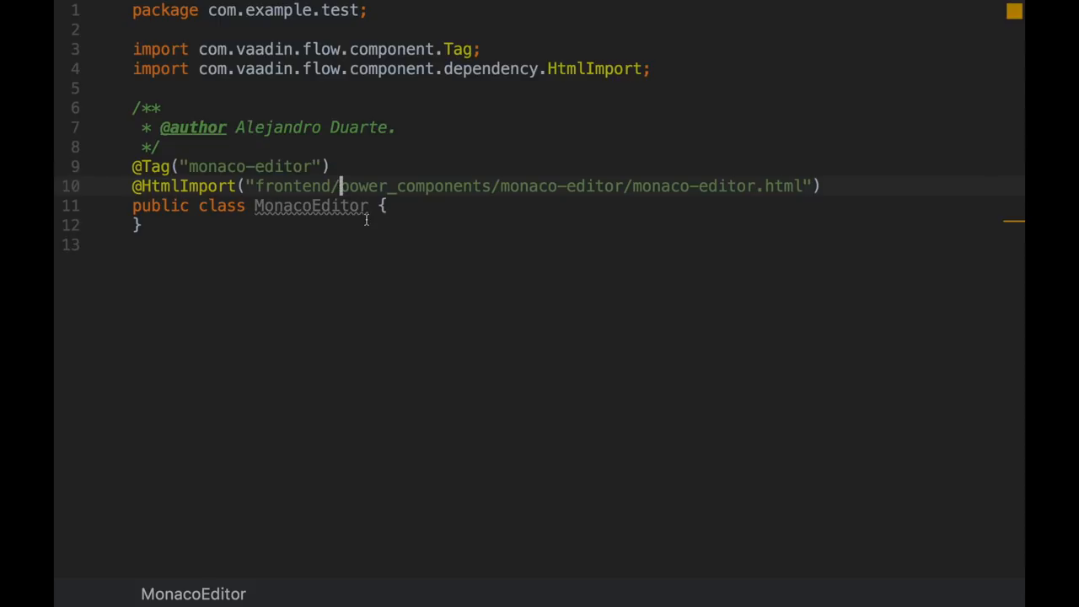
key("Backspace")
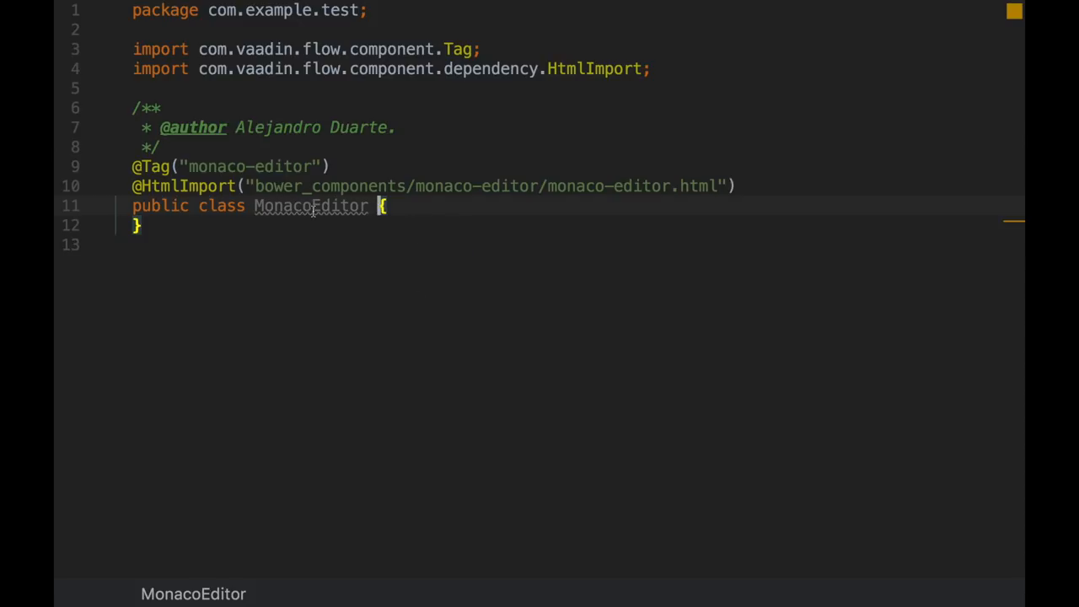
mouse_move(401, 384)
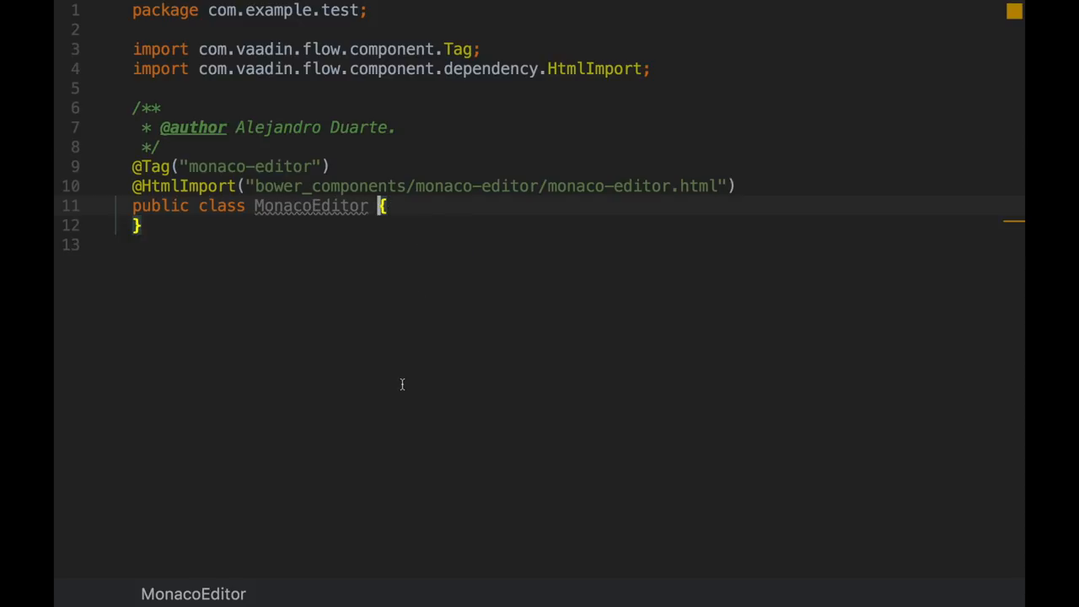
type("ex")
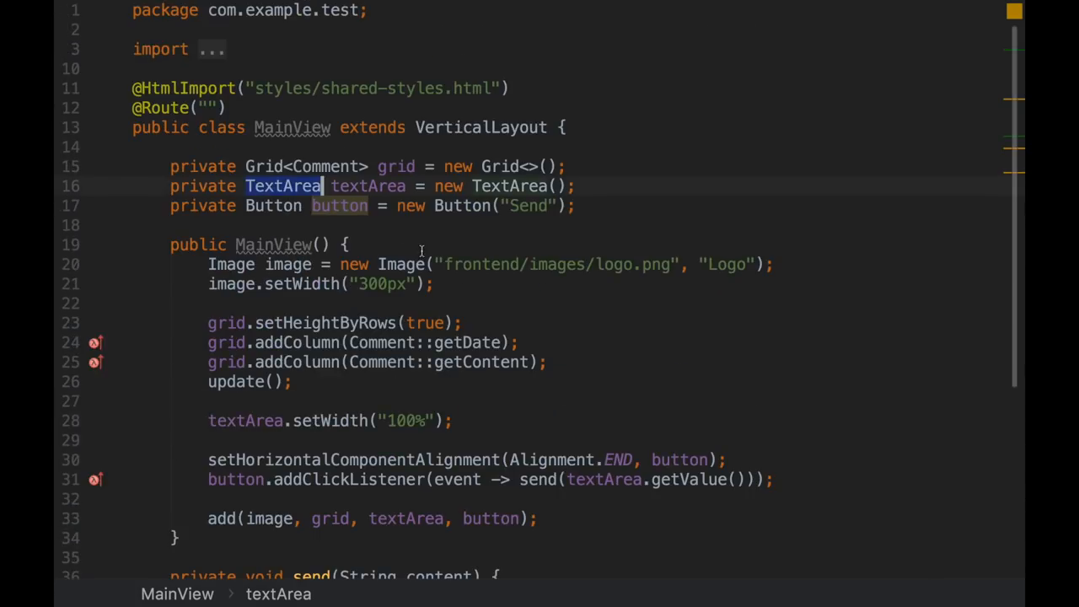
Change the TextArea field to MonacoEditor and rename it monacoEditor throughout MainView
type("MonacoEdito")
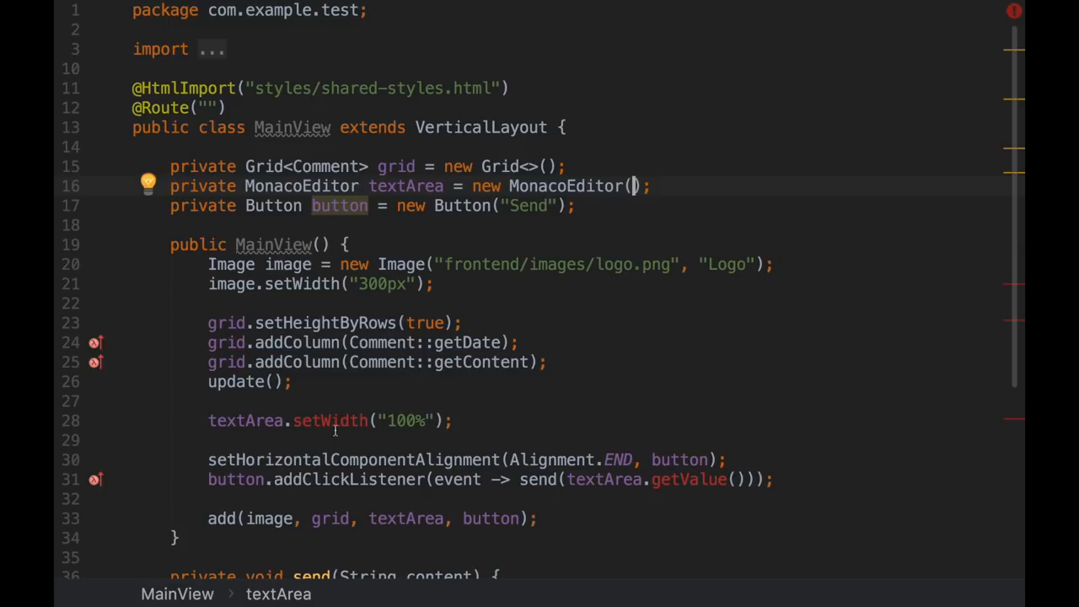
scroll("down", 3)
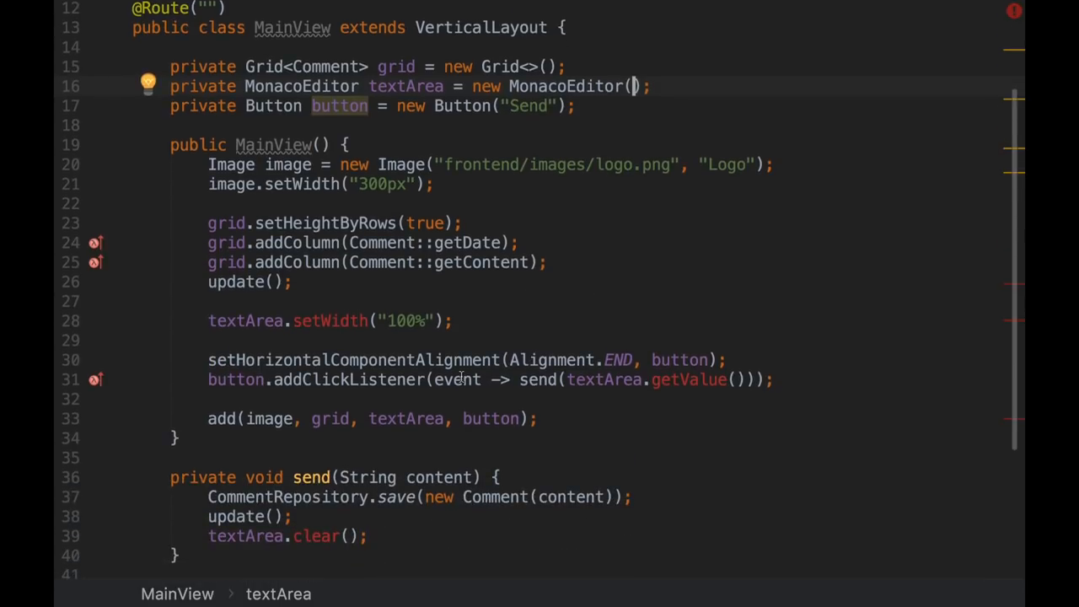
left_click(409, 418)
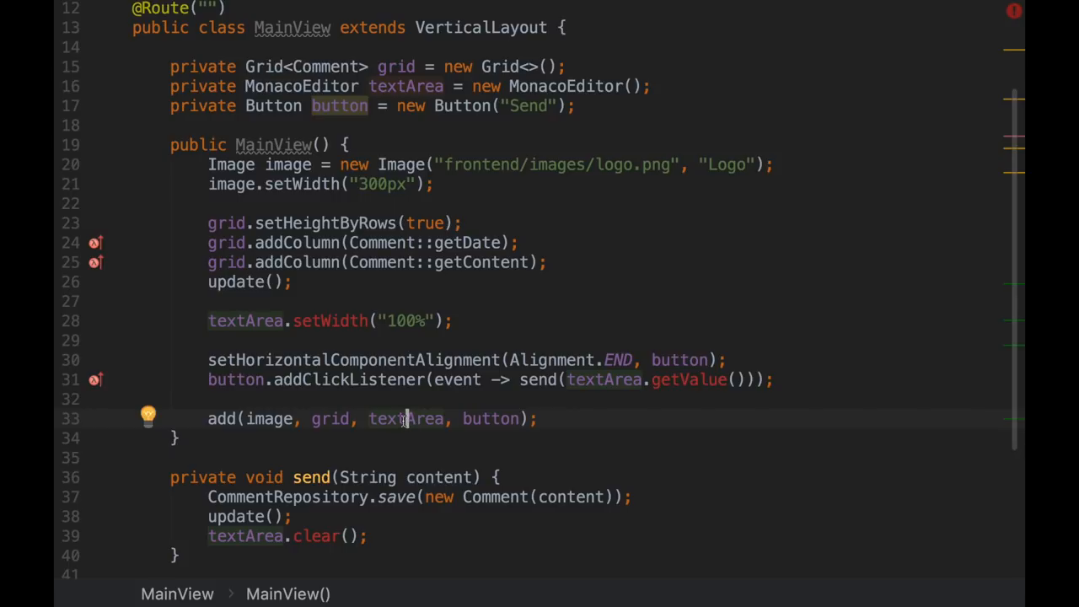
mouse_move(517, 412)
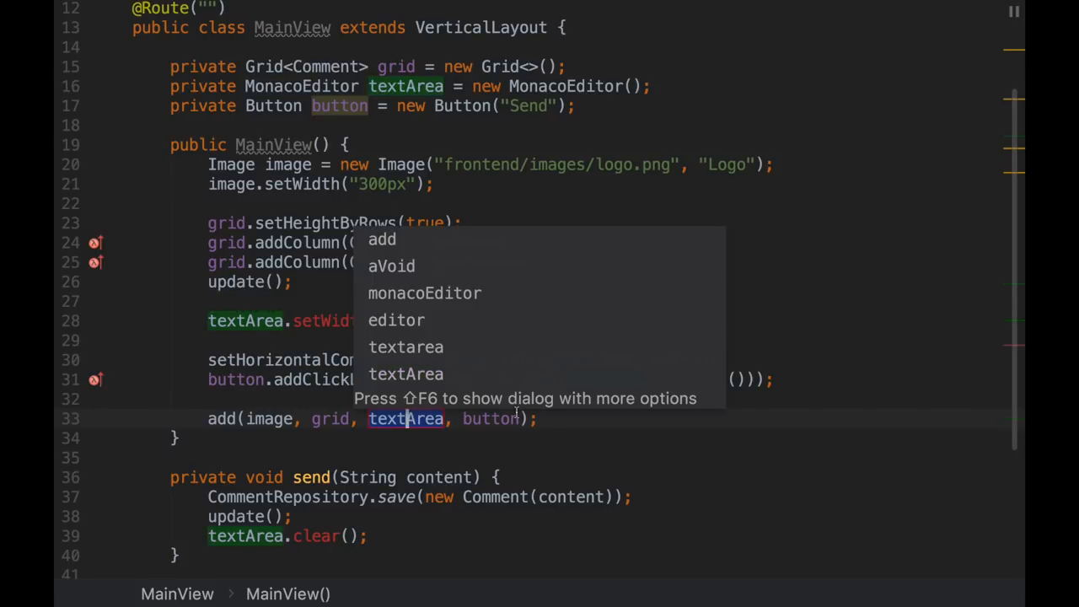
left_click(425, 293)
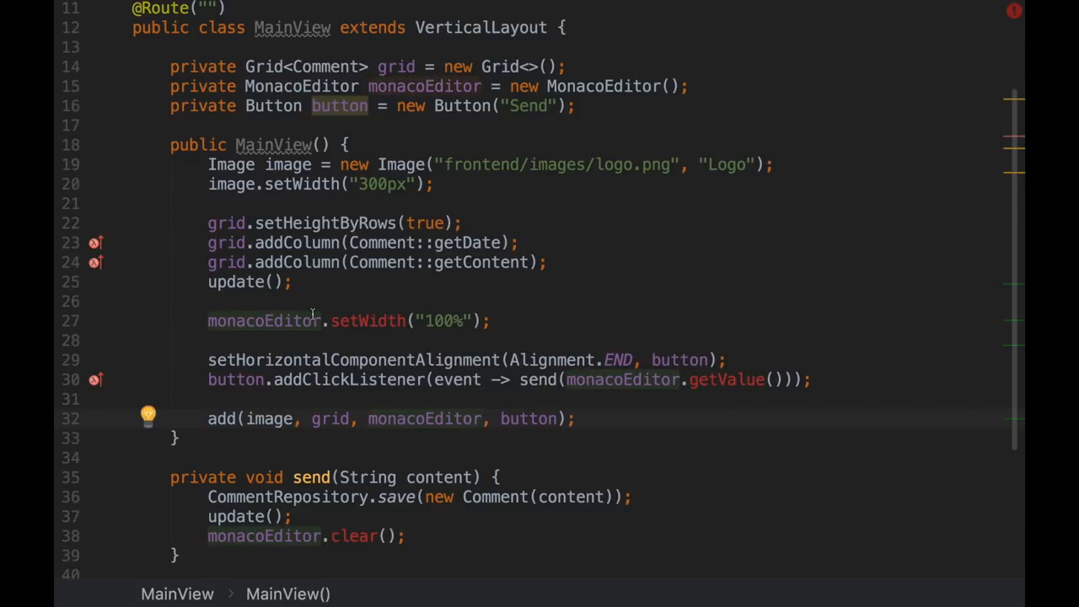
mouse_move(354, 328)
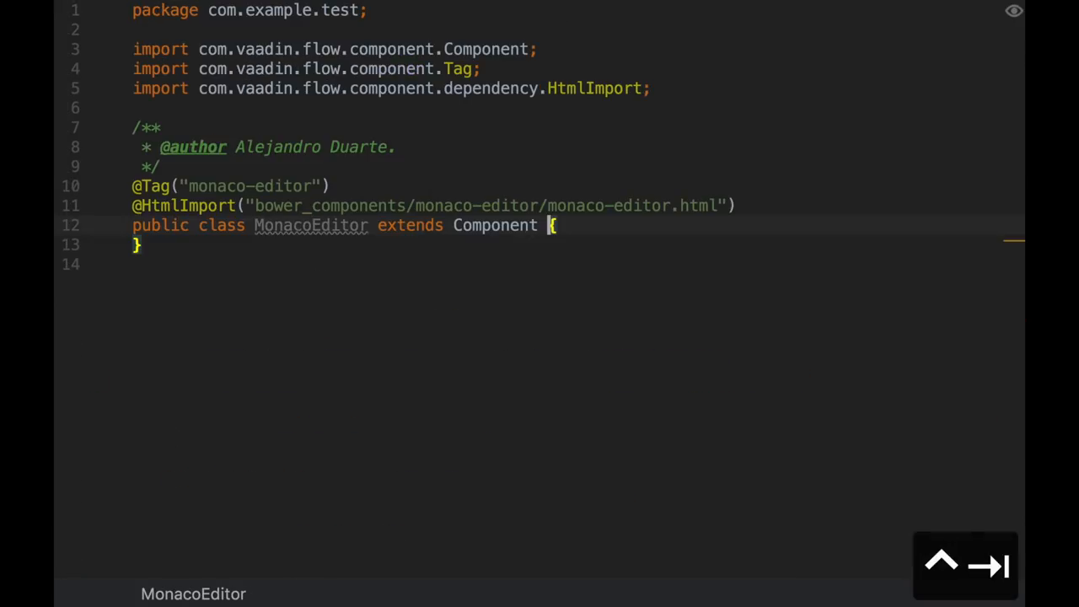
Make MonacoEditor implement HasSize and generate an empty clear() method
type("imp")
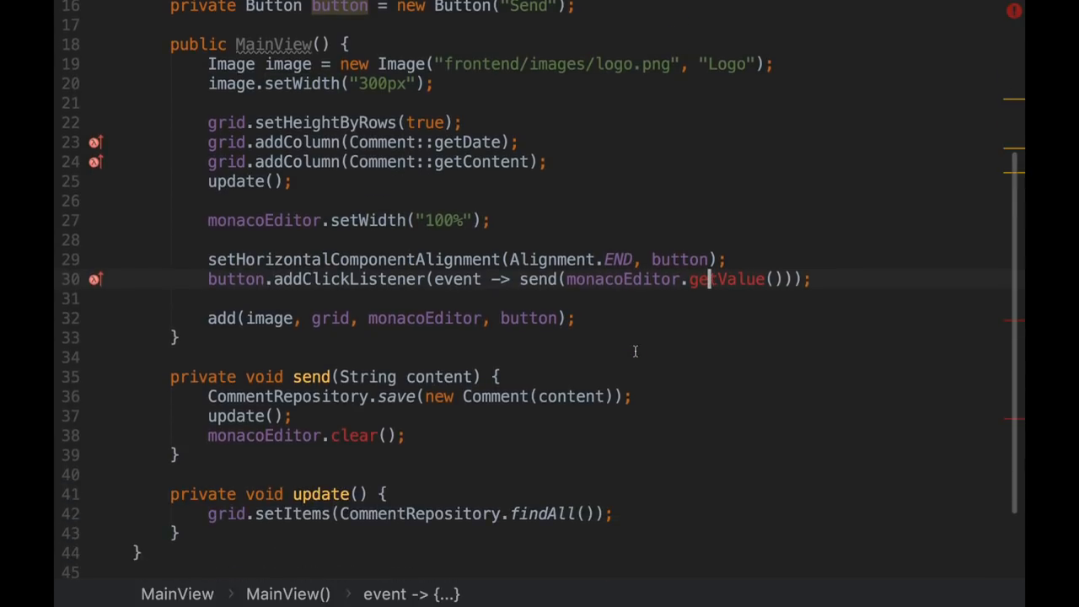
left_click(347, 435)
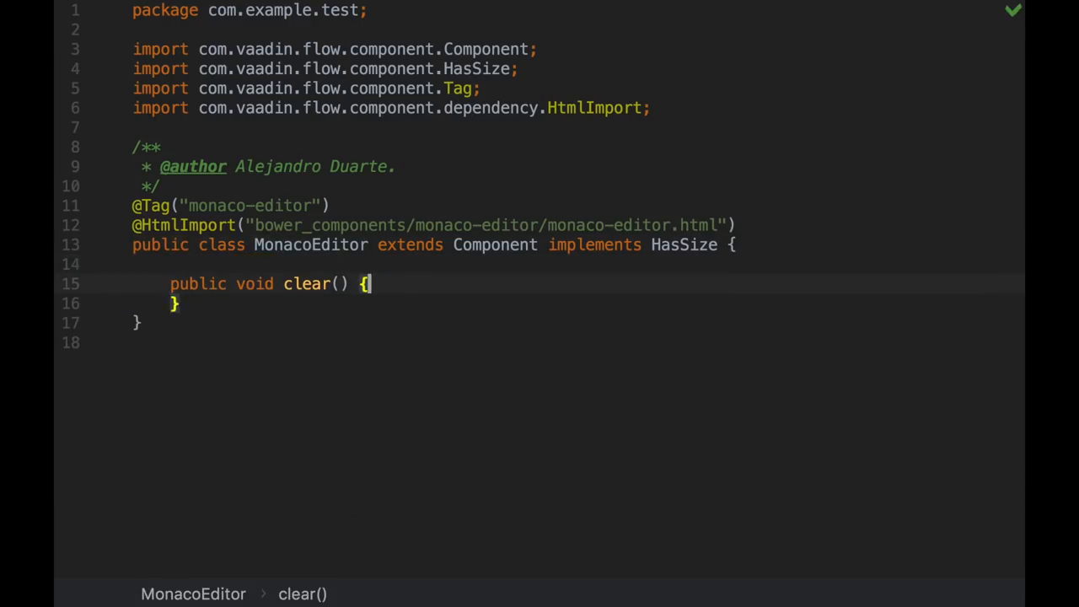
key("Return")
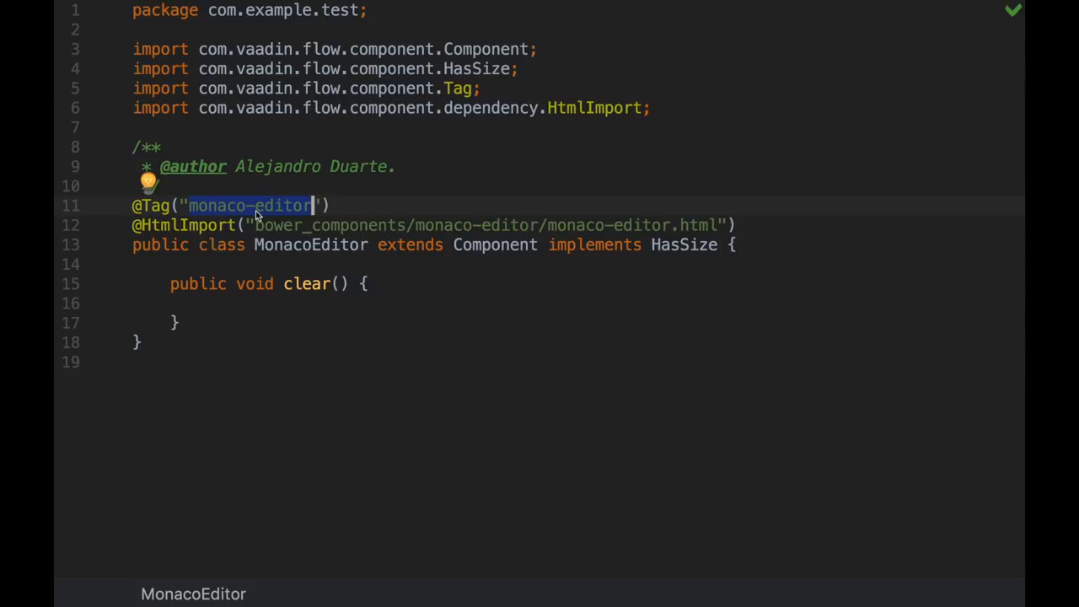
mouse_move(195, 218)
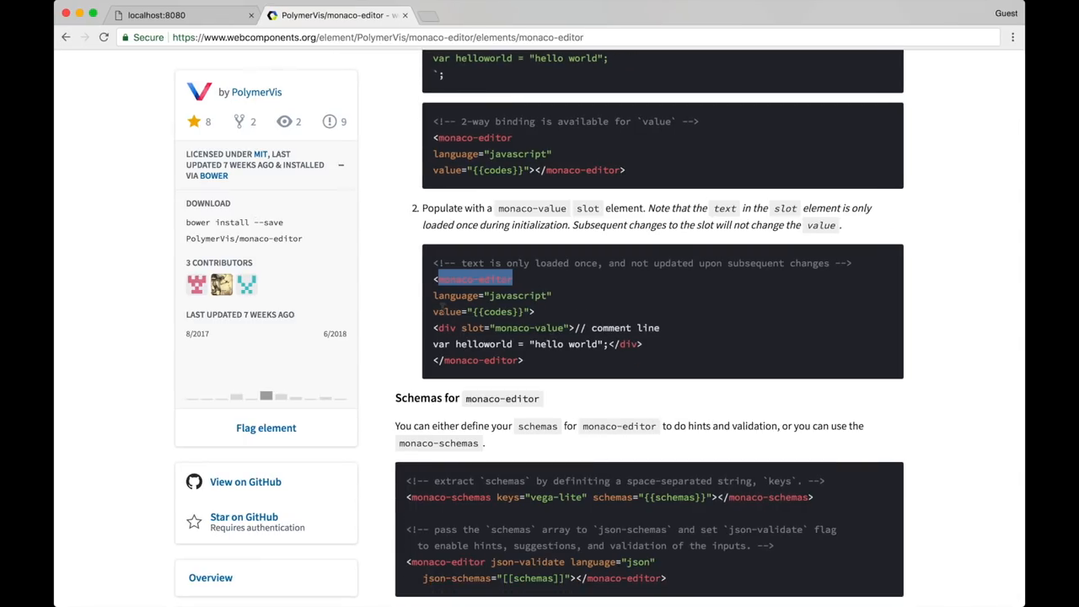
Highlight monaco-editor, codes and value in the element's usage example
double_click(447, 311)
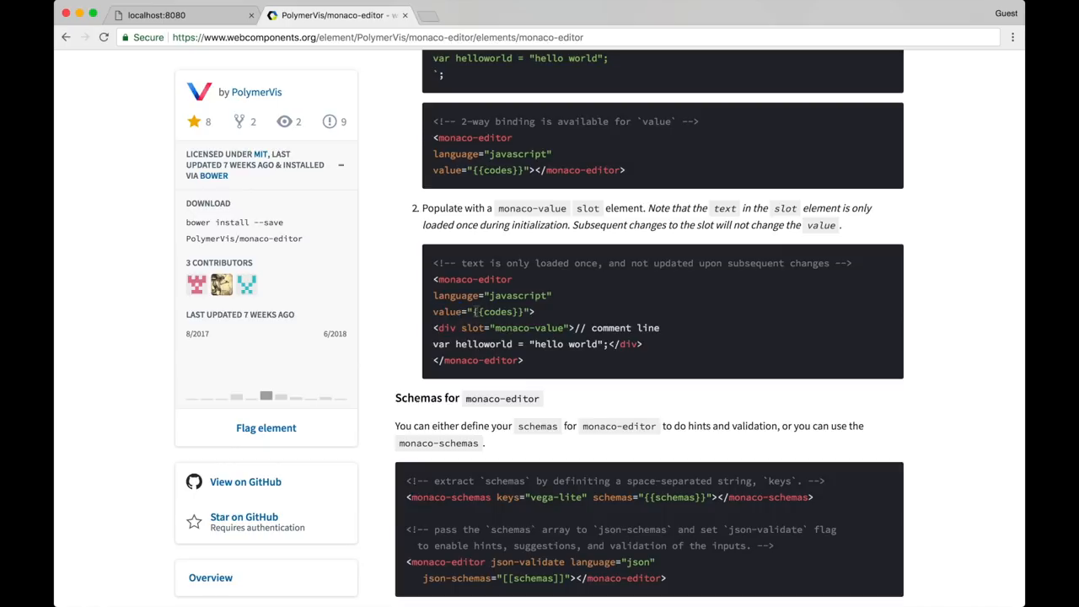
double_click(496, 311)
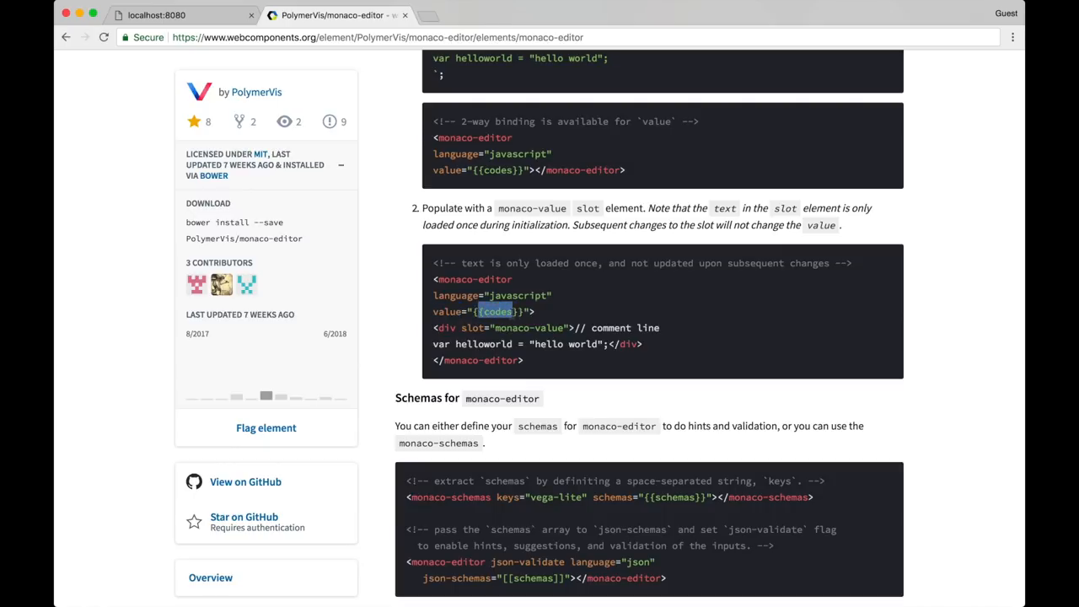
double_click(448, 311)
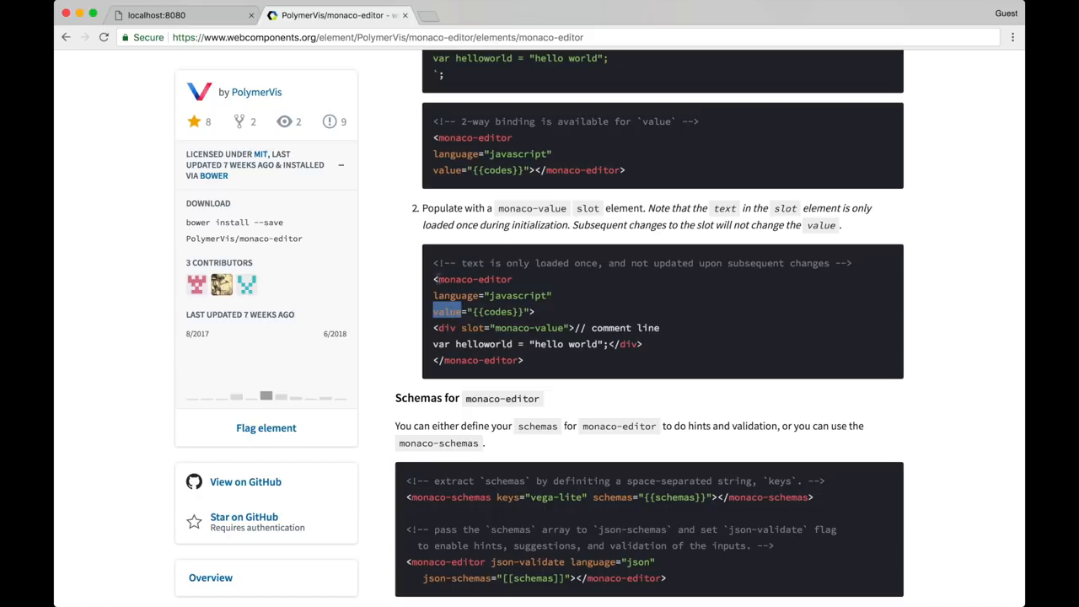
double_click(474, 280)
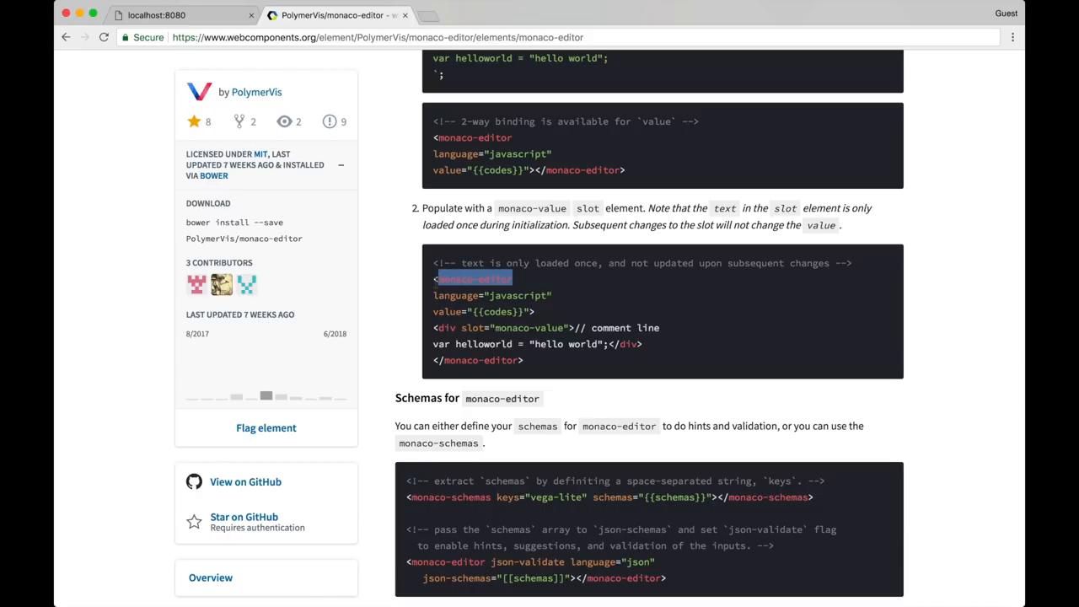
double_click(446, 311)
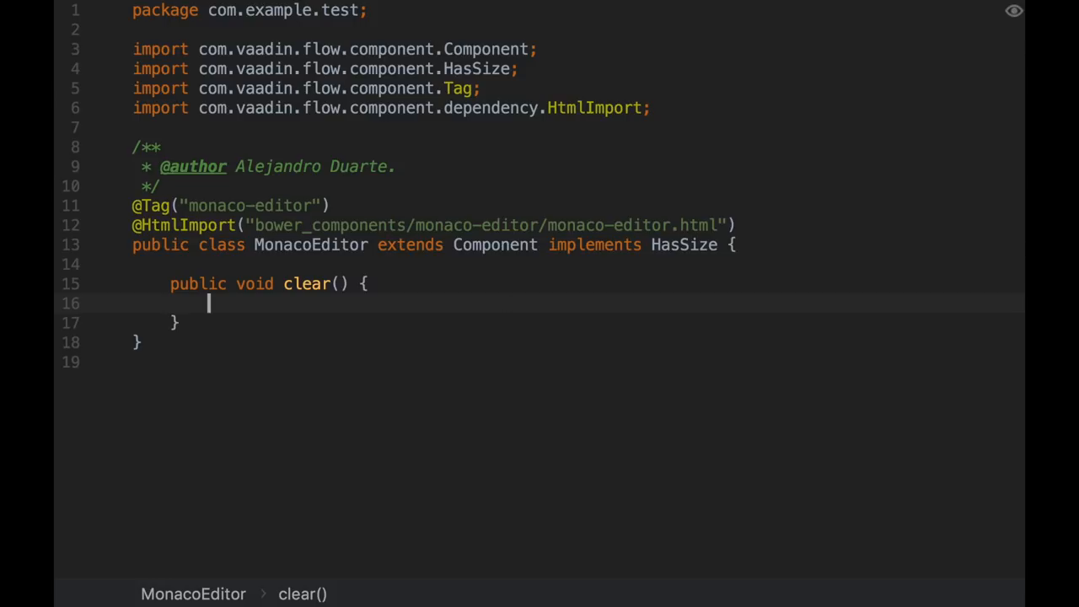
Make clear() set the element's value property to an empty string
type("getElement(")
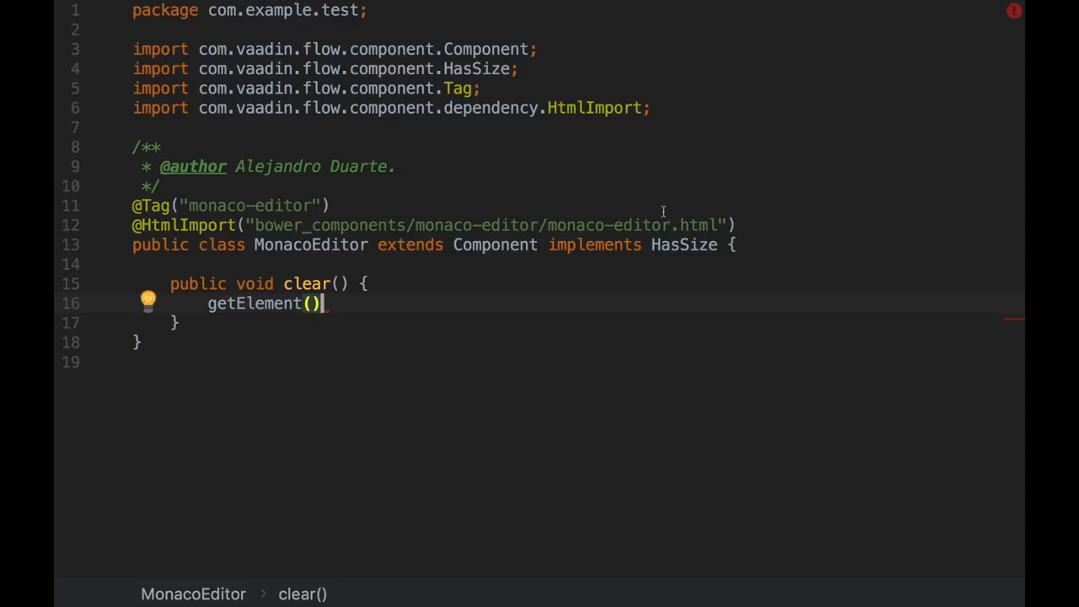
type(".setpr")
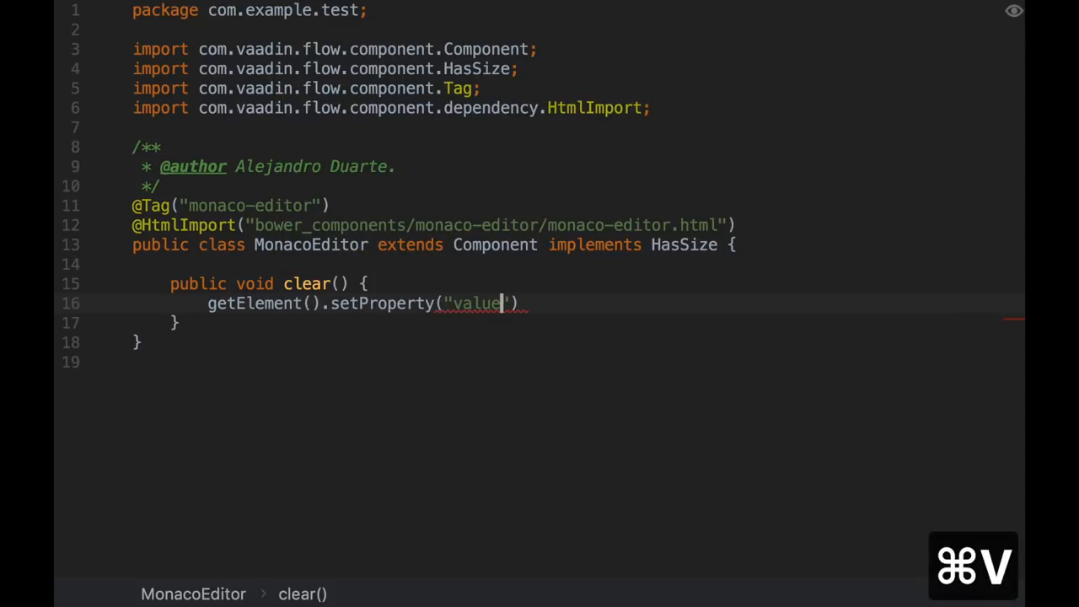
type("\", \"")
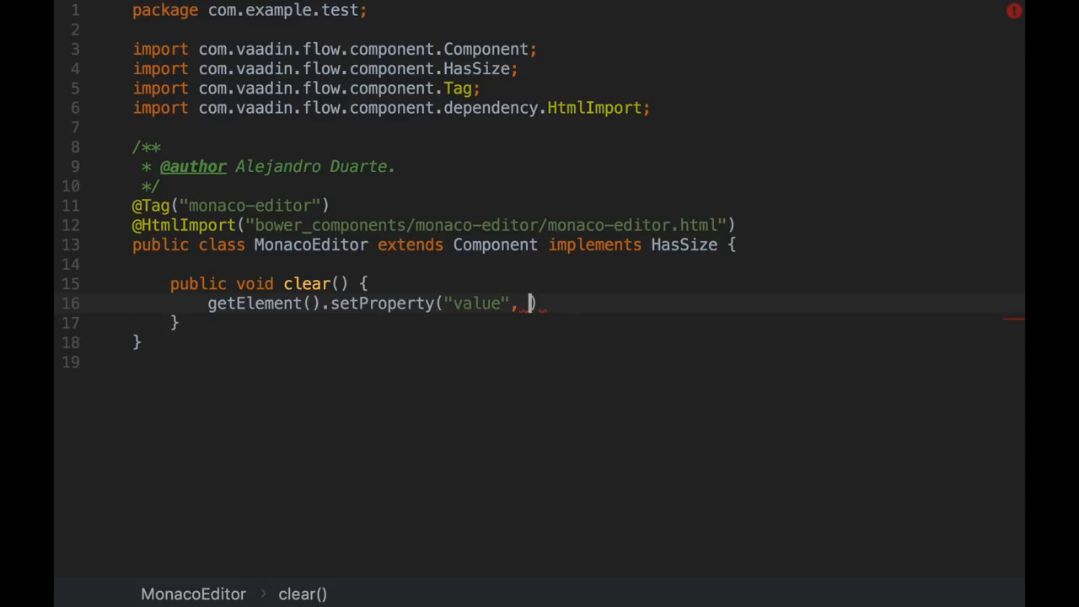
type("\"\");")
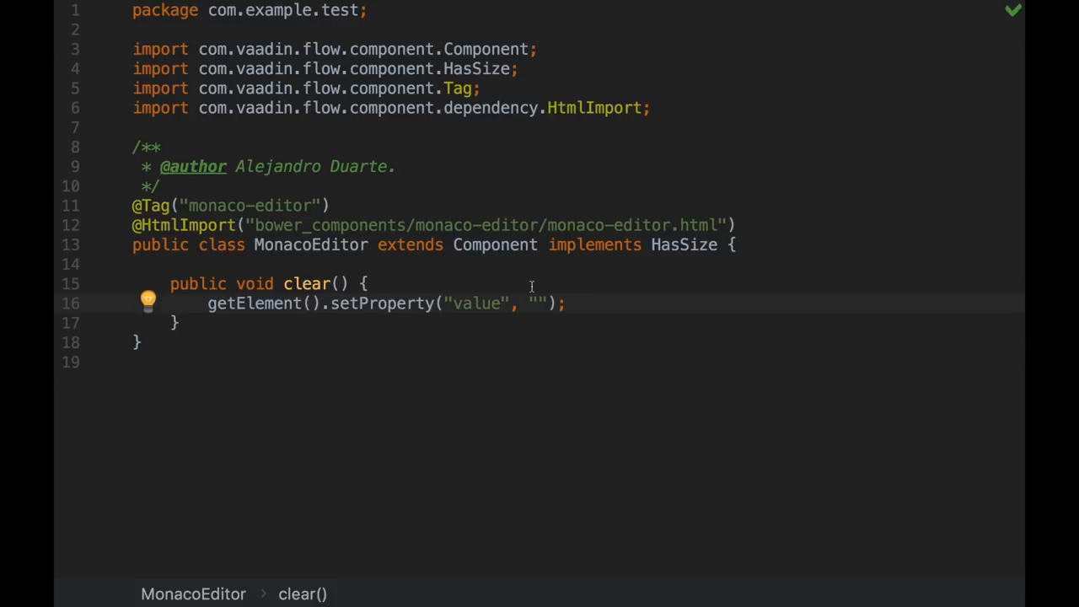
Call clear() in the MonacoEditor constructor and start returning getElement().getProperty in getValue()
key("enter")
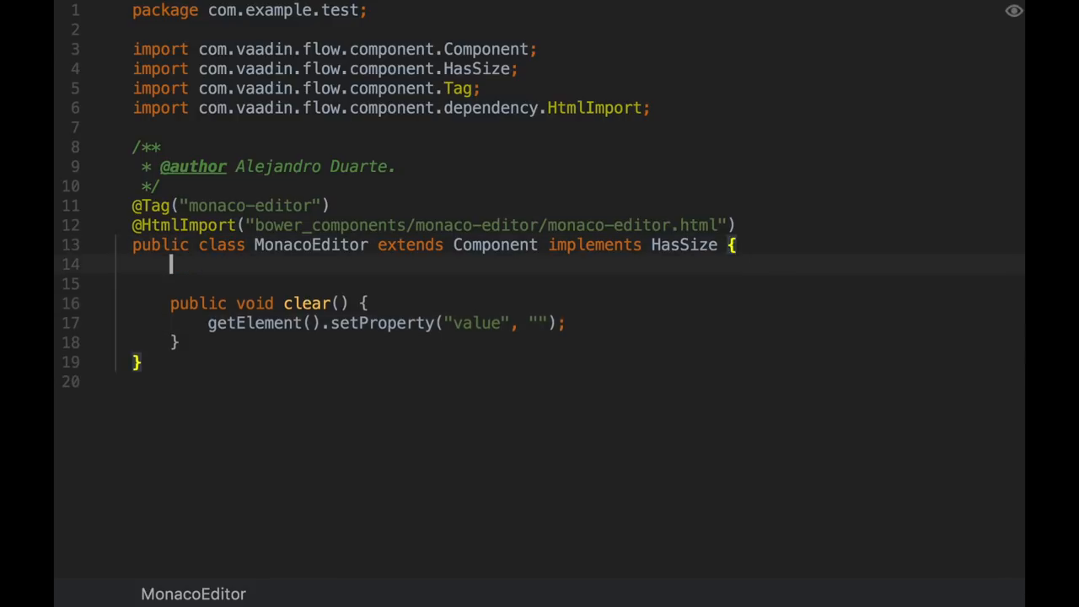
key("enter")
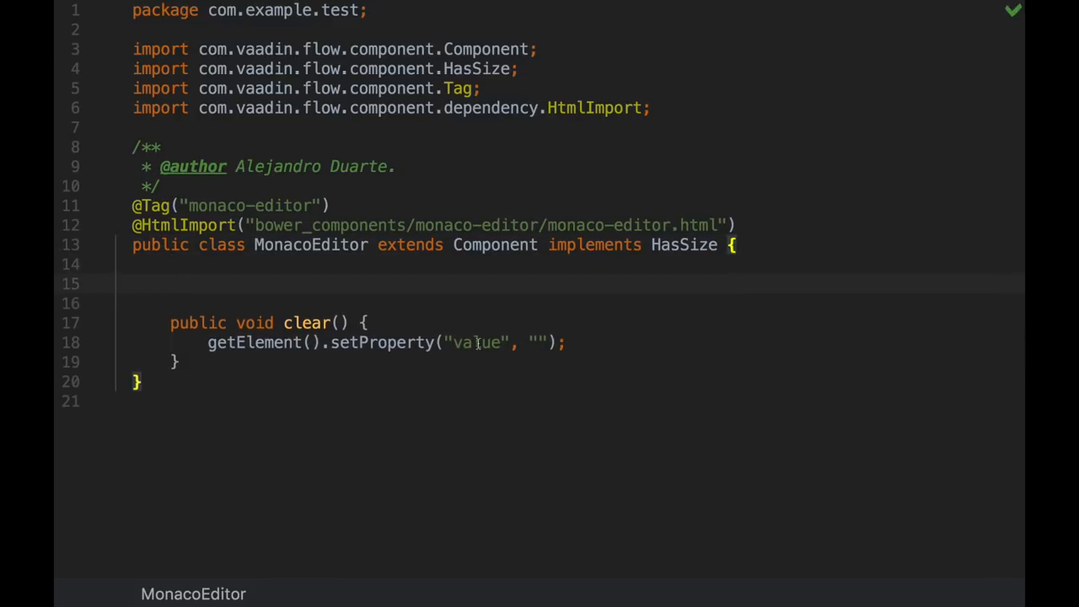
mouse_move(637, 359)
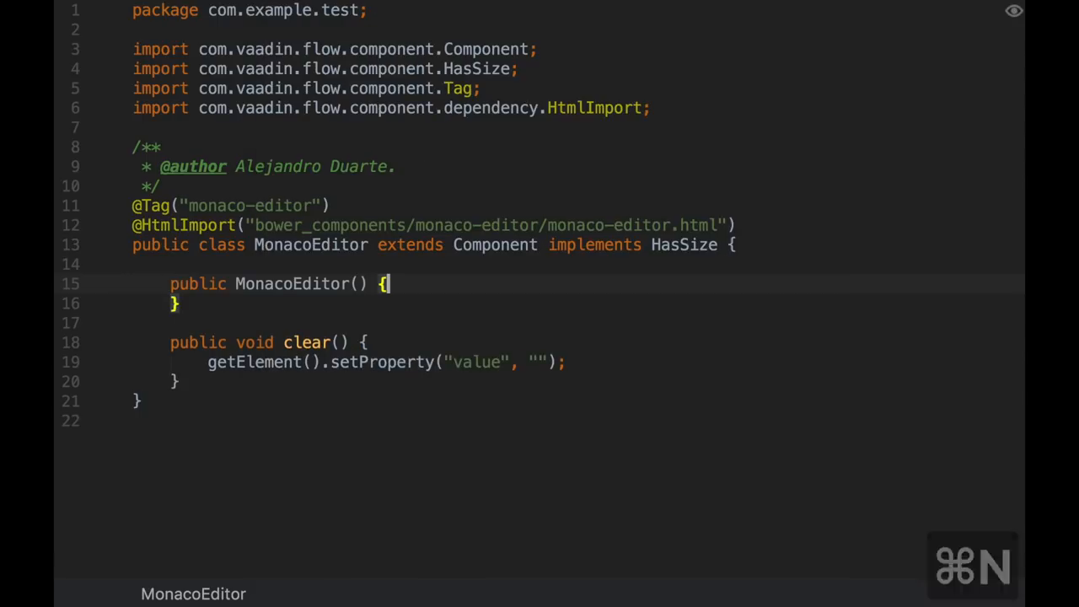
type("clear();")
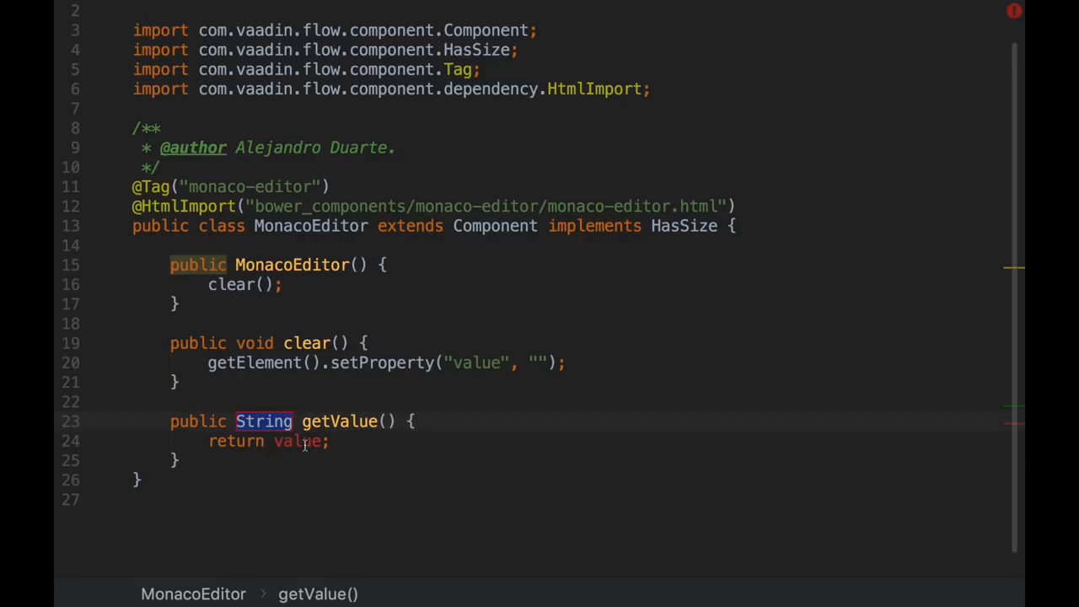
type("getElement(")
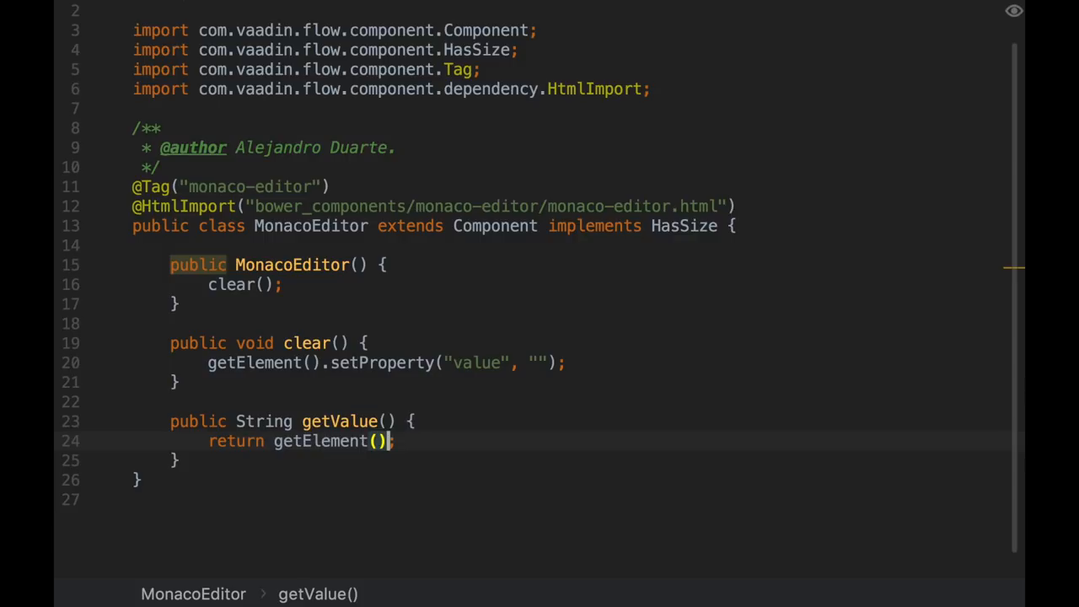
type(".getp")
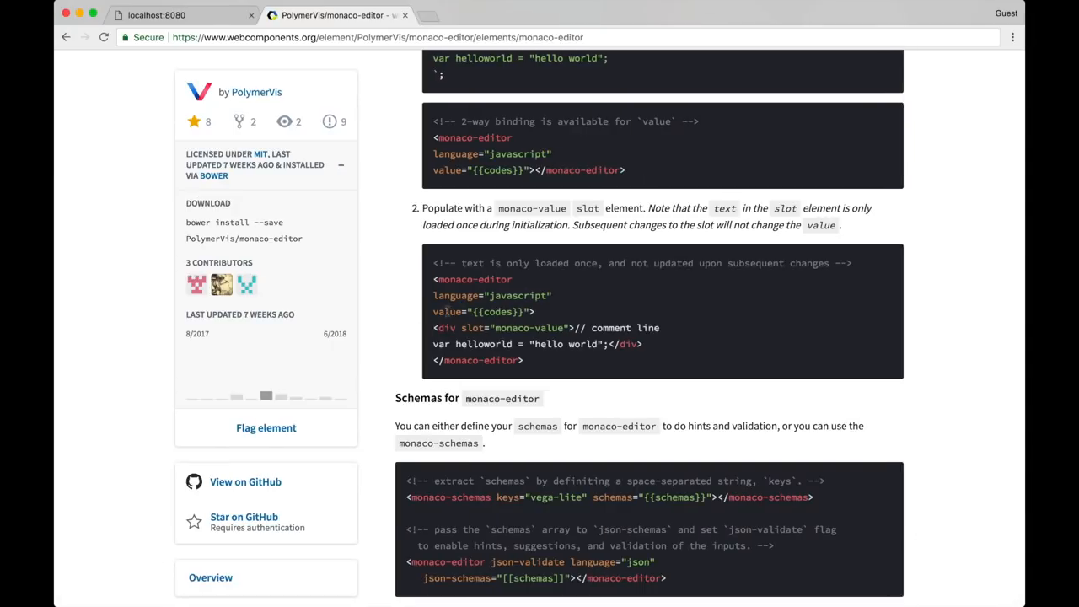
Select the value binding example, then select 'value-changed' in the monaco-editor Events docs
double_click(498, 311)
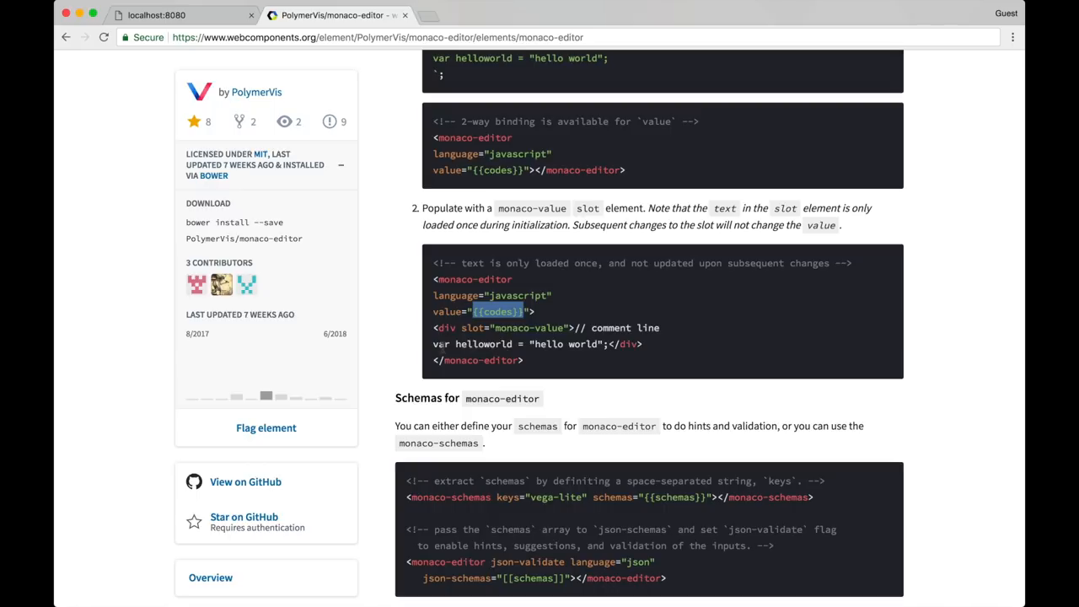
mouse_move(394, 345)
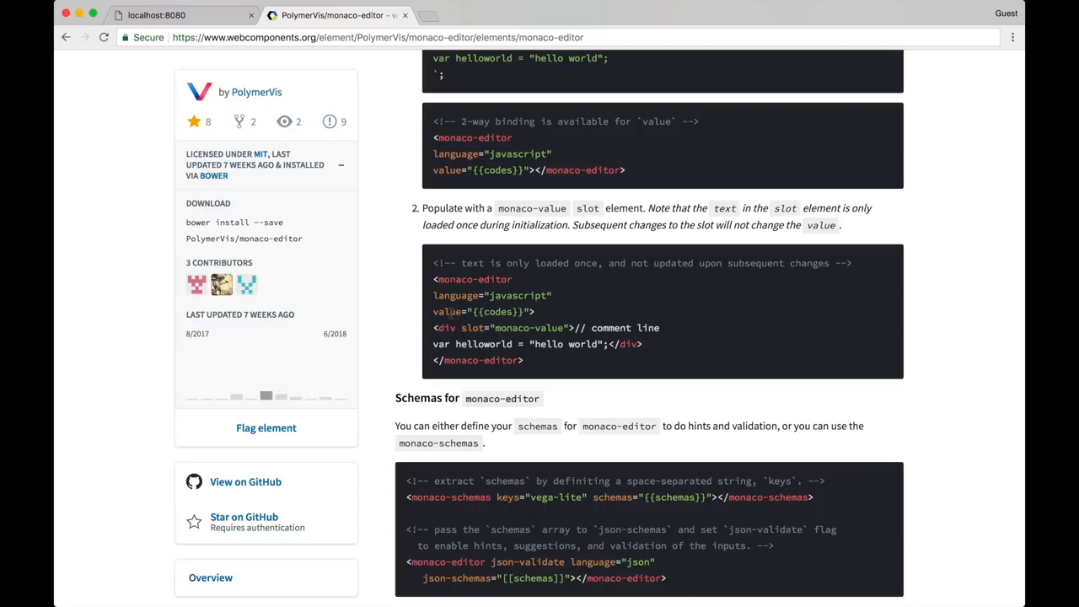
scroll("down", 3)
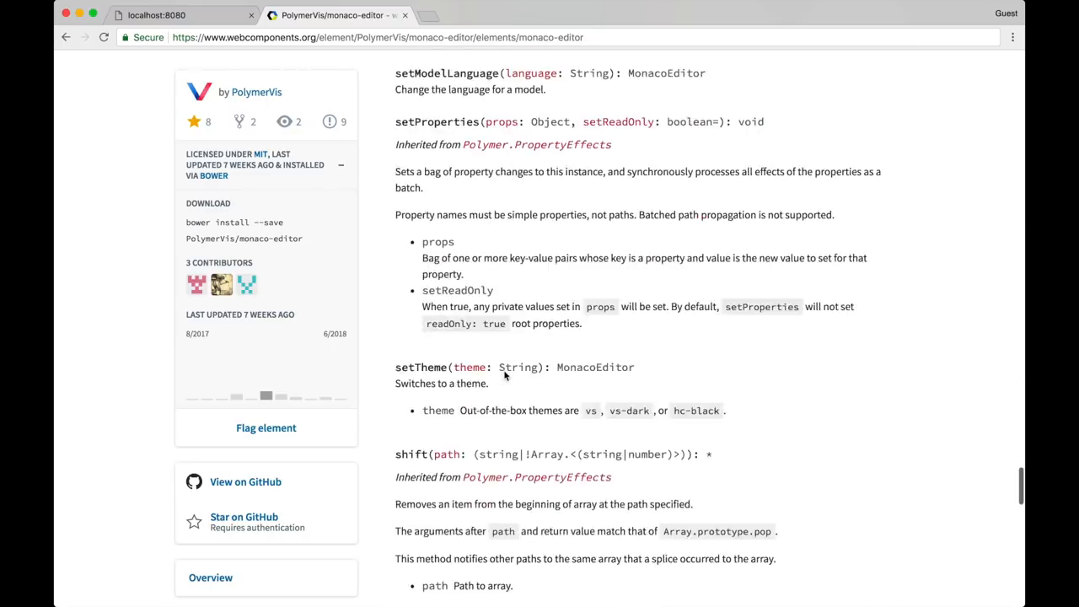
scroll("down", 3)
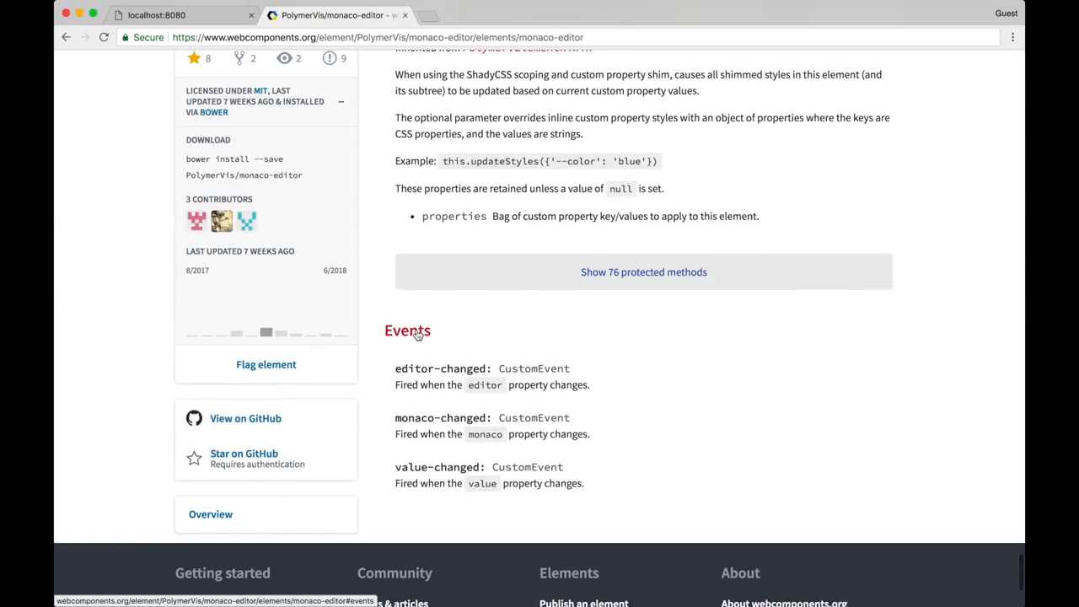
left_click(407, 330)
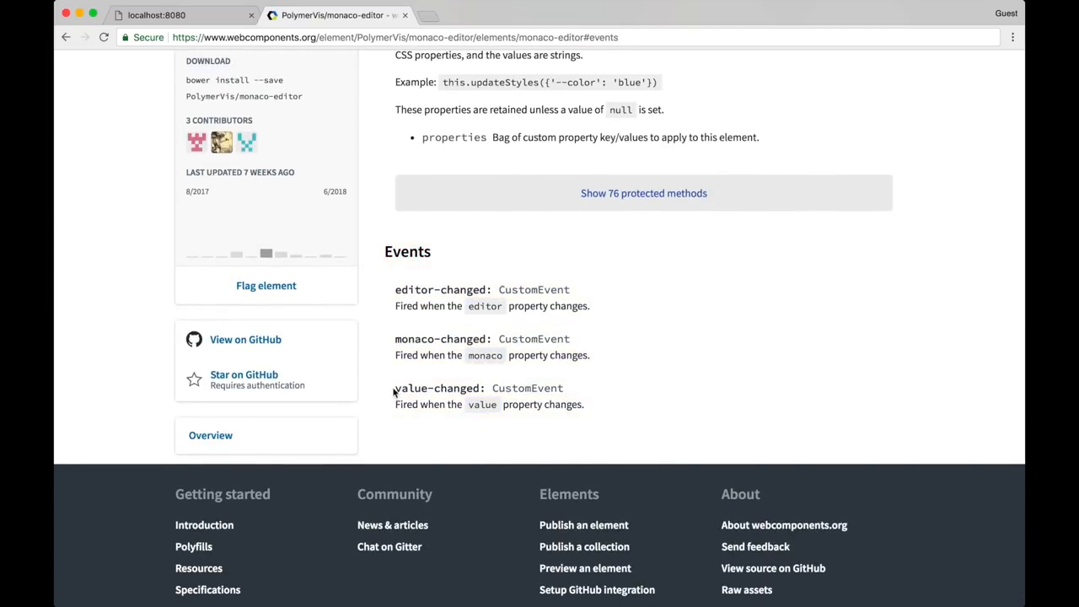
double_click(438, 388)
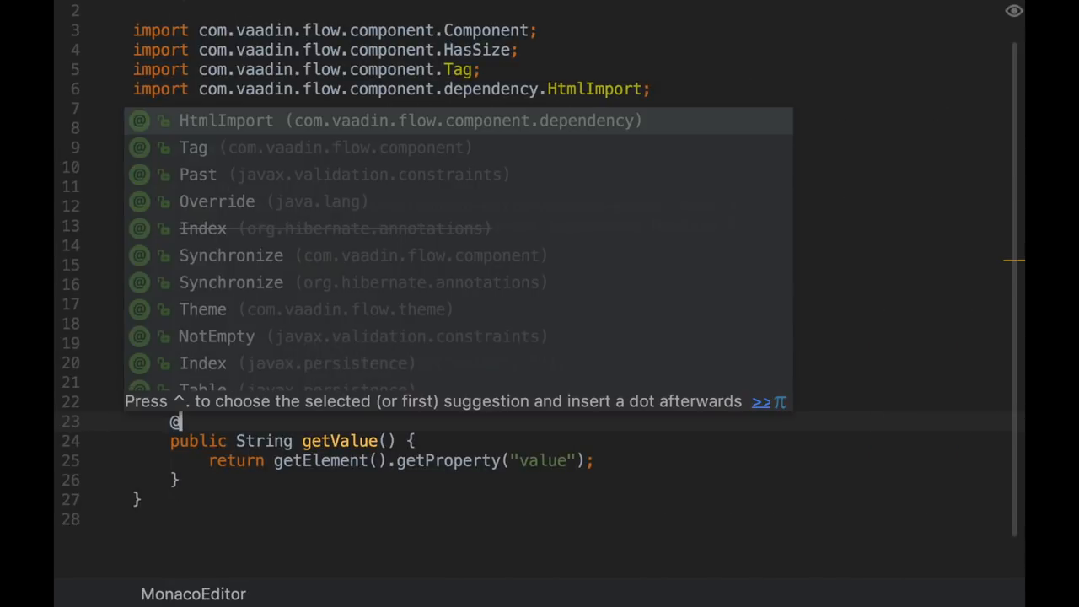
type("Synchronize(\"value-changed")
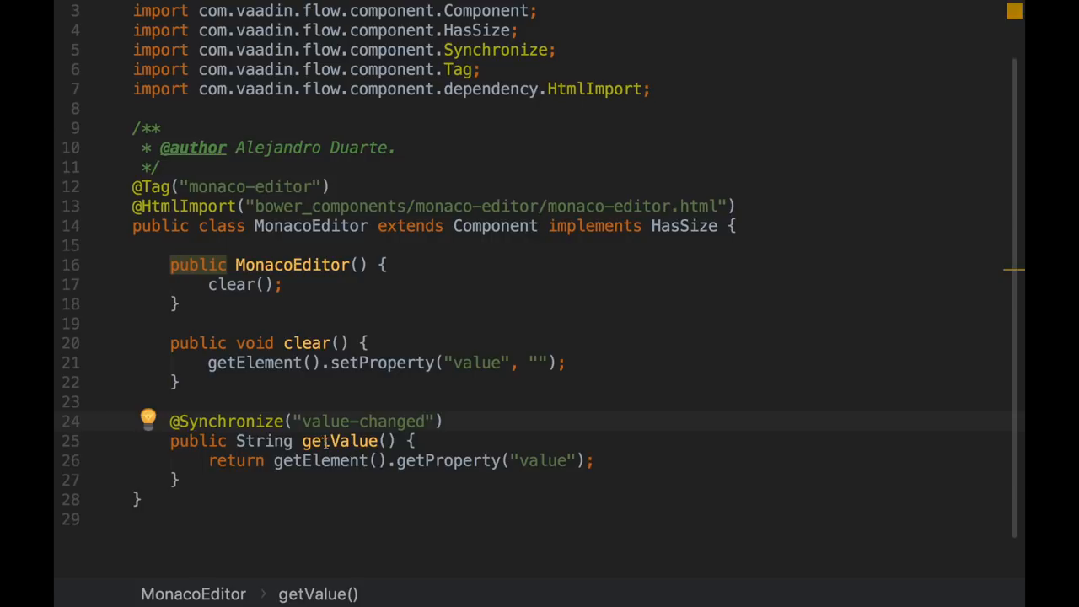
mouse_move(270, 367)
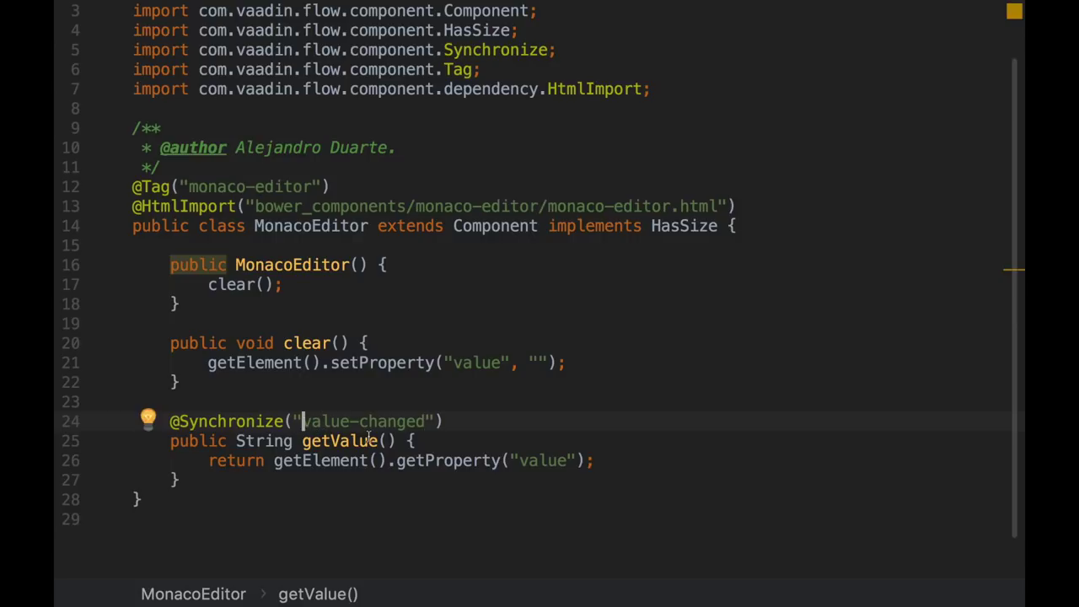
mouse_move(414, 352)
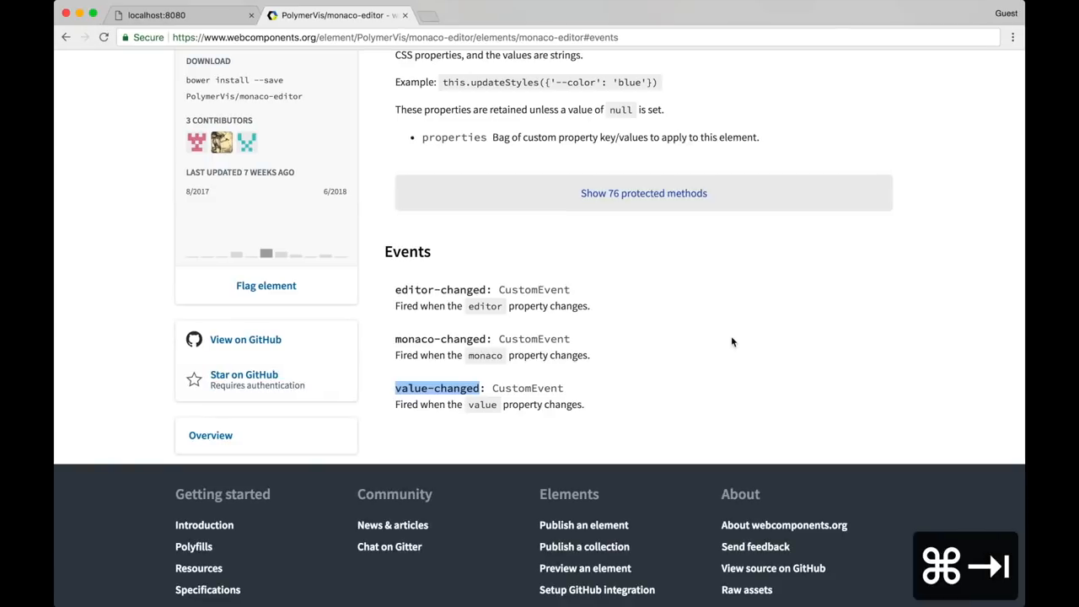
Switch Chrome to the localhost:8080 comment app tab
left_click(156, 15)
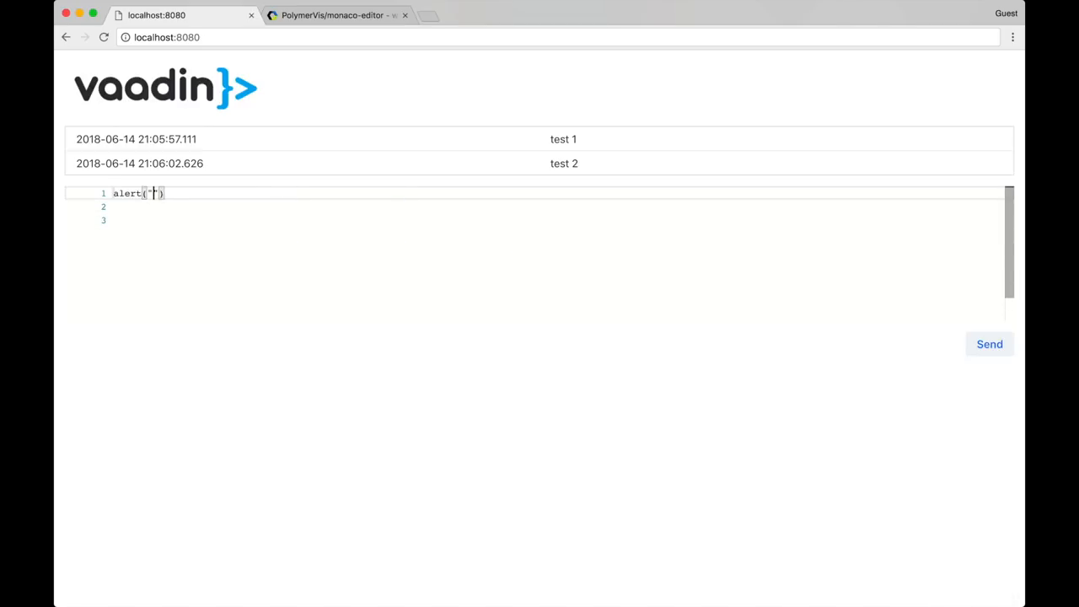
Send alert("Hi there") from the Monaco editor as a comment and refocus the empty editor
type("Hi there")
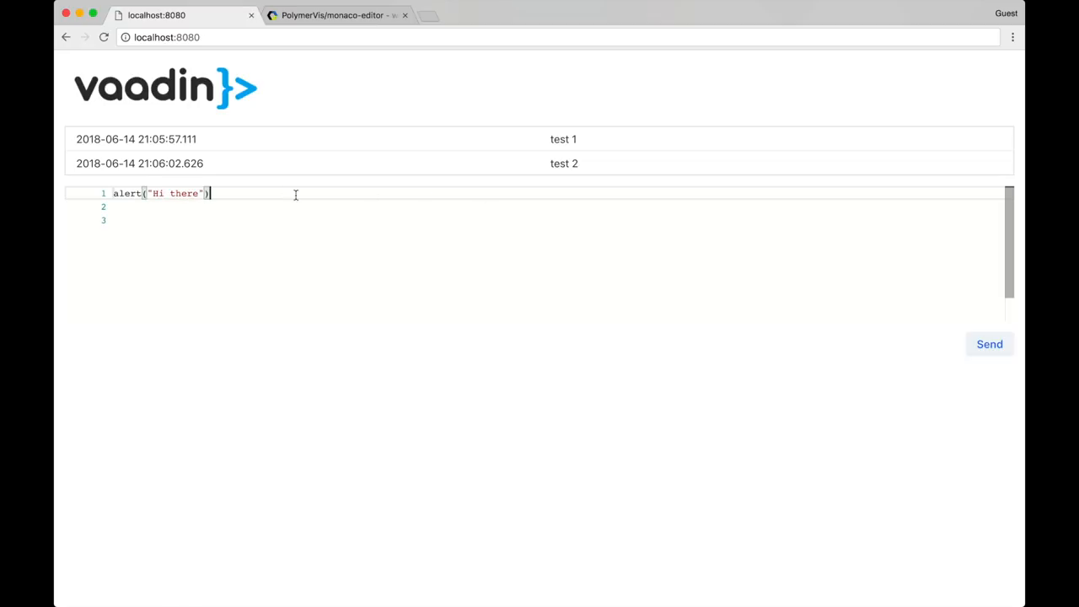
mouse_move(214, 213)
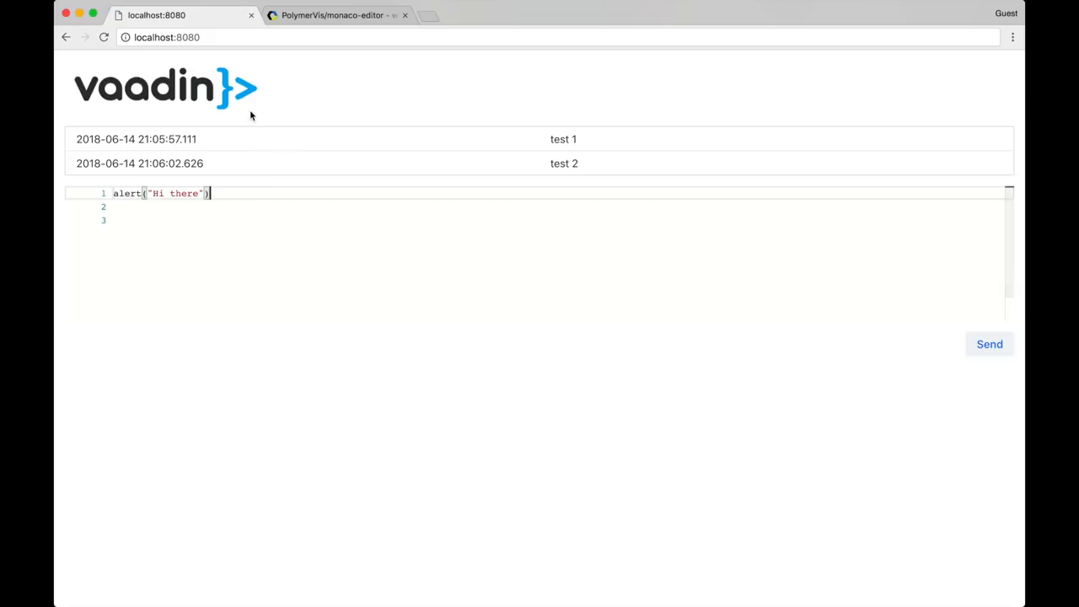
mouse_move(990, 344)
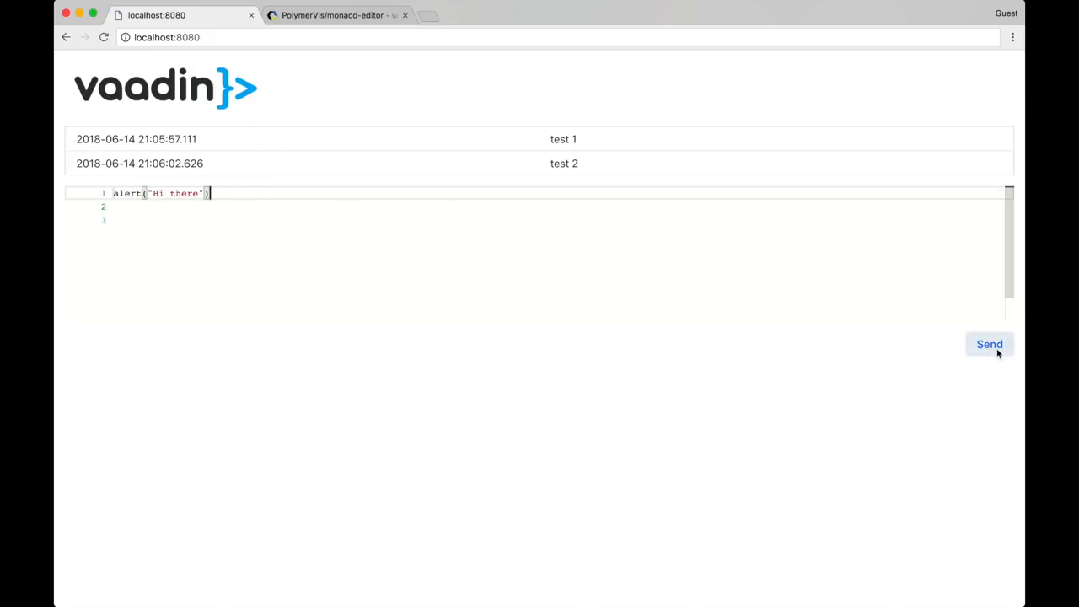
left_click(989, 344)
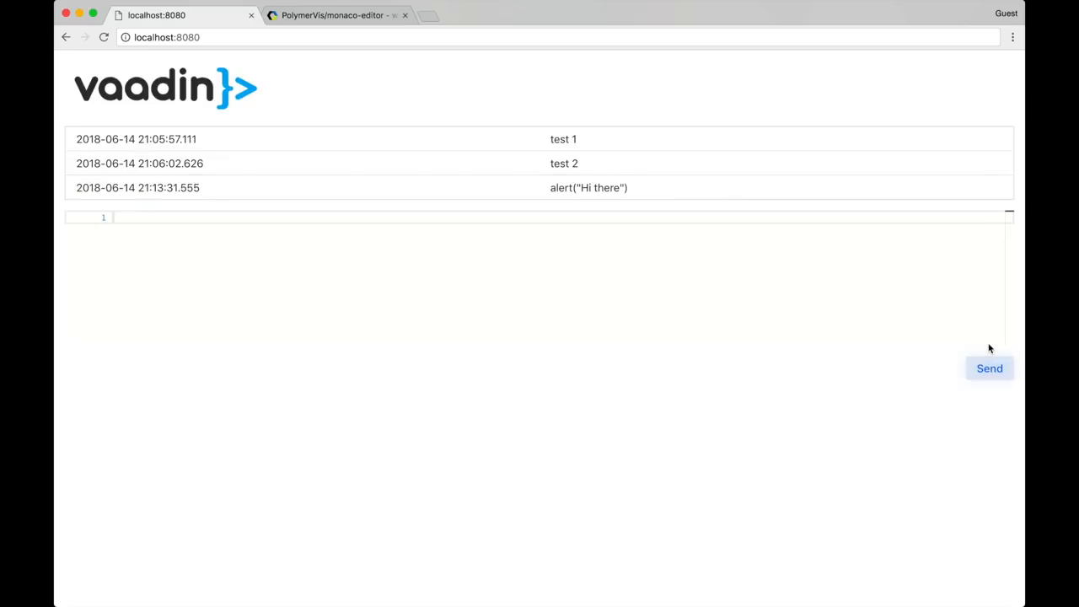
mouse_move(632, 226)
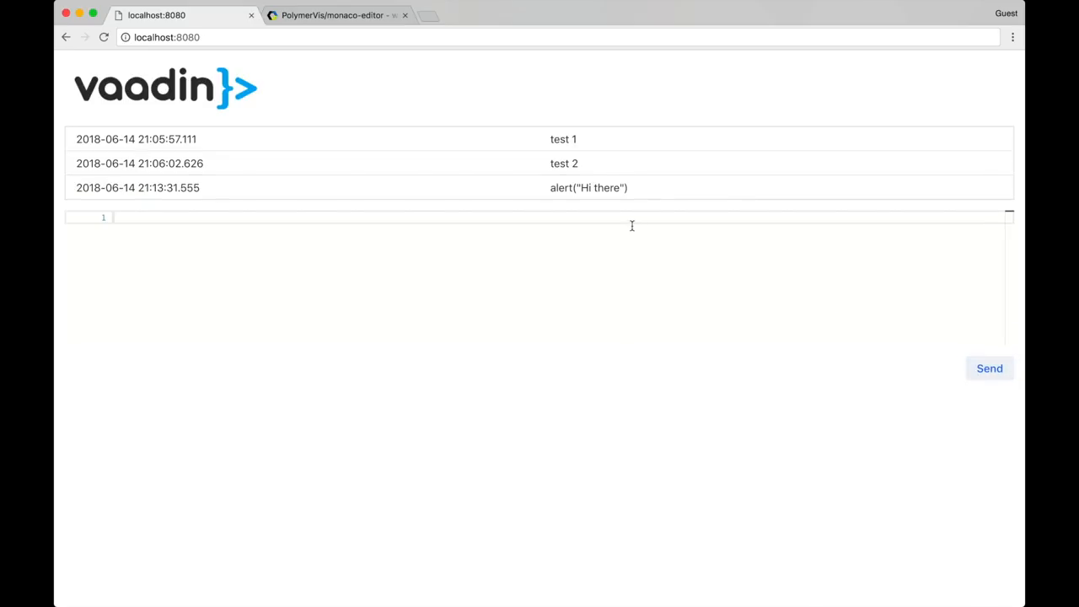
mouse_move(549, 218)
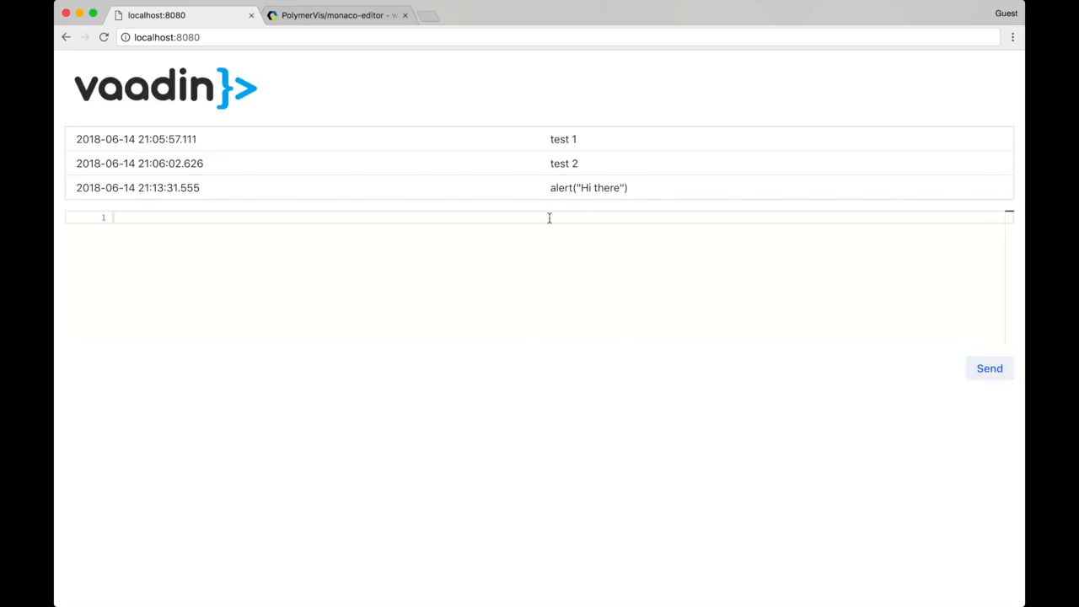
left_click(123, 217)
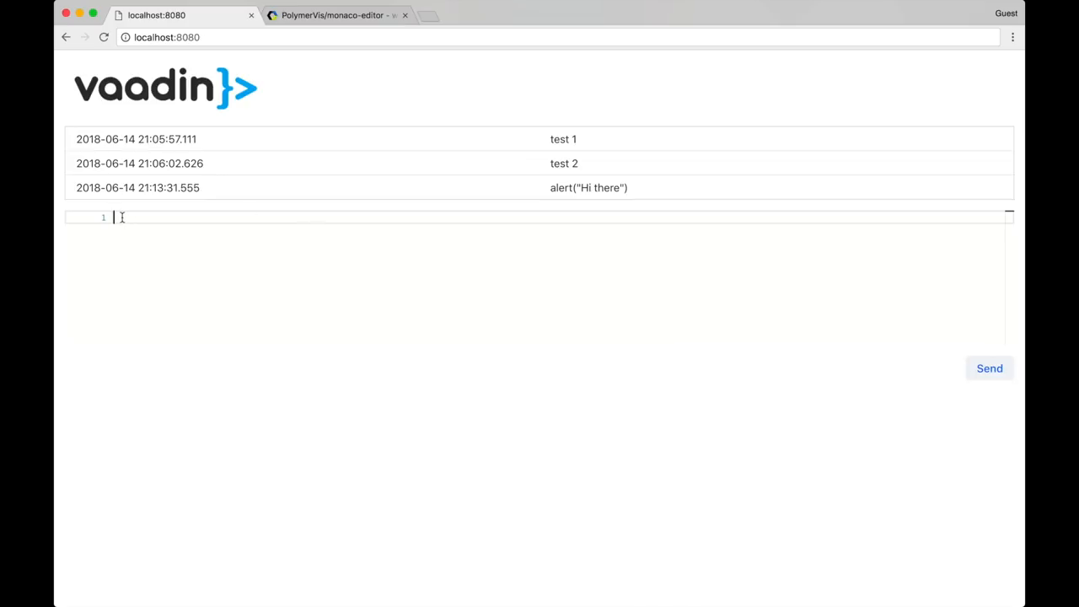
mouse_move(295, 348)
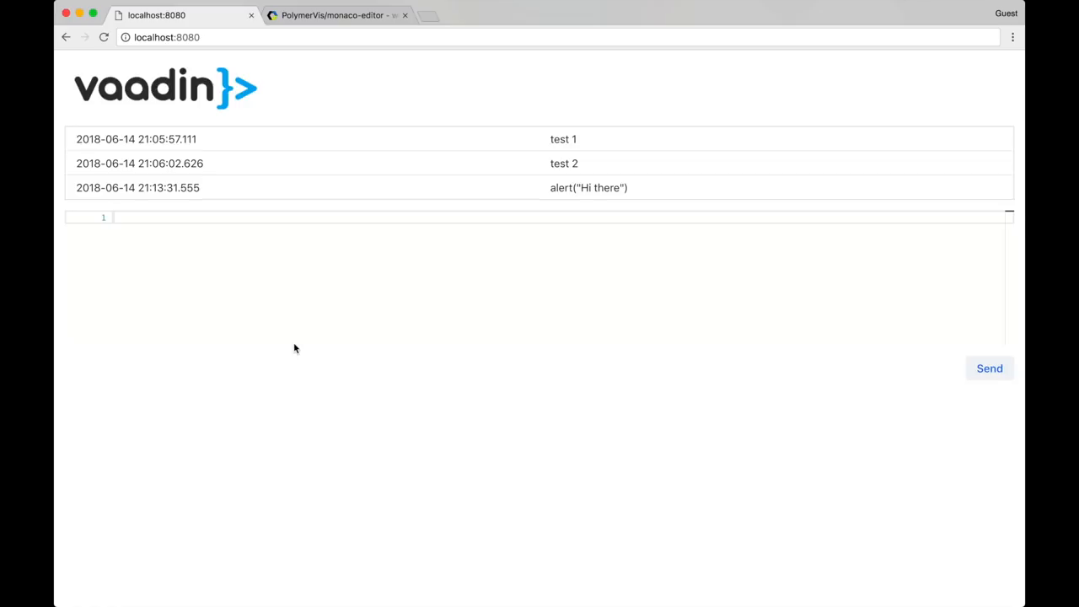
mouse_move(623, 227)
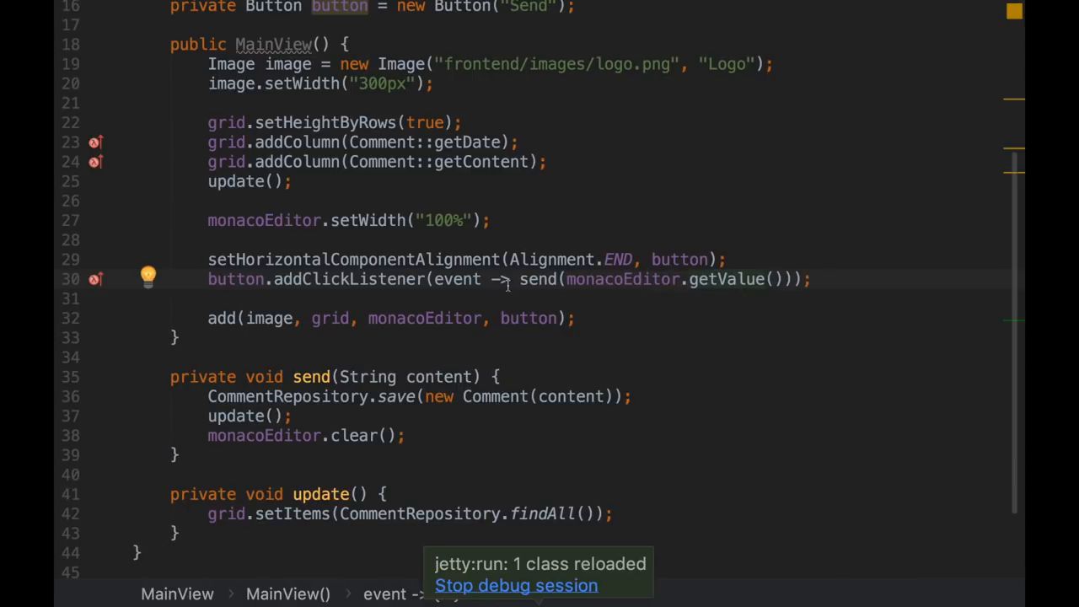
Scroll MainView.java and open the styles HTML file with the empty custom-style block
scroll("up", 3)
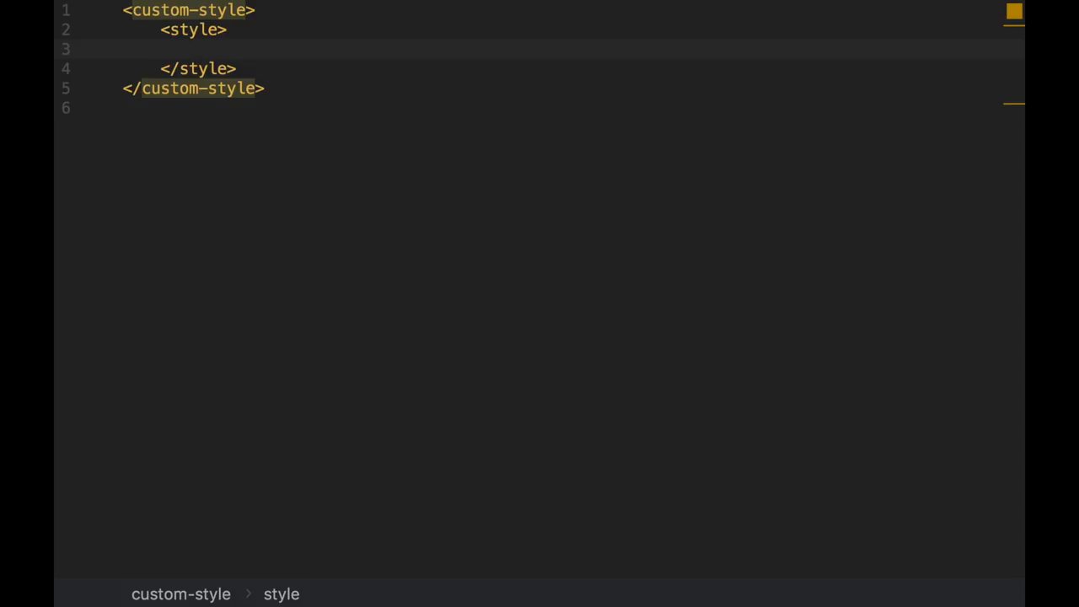
Add an html rule and expand the lumo template into Courier font, 2em radius, #fafbfc and #00b4f0
type("html {")
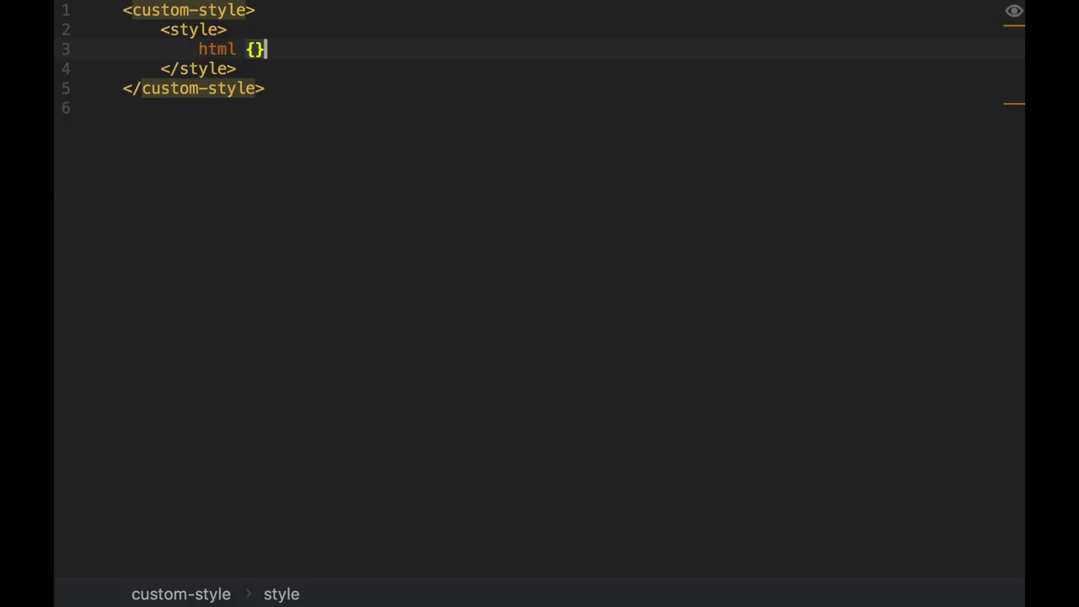
key("Enter")
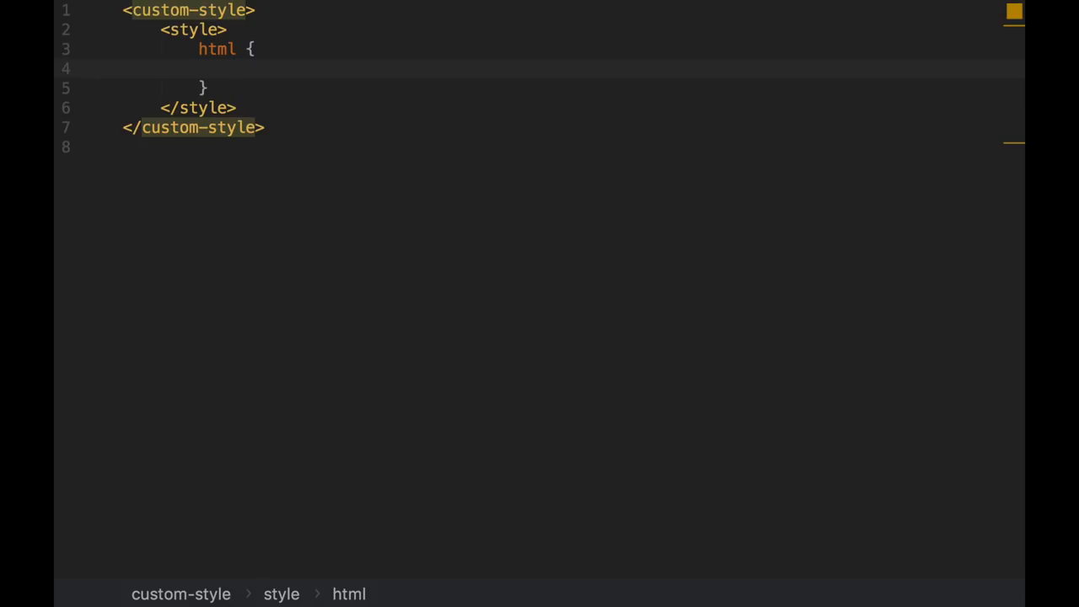
type("lu")
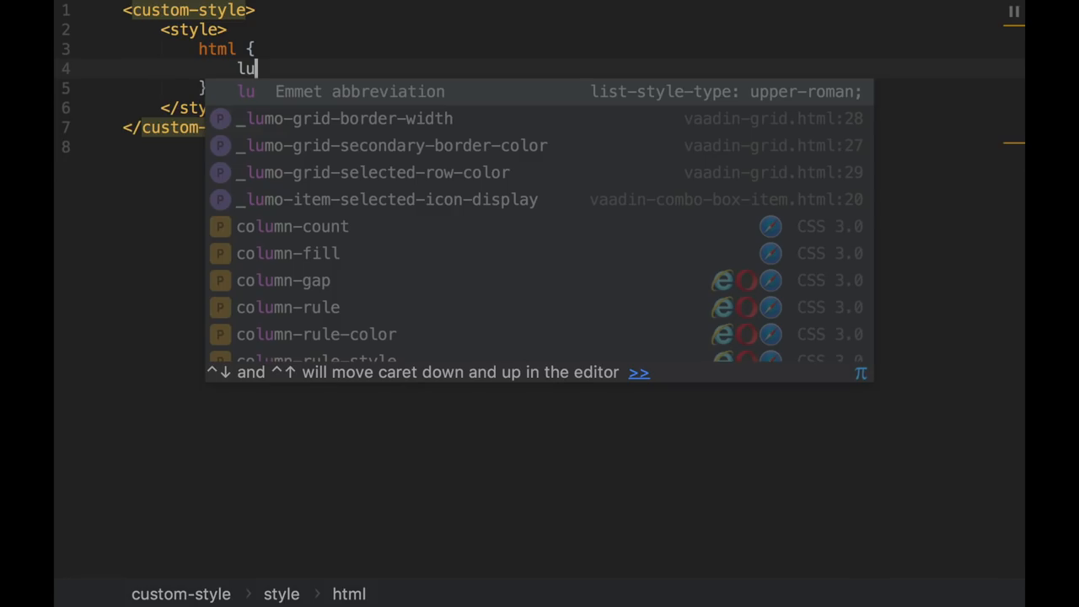
type("mo")
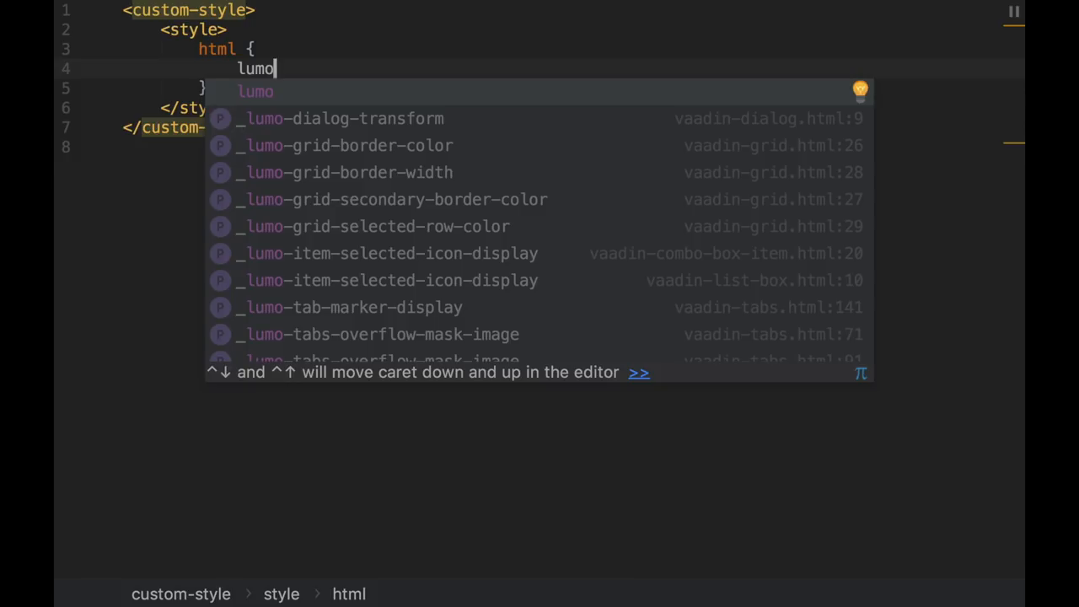
key("Escape")
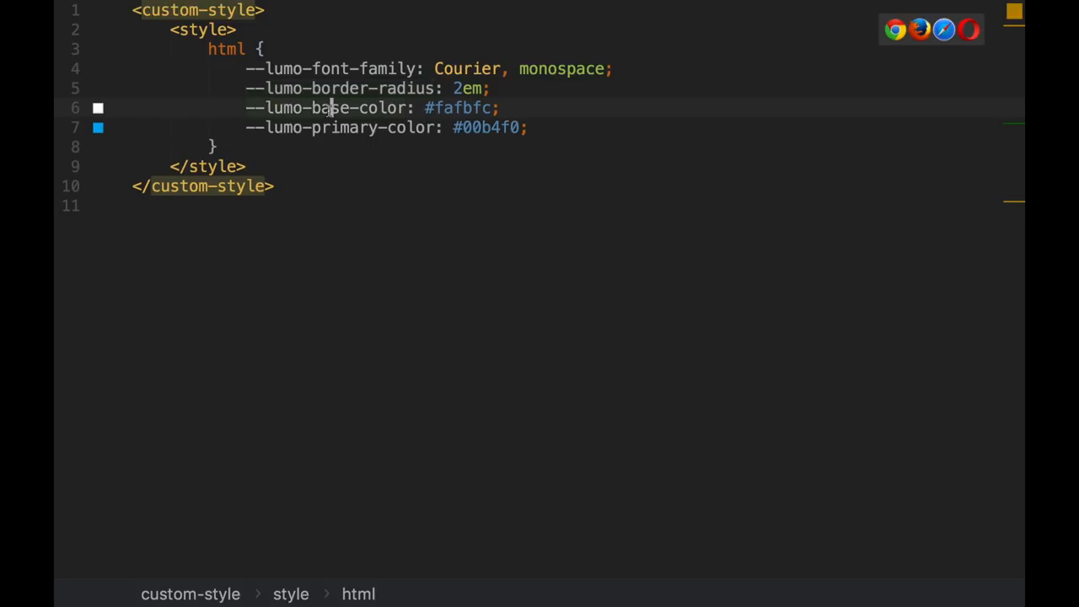
mouse_move(398, 108)
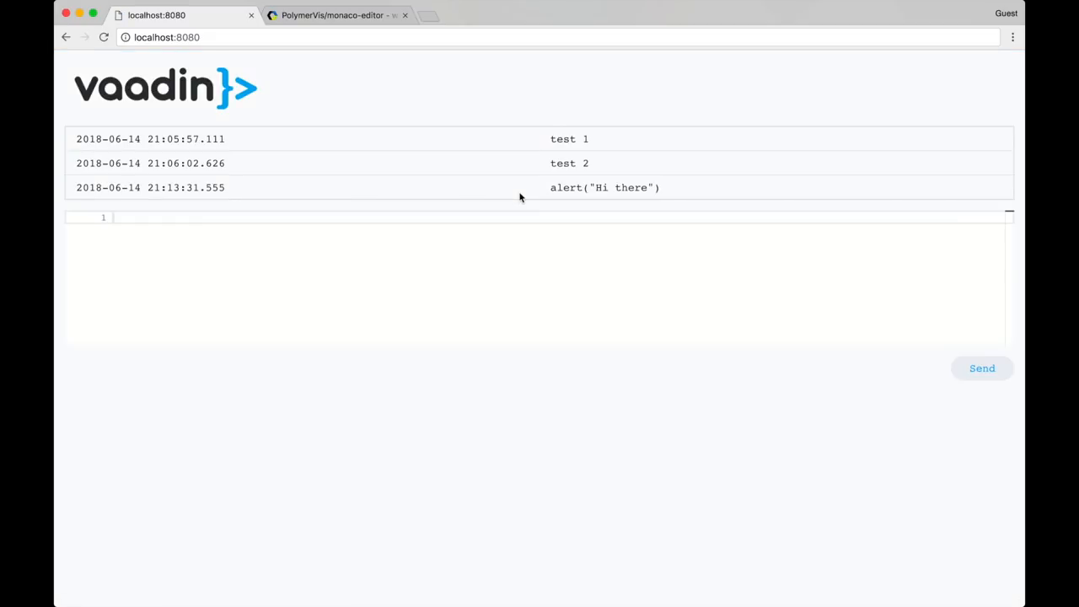
mouse_move(207, 141)
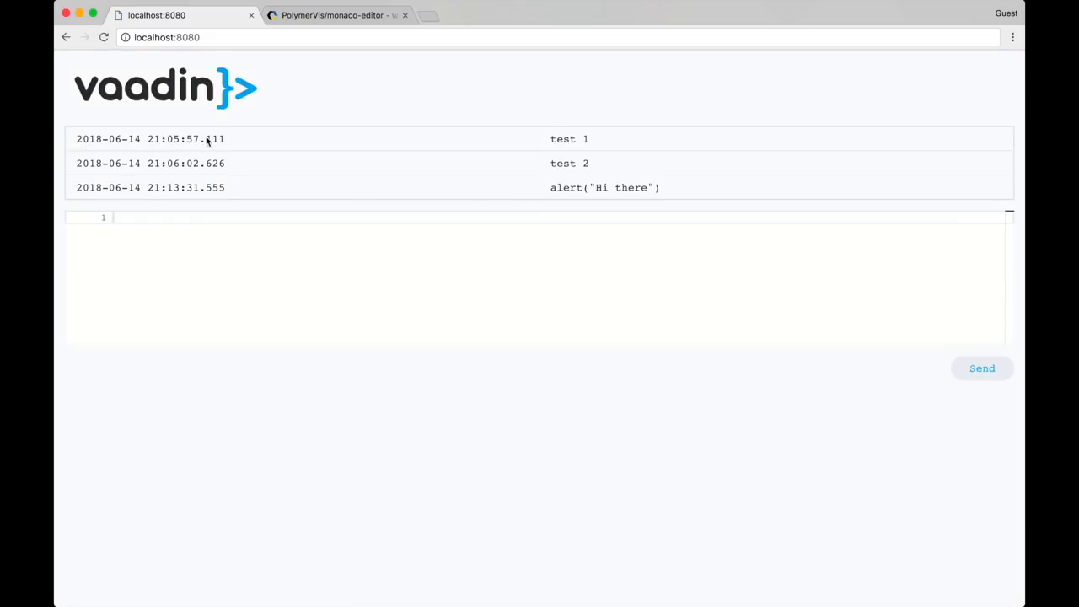
mouse_move(954, 363)
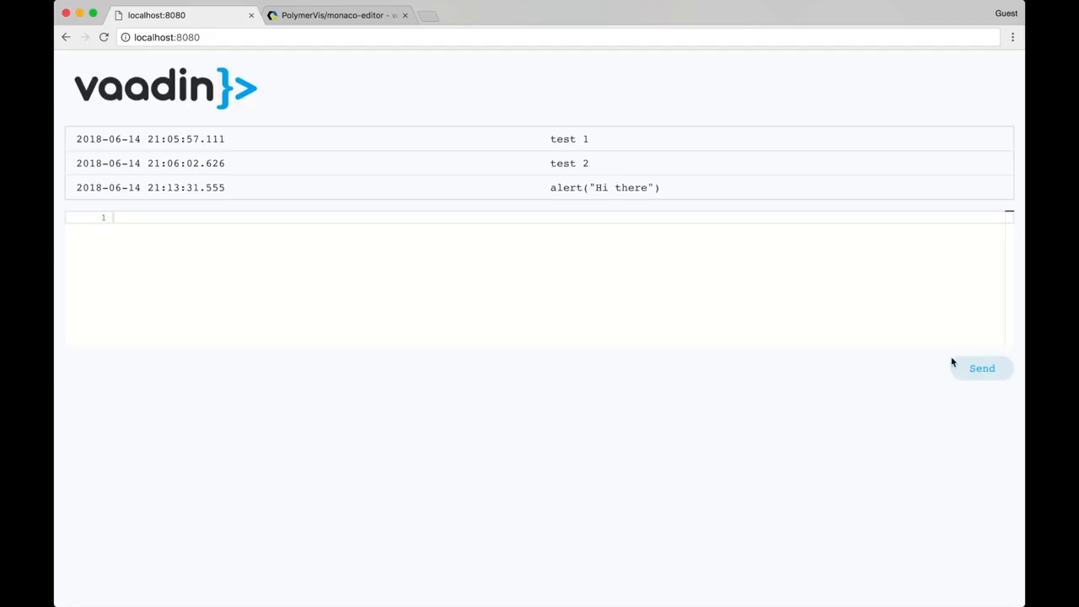
mouse_move(431, 365)
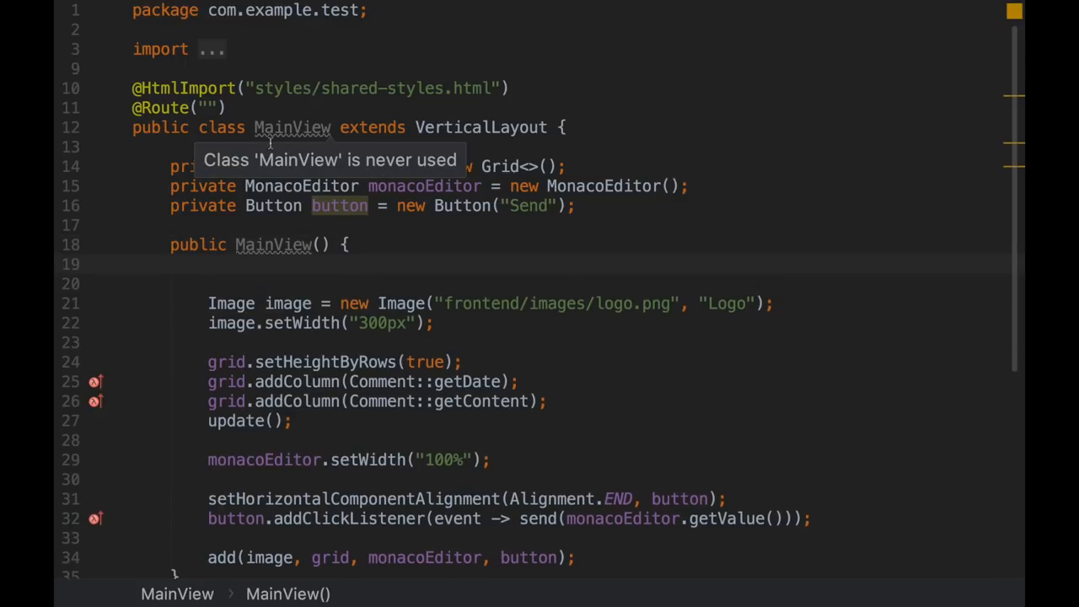
Add addClassName("main-view") to the MainView constructor and return to shared-styles.html
type("addClassName();")
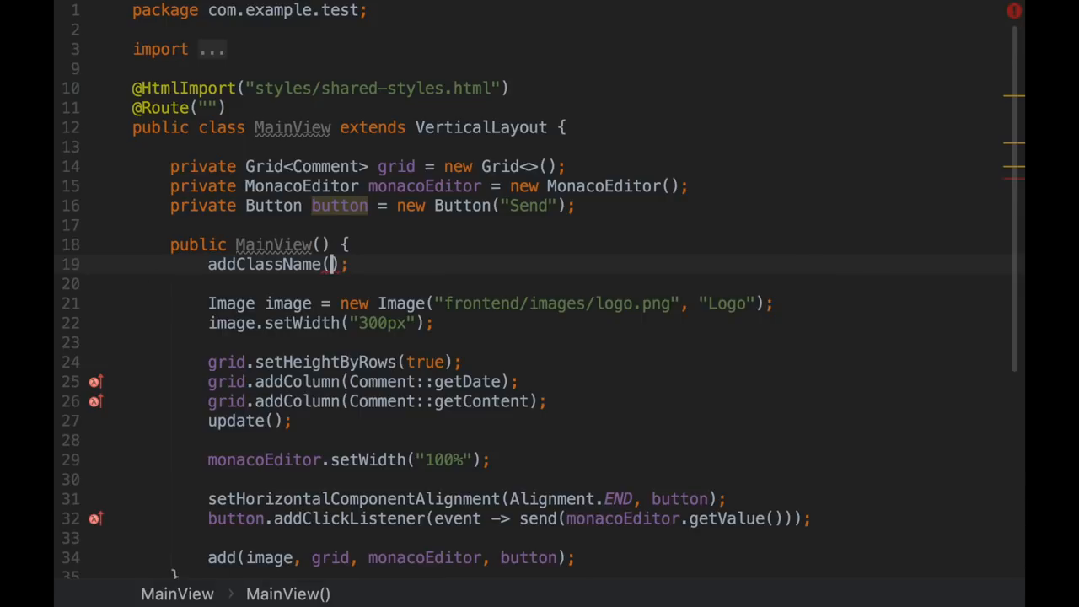
type("main-\"")
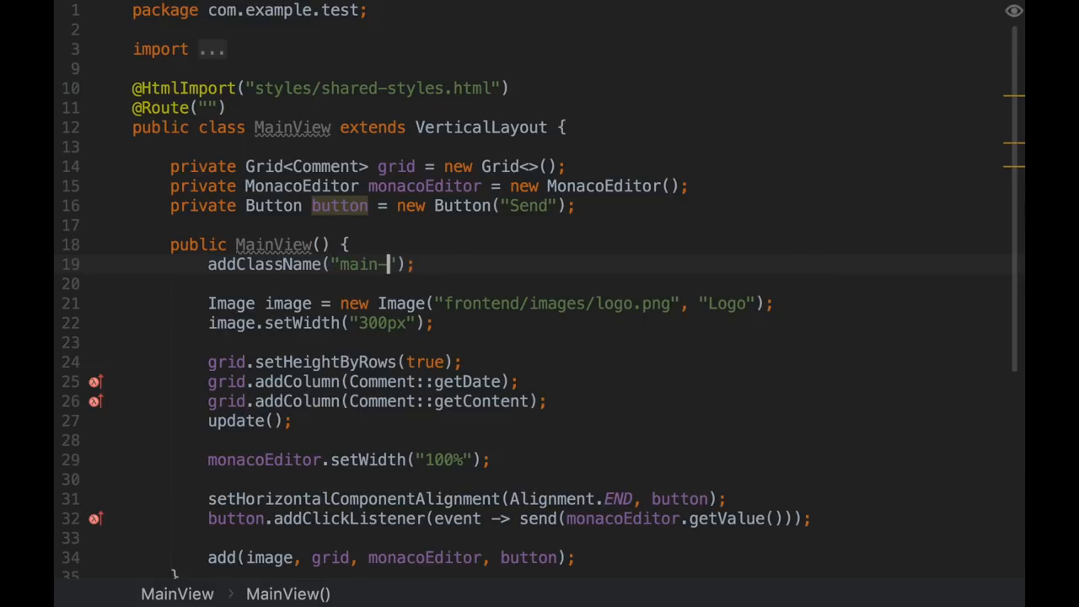
type("view")
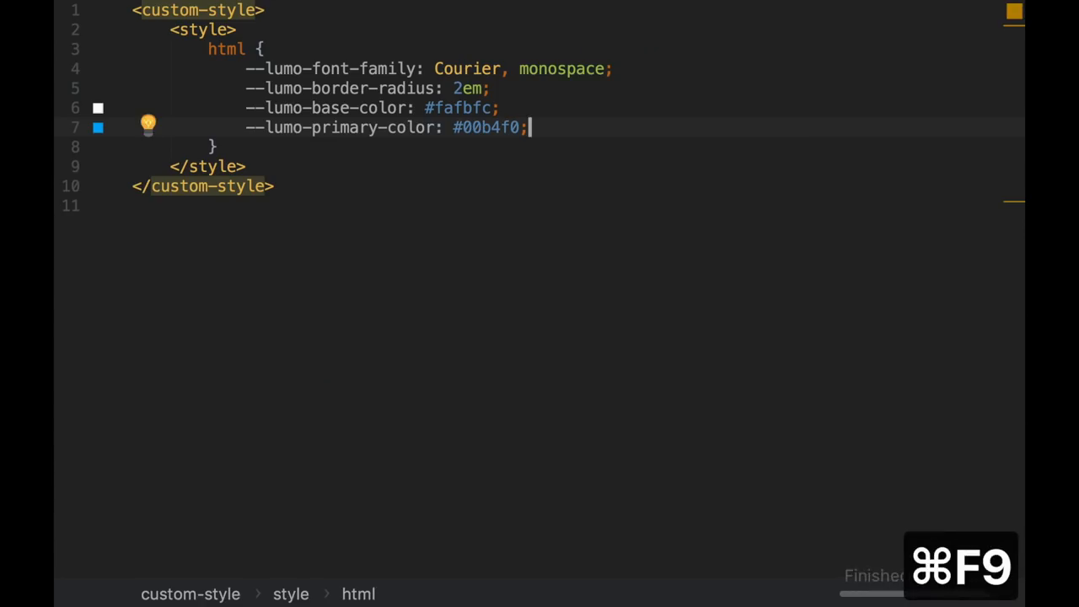
Add a .main-view rule with box-shadow 0.5em .5em .5em rgba(0,0,0,0.3)
key("enter")
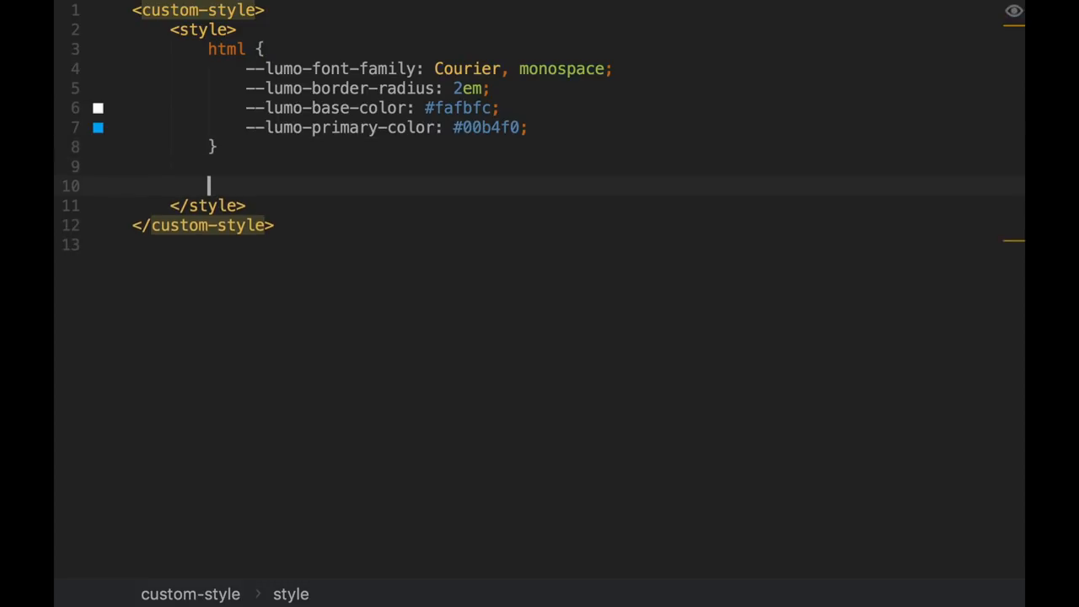
type(".main-view {")
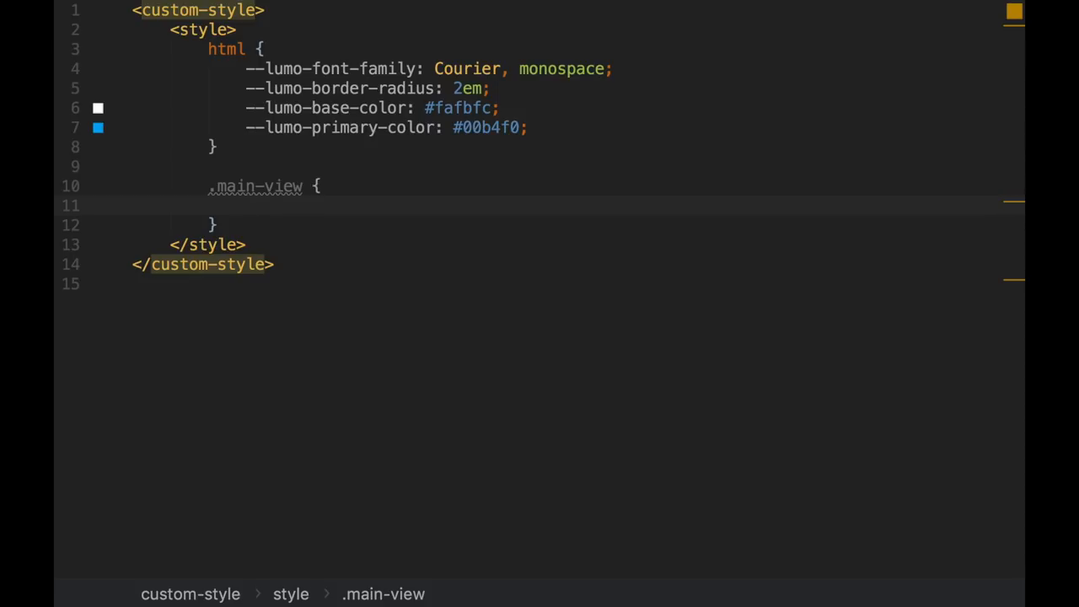
type("box-shadow: ;")
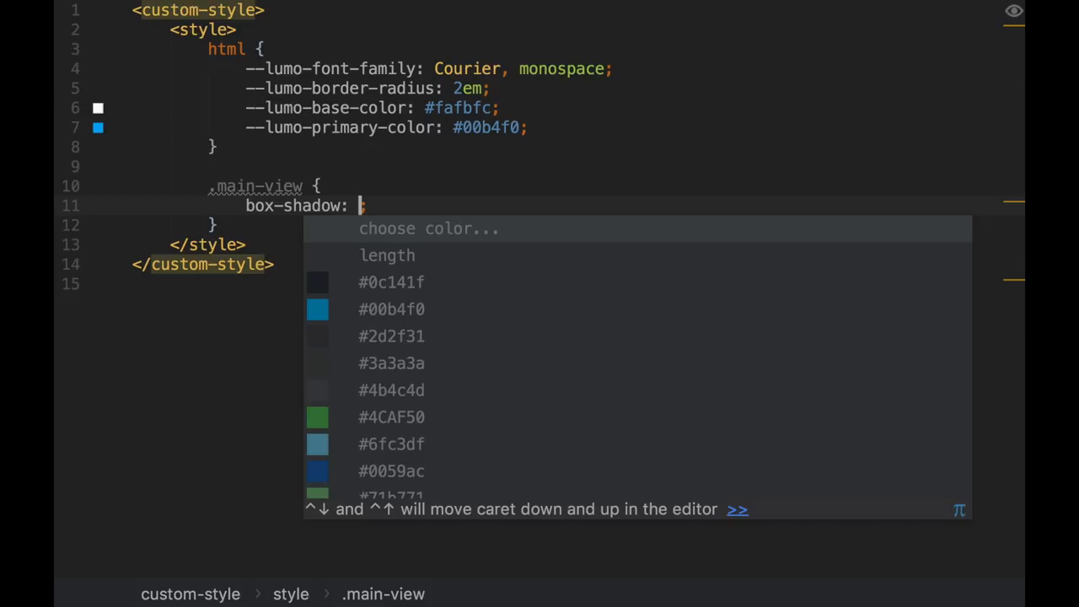
type("0.5em .5em .")
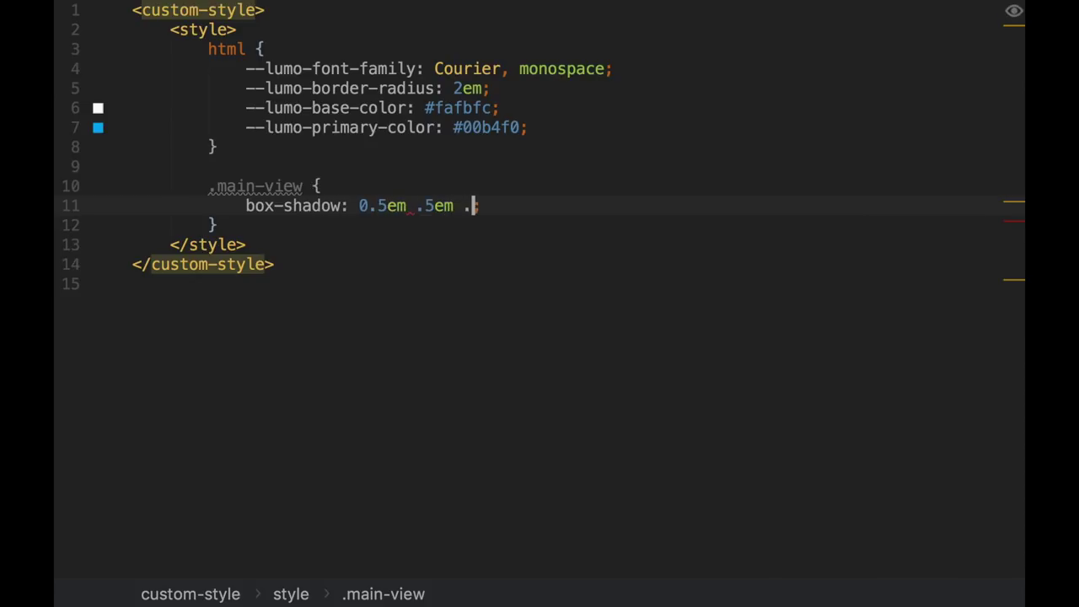
type("em")
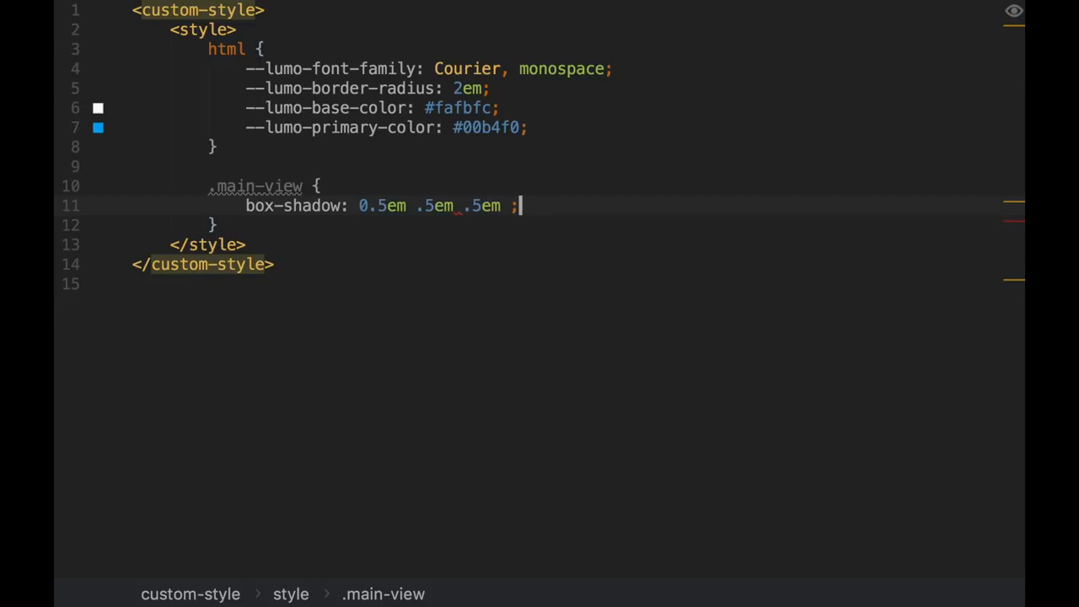
type("rgba(0,")
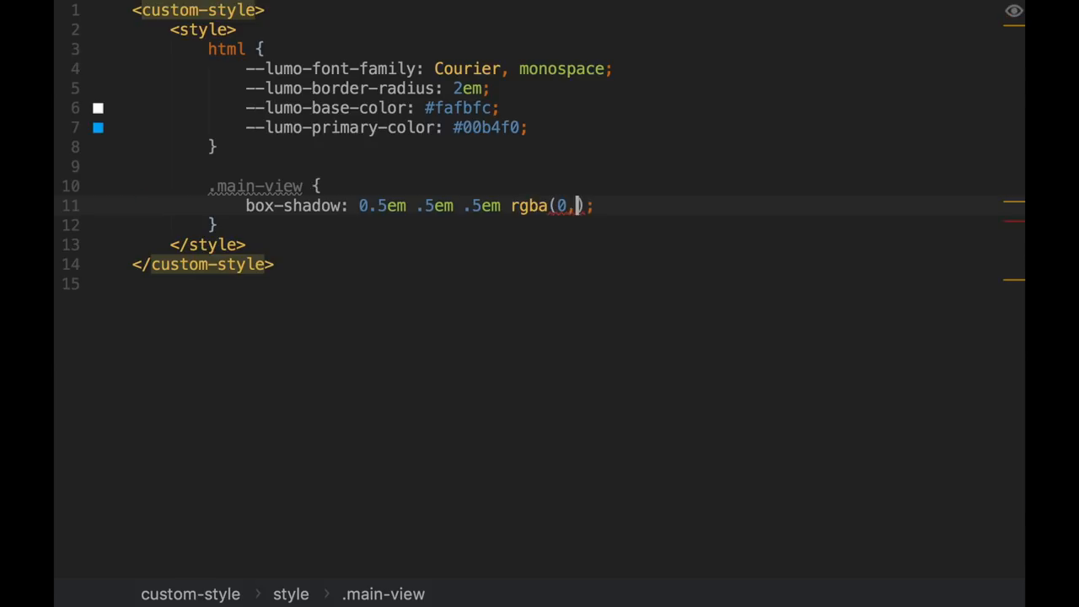
type("0,0,")
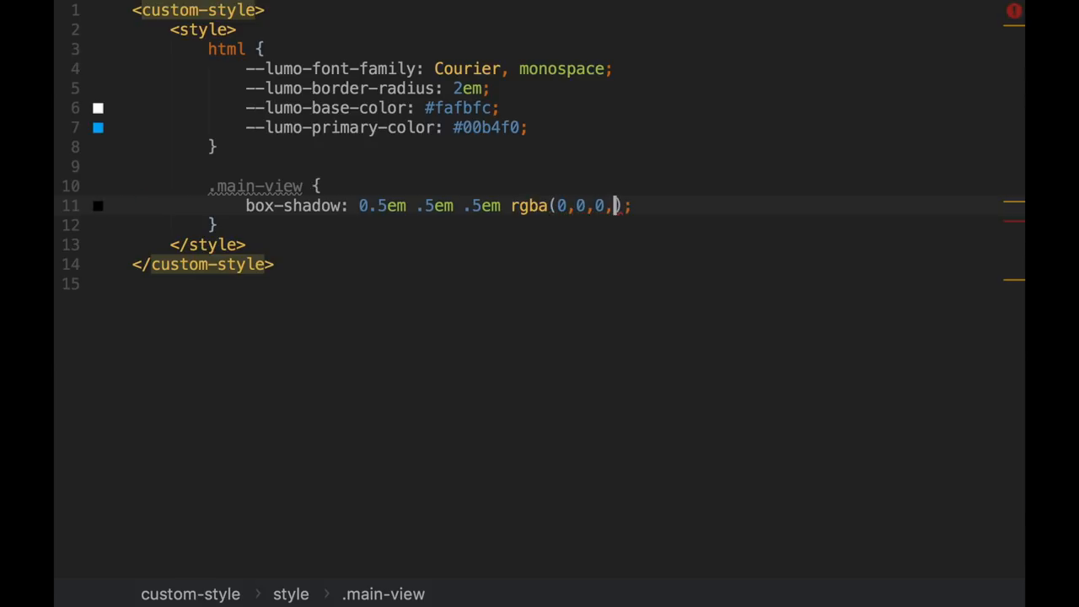
type("0.3")
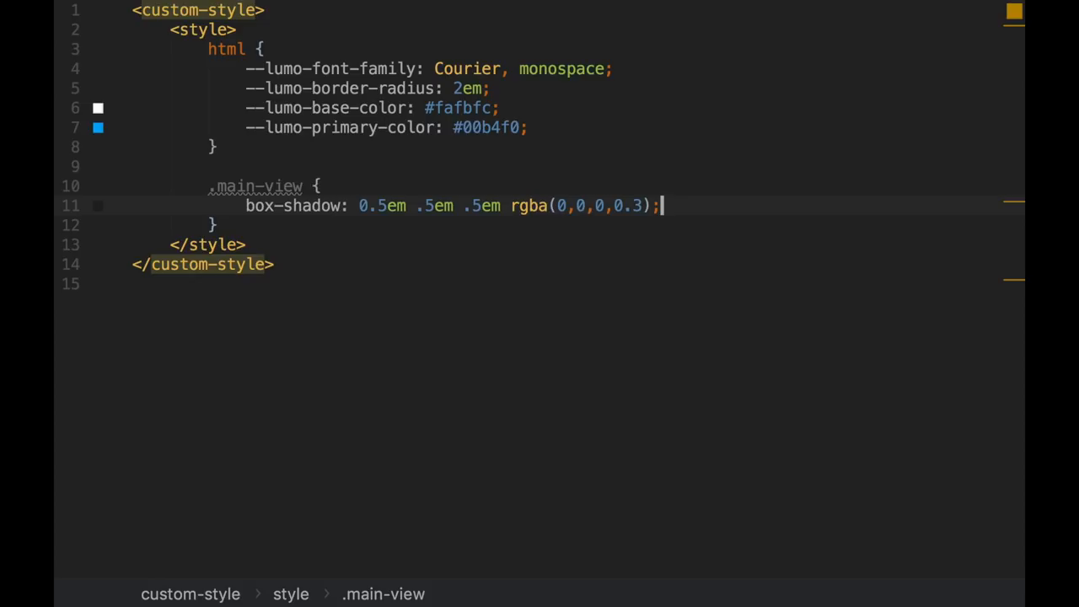
Give .main-view background-color #def and max-width 600px
type("background-color: #")
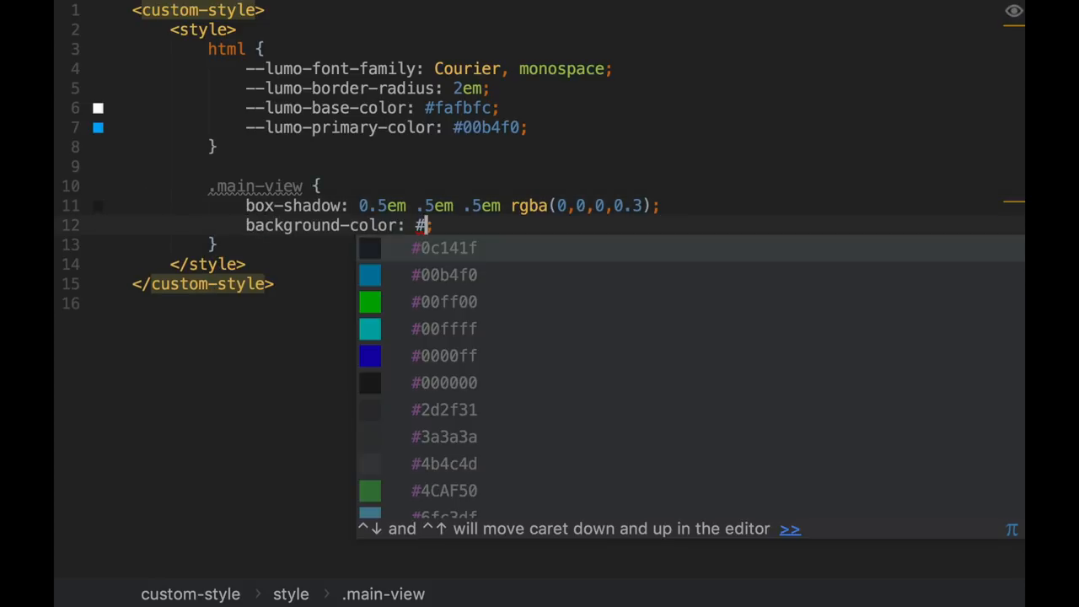
type("def;")
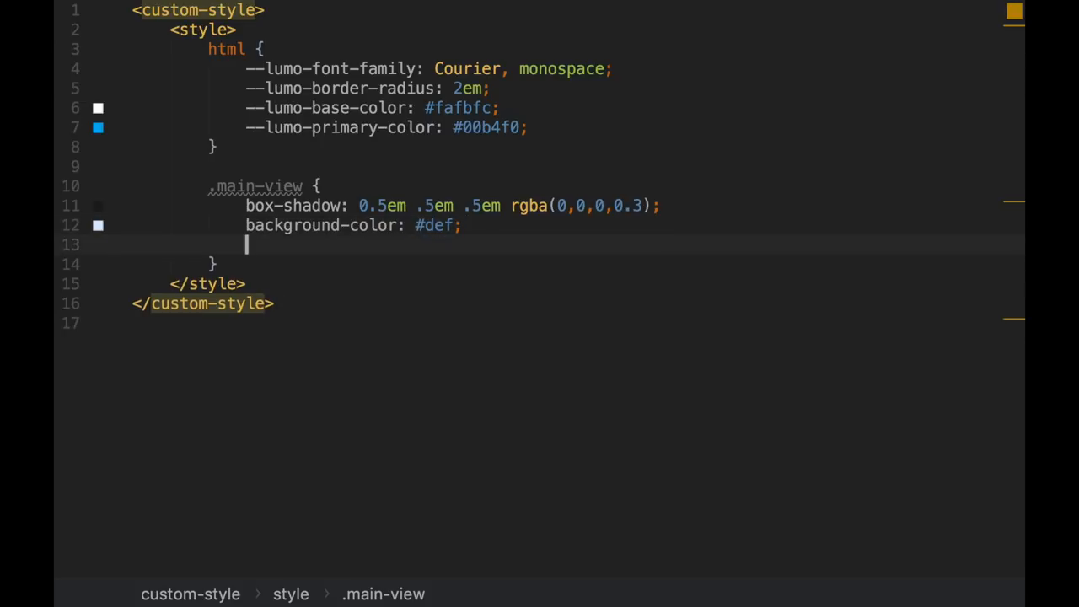
type("max")
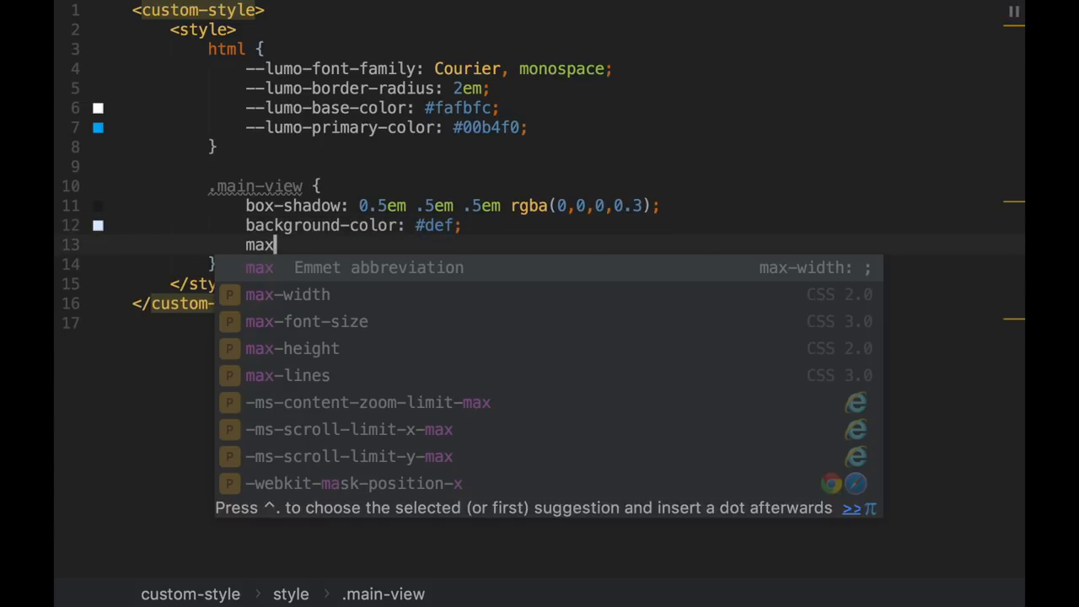
type("-width: ;")
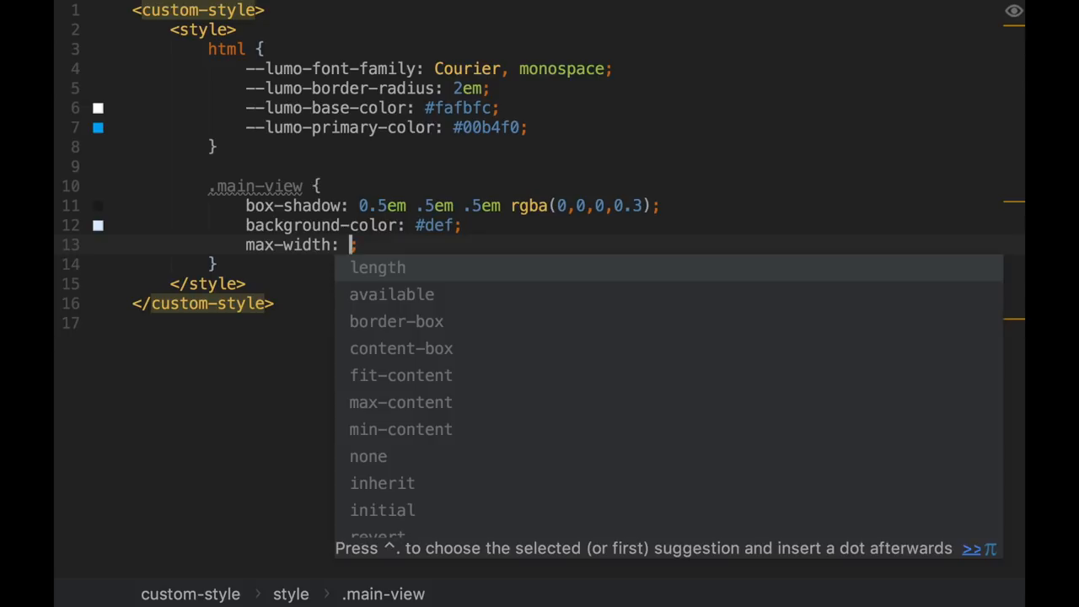
type("600px;")
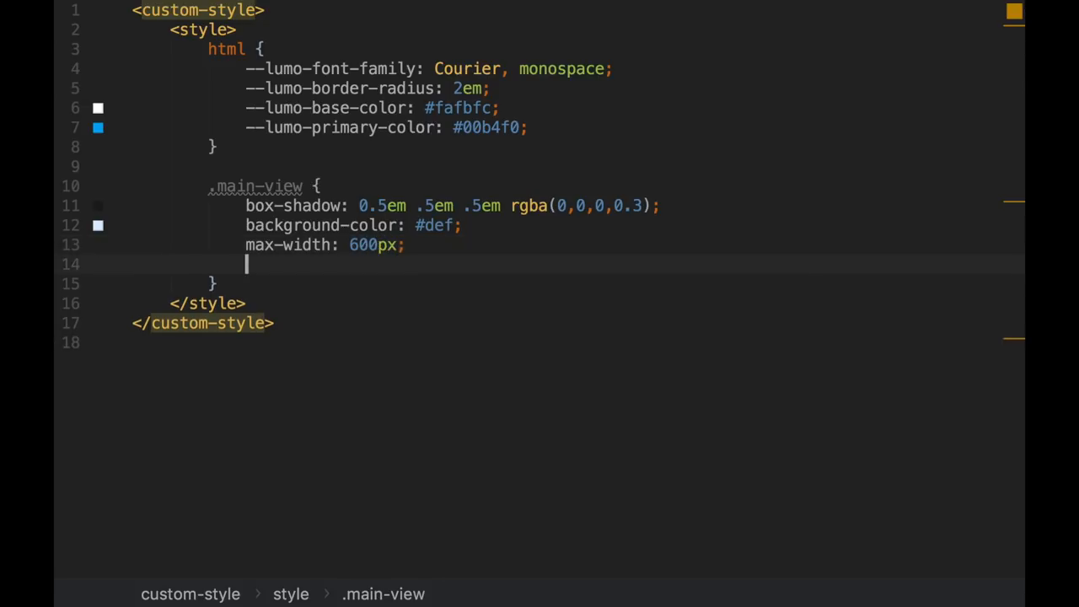
type("ma")
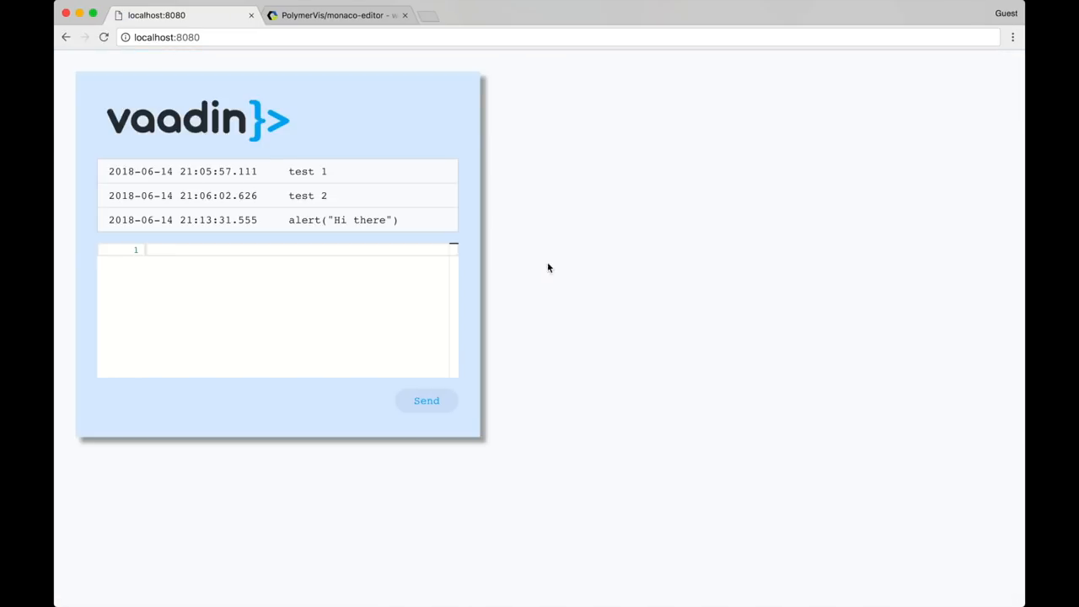
mouse_move(426, 400)
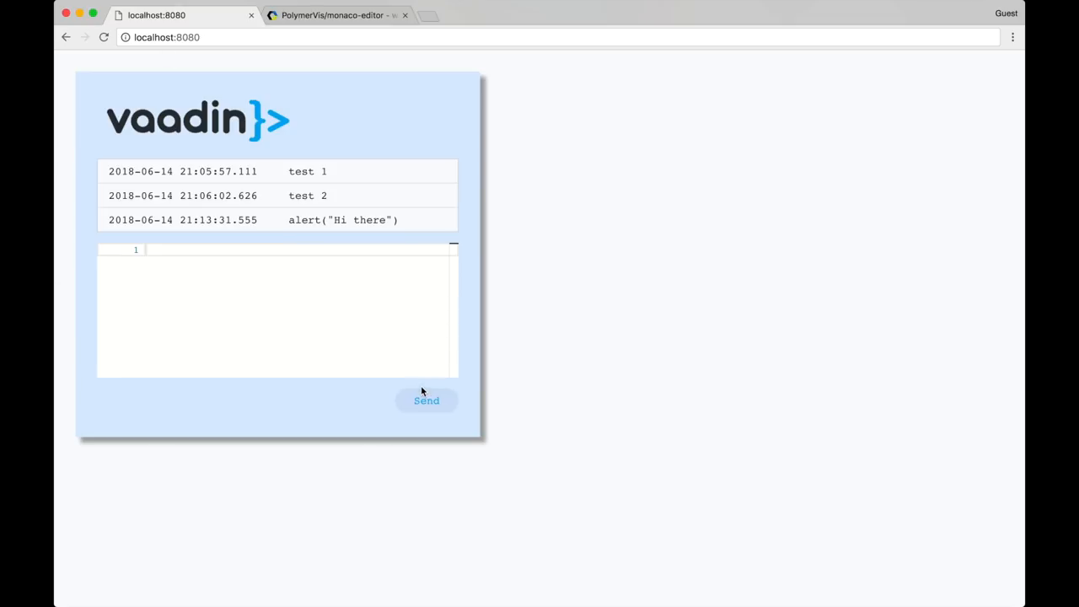
mouse_move(335, 110)
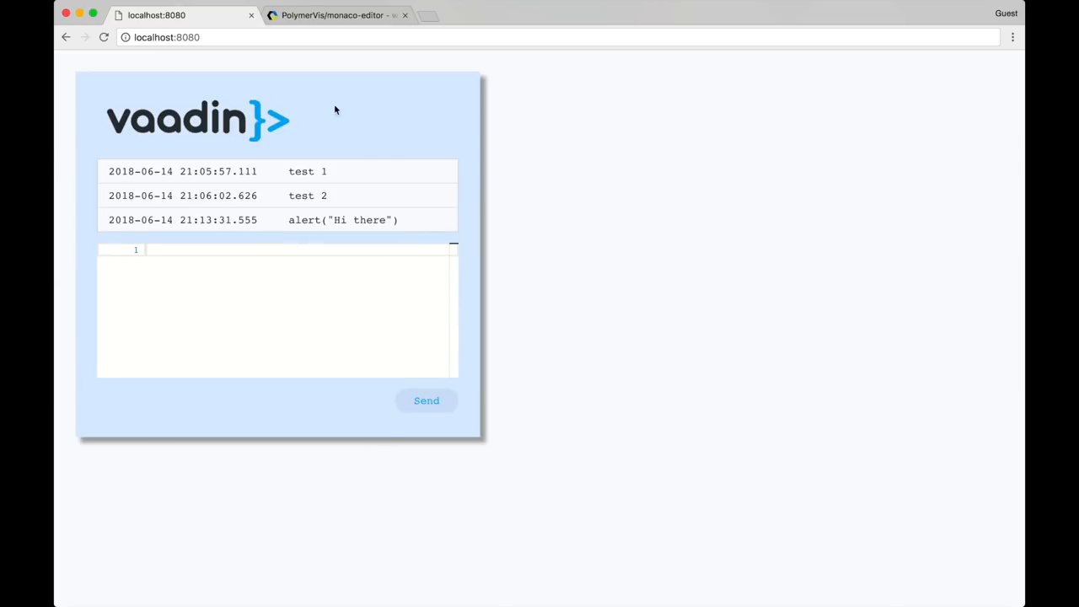
mouse_move(455, 290)
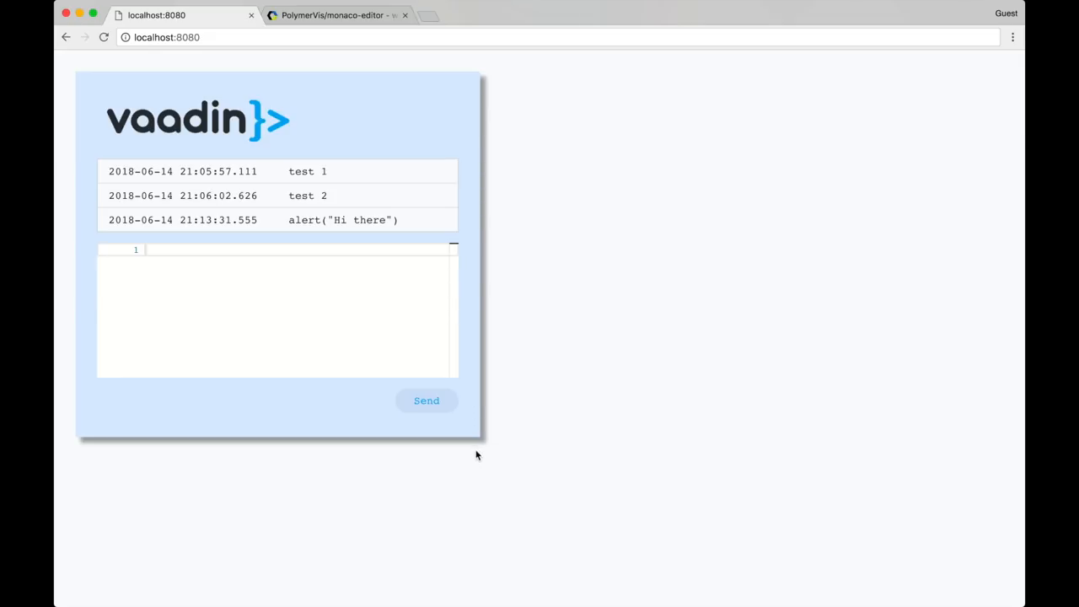
mouse_move(435, 140)
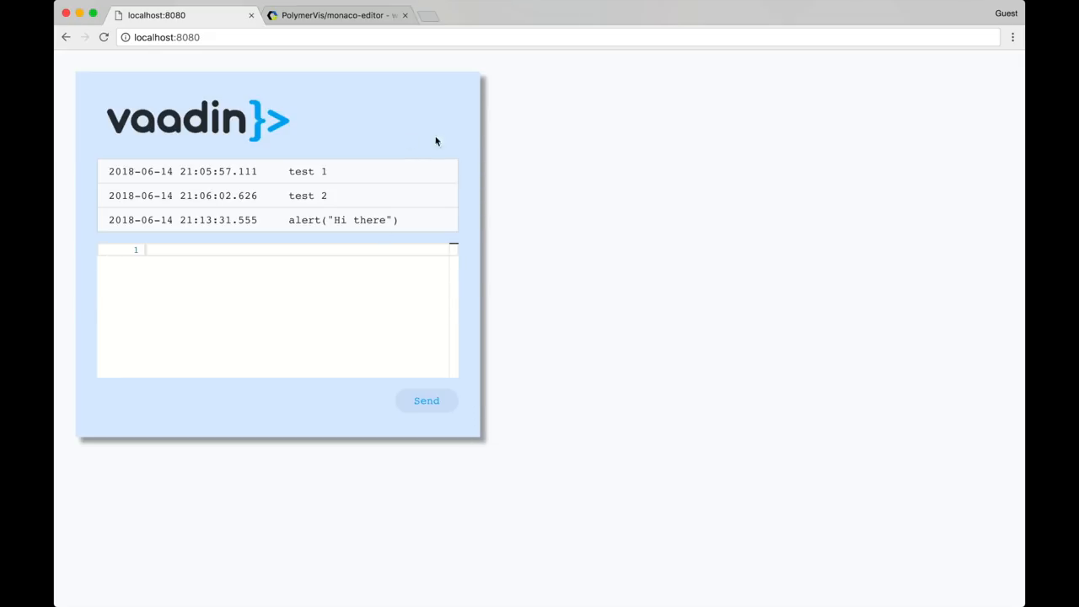
mouse_move(390, 142)
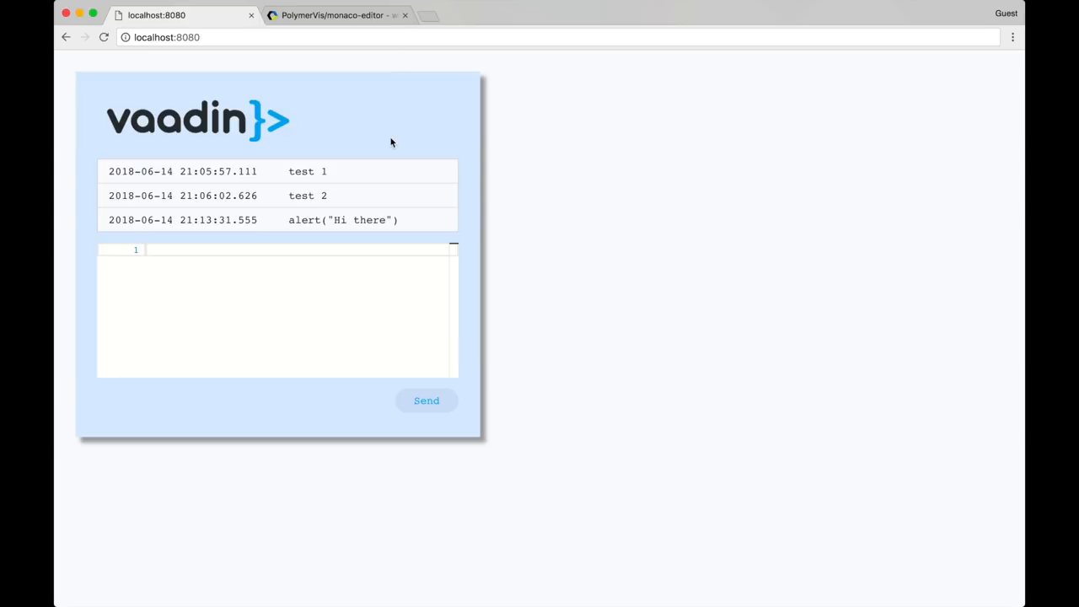